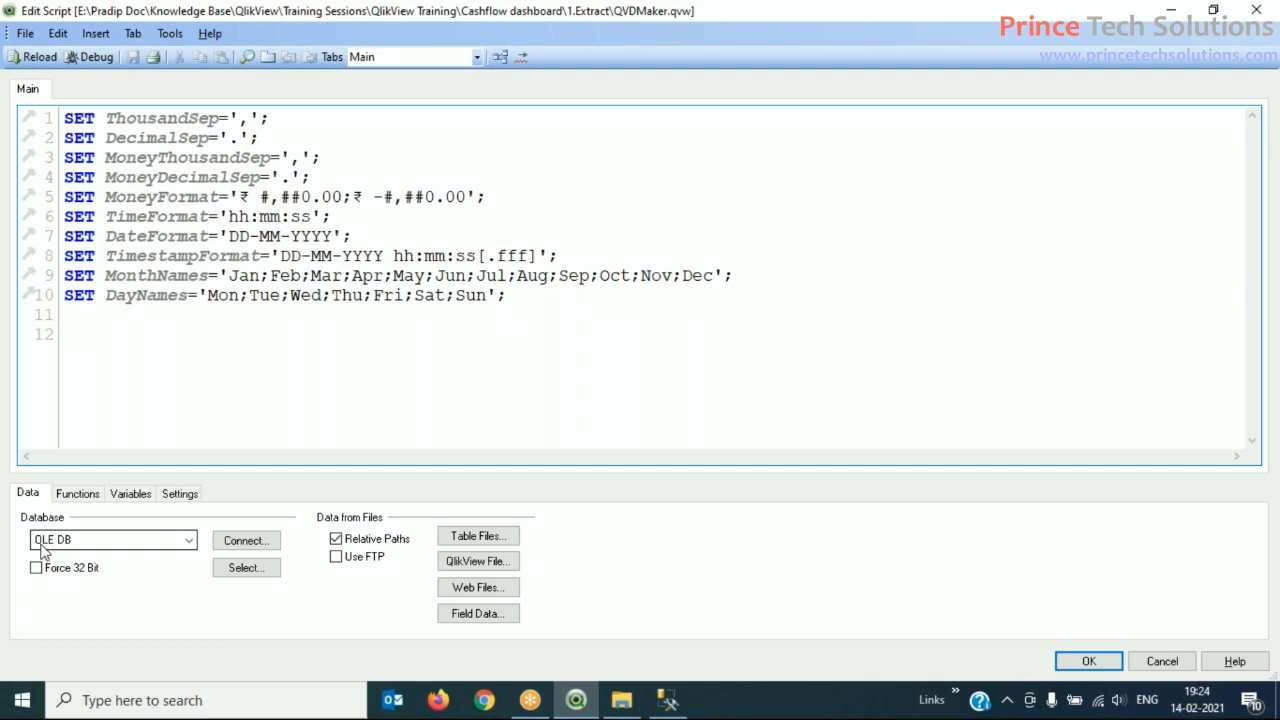
{"action": "mouse_move", "coordinate": [5, 615]}
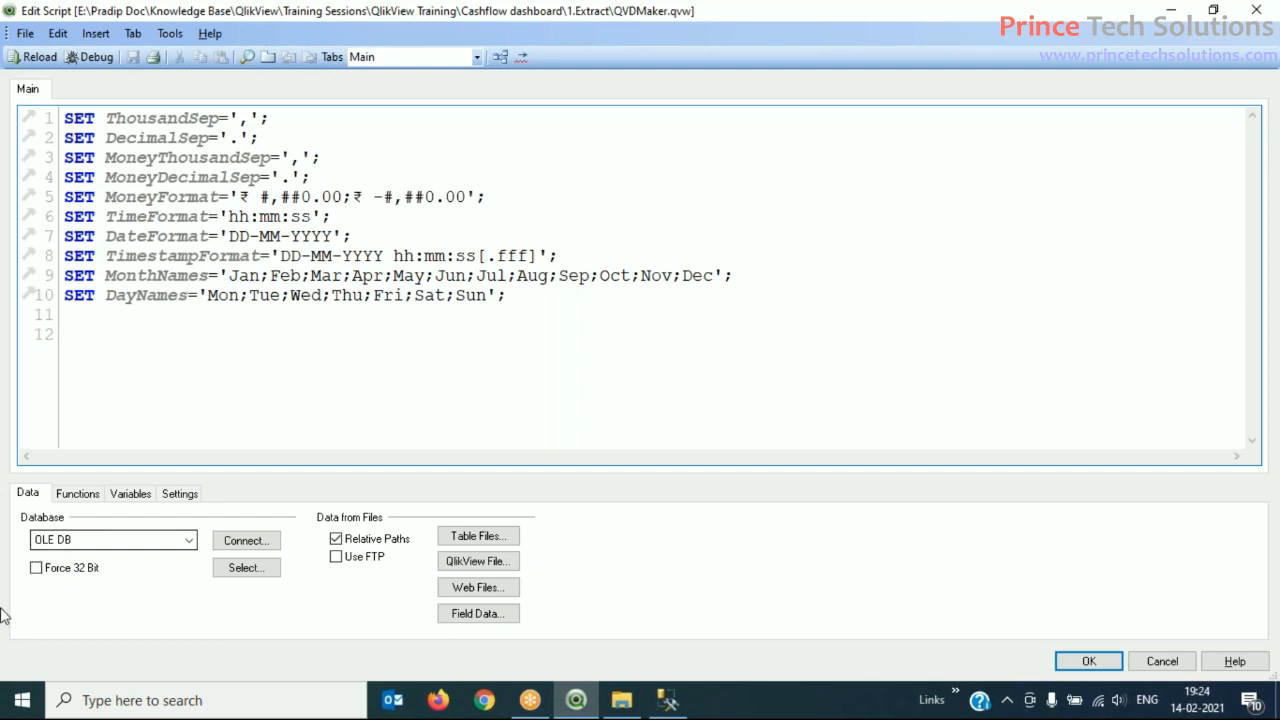
Step: On empty script line 12, start an OLE DB connection with the SQL Server Native Client 11.0 provider
{"action": "left_click", "coordinate": [189, 540]}
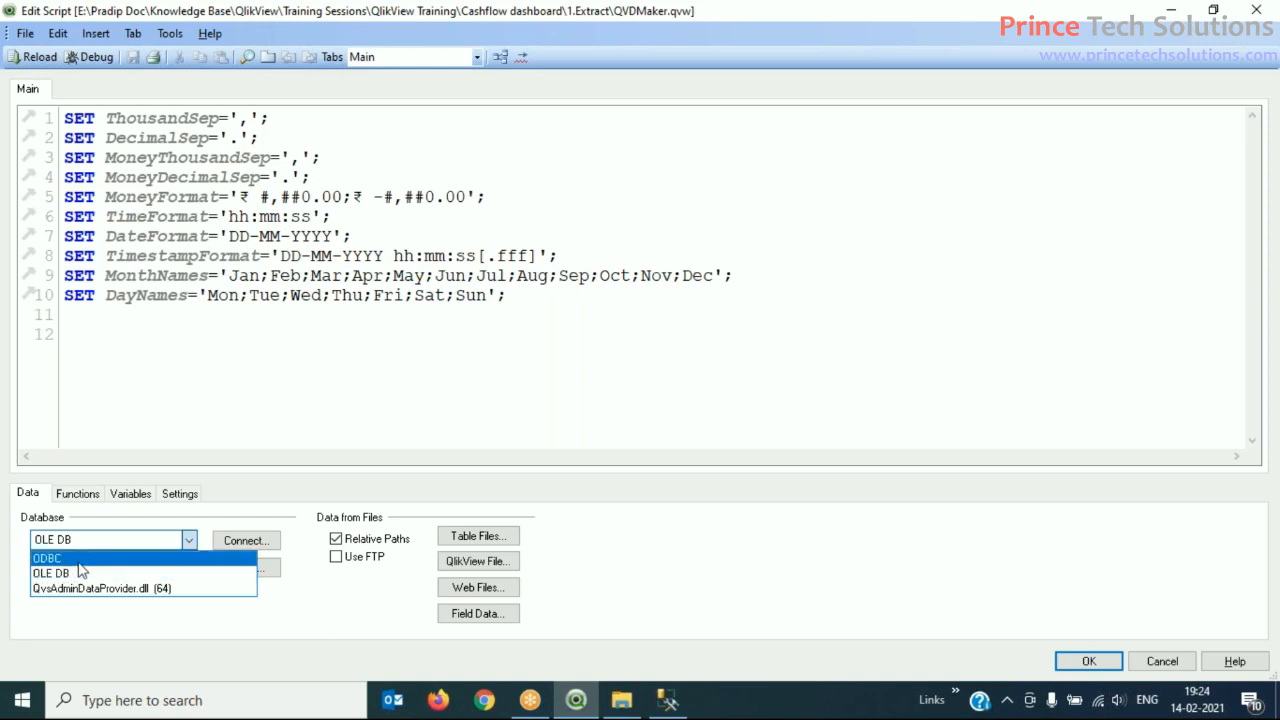
{"action": "left_click", "coordinate": [51, 573]}
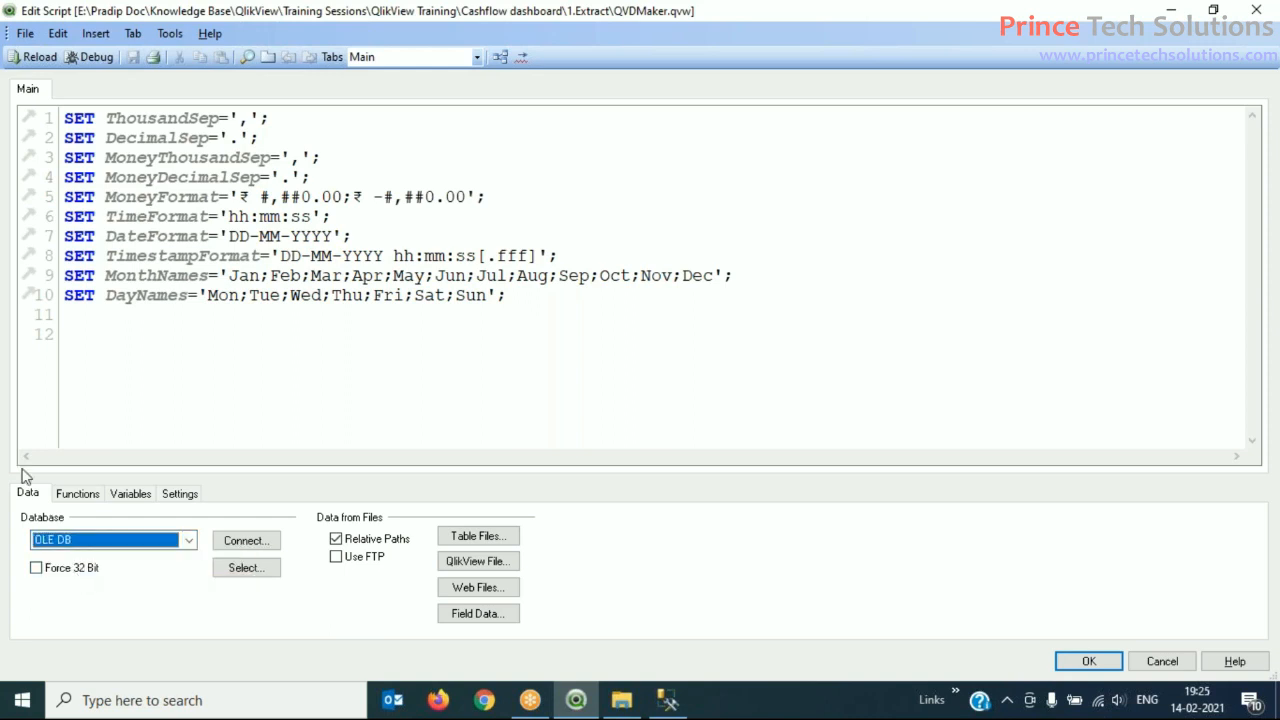
{"action": "left_click", "coordinate": [225, 370]}
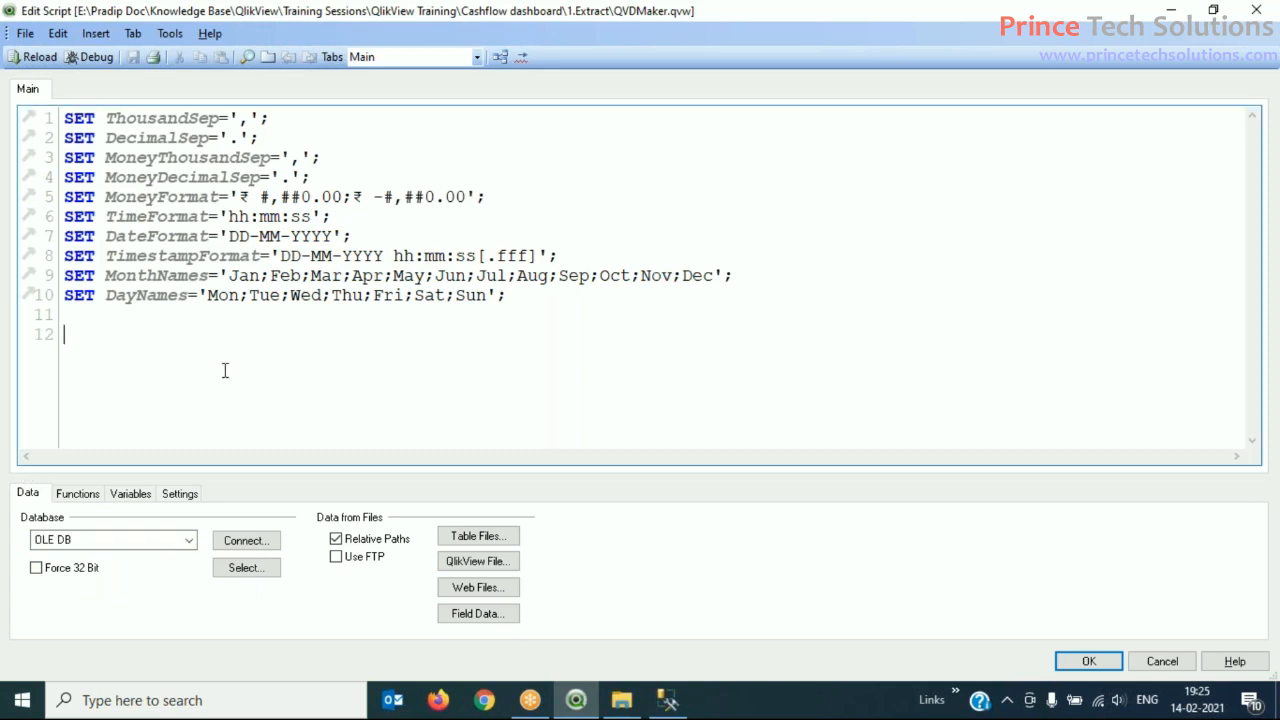
{"action": "mouse_move", "coordinate": [296, 576]}
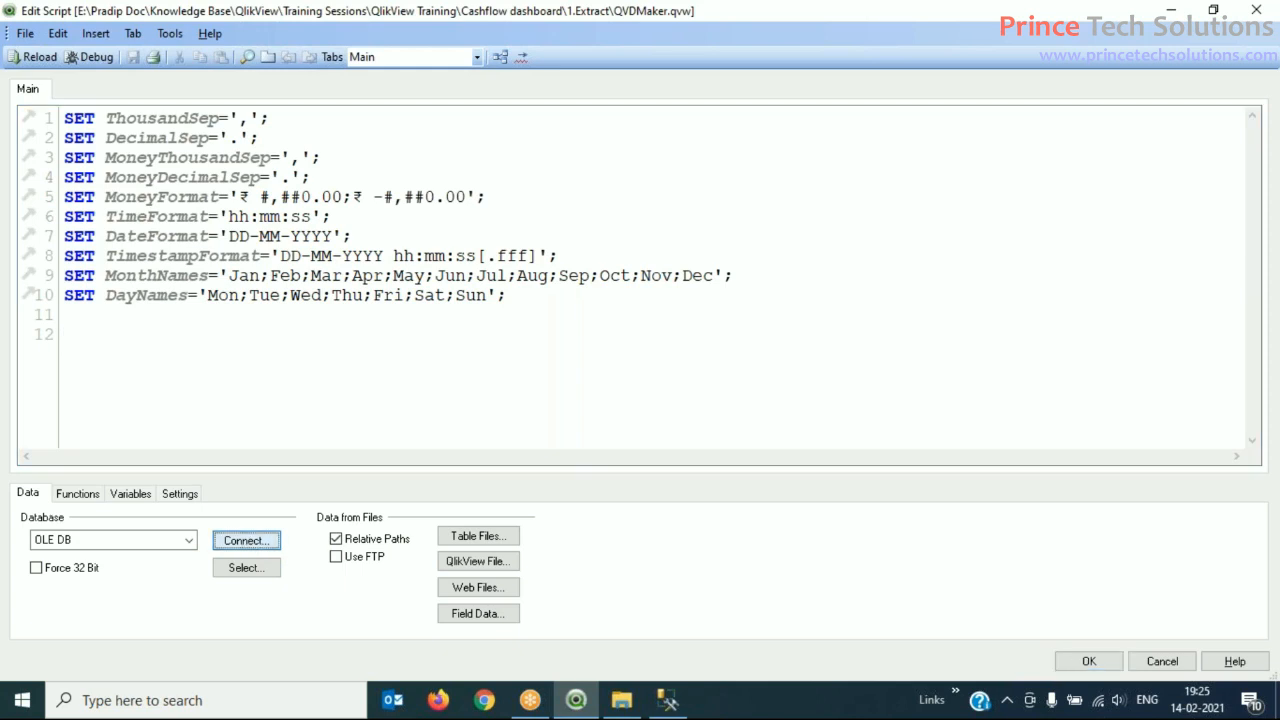
{"action": "left_click", "coordinate": [245, 540]}
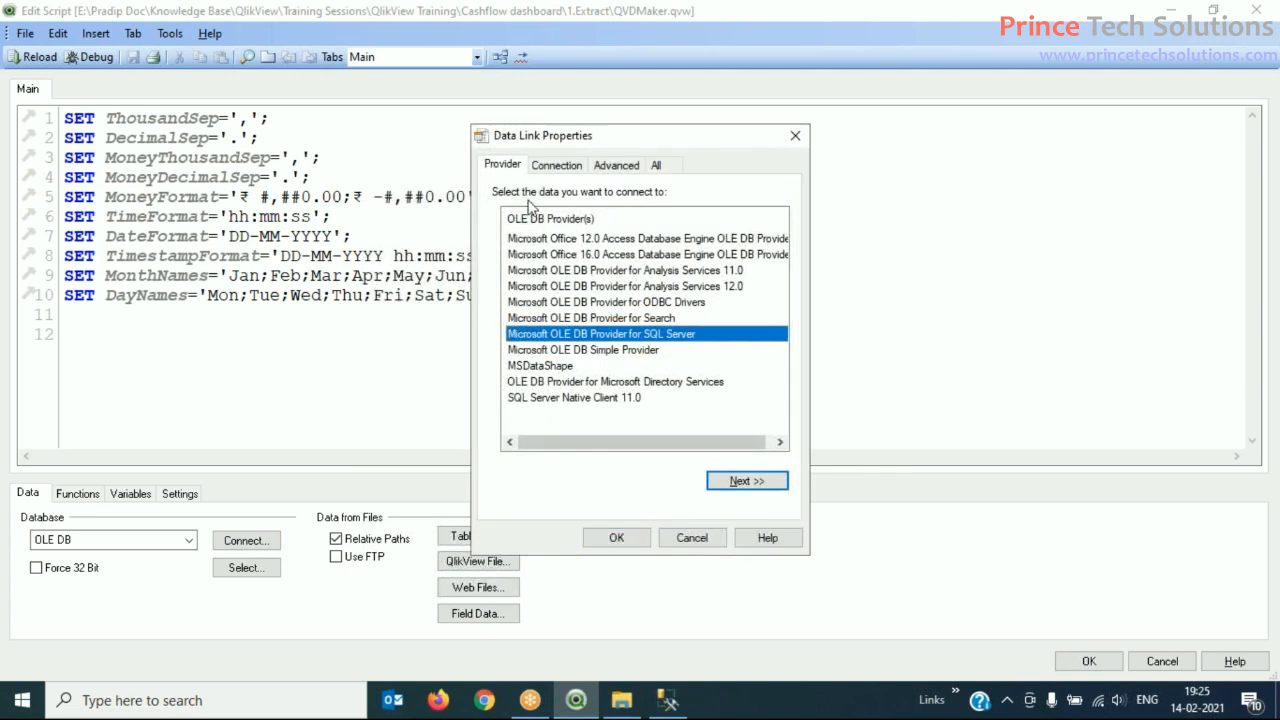
{"action": "mouse_move", "coordinate": [683, 228]}
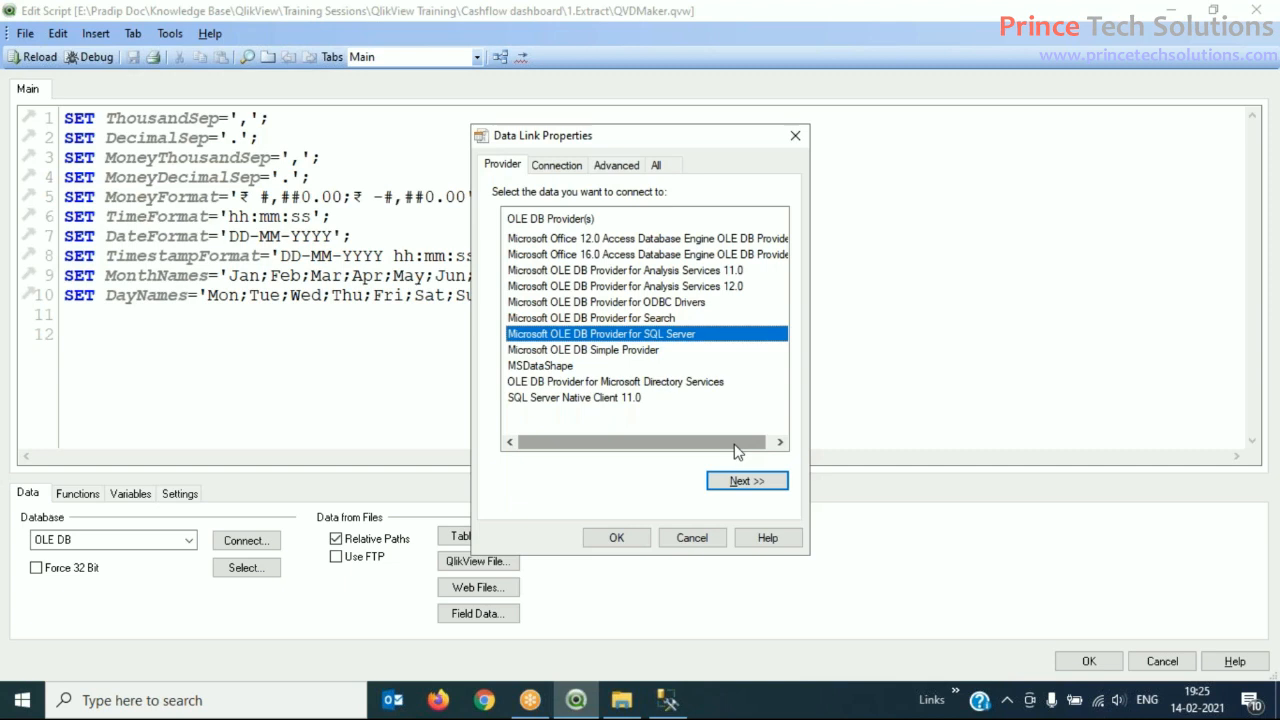
{"action": "mouse_move", "coordinate": [583, 443]}
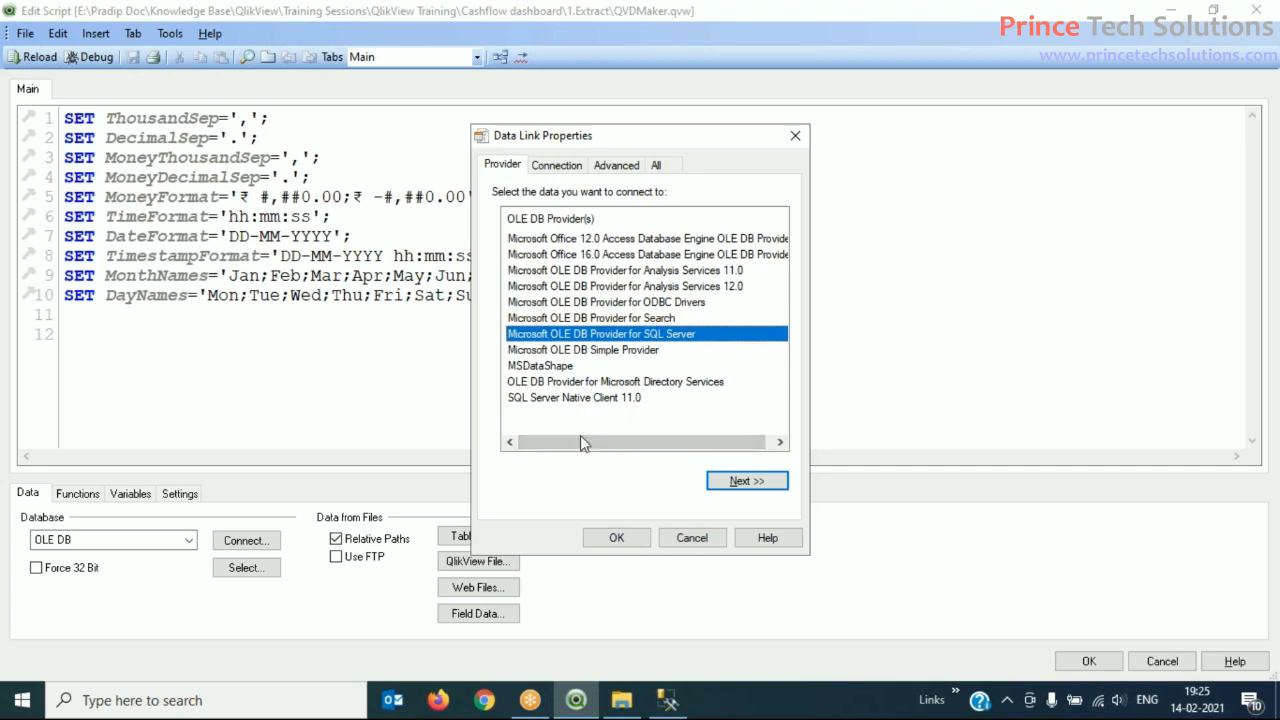
{"action": "mouse_move", "coordinate": [604, 408]}
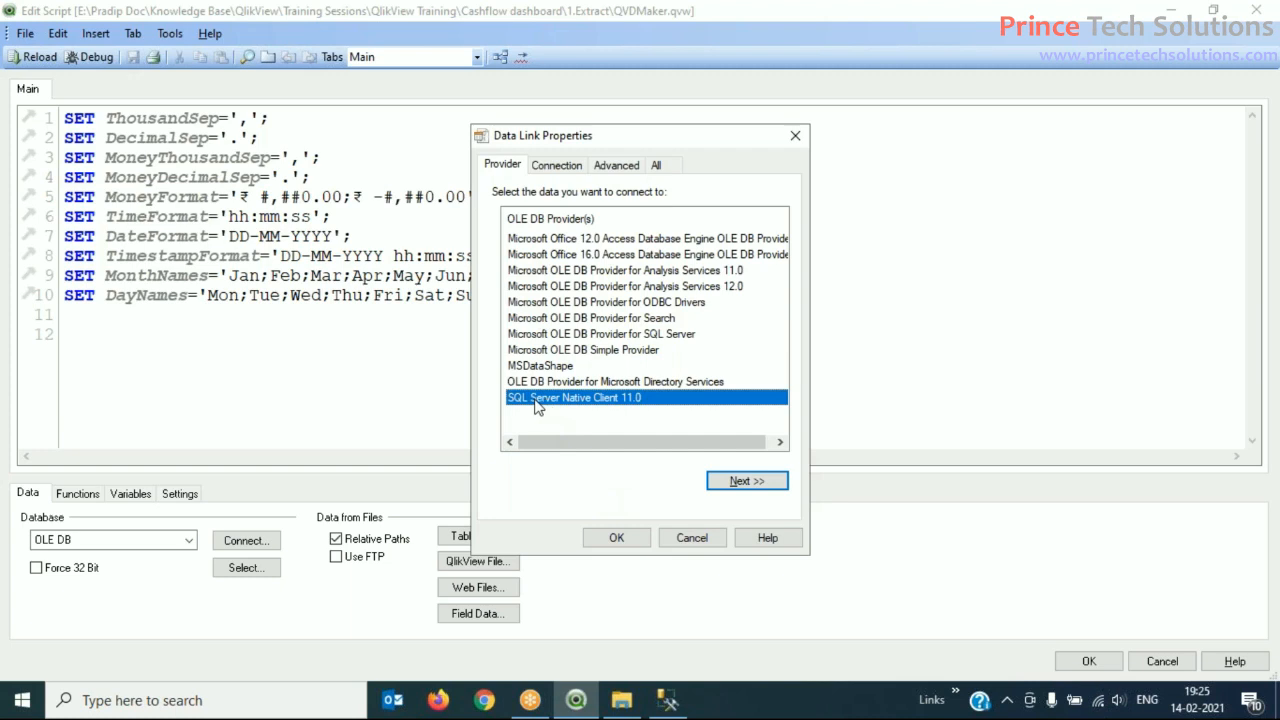
{"action": "mouse_move", "coordinate": [640, 410]}
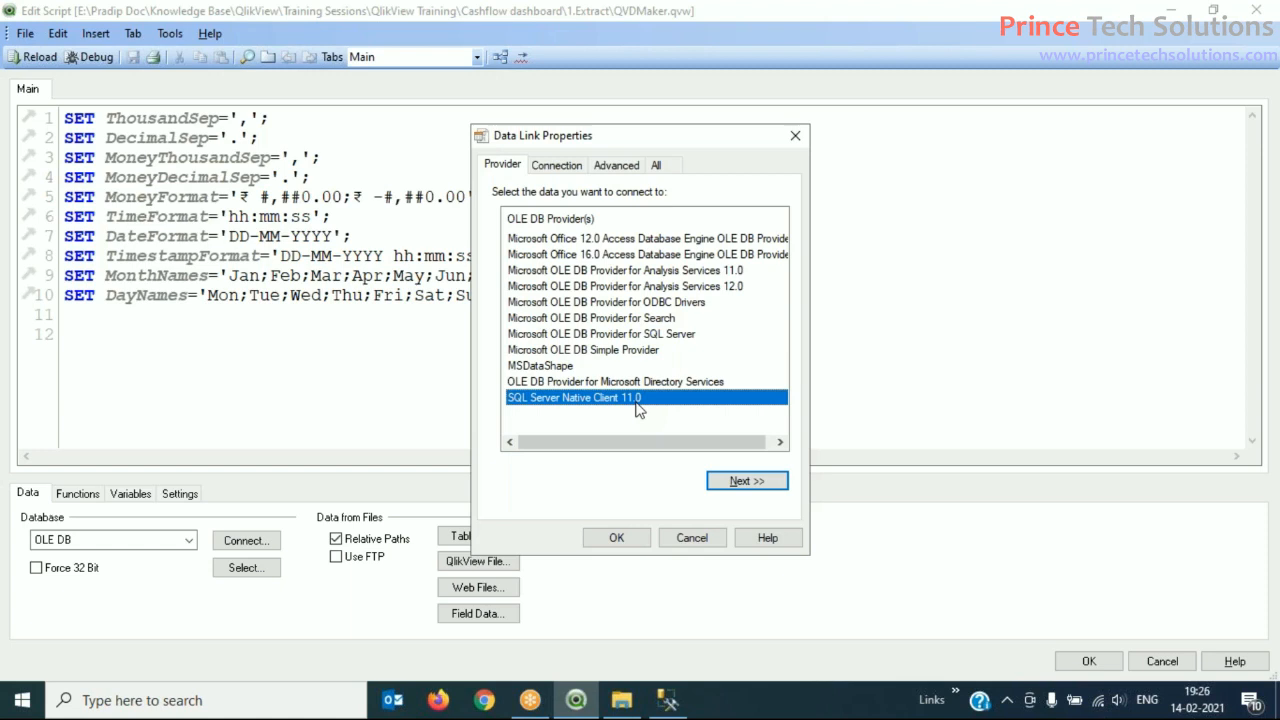
{"action": "mouse_move", "coordinate": [655, 407]}
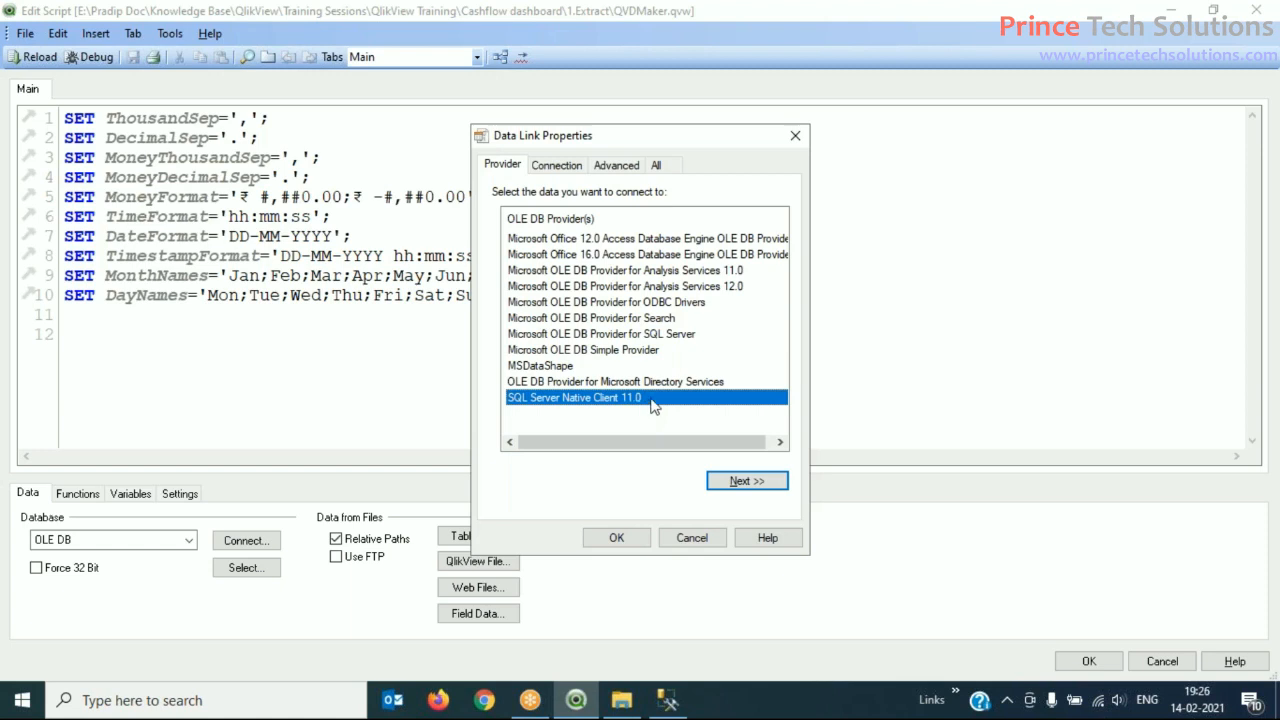
{"action": "mouse_move", "coordinate": [695, 400]}
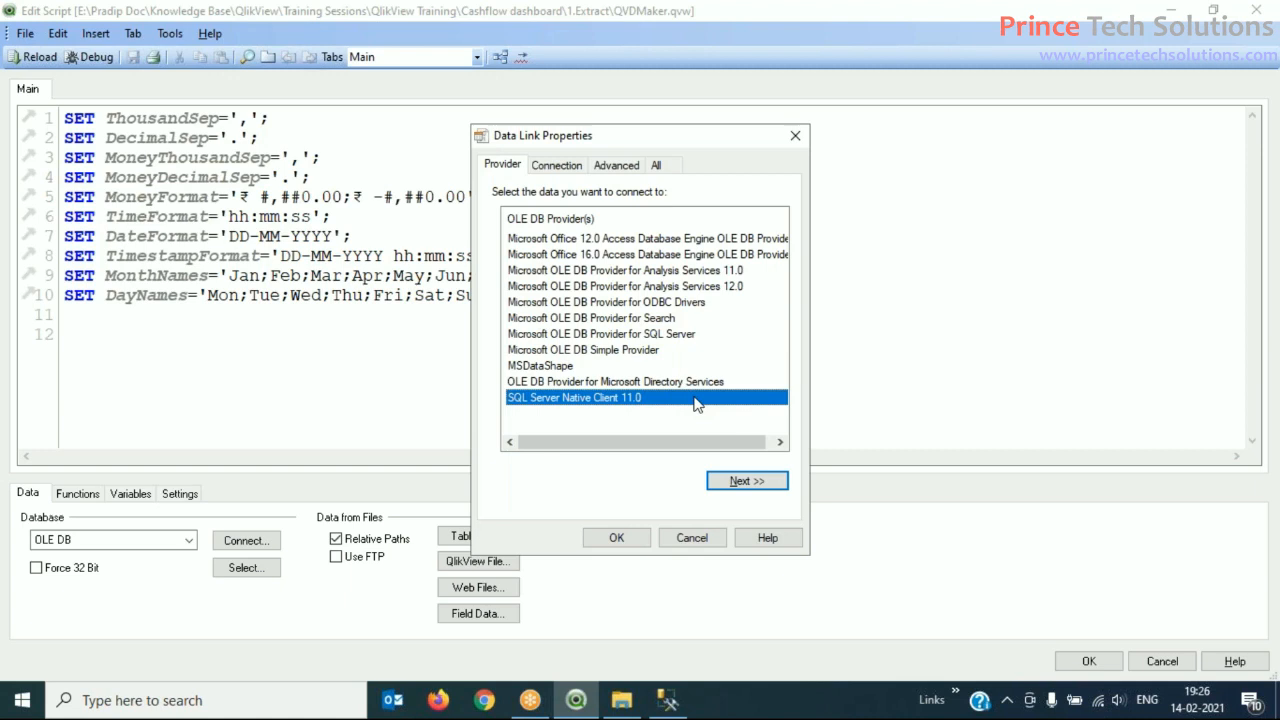
{"action": "mouse_move", "coordinate": [668, 461]}
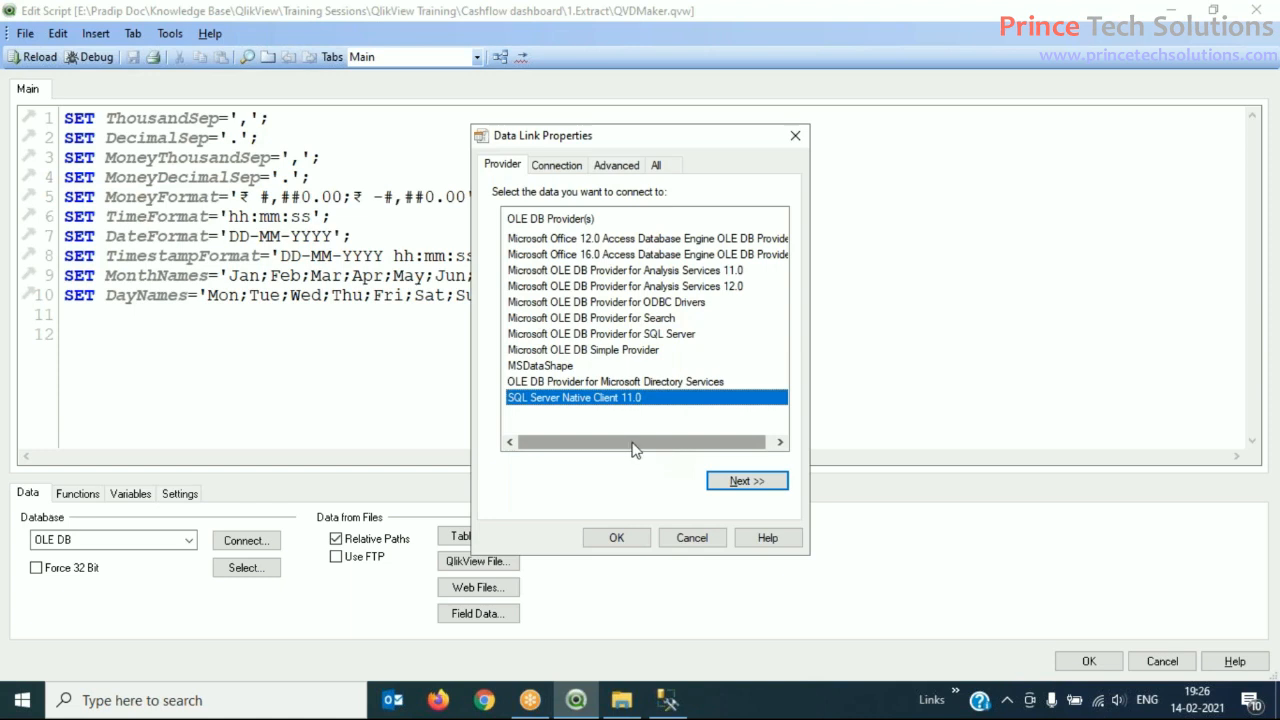
{"action": "mouse_move", "coordinate": [650, 449]}
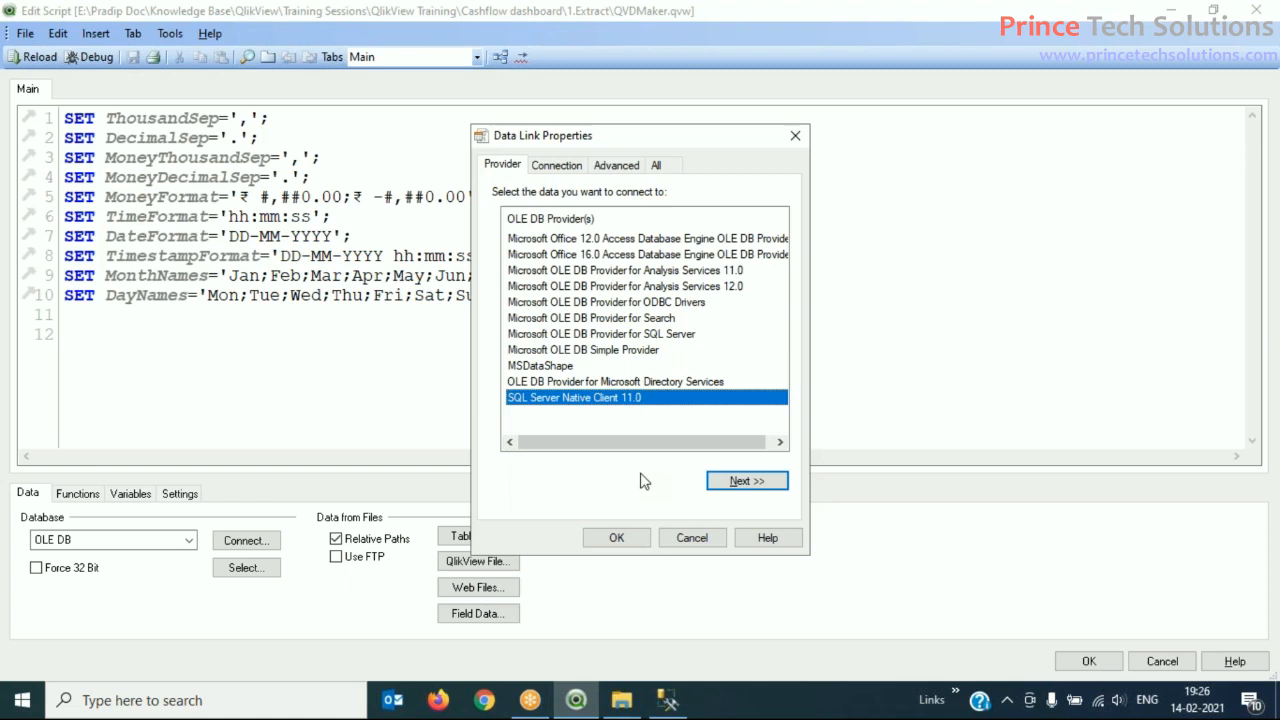
{"action": "mouse_move", "coordinate": [650, 472]}
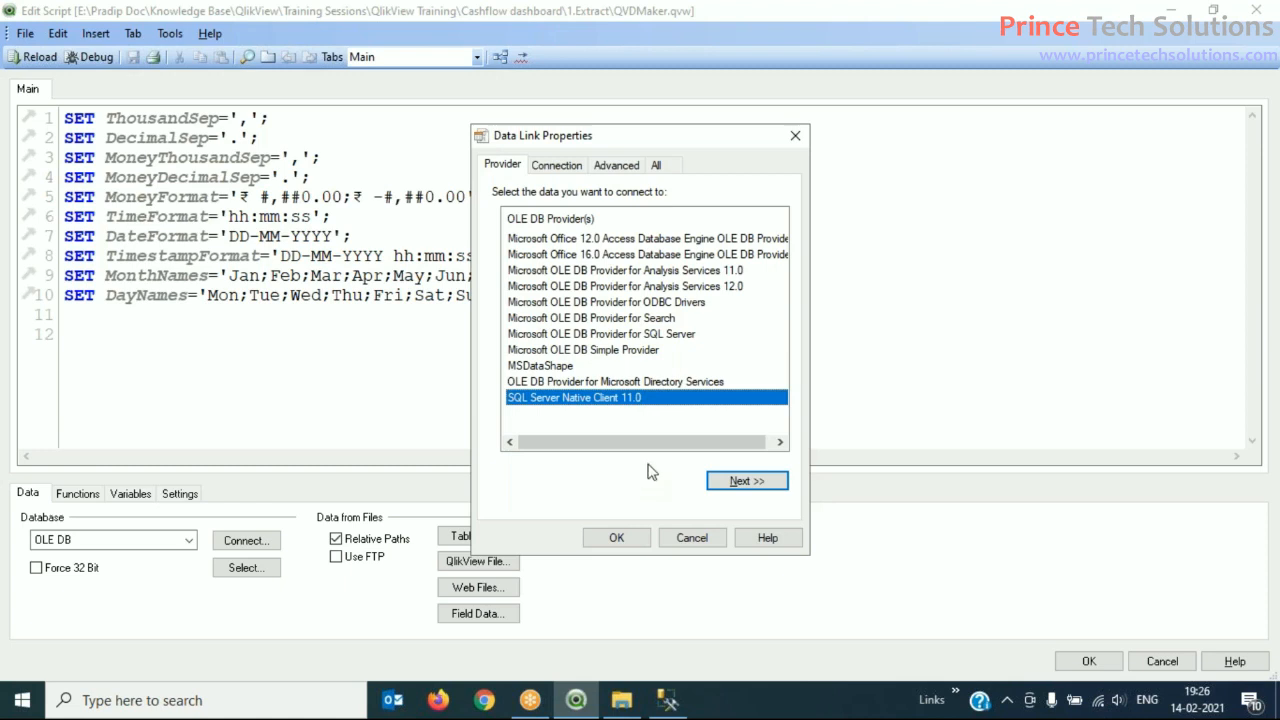
{"action": "mouse_move", "coordinate": [535, 277]}
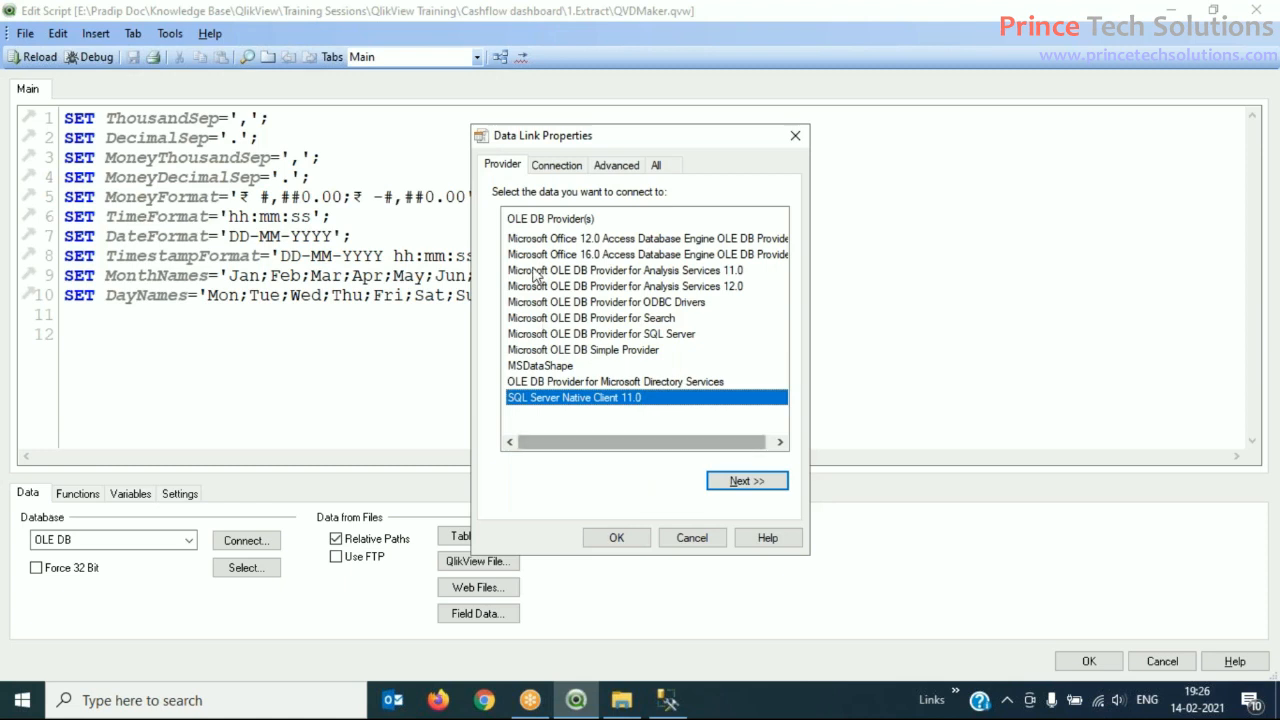
{"action": "mouse_move", "coordinate": [547, 357]}
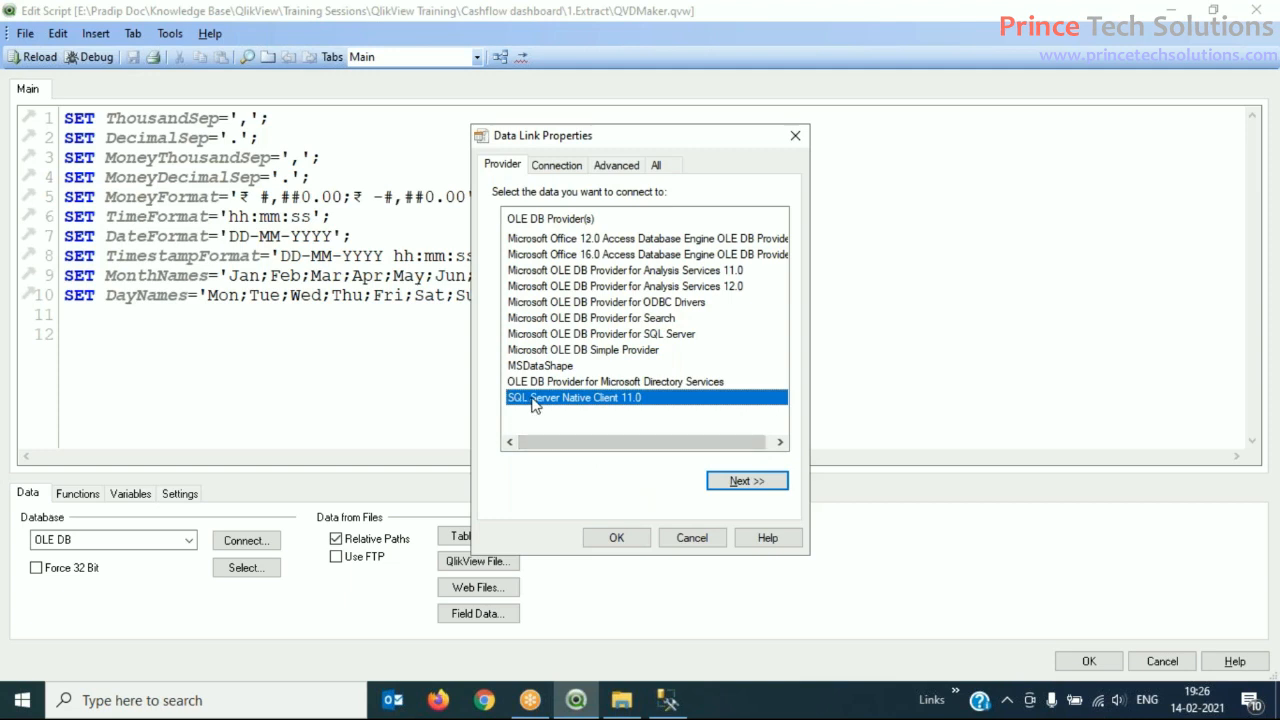
{"action": "mouse_move", "coordinate": [647, 405]}
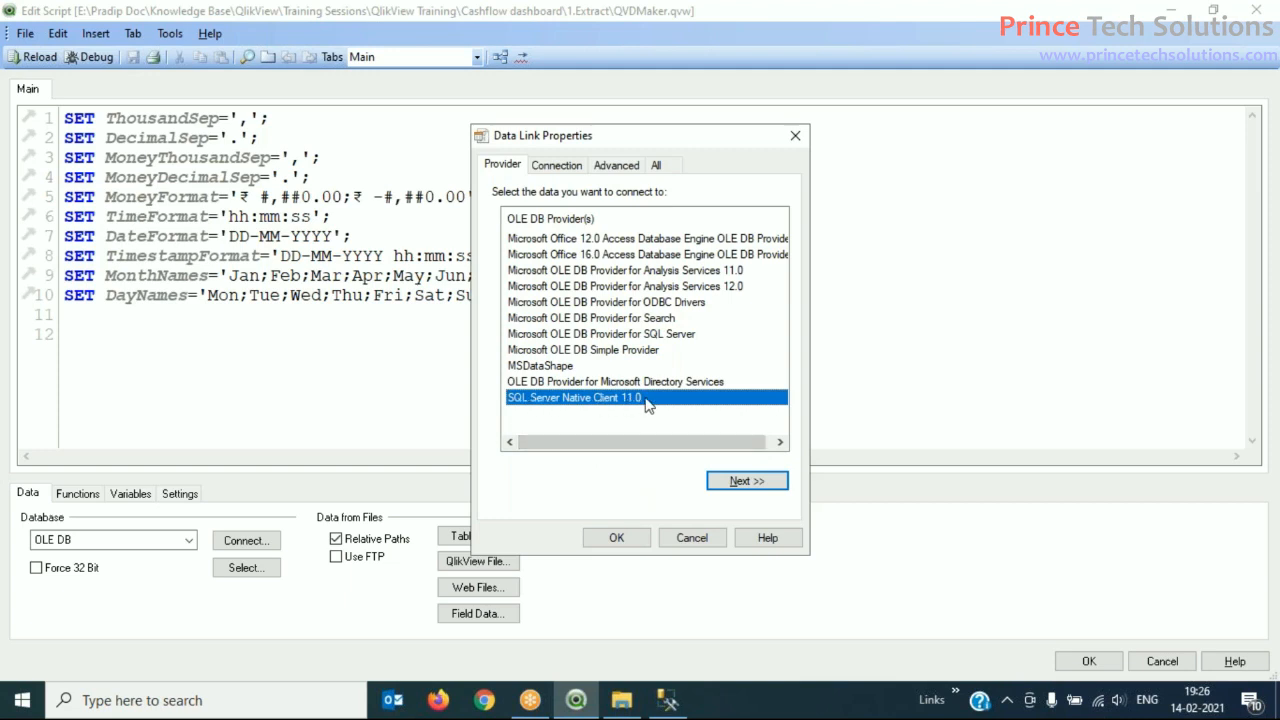
{"action": "mouse_move", "coordinate": [658, 405]}
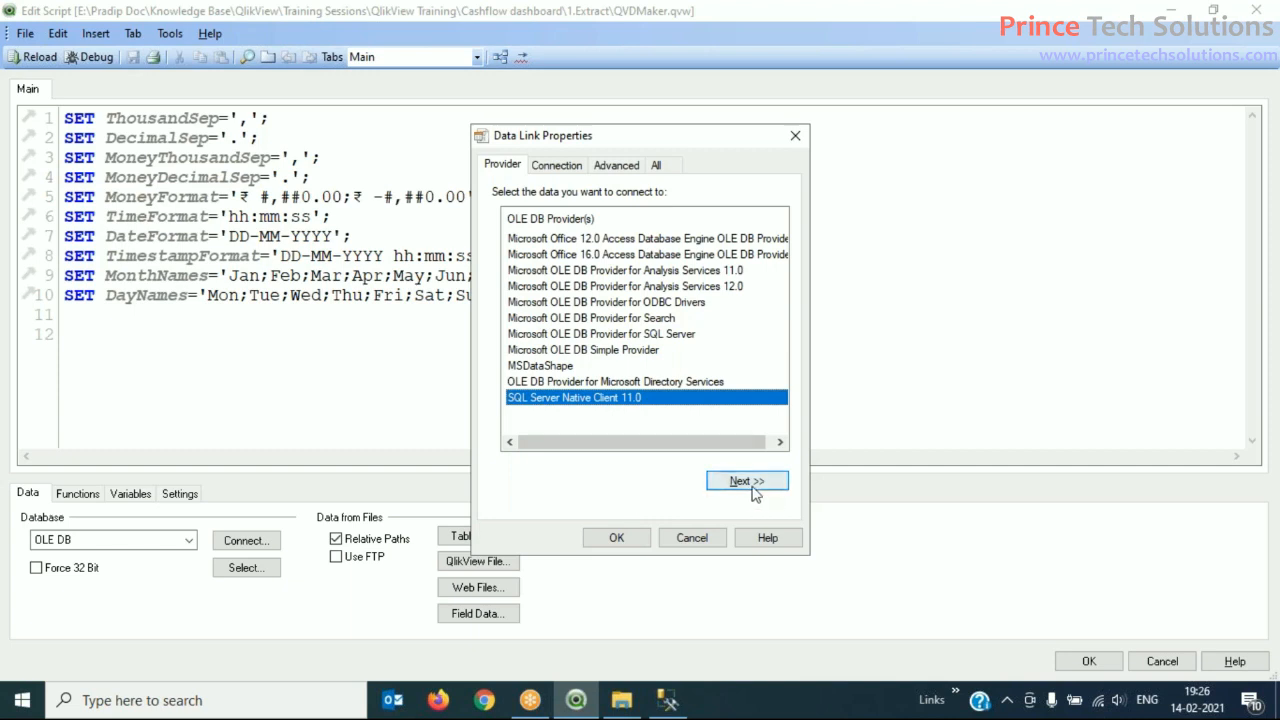
Step: Set server localhost and user sa, enter a password, and allow saving it
{"action": "left_click", "coordinate": [747, 481]}
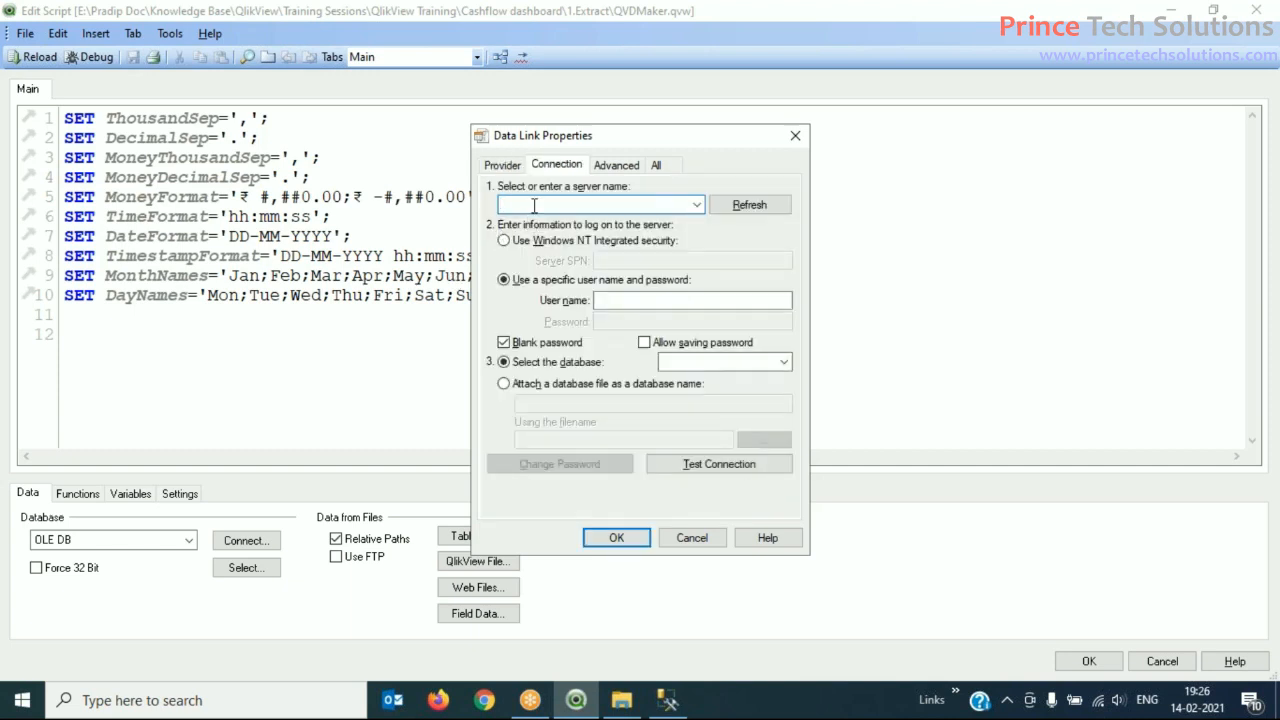
{"action": "type", "text": "localhost"}
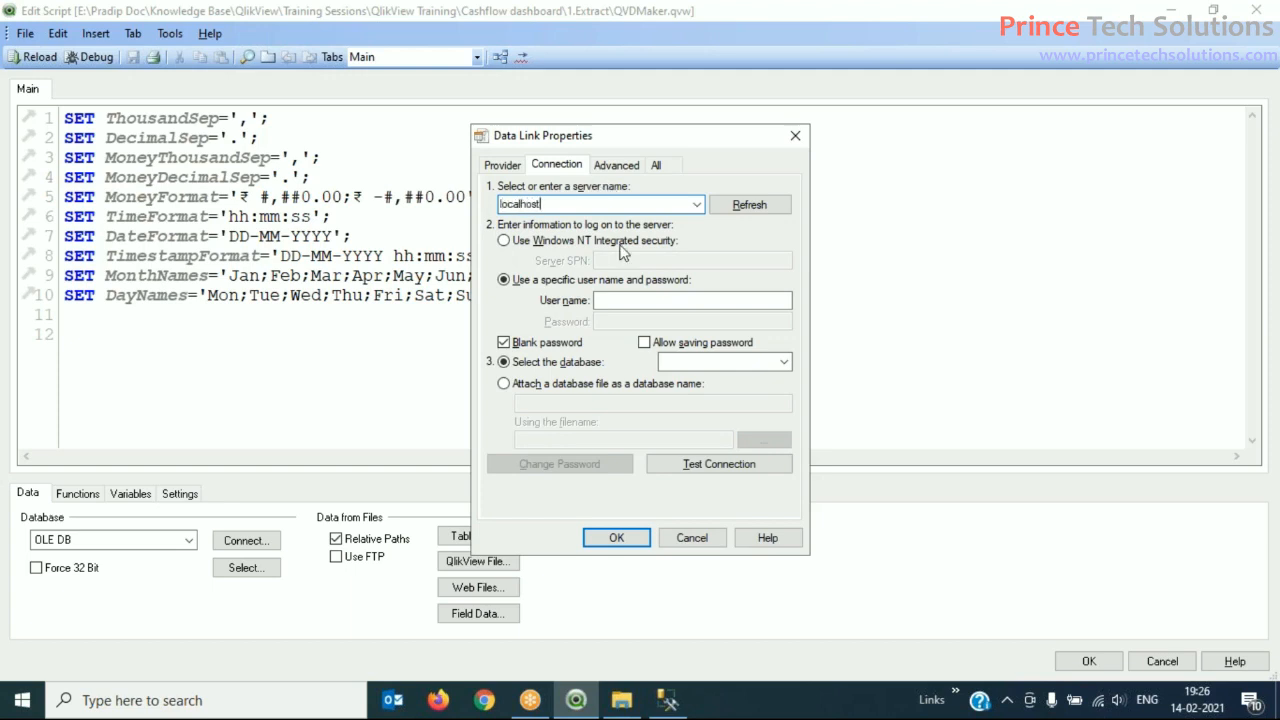
{"action": "left_click", "coordinate": [692, 300]}
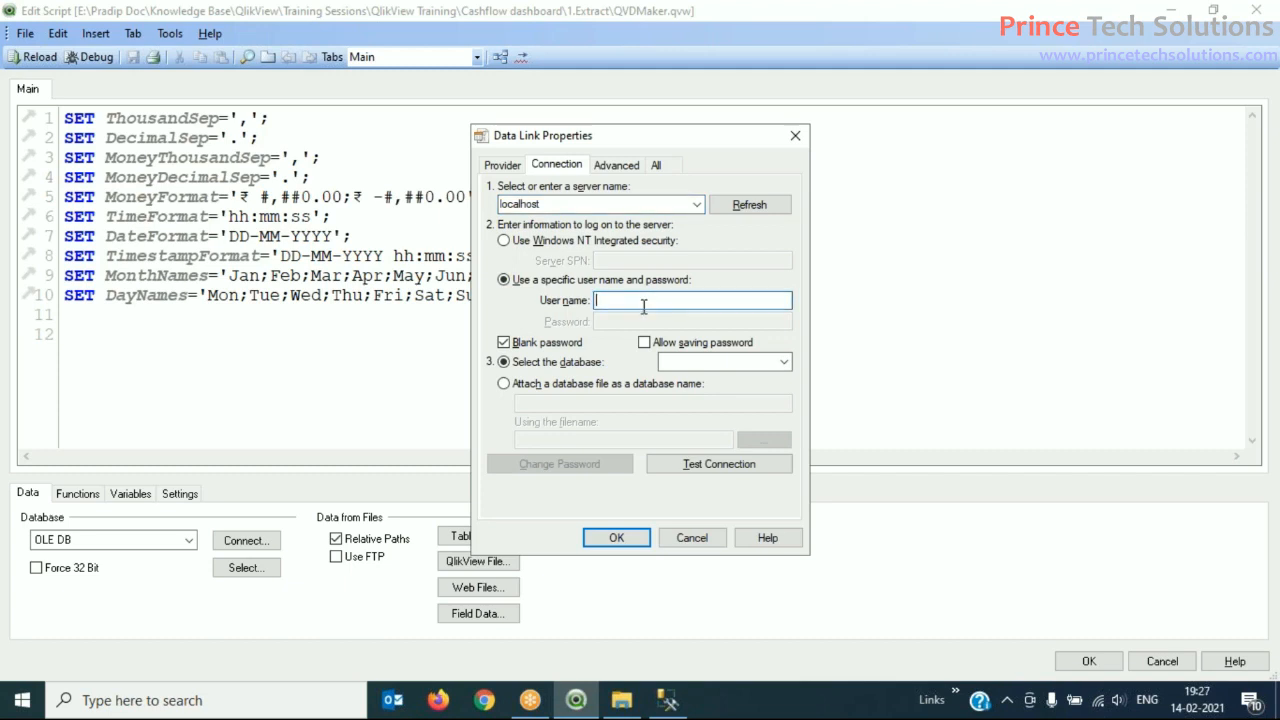
{"action": "type", "text": "sa"}
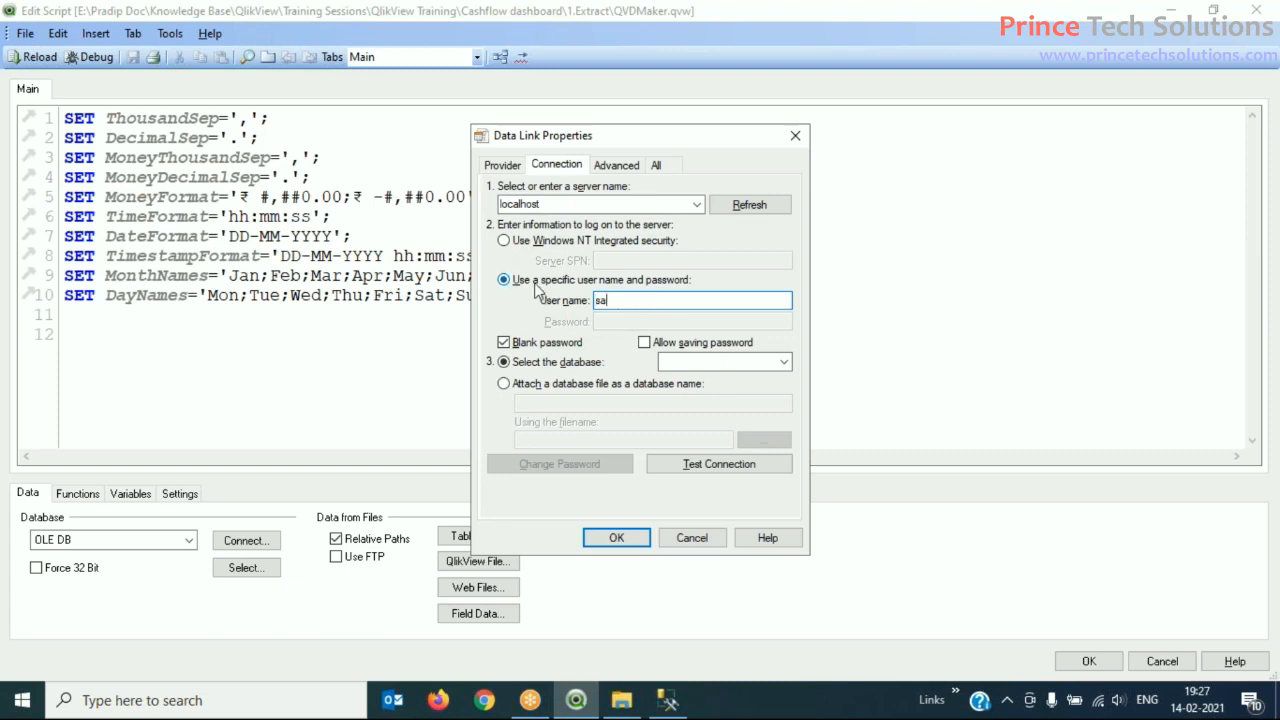
{"action": "mouse_move", "coordinate": [700, 290]}
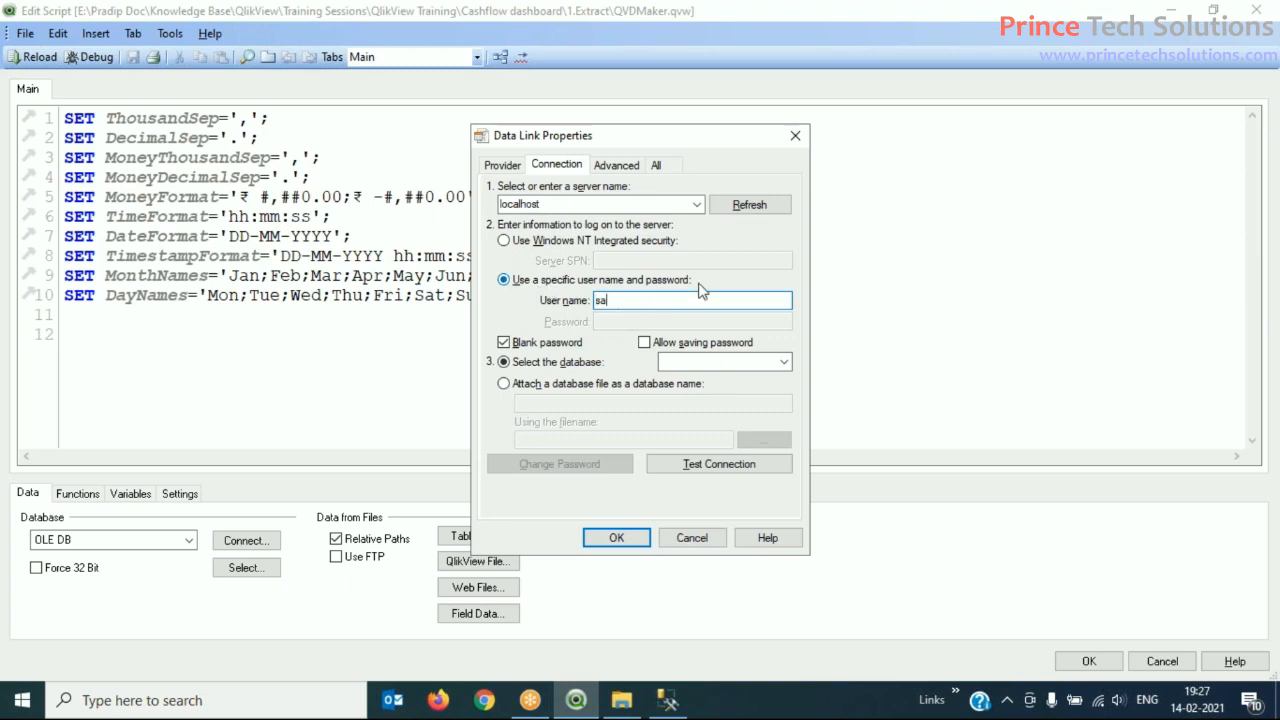
{"action": "mouse_move", "coordinate": [518, 331]}
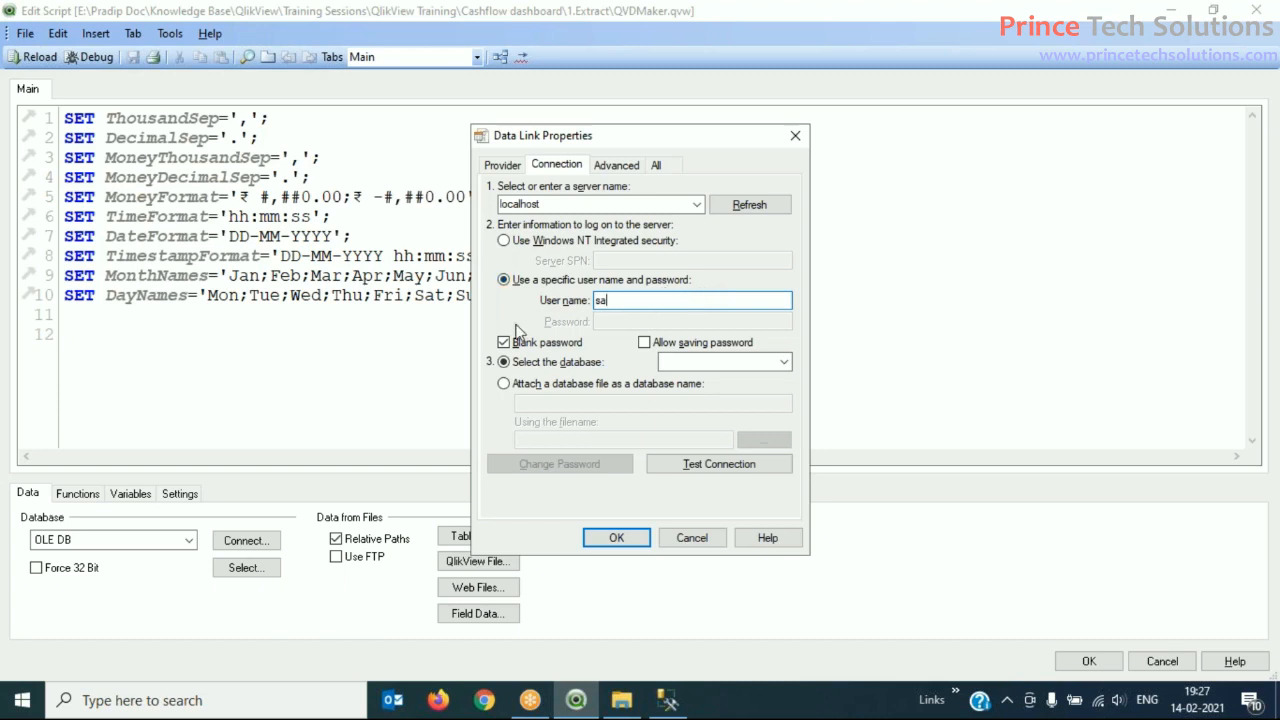
{"action": "left_click", "coordinate": [504, 342]}
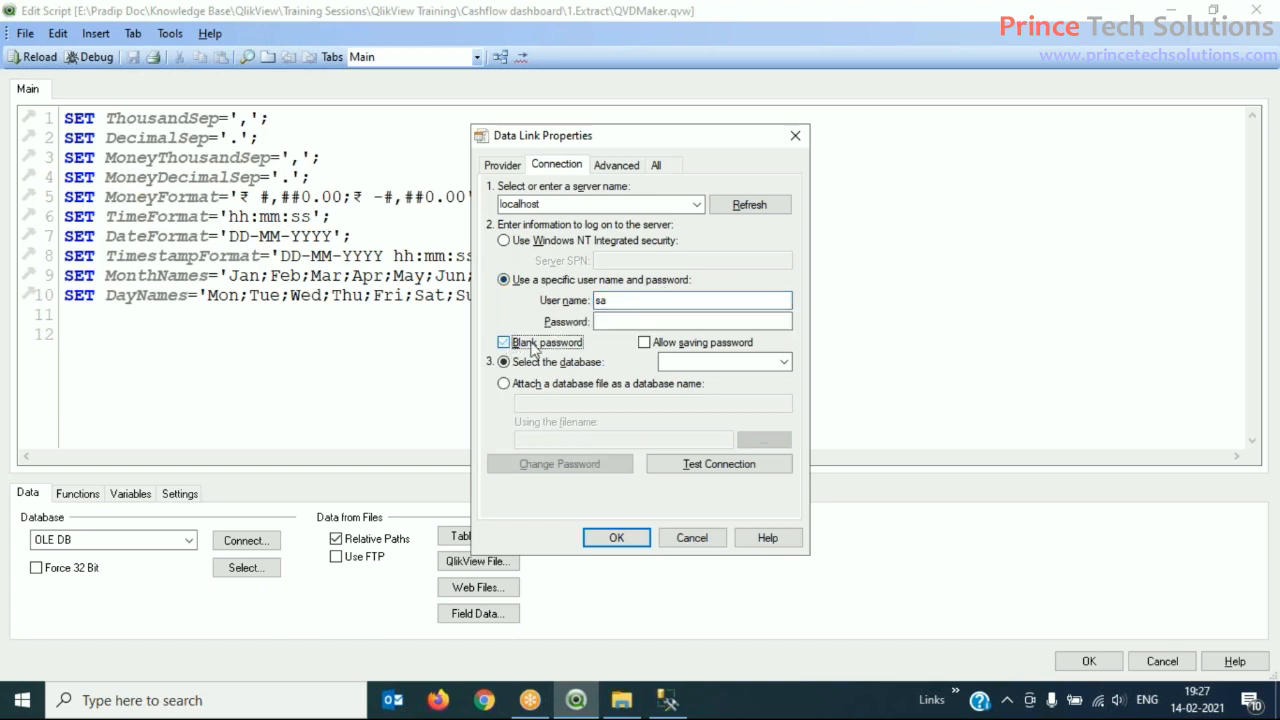
{"action": "type", "text": "••"}
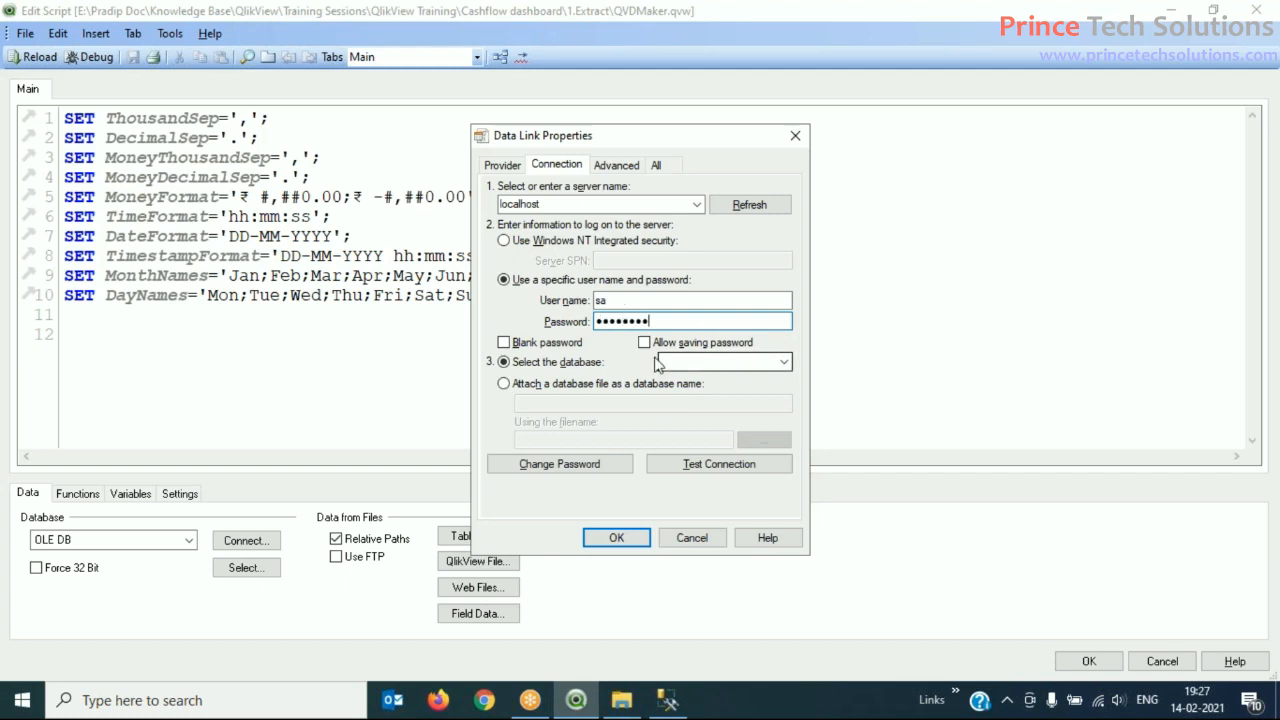
{"action": "left_click", "coordinate": [644, 342]}
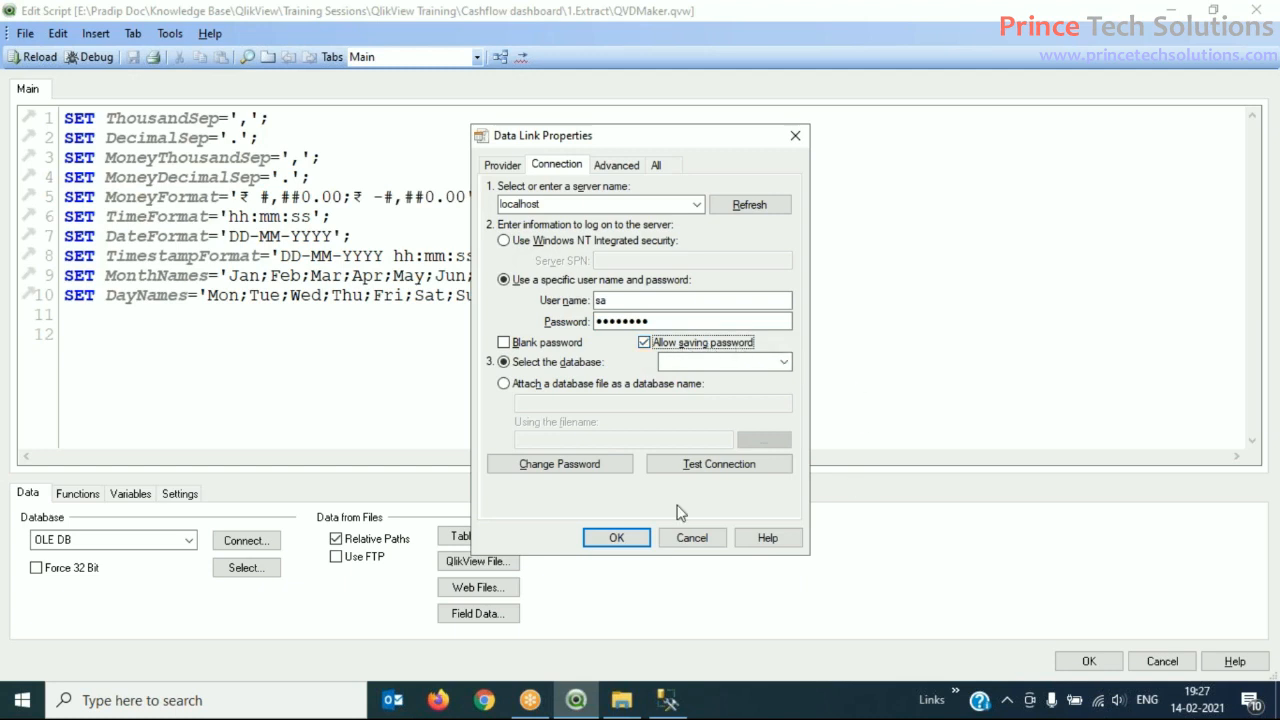
{"action": "mouse_move", "coordinate": [719, 463]}
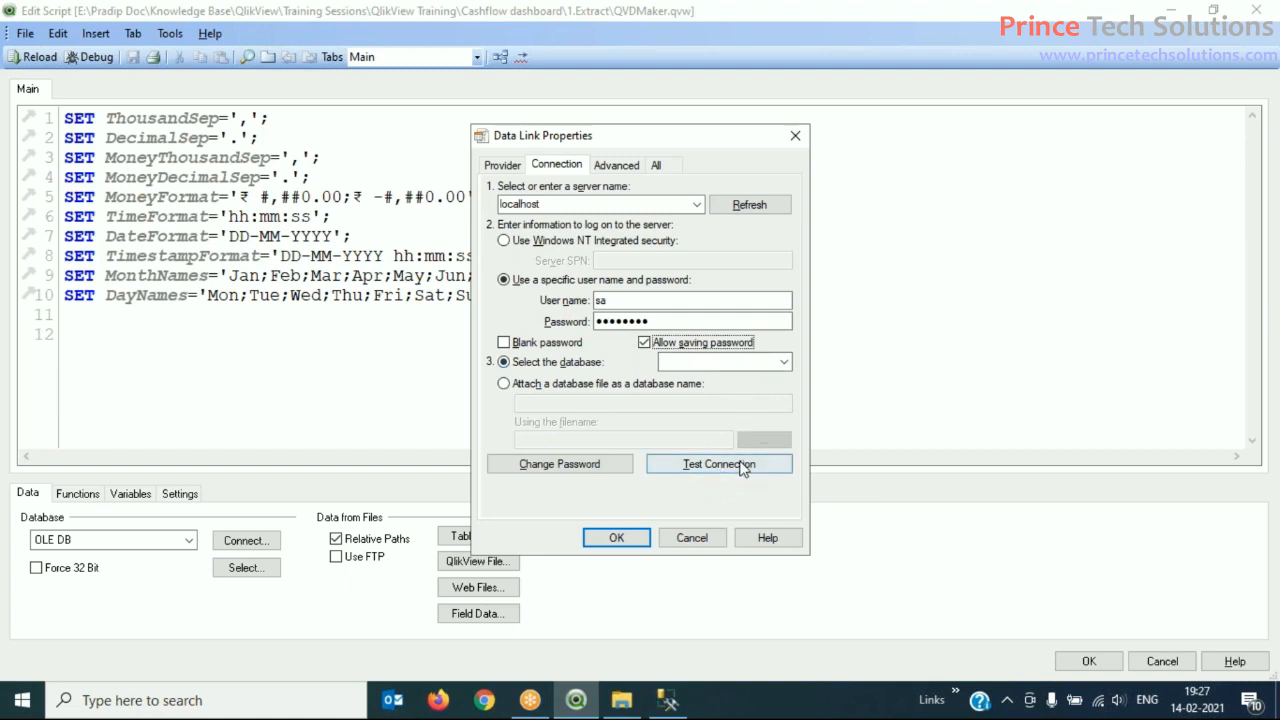
Step: Test the connection twice, dismissing the success message and both login-failure errors
{"action": "left_click", "coordinate": [719, 463]}
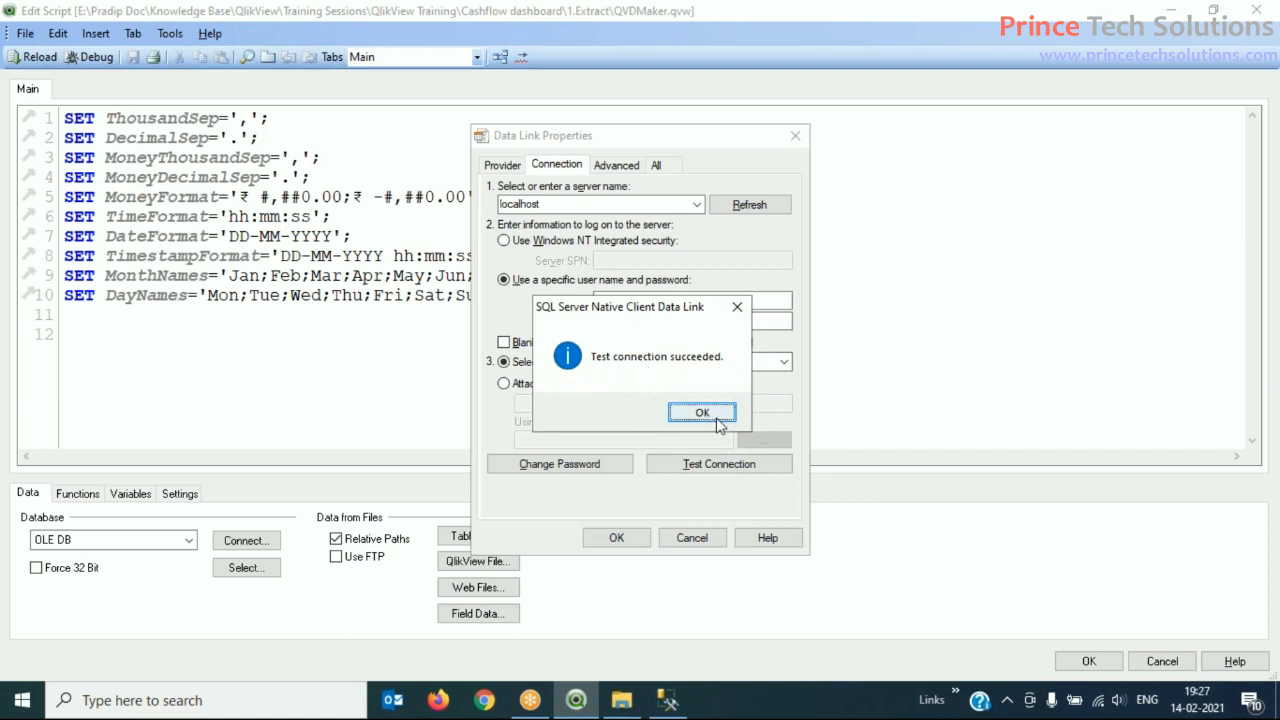
{"action": "left_click", "coordinate": [702, 412]}
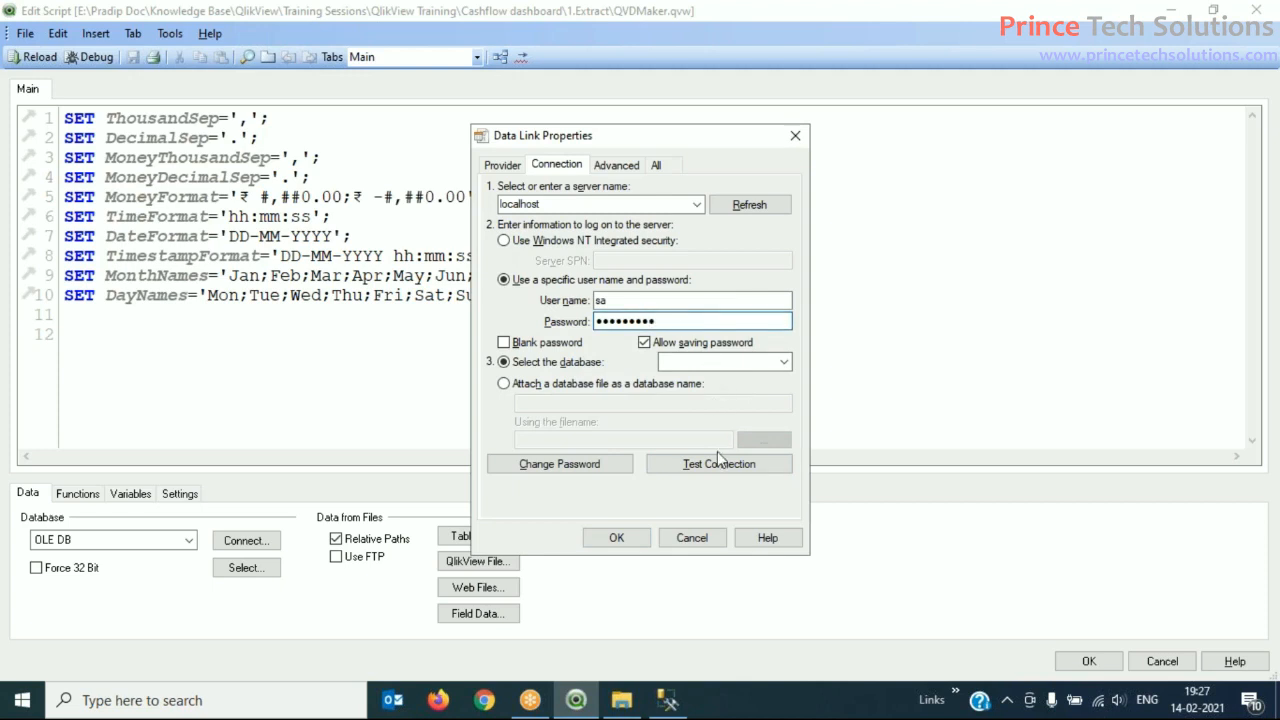
{"action": "left_click", "coordinate": [718, 463]}
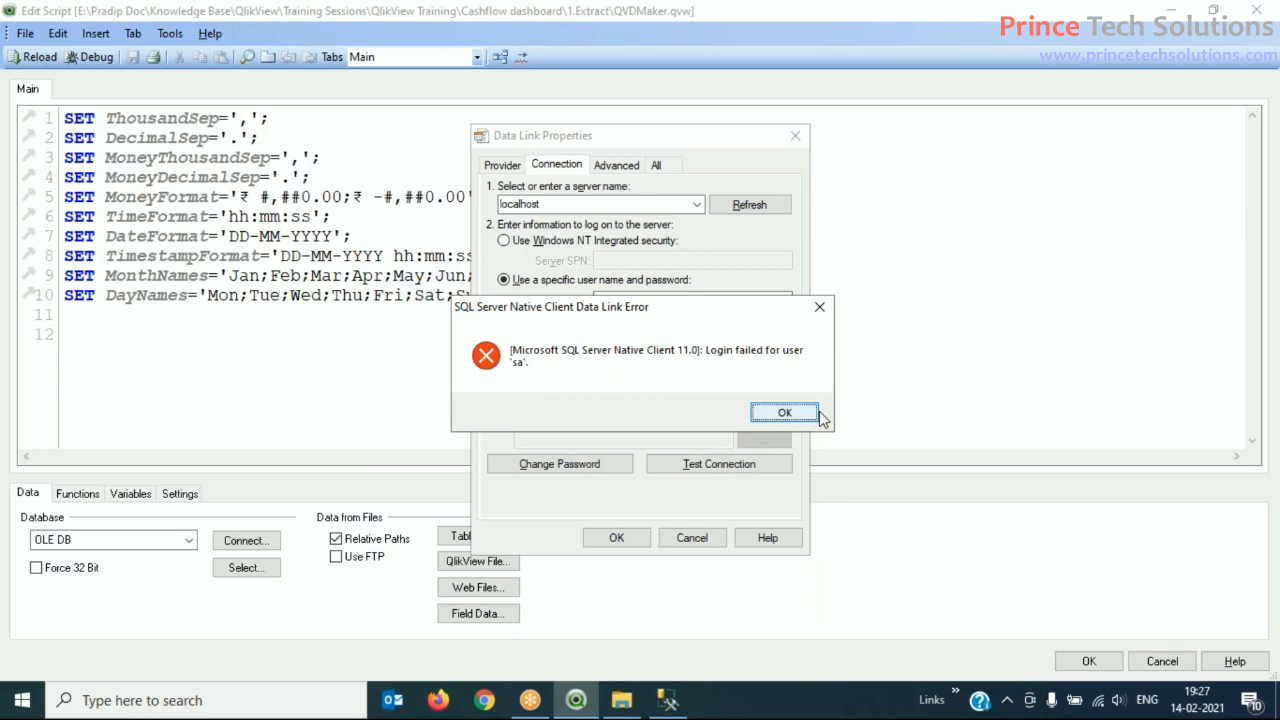
{"action": "mouse_move", "coordinate": [783, 363]}
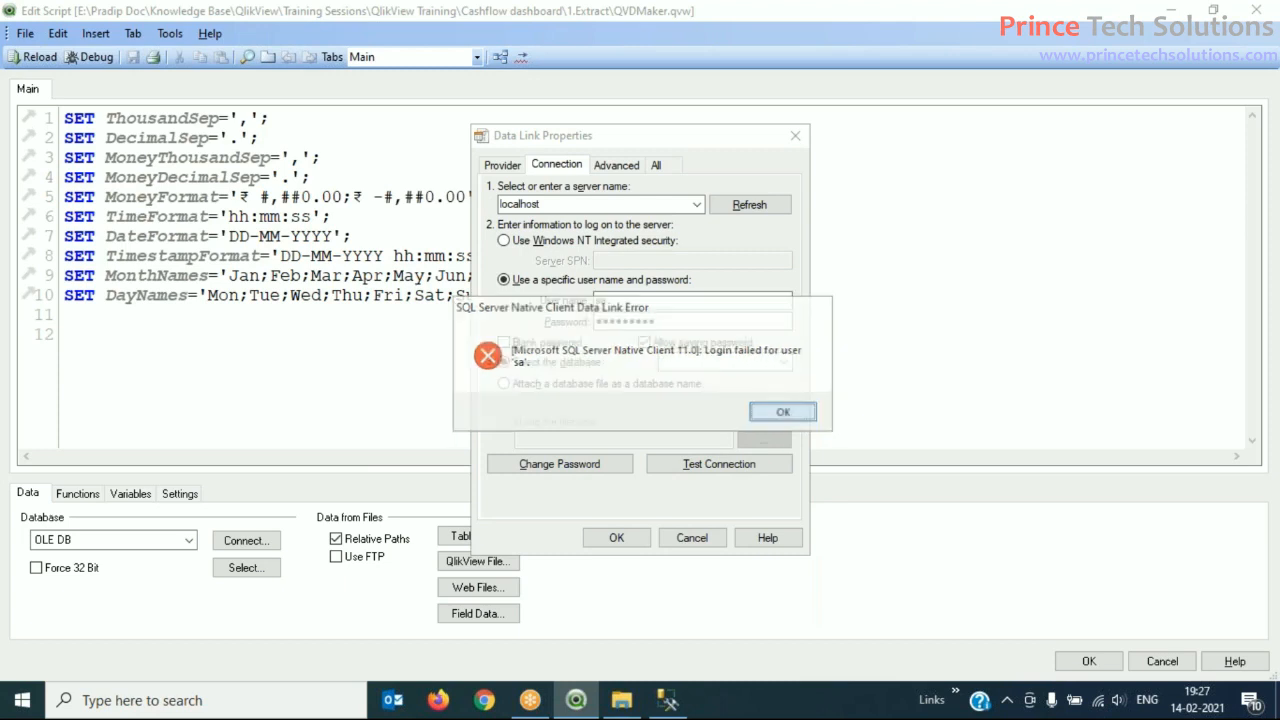
{"action": "left_click", "coordinate": [783, 412]}
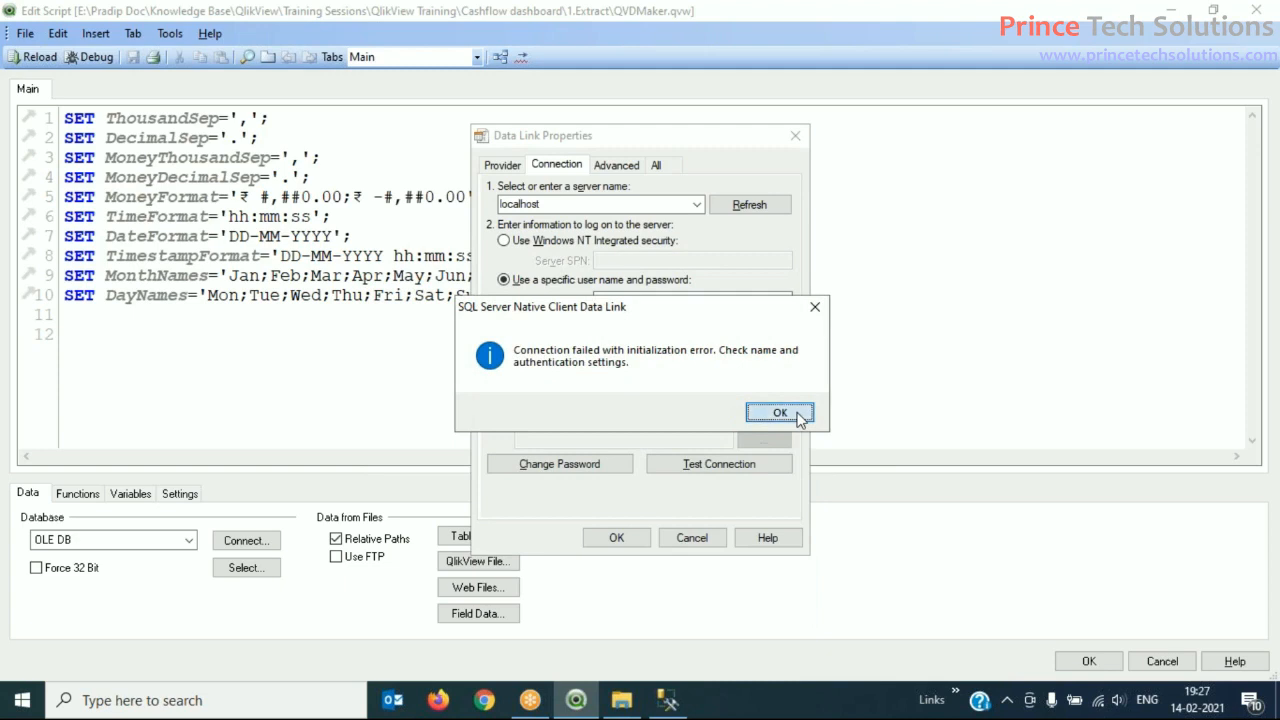
{"action": "left_click", "coordinate": [780, 413]}
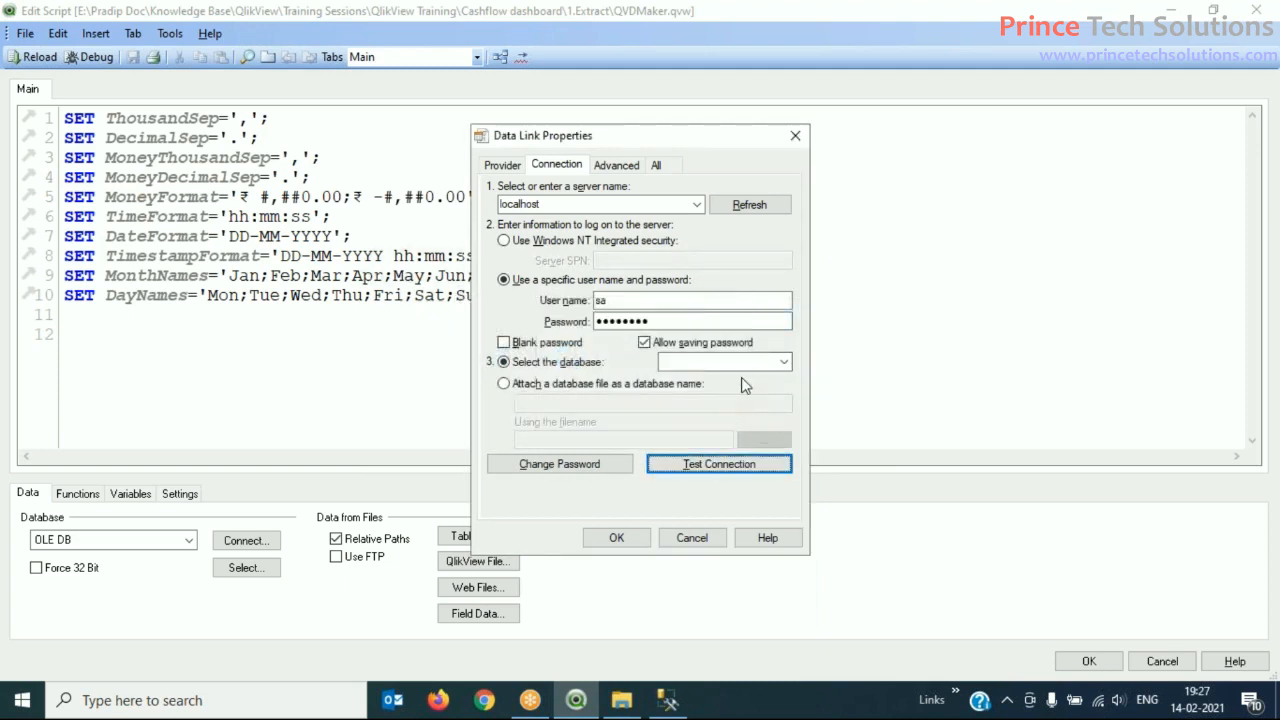
Step: Choose the OrderDB database and confirm the SQL Server login to insert the connection string
{"action": "left_click", "coordinate": [783, 361]}
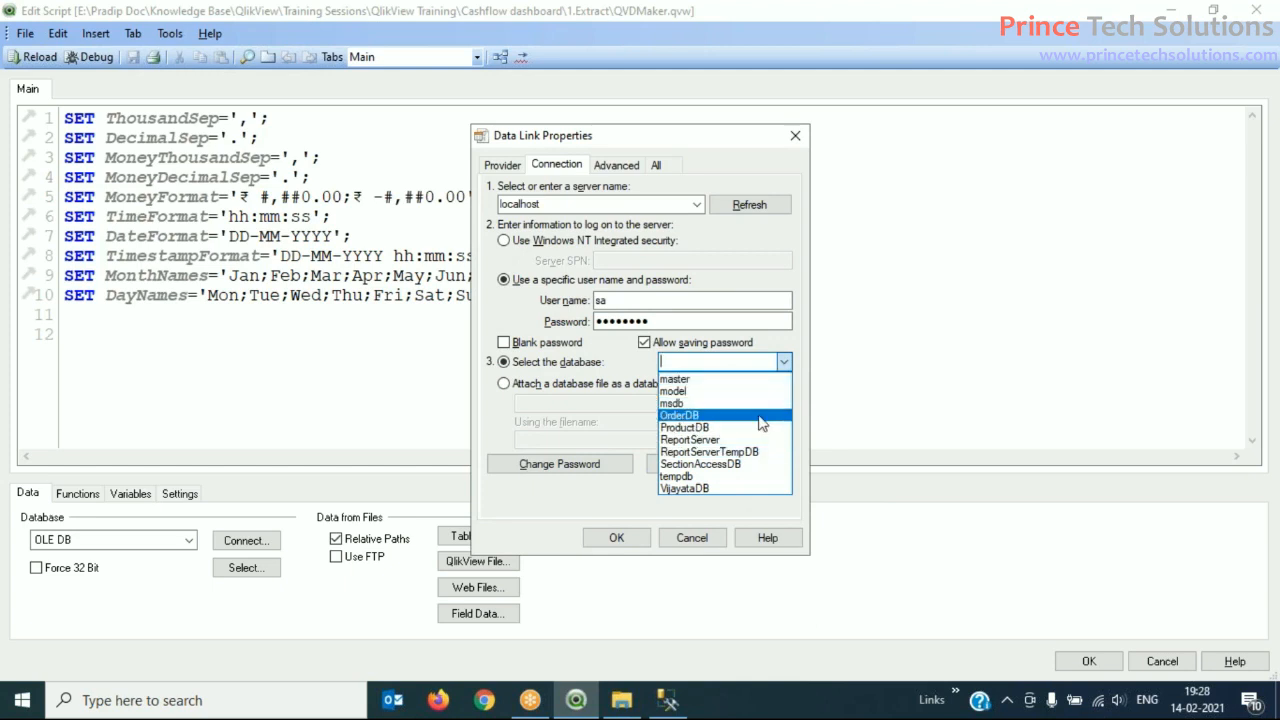
{"action": "left_click", "coordinate": [680, 415]}
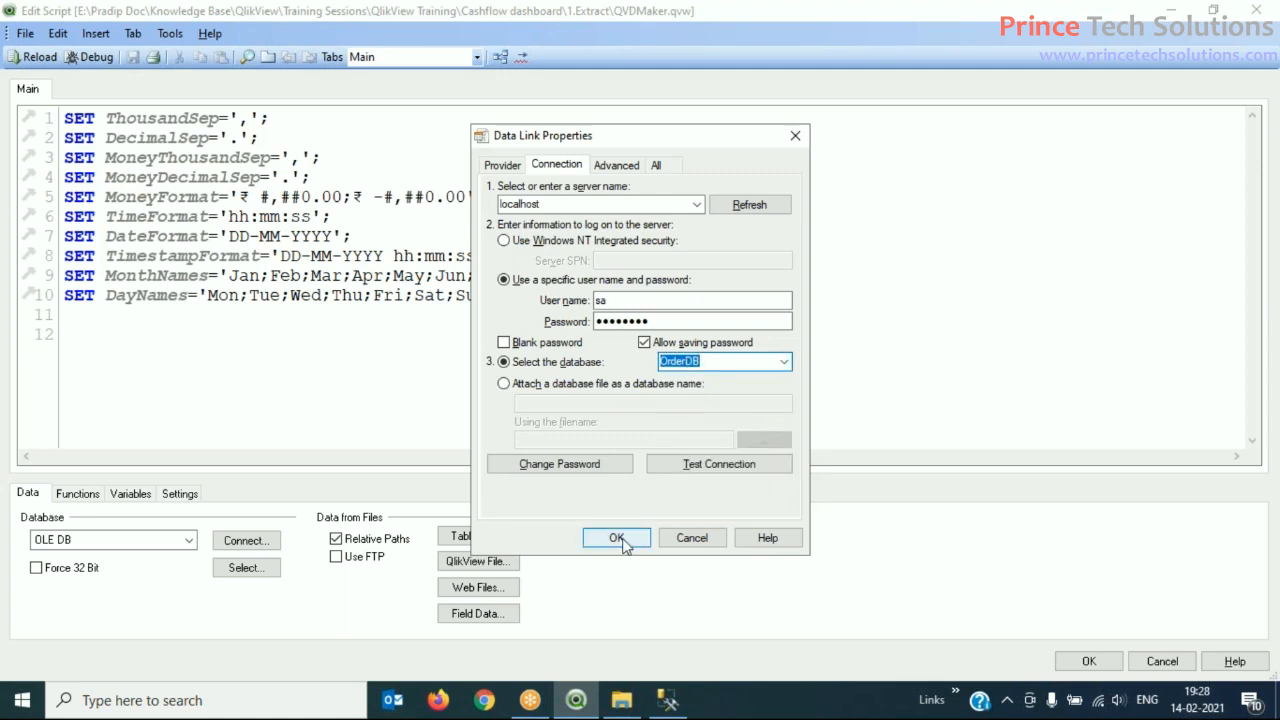
{"action": "left_click", "coordinate": [616, 537]}
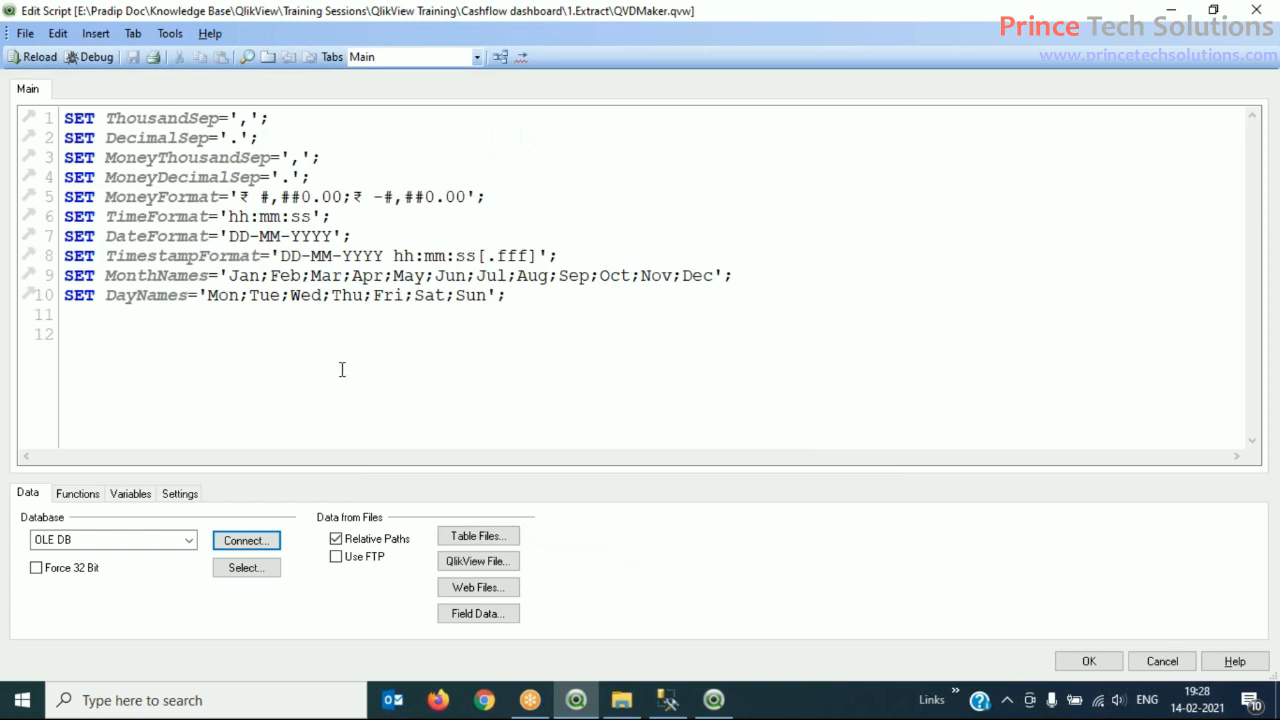
{"action": "left_click", "coordinate": [245, 540]}
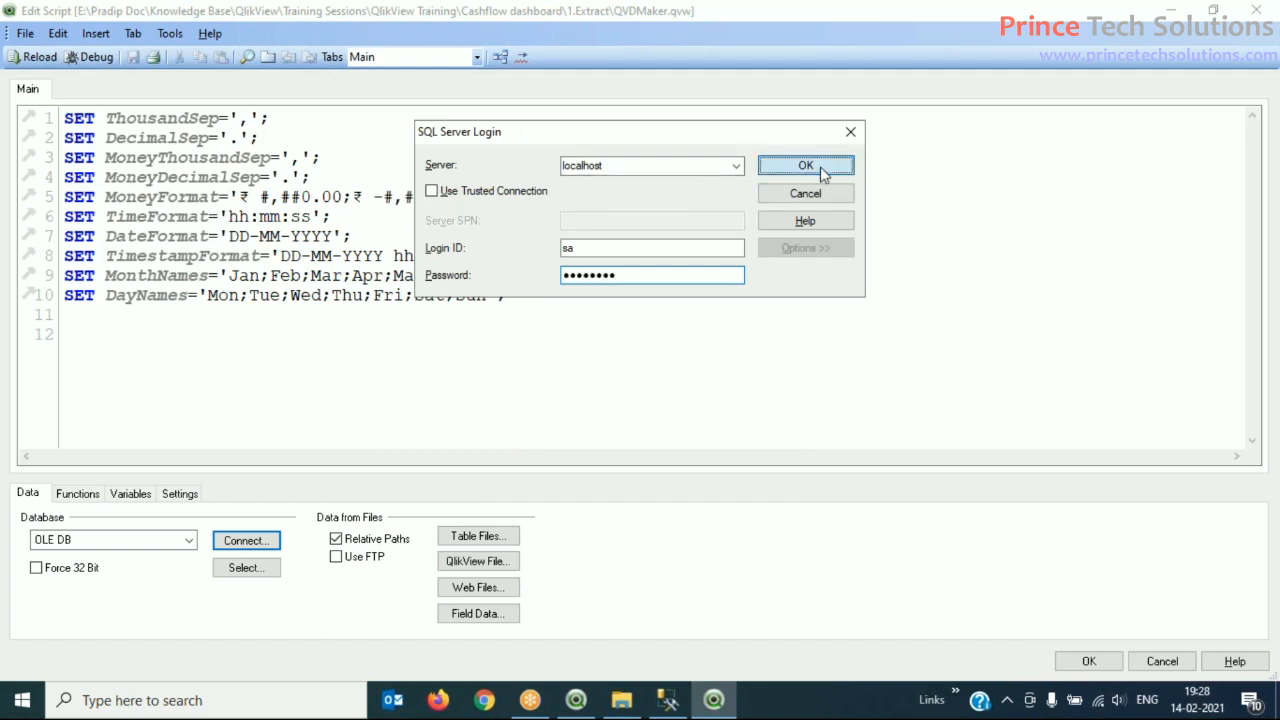
{"action": "left_click", "coordinate": [805, 165]}
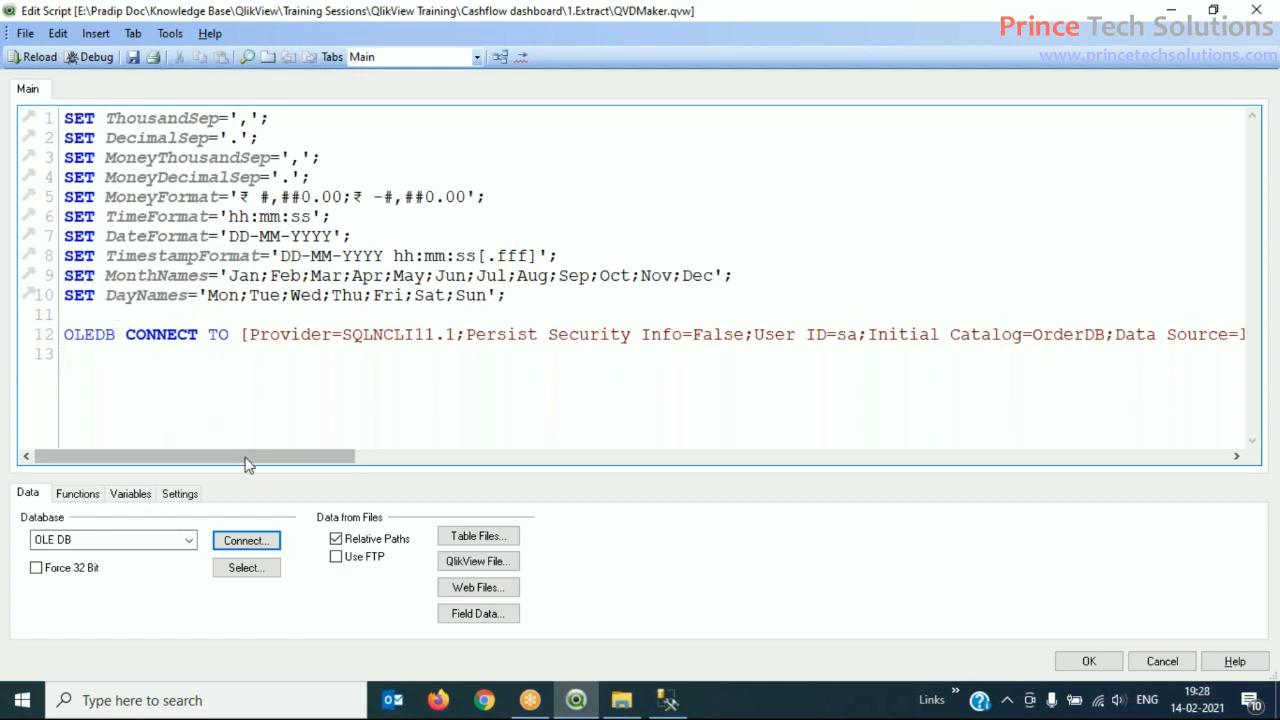
Step: Review the OLEDB CONNECT line's OrderDB catalog and add an empty line after it
{"action": "left_click_drag", "start_coordinate": [250, 456], "coordinate": [610, 456]}
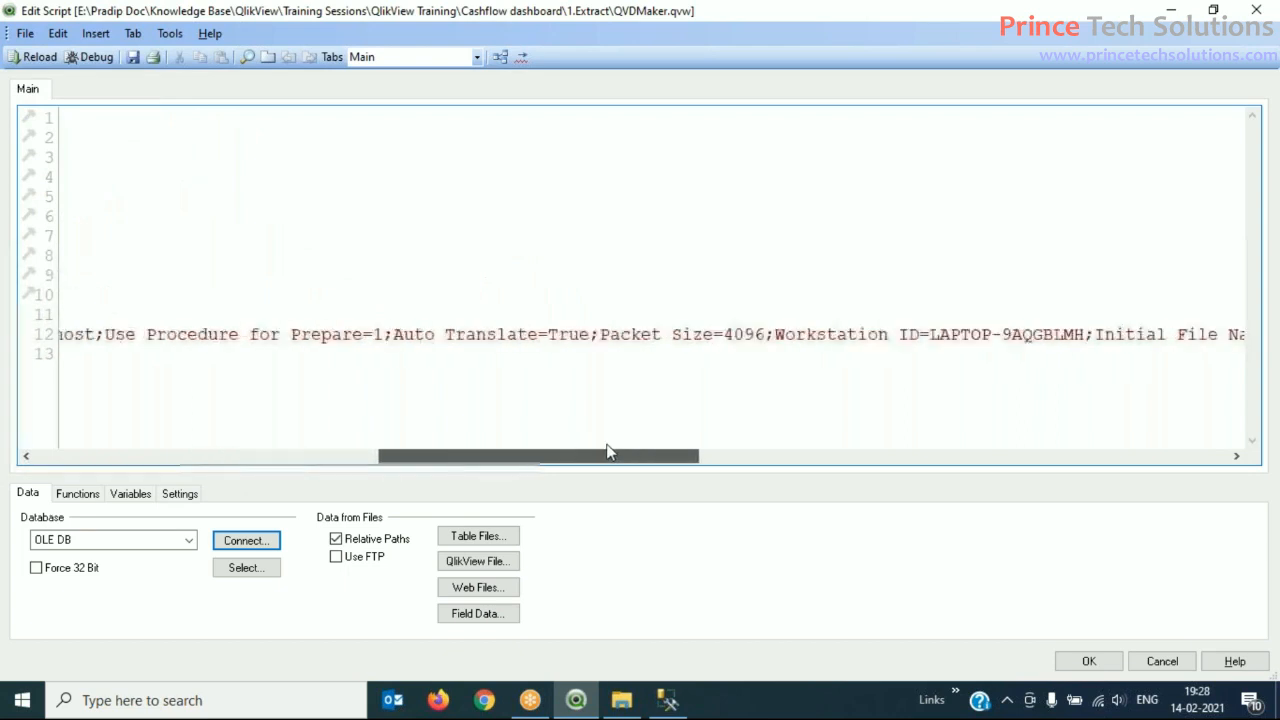
{"action": "scroll", "scroll_direction": "left", "scroll_amount": 3}
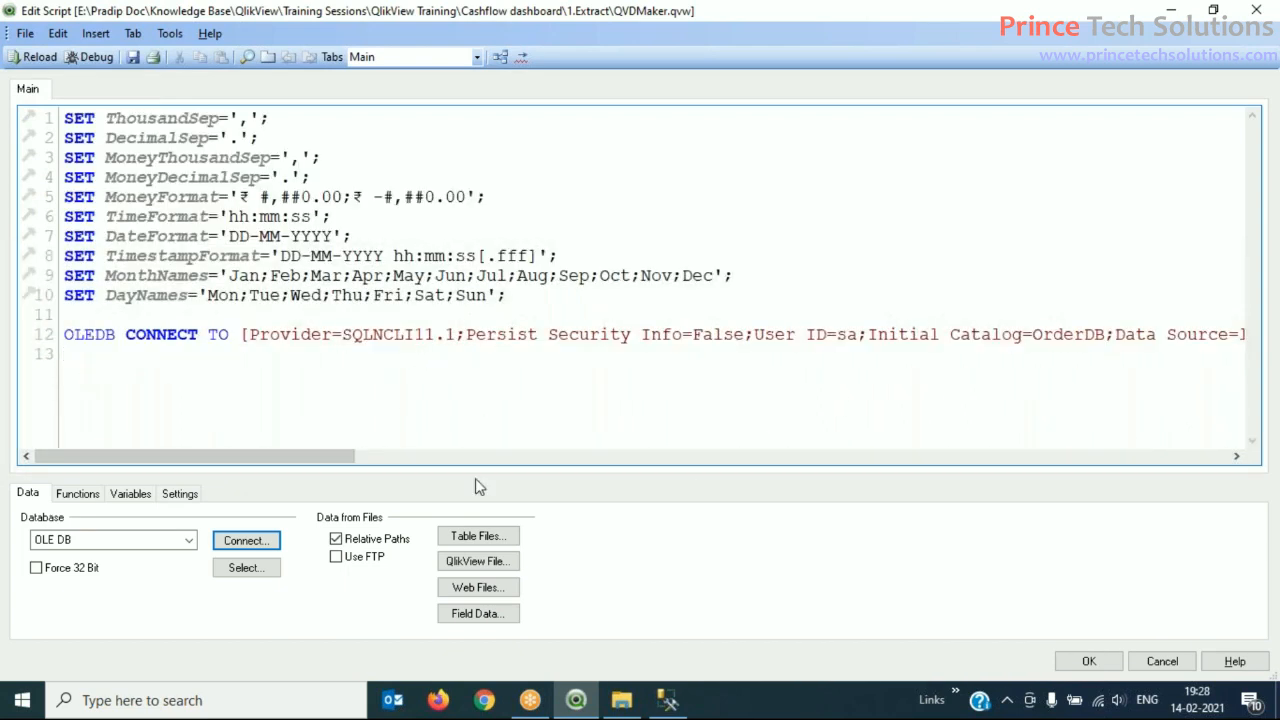
{"action": "mouse_move", "coordinate": [853, 467]}
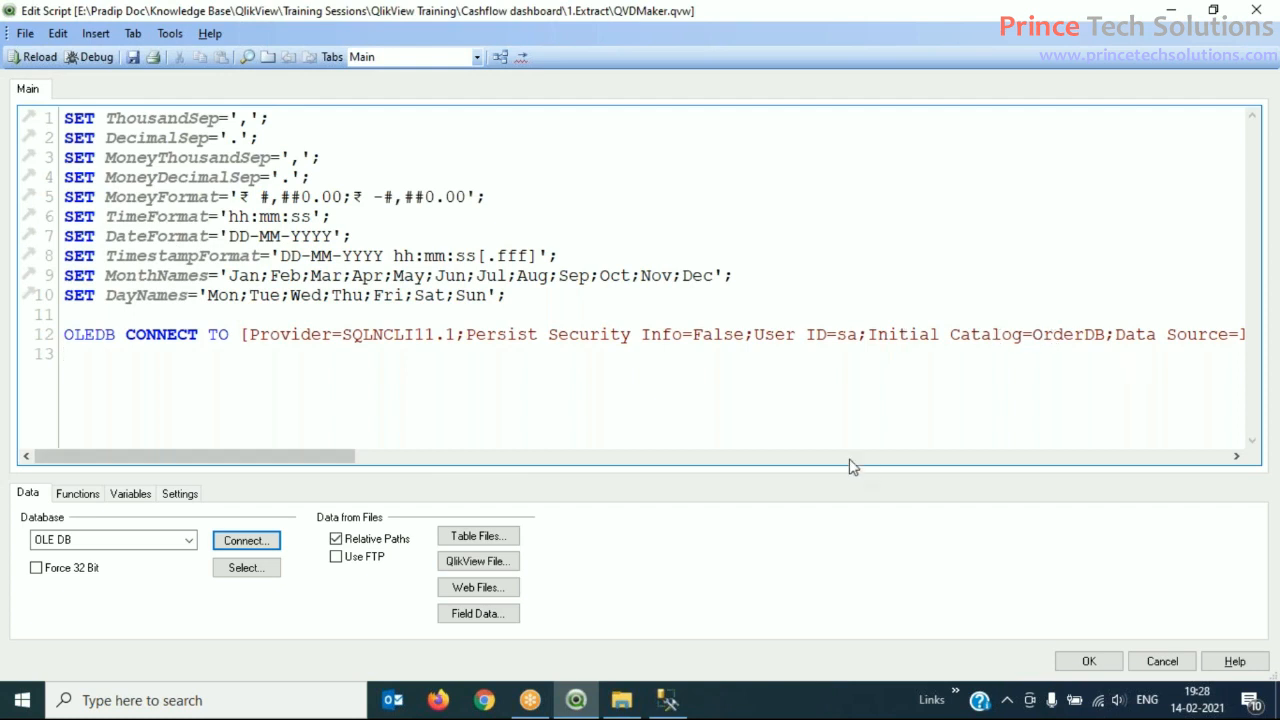
{"action": "double_click", "coordinate": [1068, 334]}
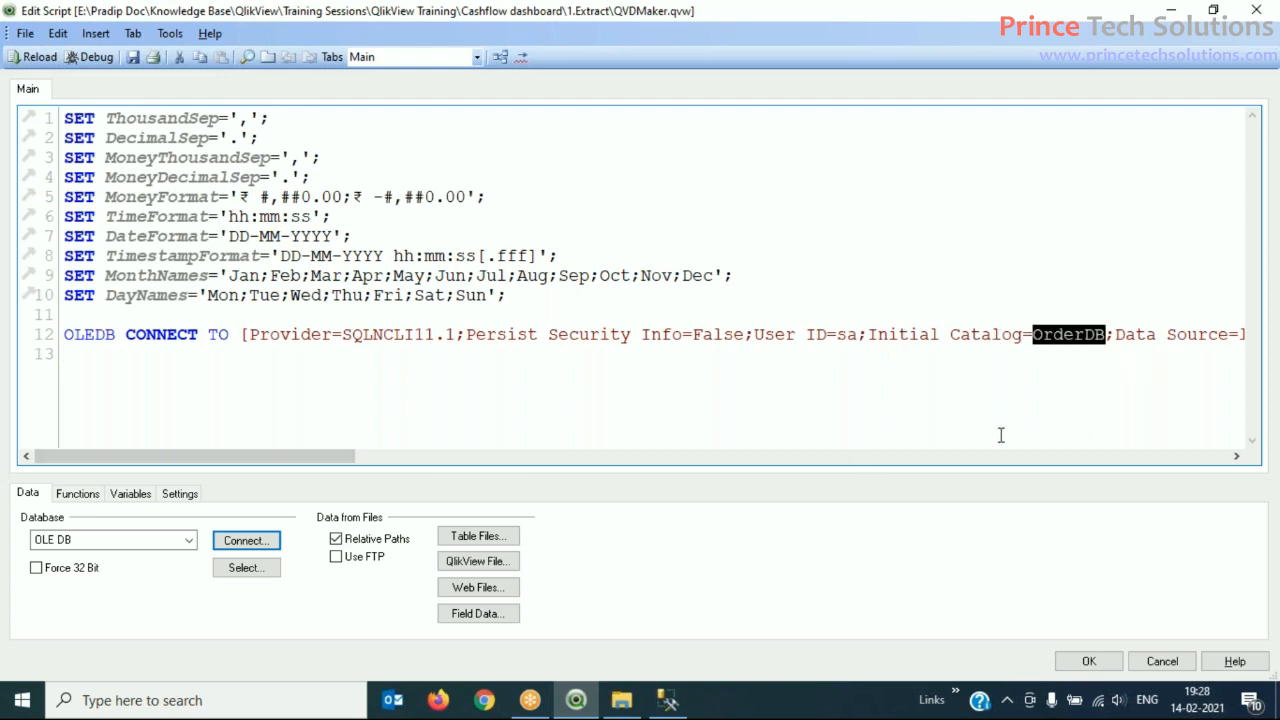
{"action": "mouse_move", "coordinate": [727, 330]}
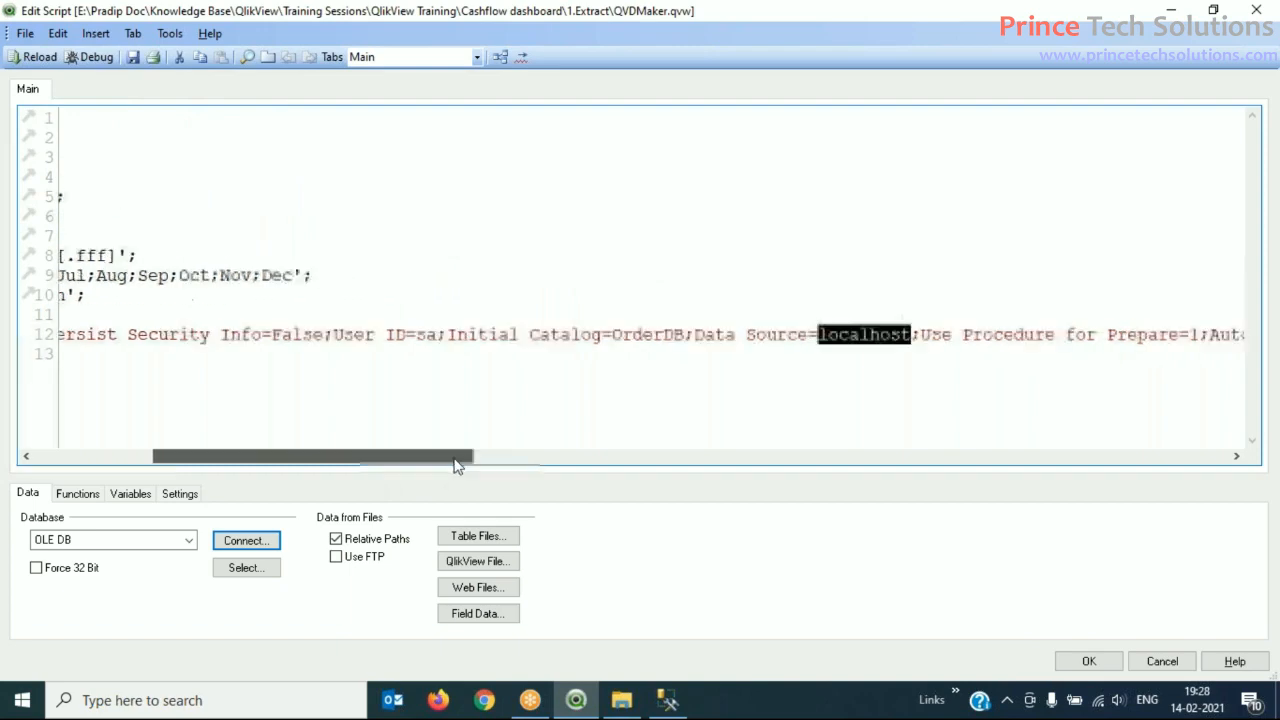
{"action": "left_click_drag", "start_coordinate": [312, 457], "coordinate": [787, 457]}
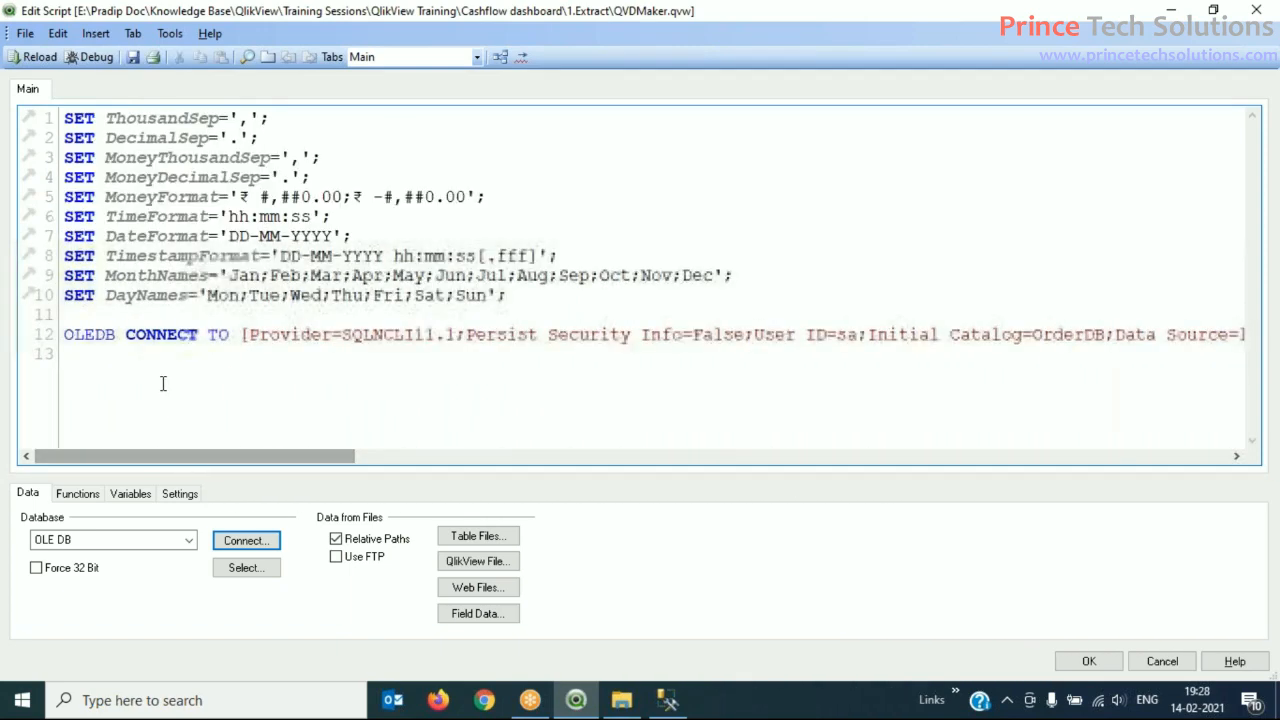
{"action": "key", "text": "Return"}
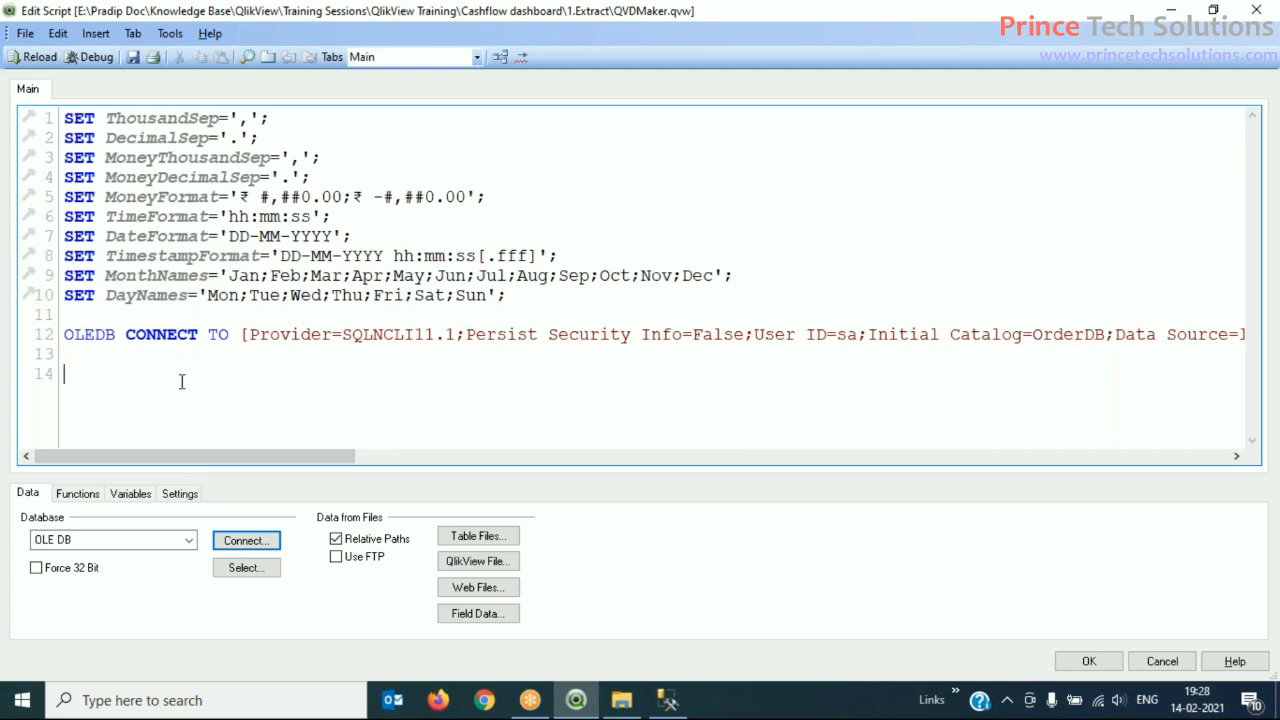
{"action": "mouse_move", "coordinate": [265, 589]}
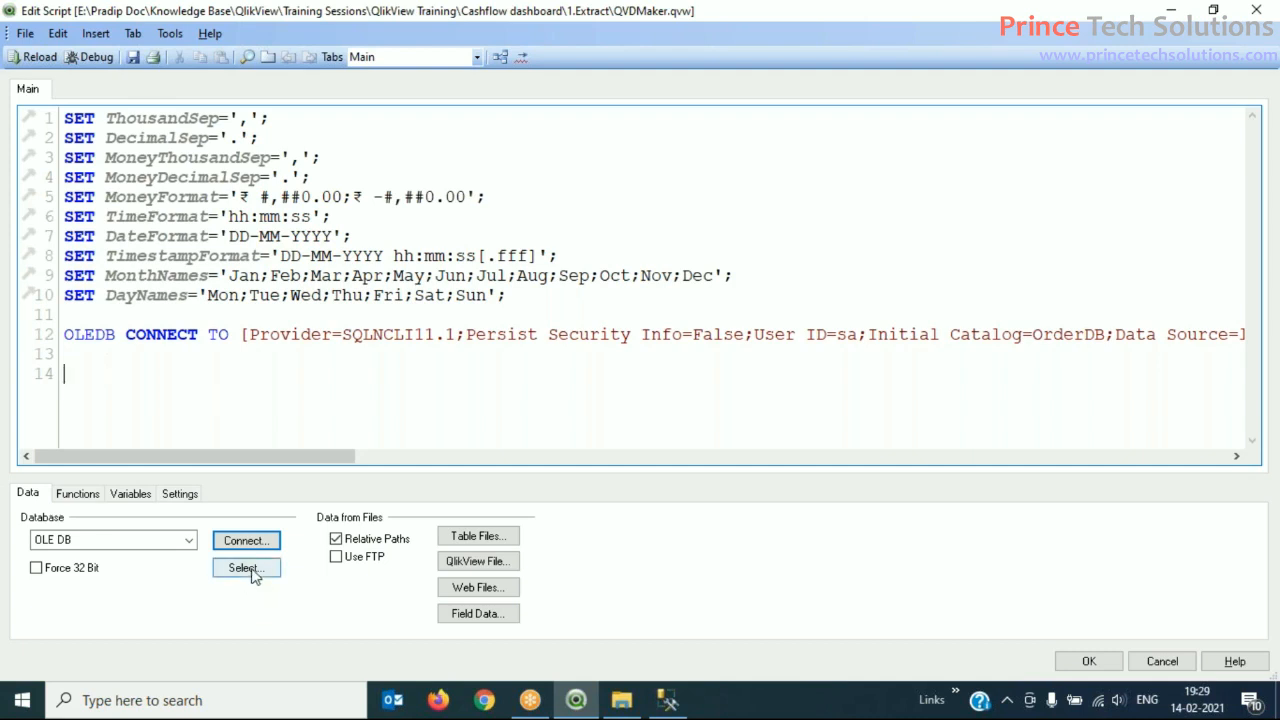
Step: In the select-statement builder, choose the Customers table and turn off Preceding Load
{"action": "left_click", "coordinate": [244, 568]}
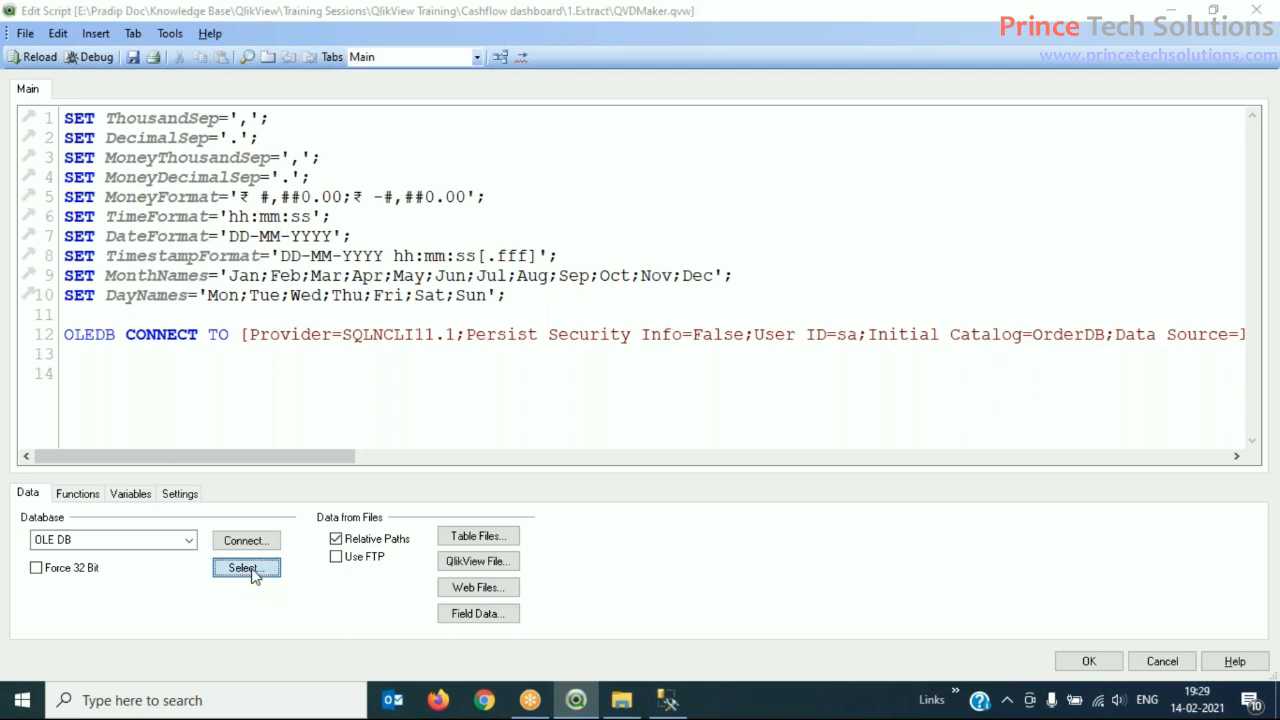
{"action": "left_click", "coordinate": [245, 568]}
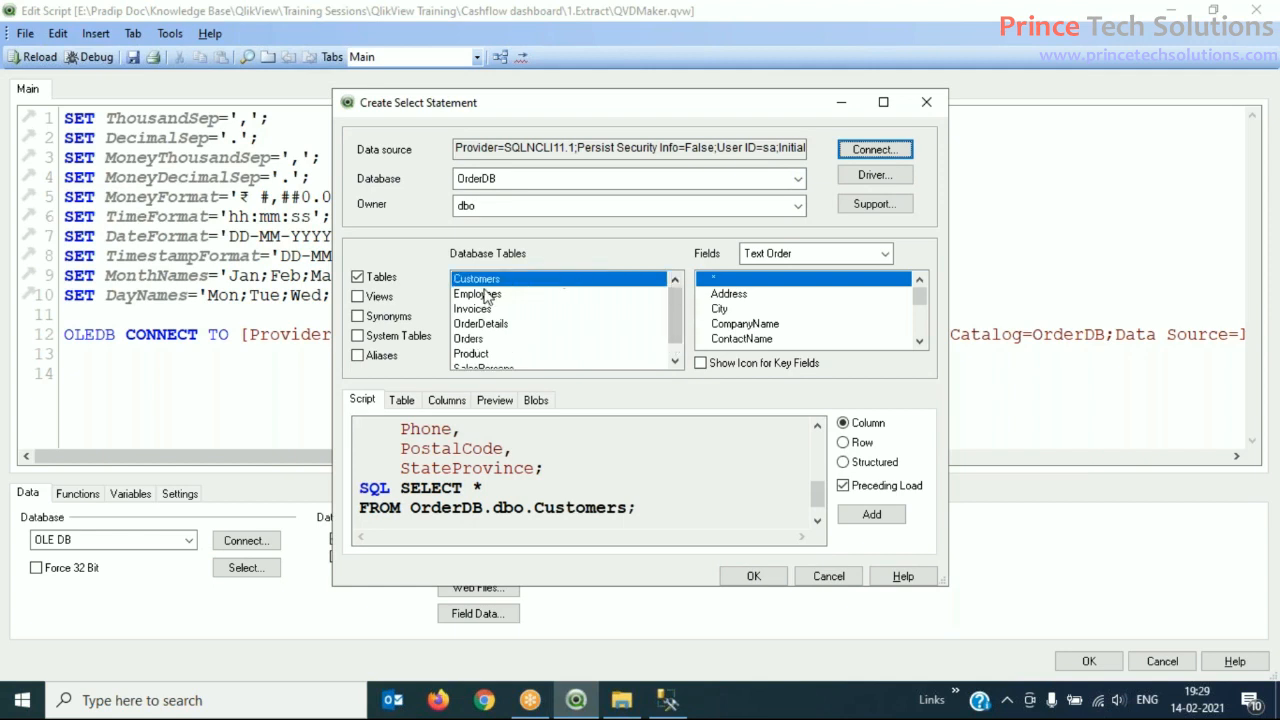
{"action": "left_click", "coordinate": [478, 293]}
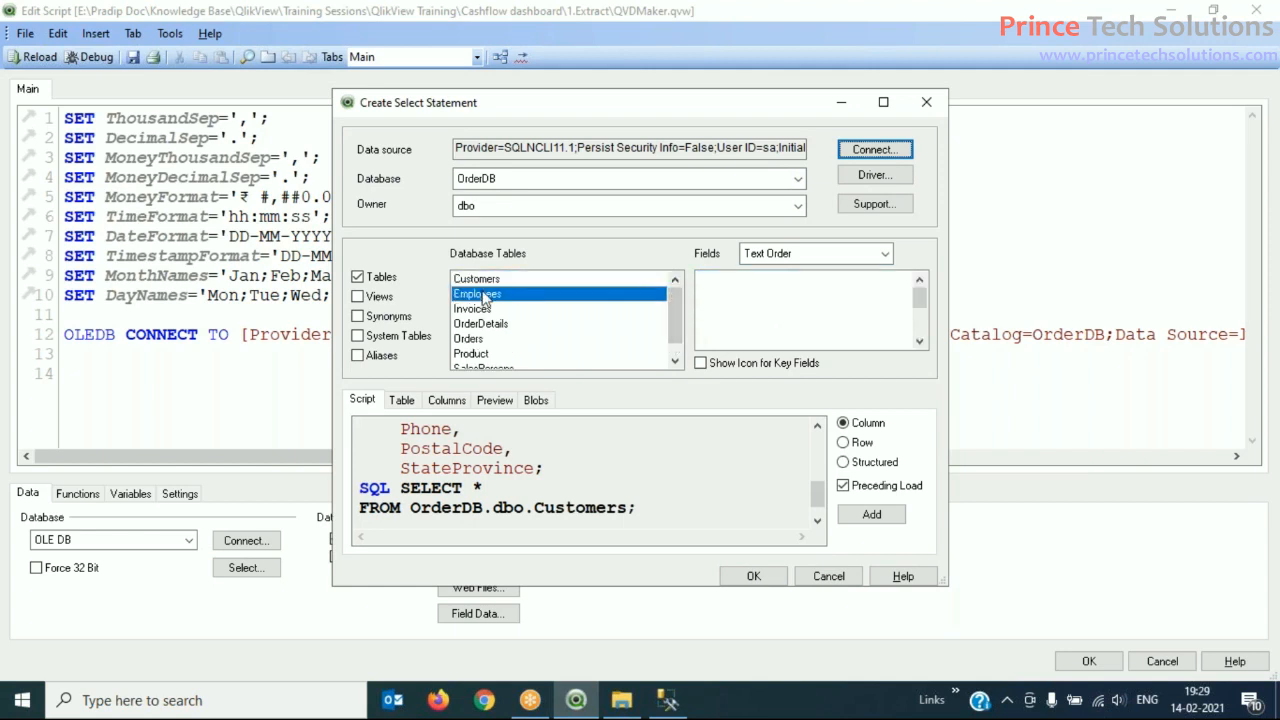
{"action": "left_click", "coordinate": [477, 293]}
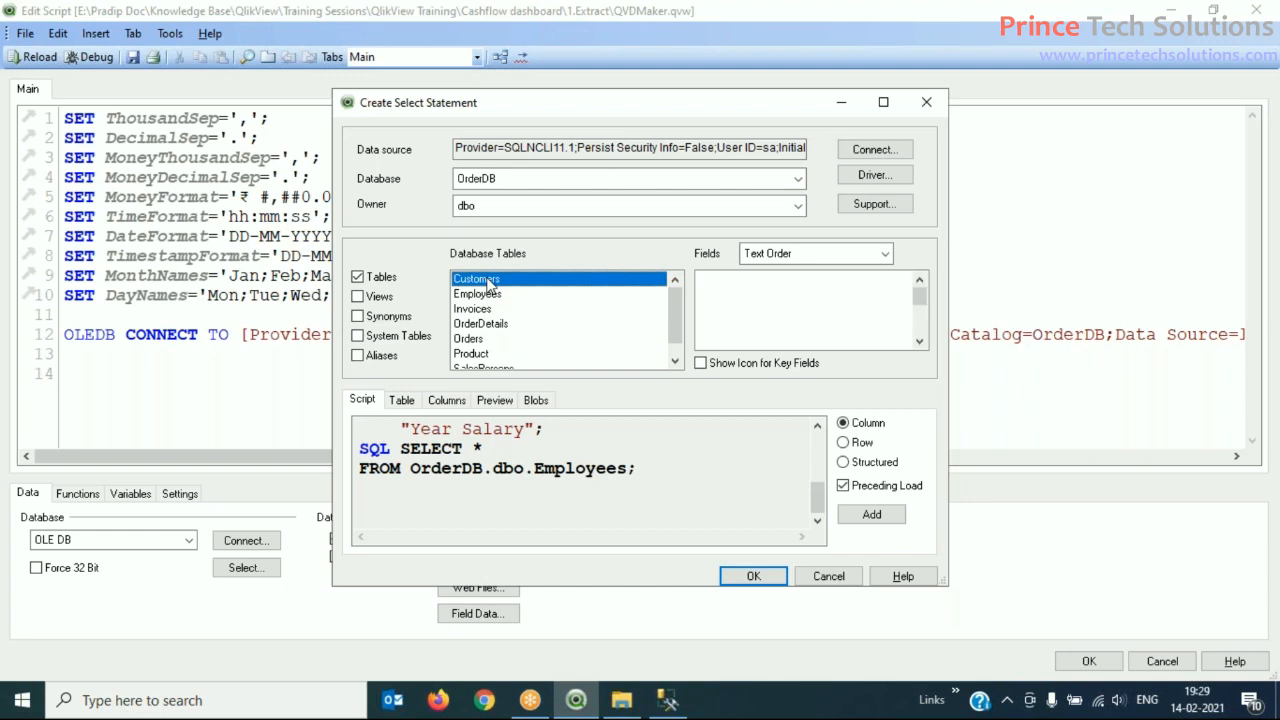
{"action": "left_click", "coordinate": [477, 278]}
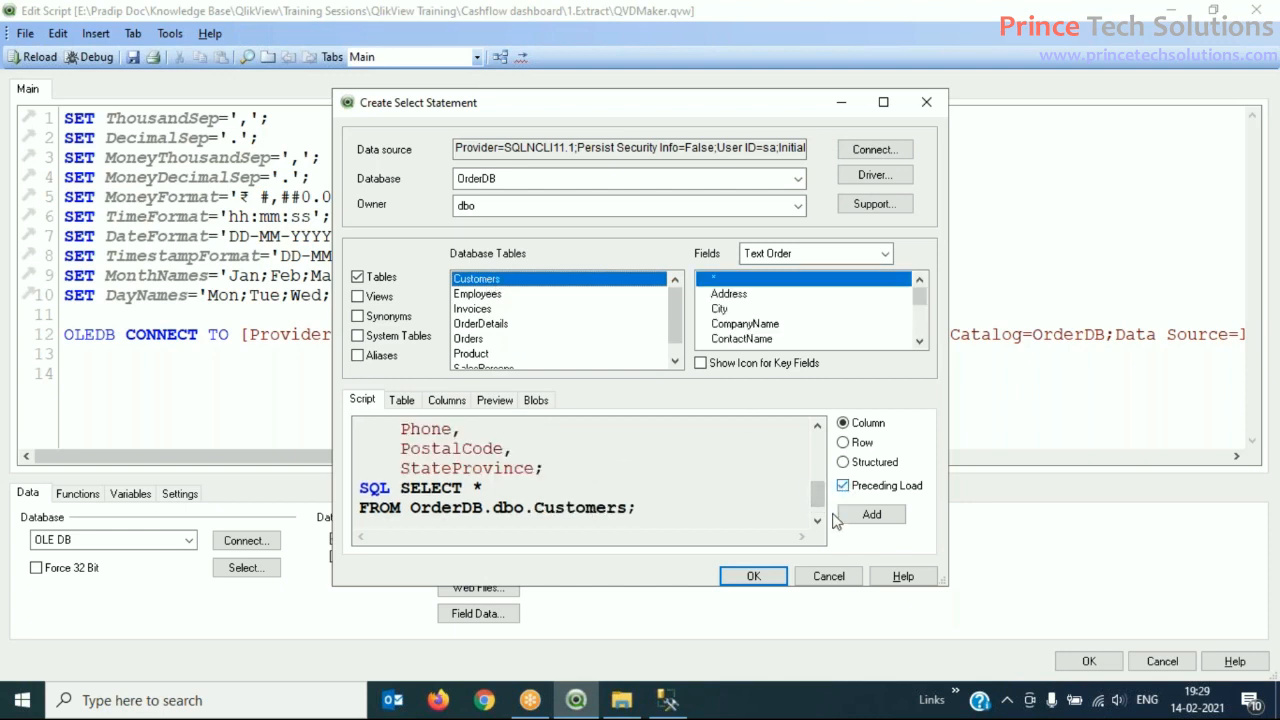
{"action": "left_click", "coordinate": [843, 485]}
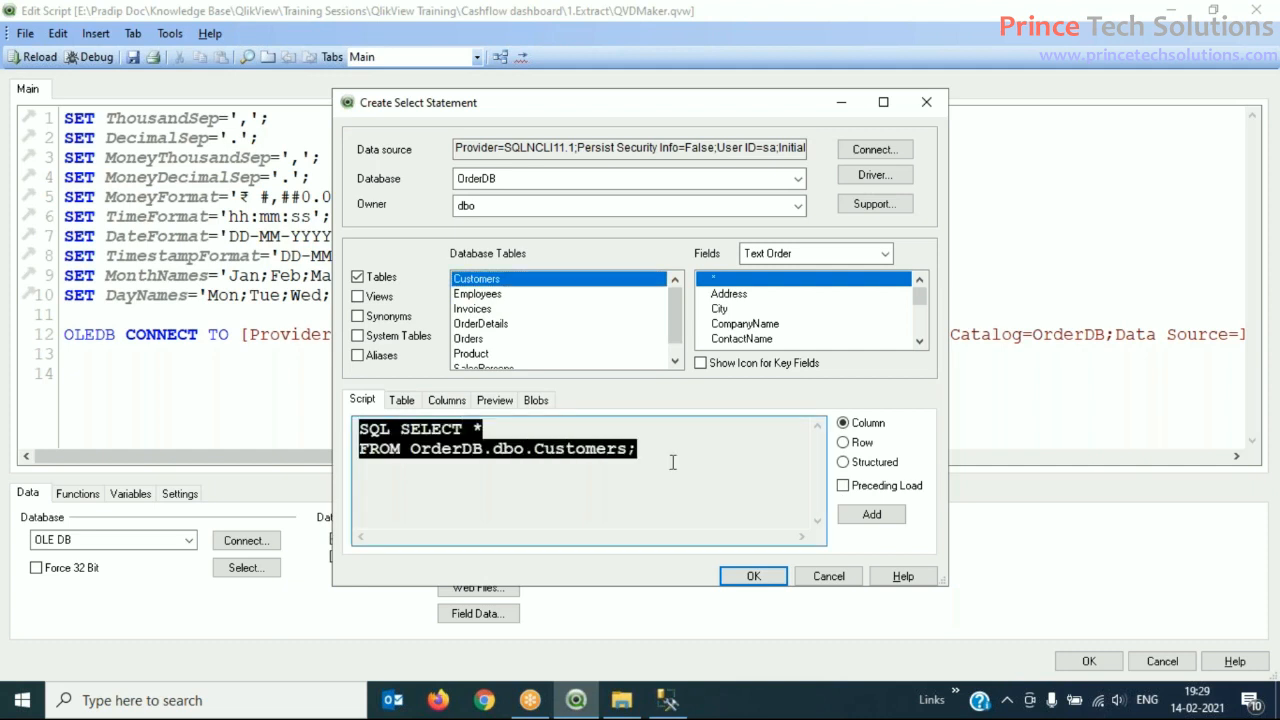
{"action": "mouse_move", "coordinate": [411, 452]}
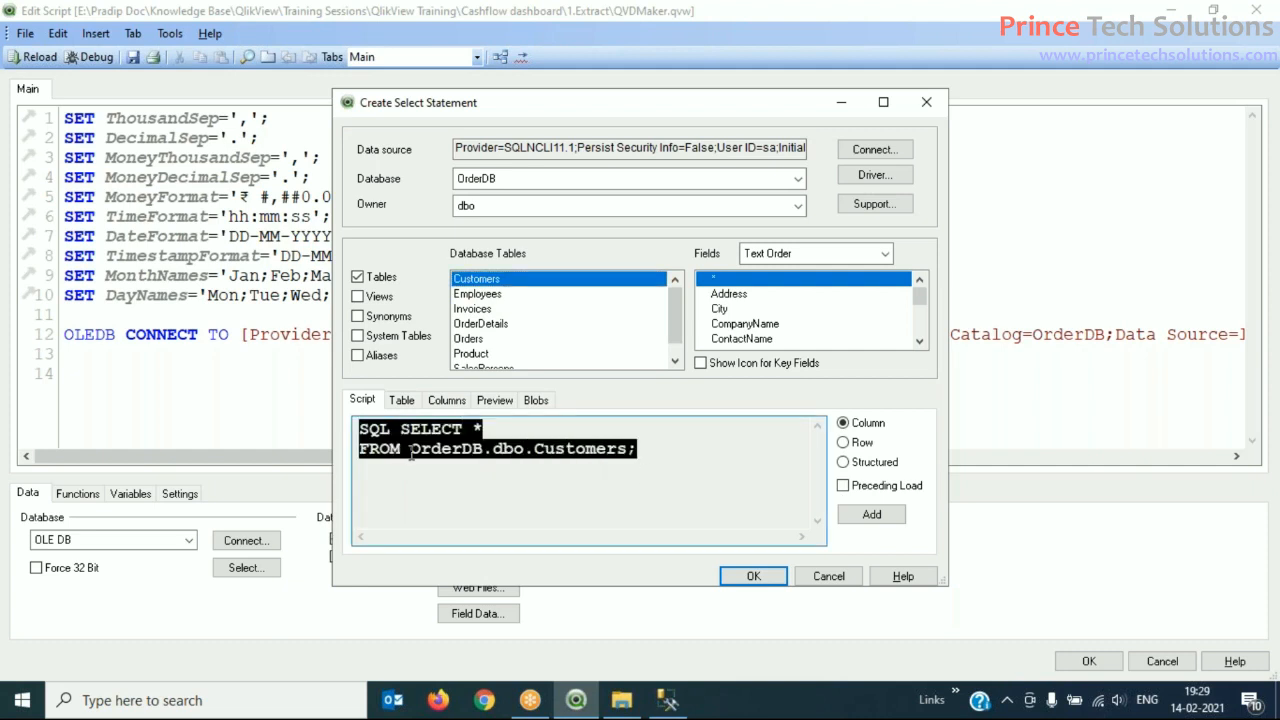
Step: Briefly pick the City and CompanyName fields, then revert to SELECT * from Customers
{"action": "left_click", "coordinate": [694, 458]}
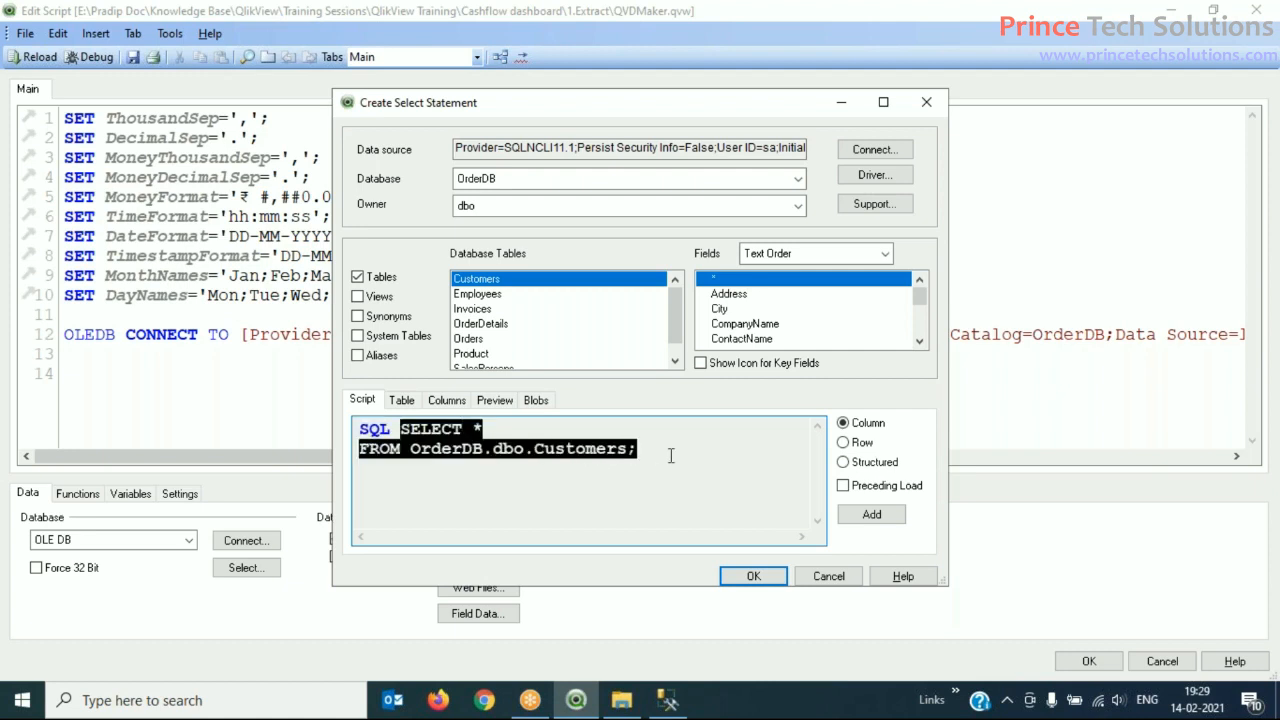
{"action": "left_click", "coordinate": [687, 459]}
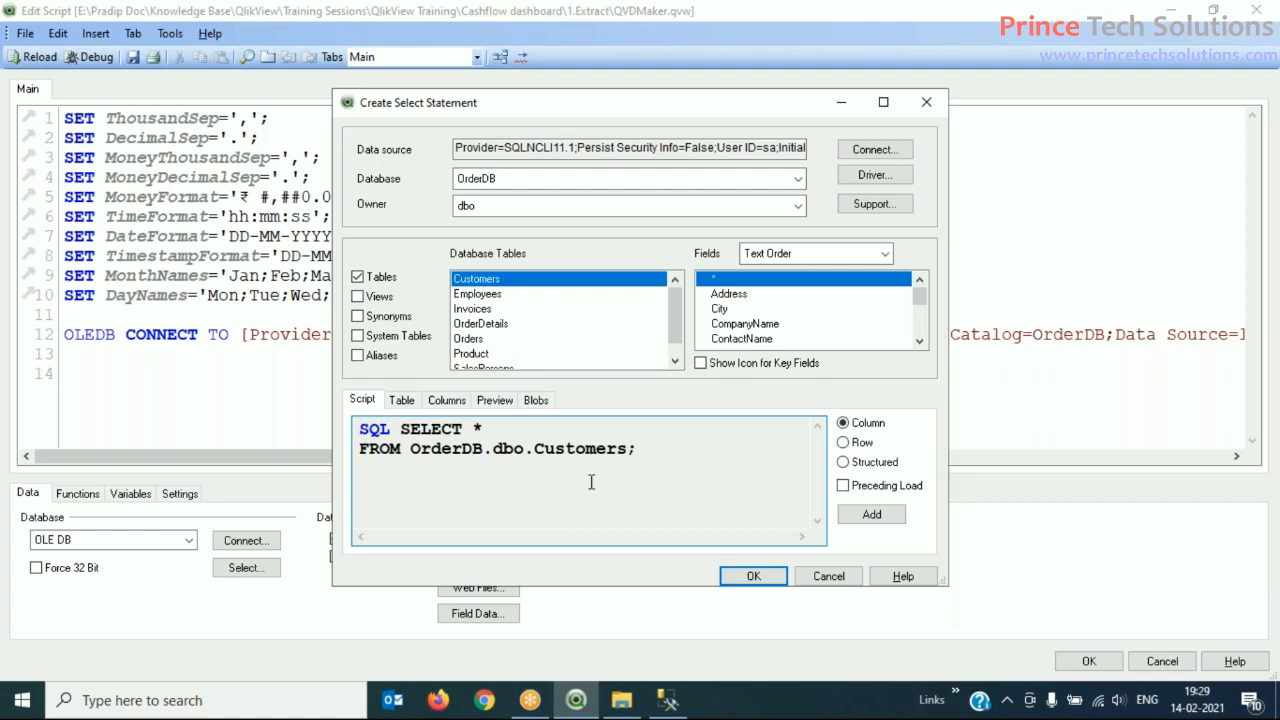
{"action": "mouse_move", "coordinate": [373, 428]}
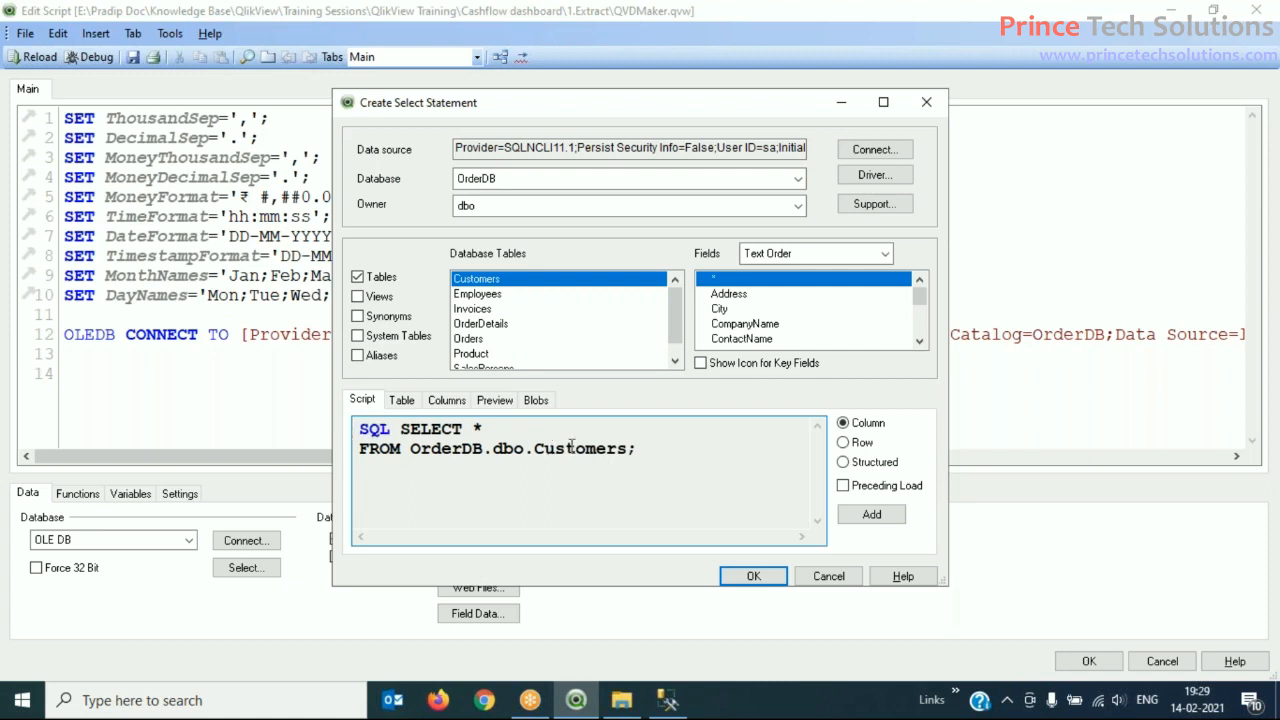
{"action": "double_click", "coordinate": [430, 428]}
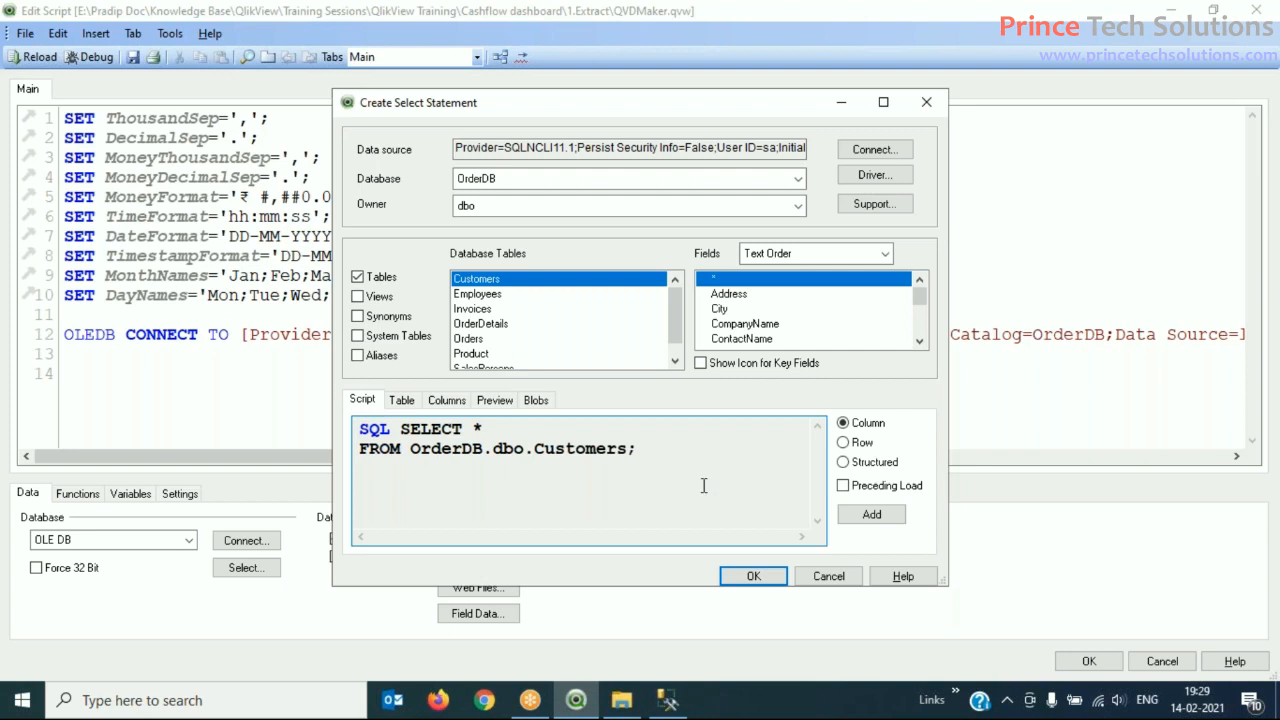
{"action": "mouse_move", "coordinate": [672, 447]}
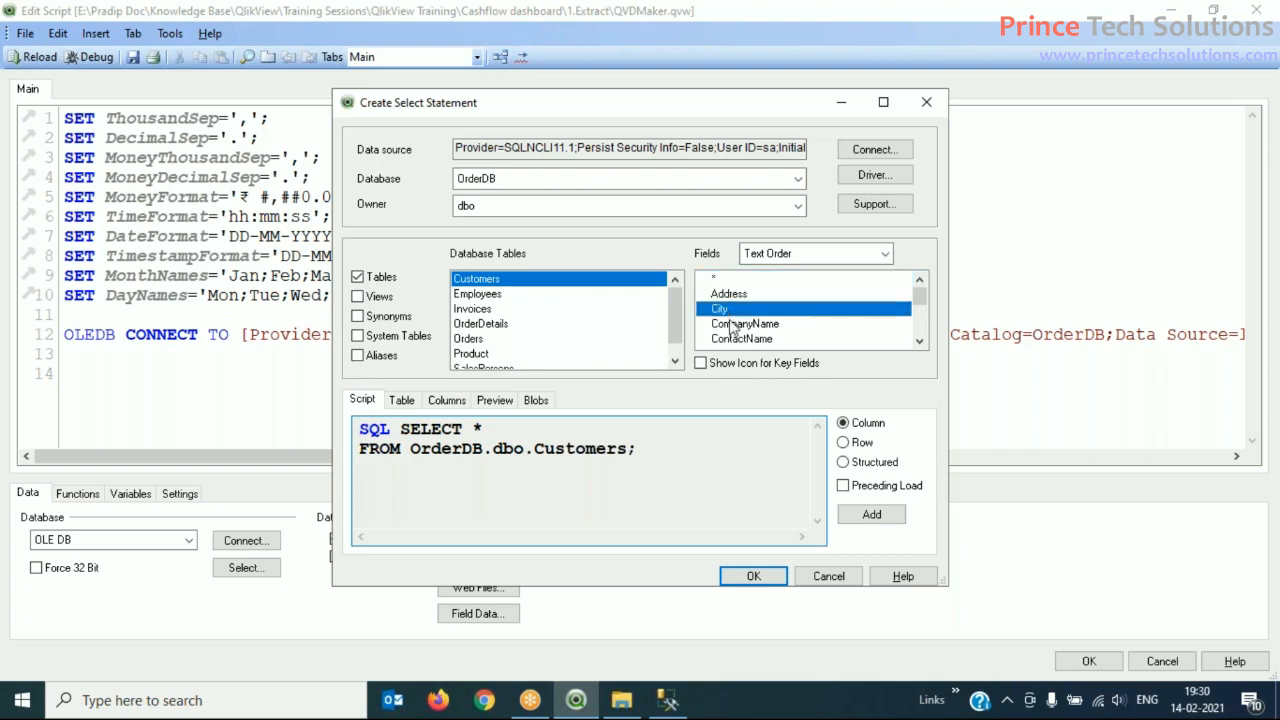
{"action": "left_click", "coordinate": [745, 323]}
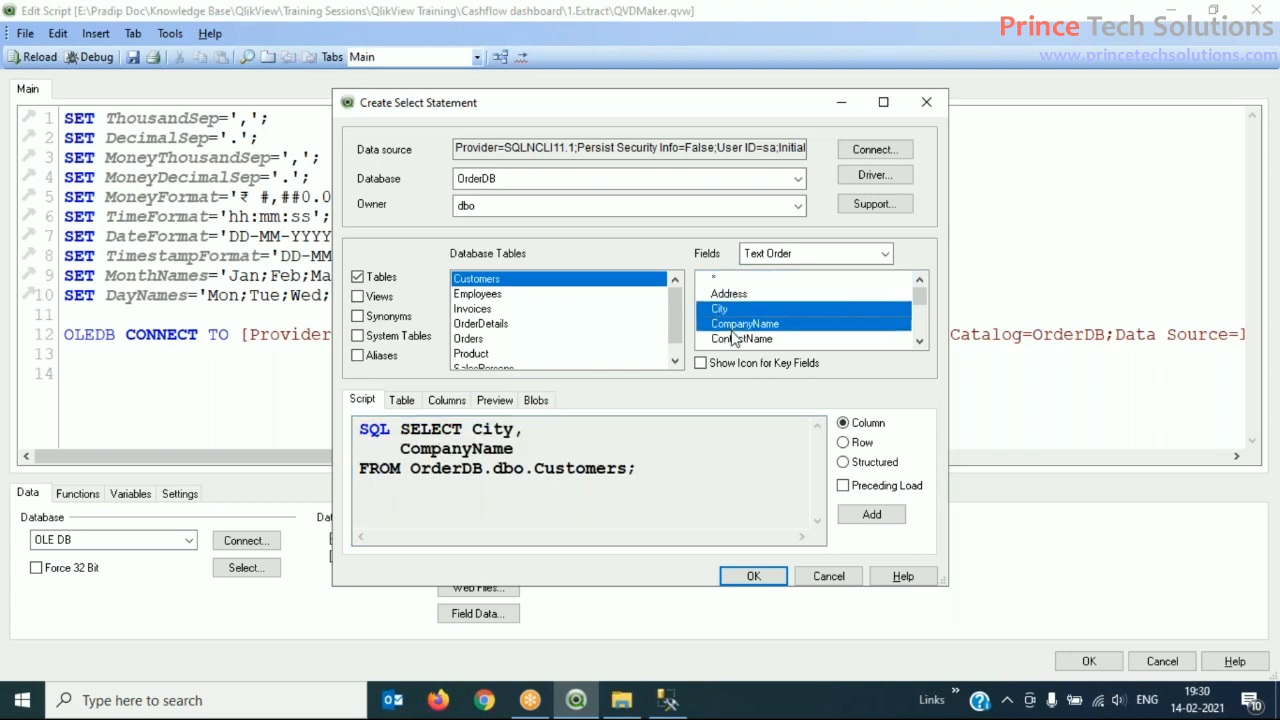
{"action": "left_click", "coordinate": [742, 338]}
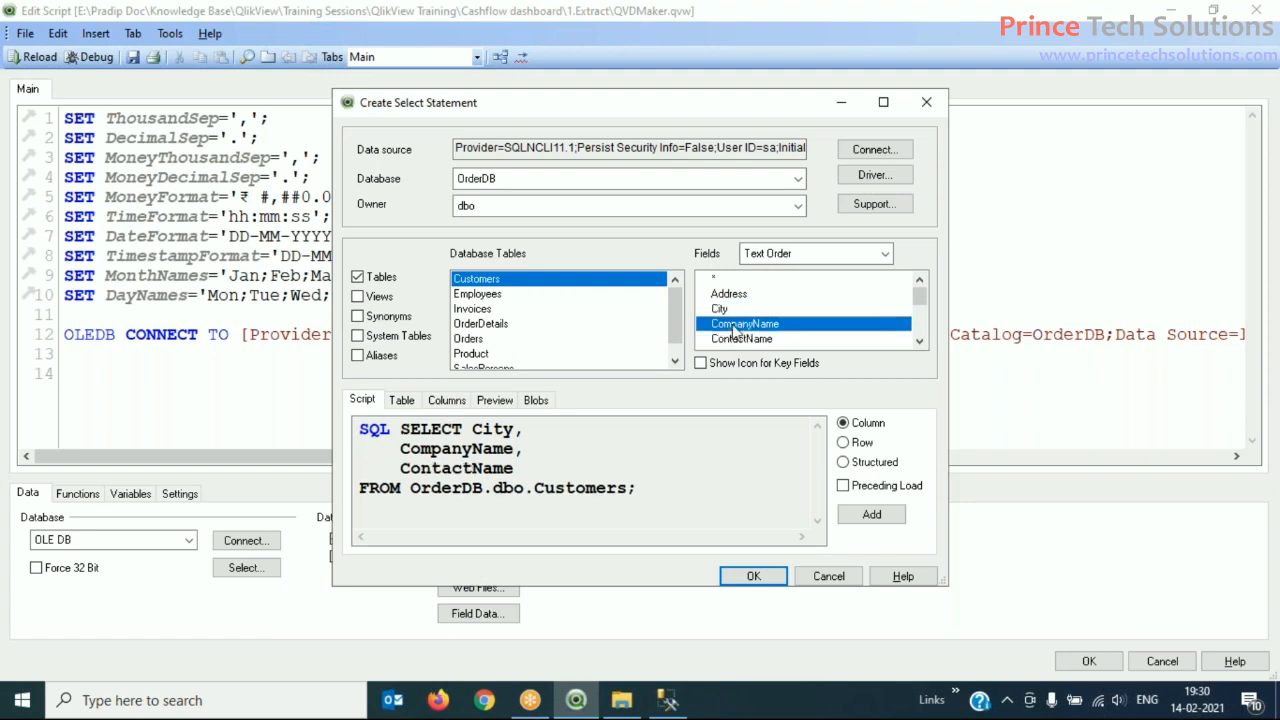
{"action": "left_click", "coordinate": [805, 278]}
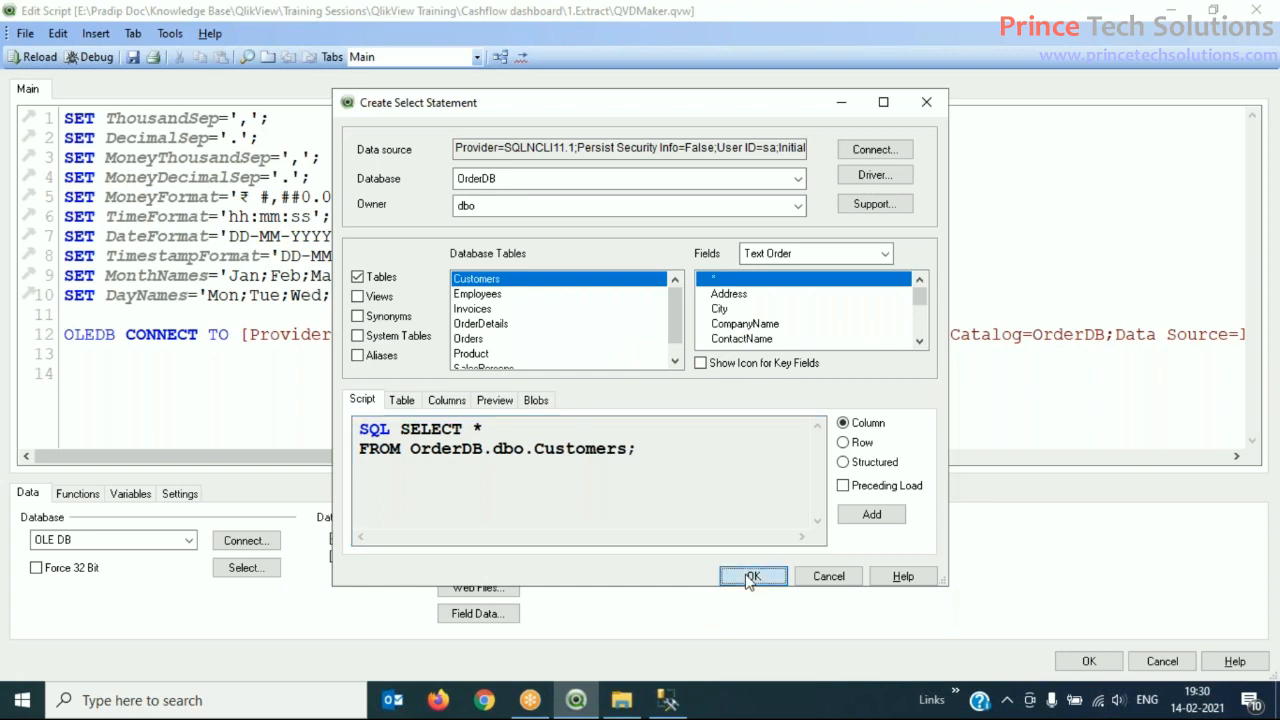
{"action": "left_click", "coordinate": [753, 576]}
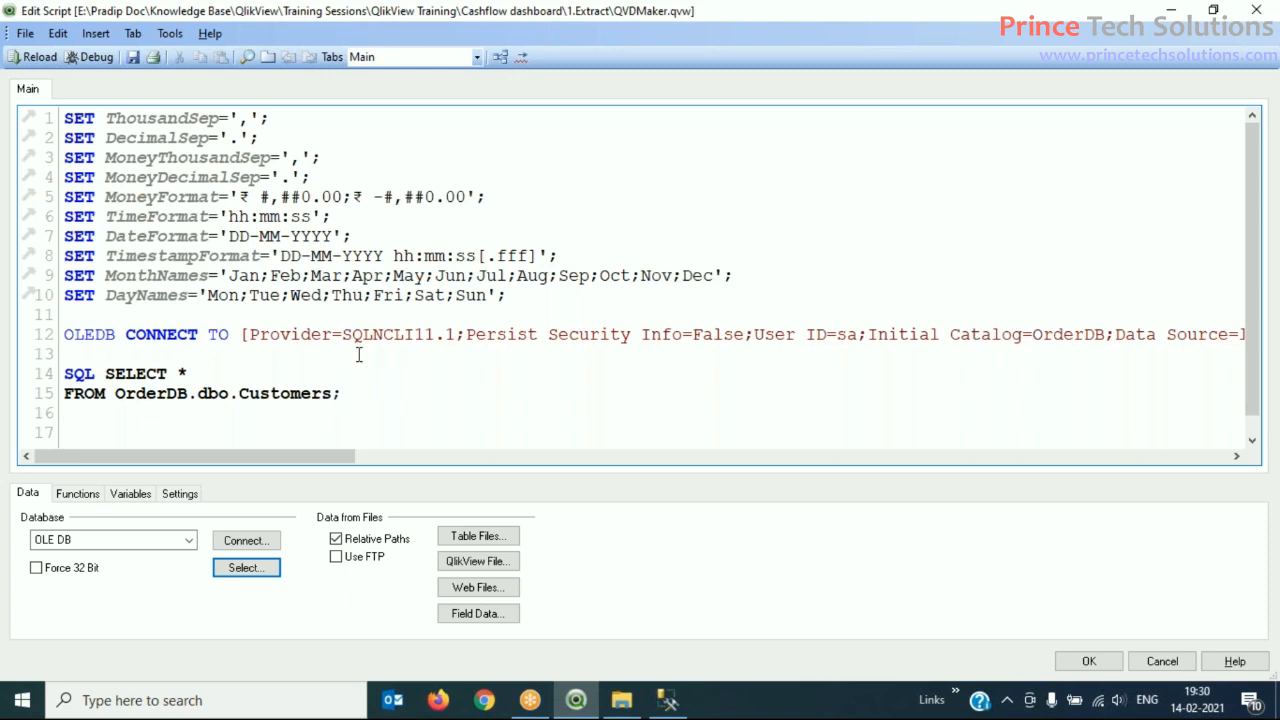
{"action": "mouse_move", "coordinate": [133, 57]}
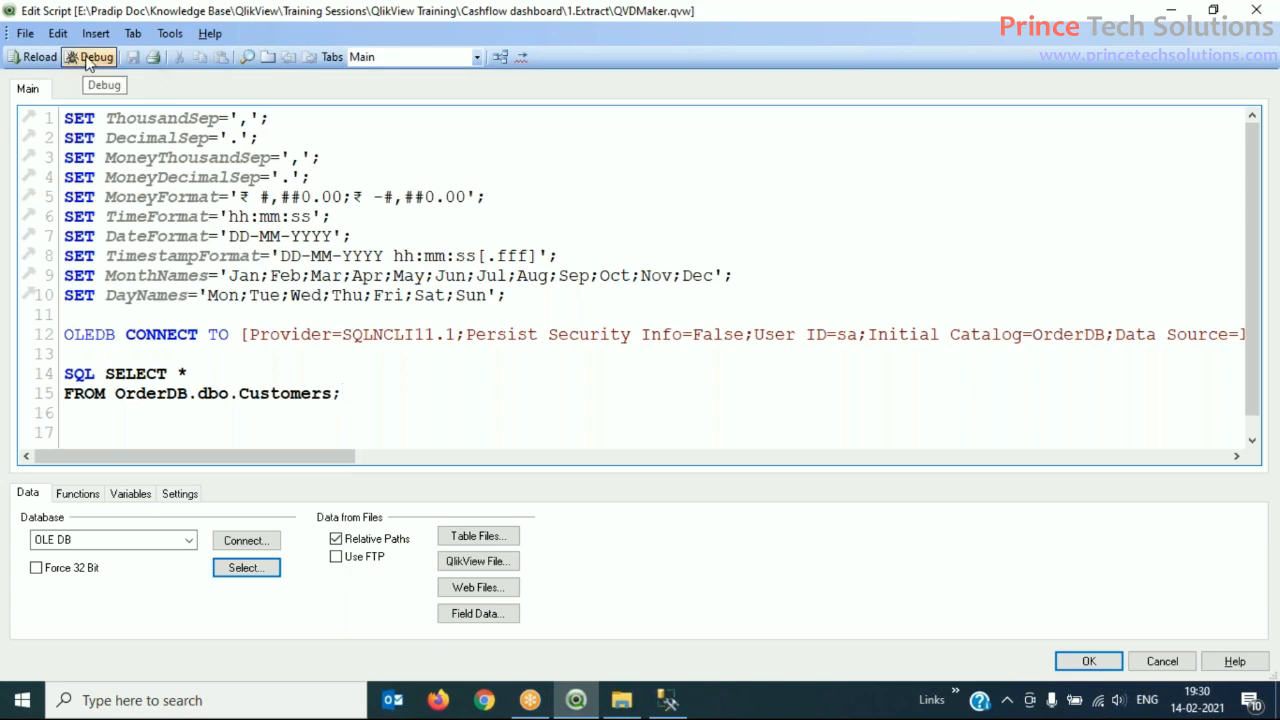
Step: Run the script in the debugger with the sa password until 92 Customers lines are fetched
{"action": "left_click", "coordinate": [89, 56]}
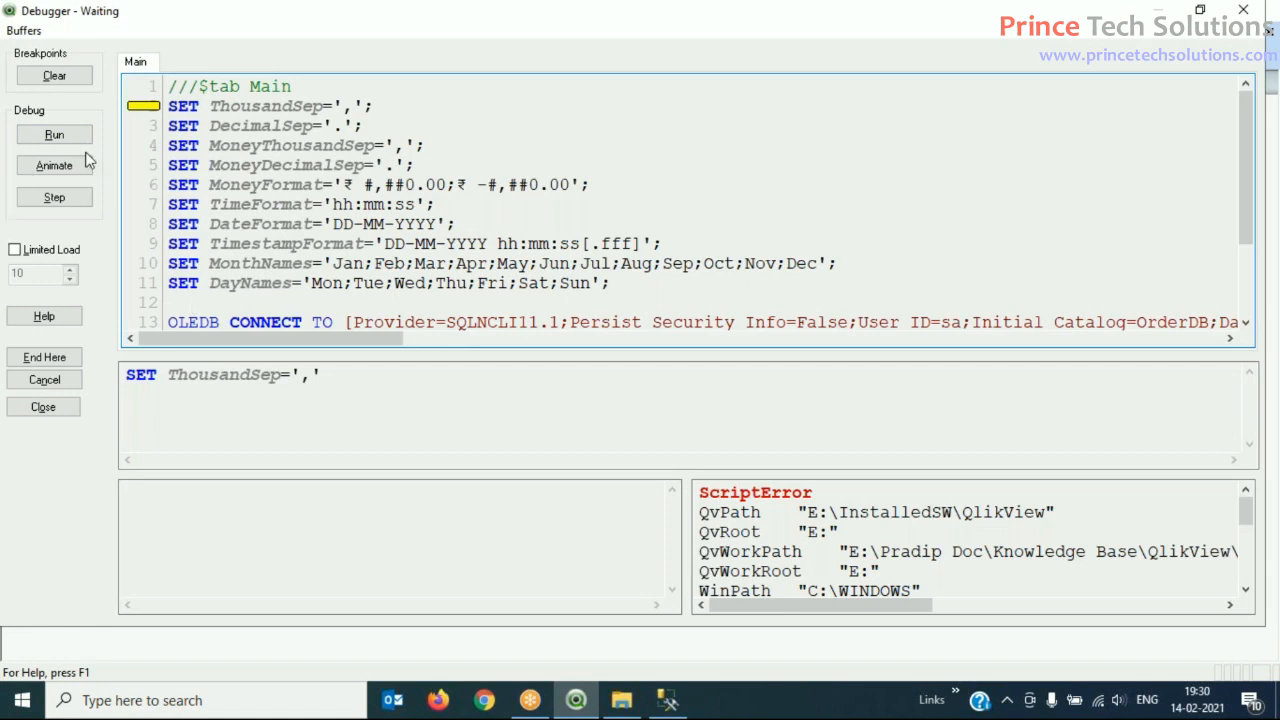
{"action": "left_click", "coordinate": [54, 134]}
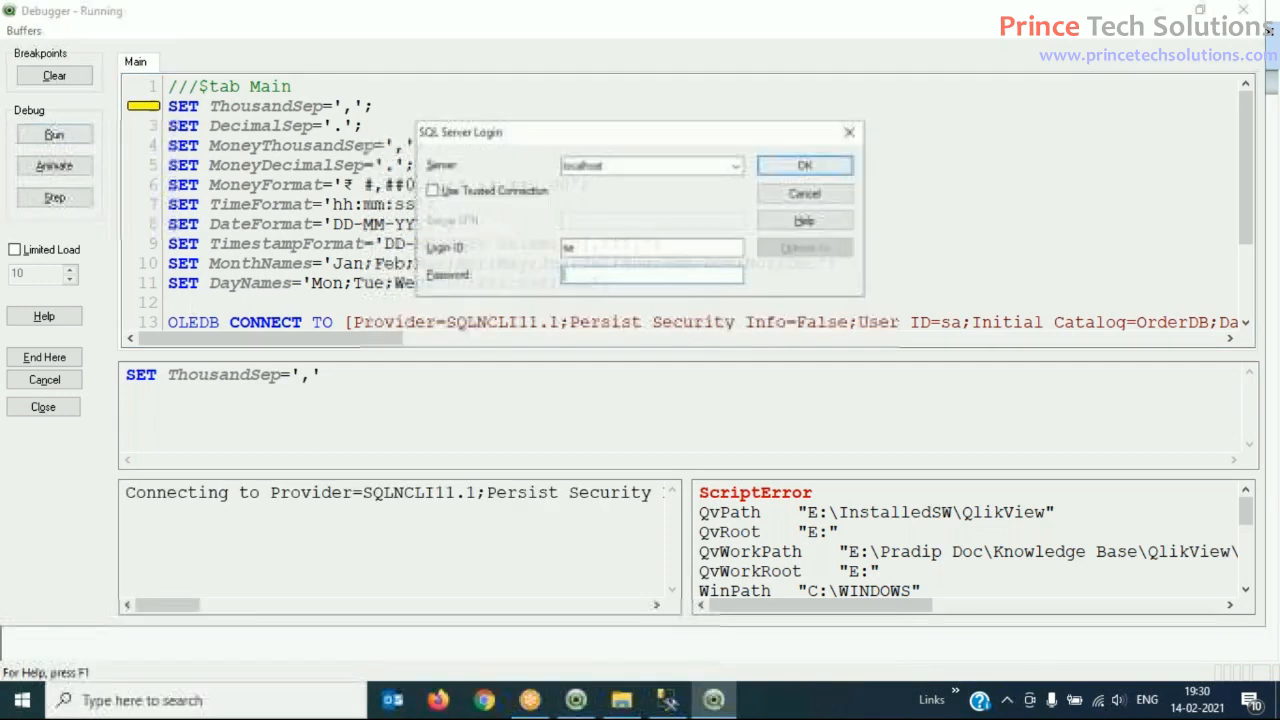
{"action": "type", "text": "•"}
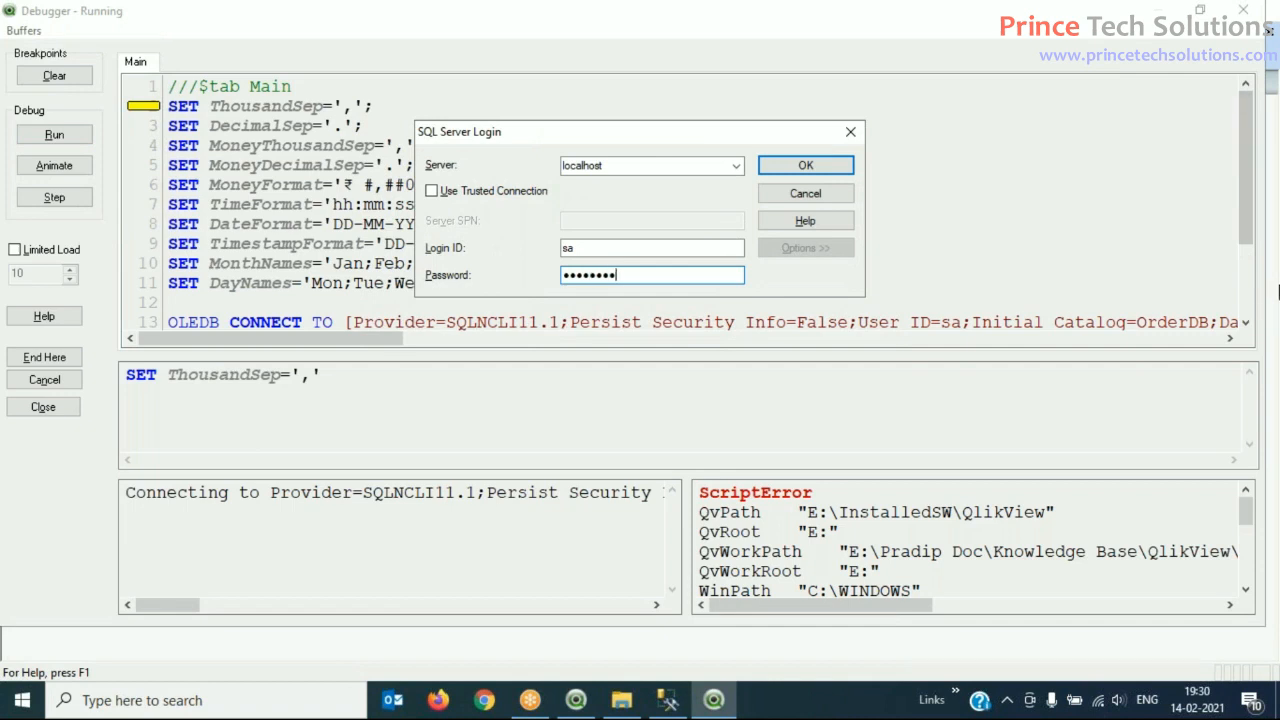
{"action": "left_click", "coordinate": [805, 165]}
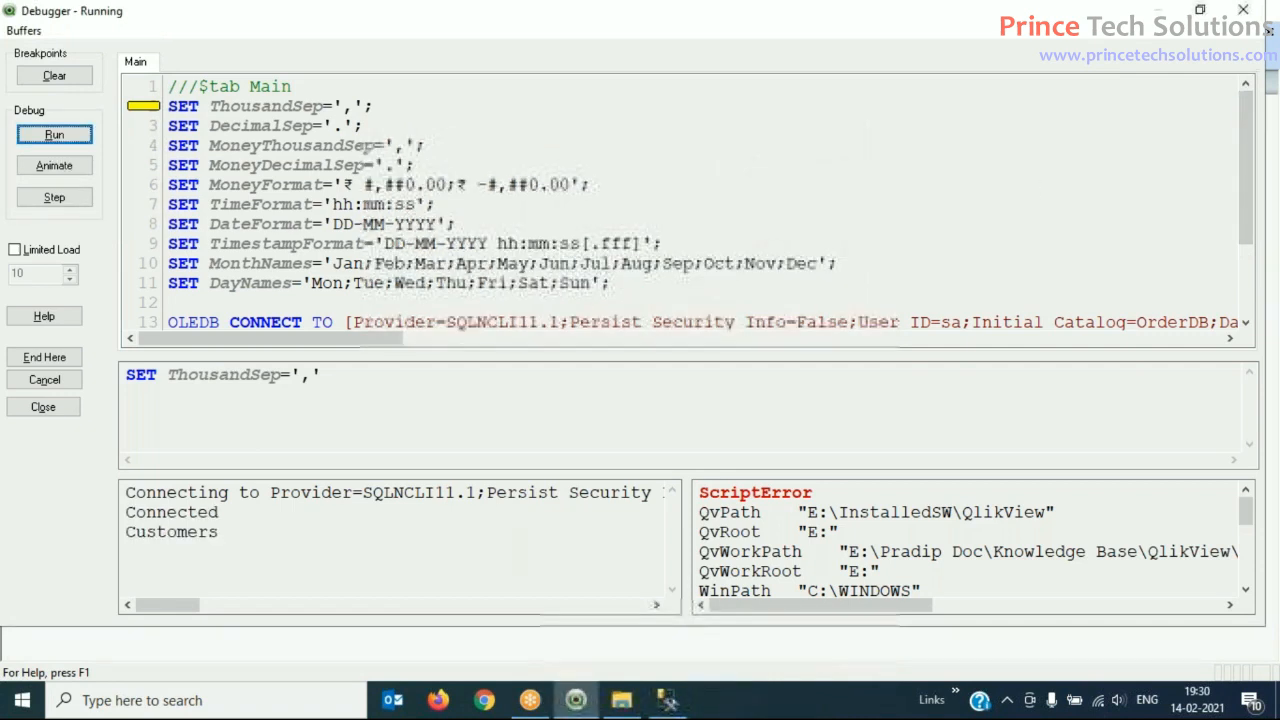
{"action": "left_click", "coordinate": [54, 134]}
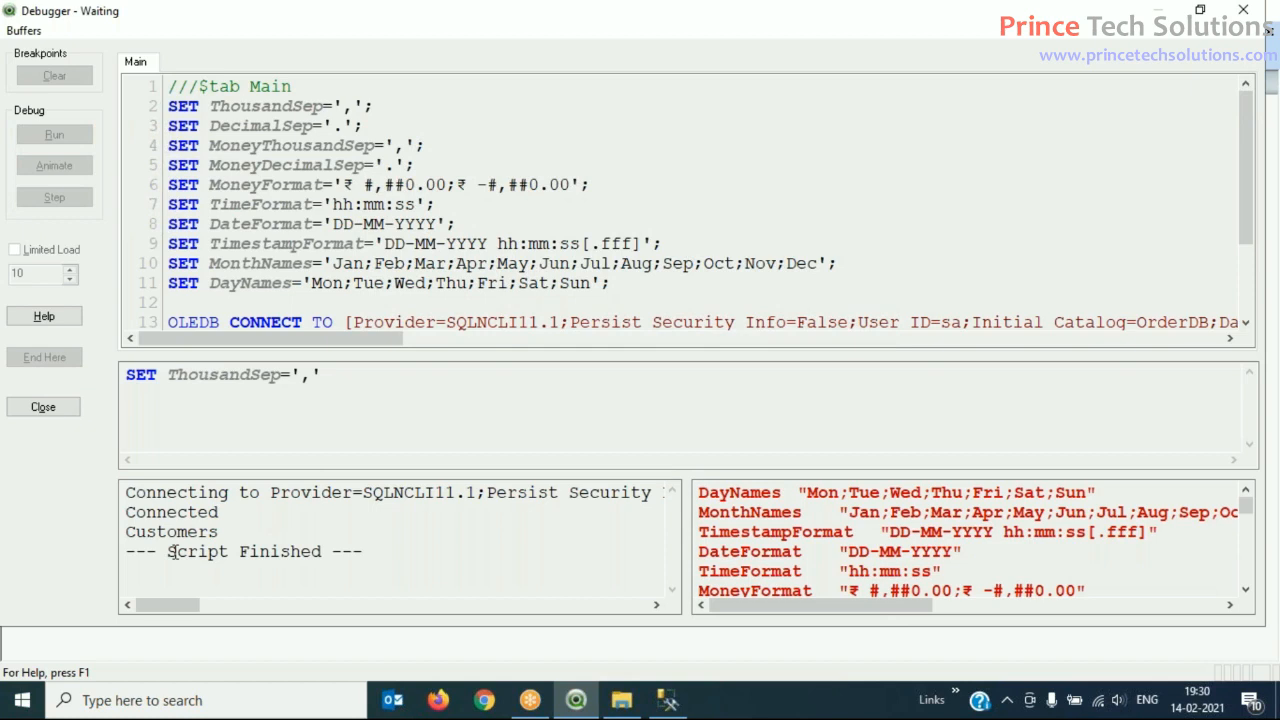
{"action": "double_click", "coordinate": [242, 551]}
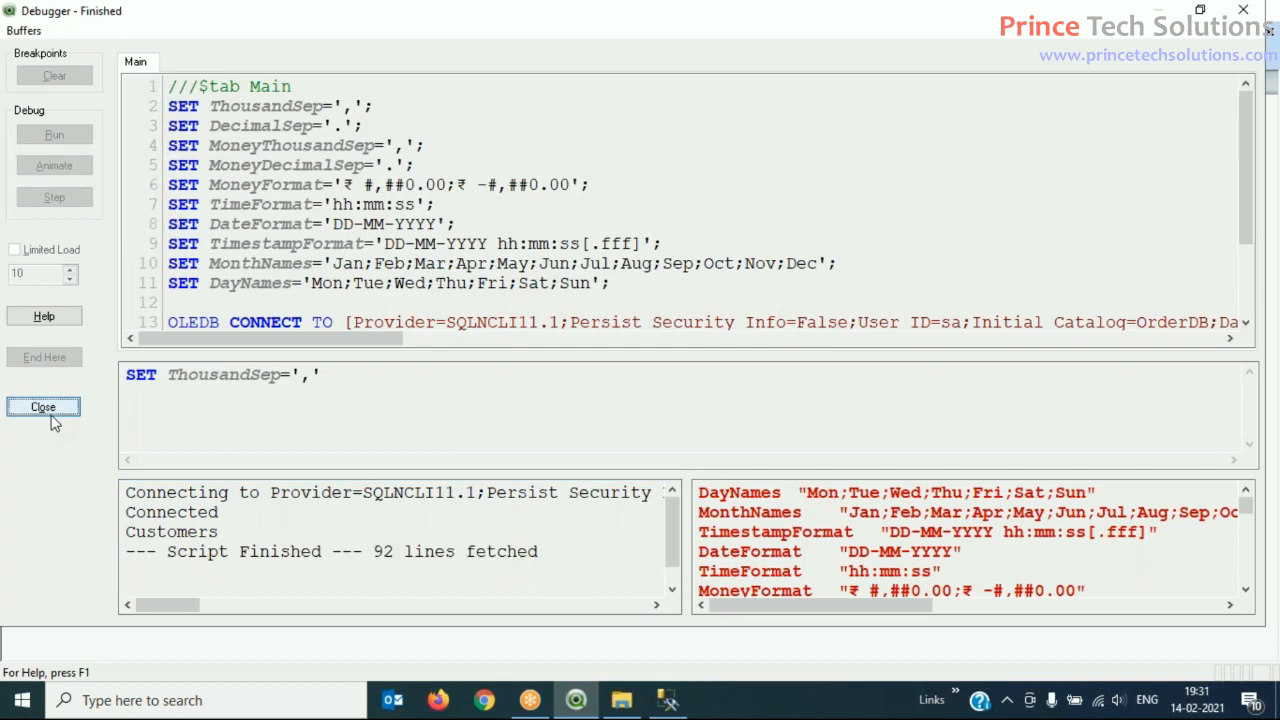
Step: Close the debugger and dismiss Sheet Properties without adding any fields
{"action": "left_click", "coordinate": [43, 407]}
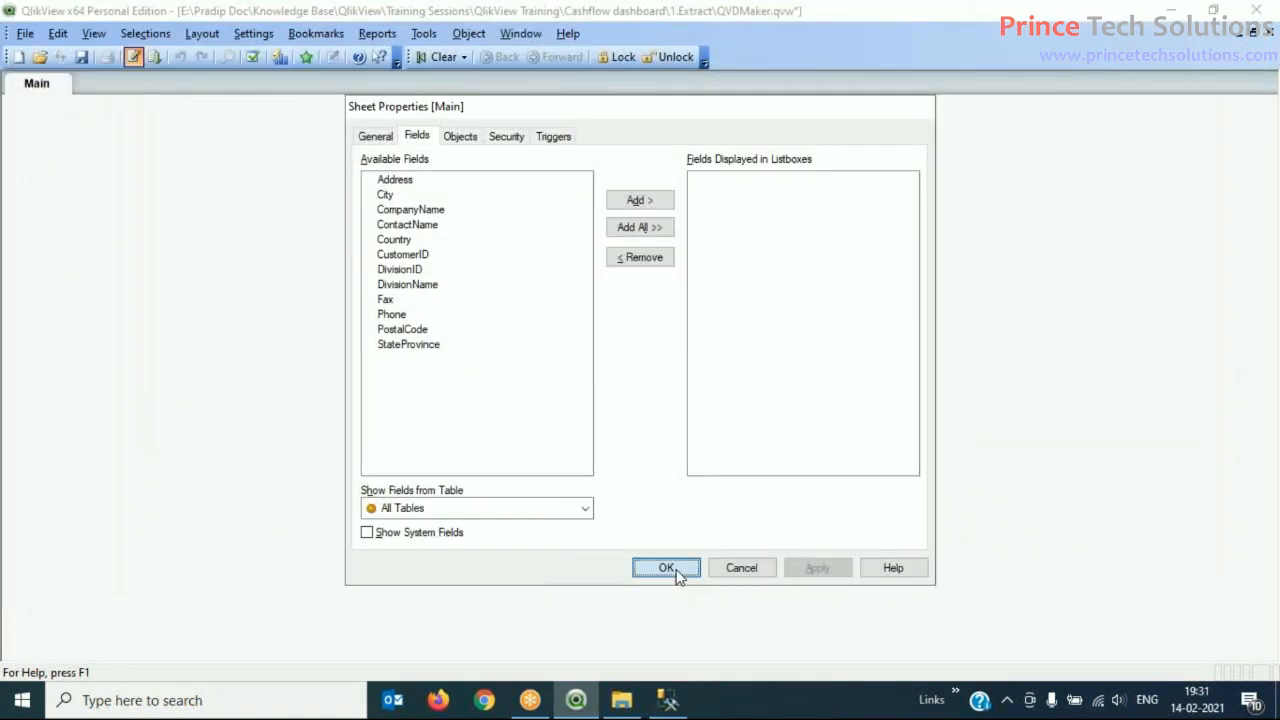
{"action": "left_click", "coordinate": [666, 568]}
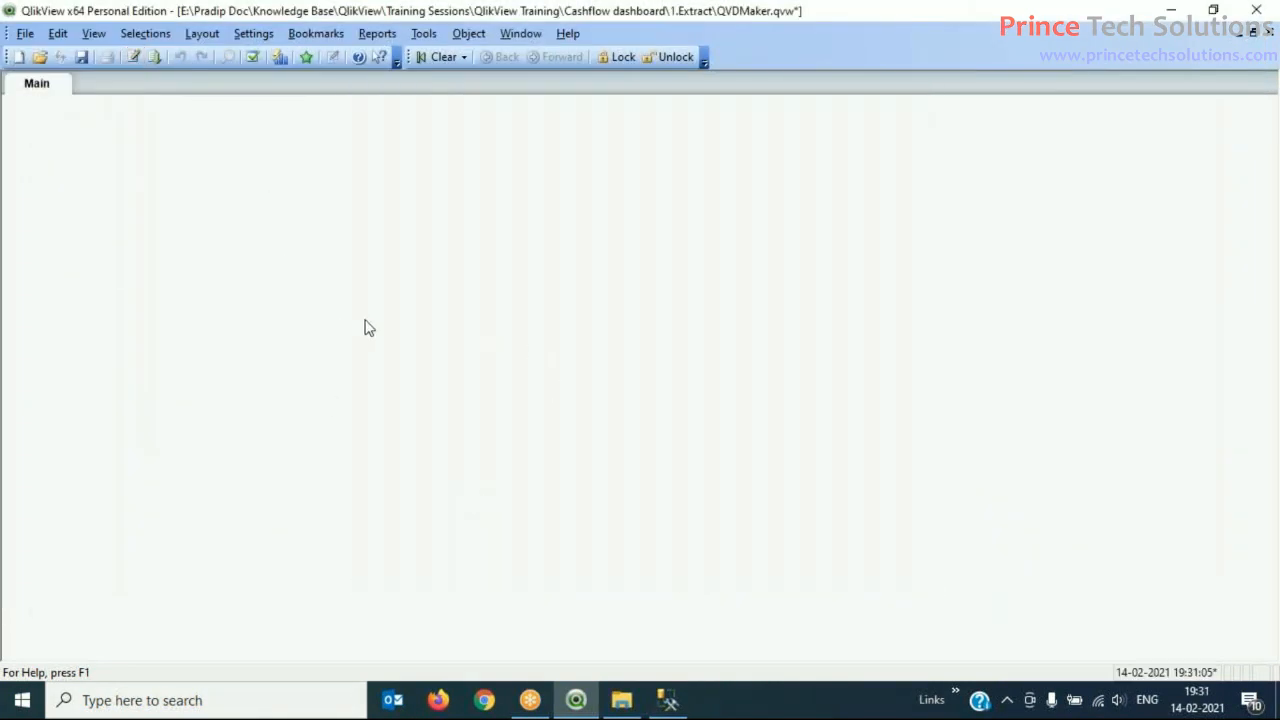
{"action": "mouse_move", "coordinate": [413, 335]}
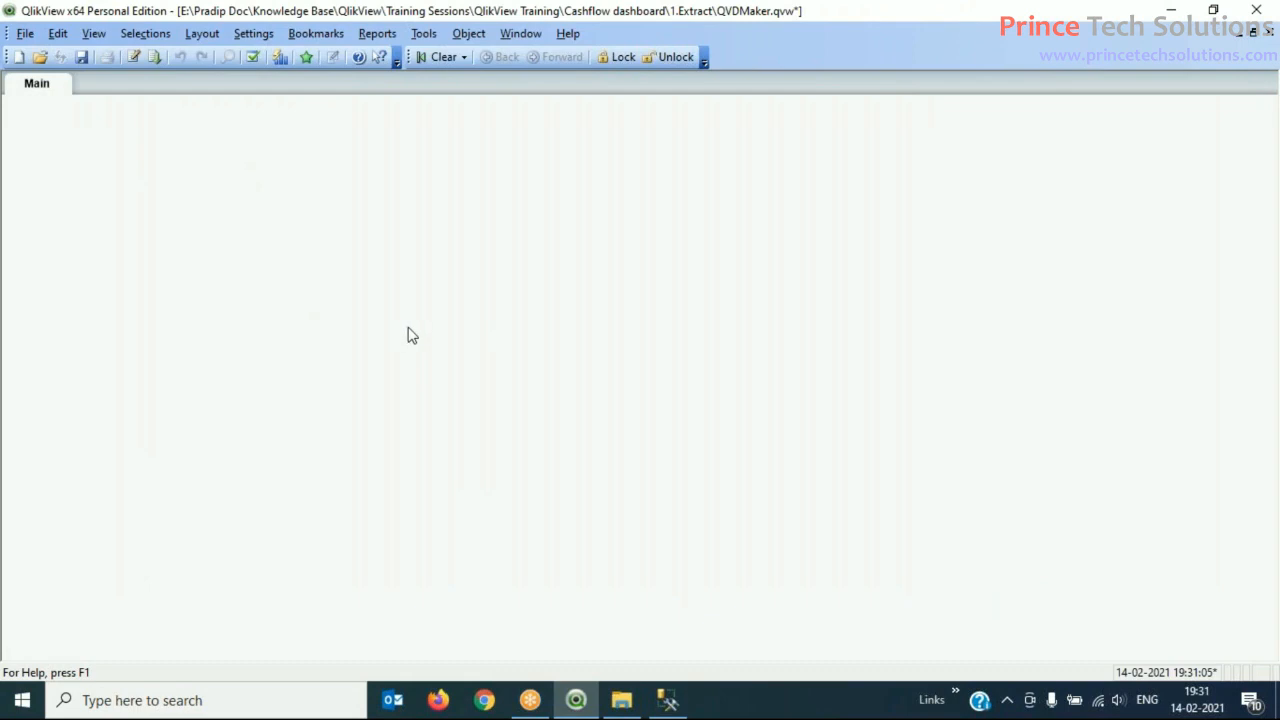
{"action": "mouse_move", "coordinate": [556, 475]}
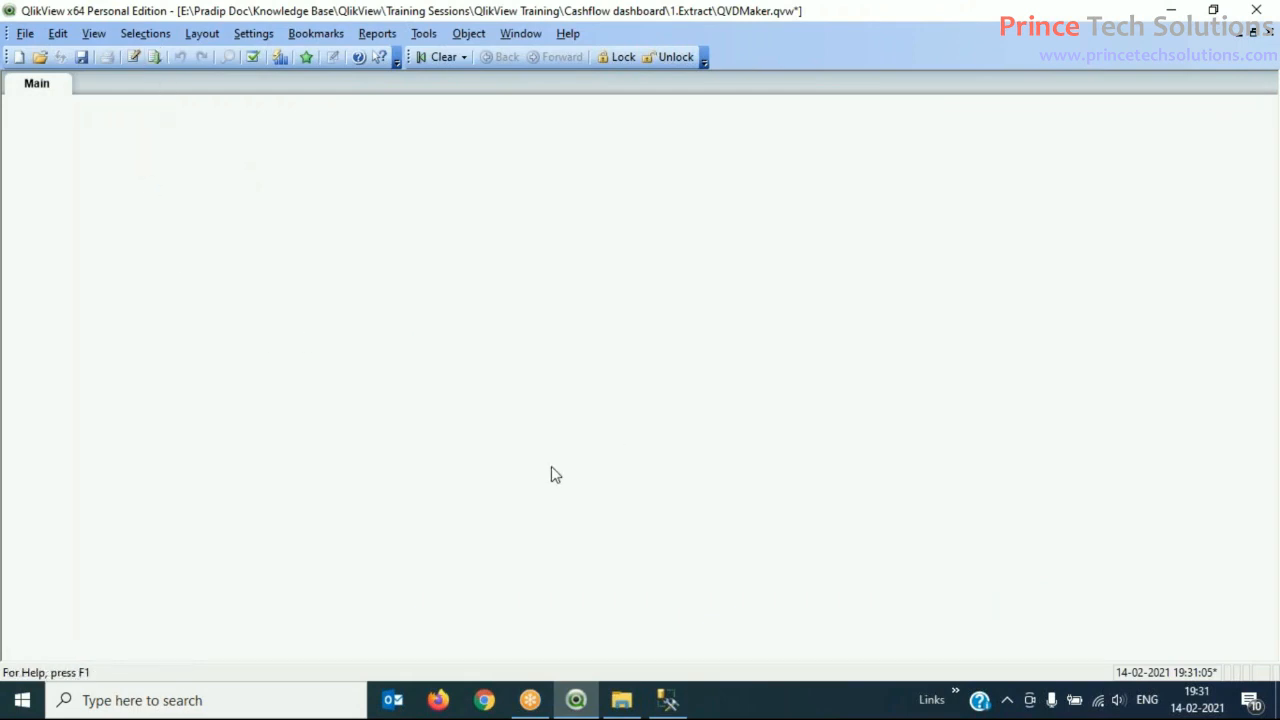
{"action": "mouse_move", "coordinate": [419, 381]}
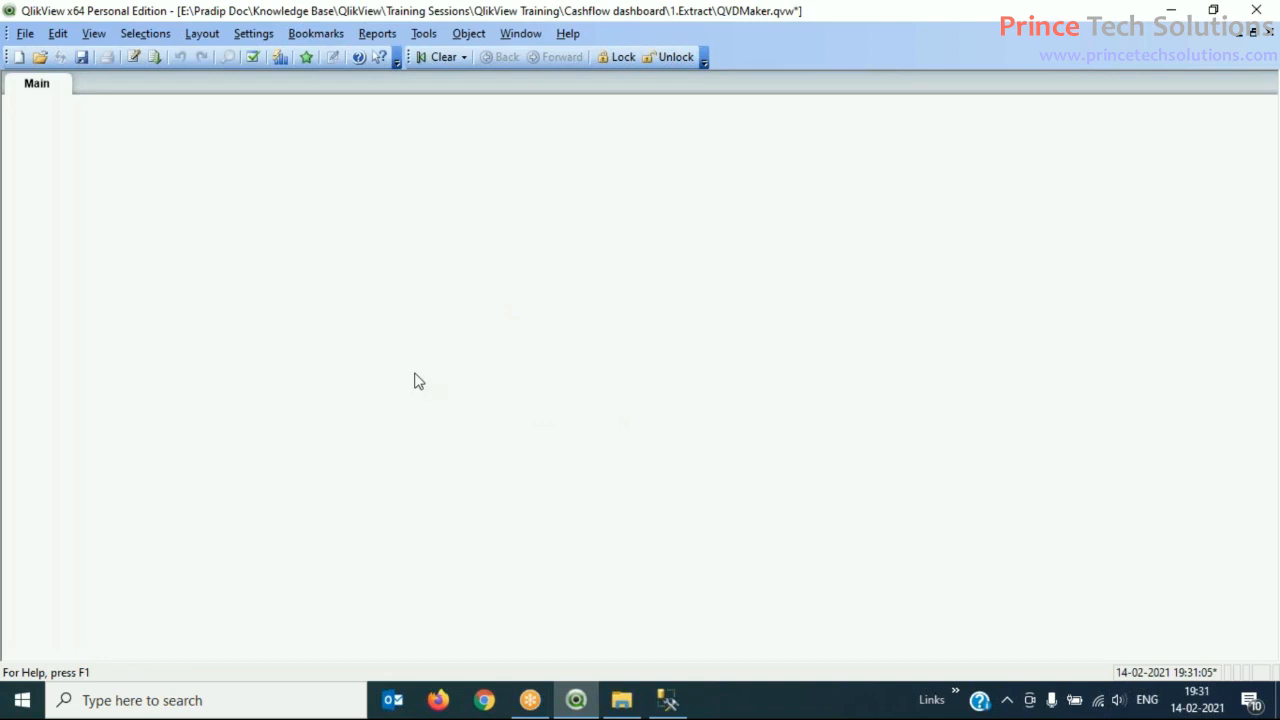
{"action": "mouse_move", "coordinate": [273, 334]}
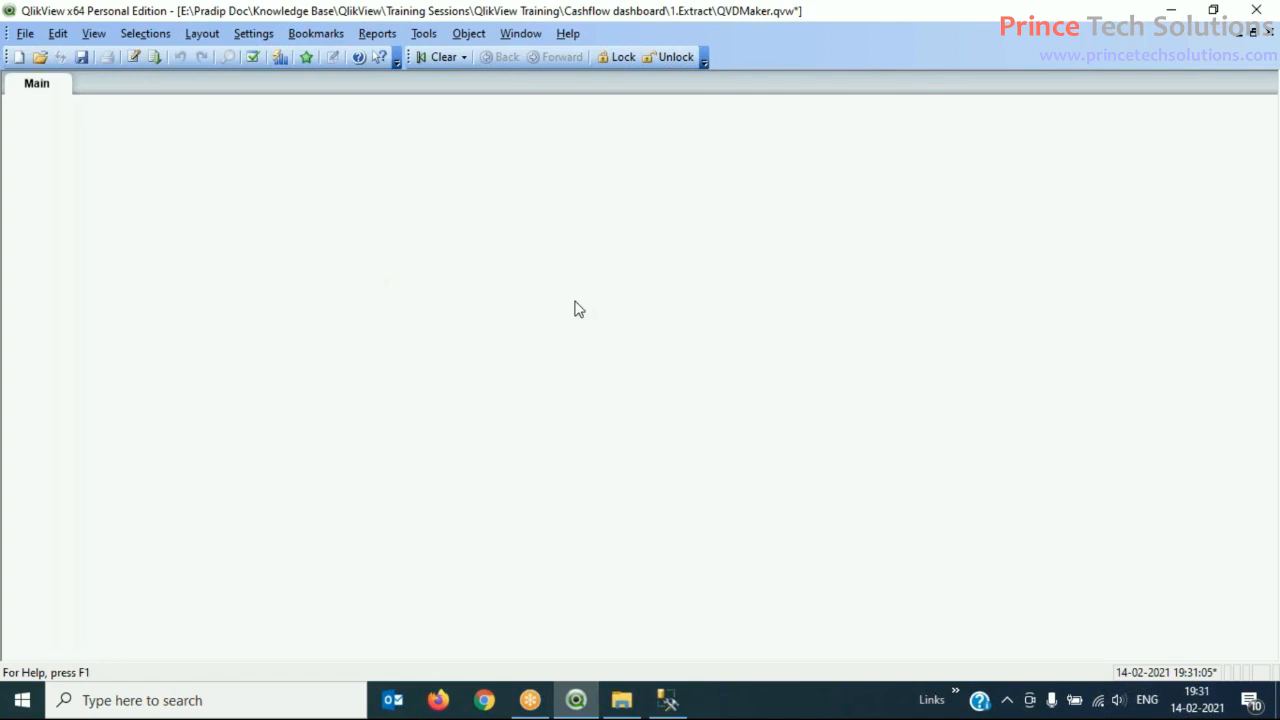
{"action": "mouse_move", "coordinate": [587, 327]}
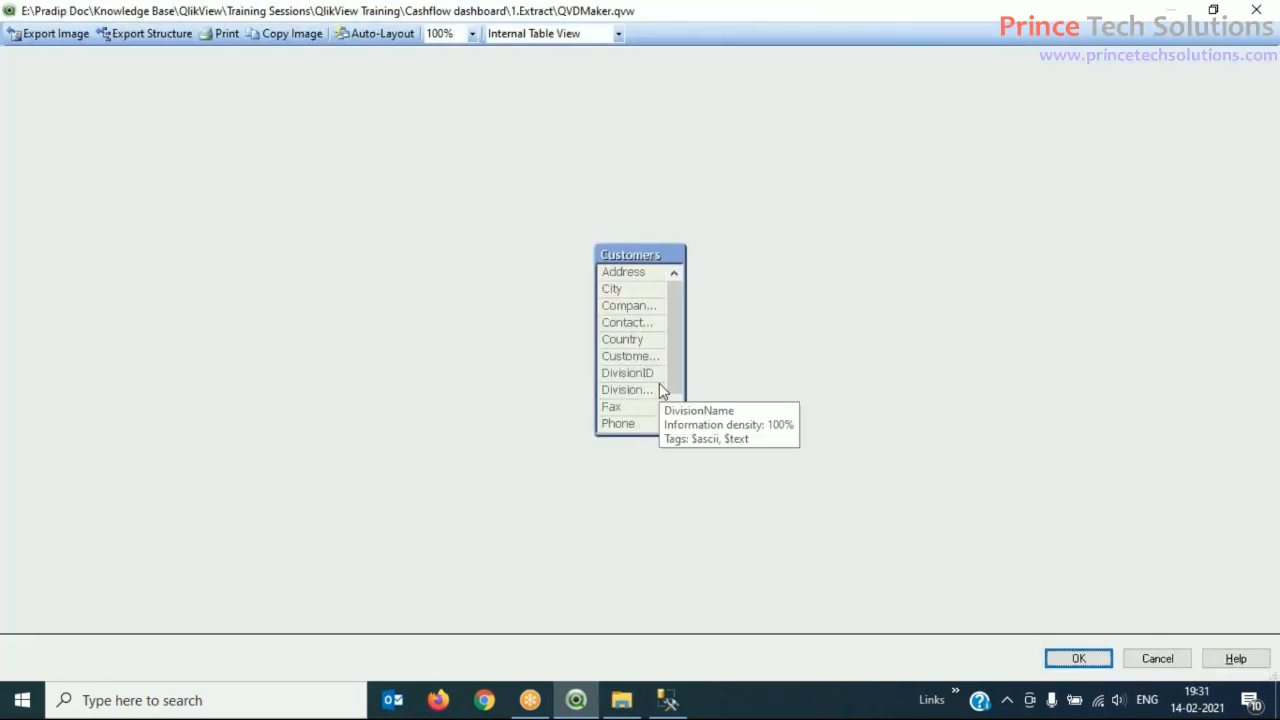
{"action": "mouse_move", "coordinate": [660, 440]}
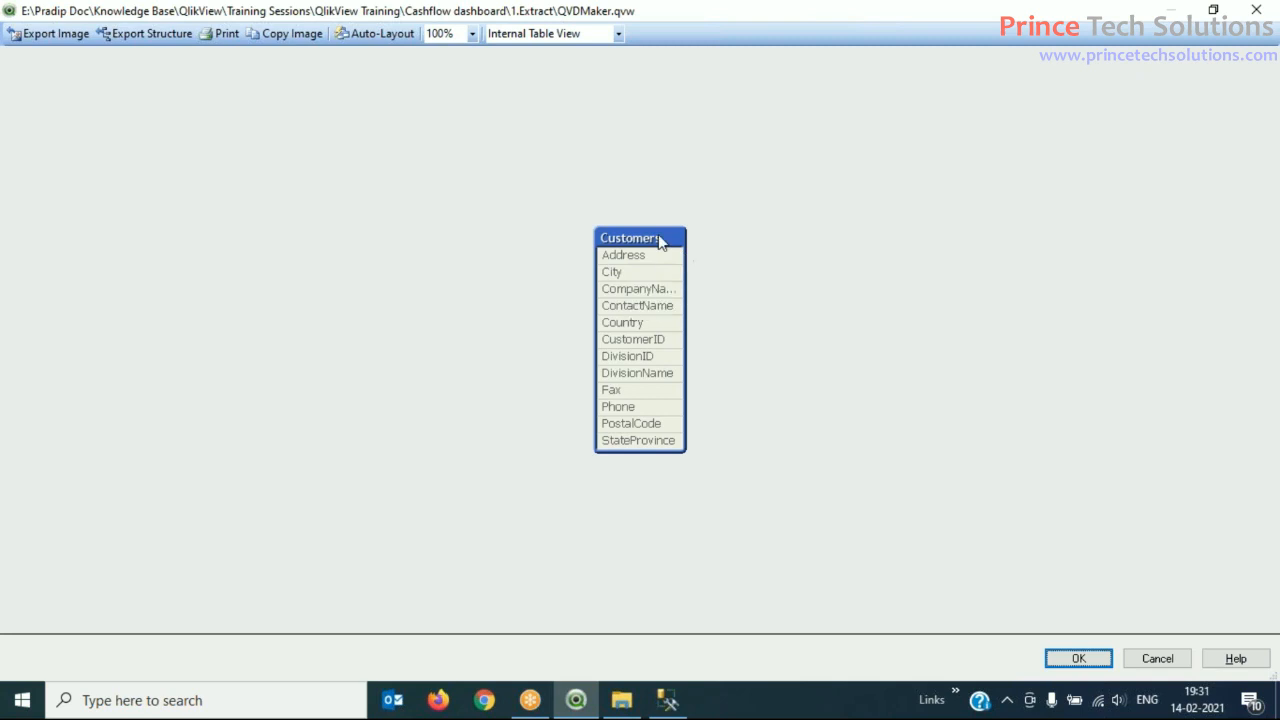
{"action": "mouse_move", "coordinate": [648, 254]}
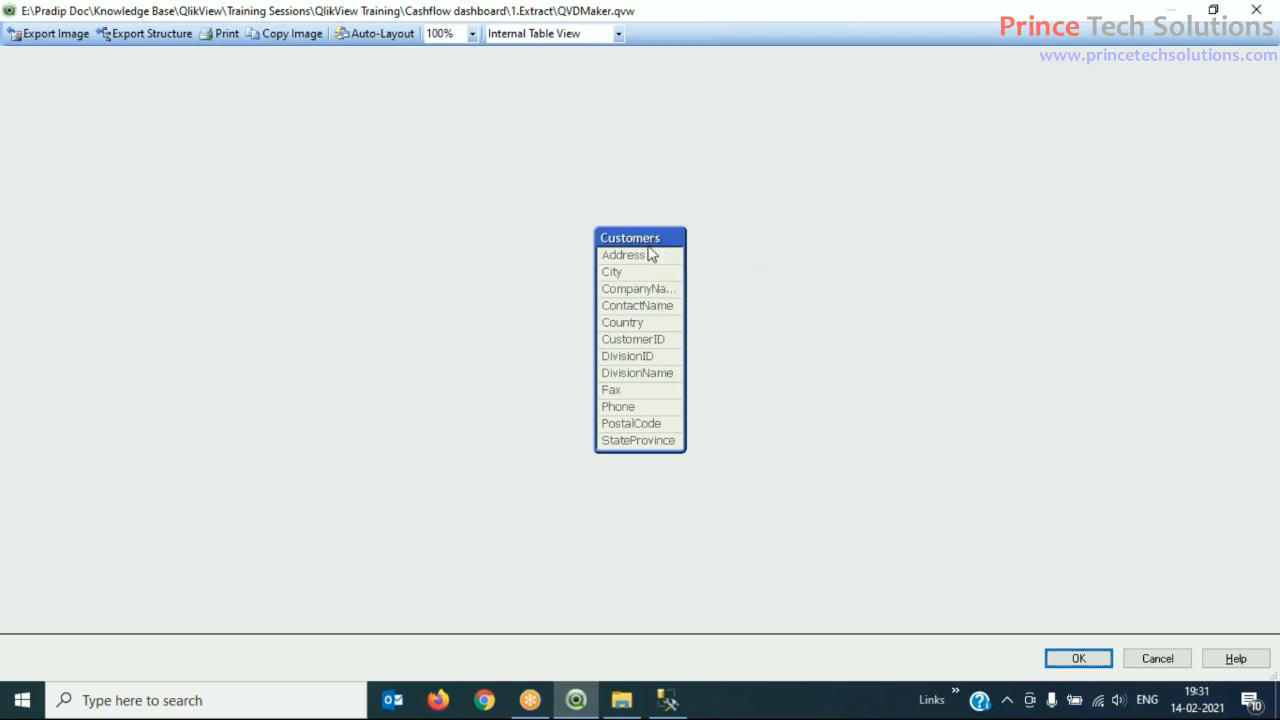
{"action": "mouse_move", "coordinate": [700, 254]}
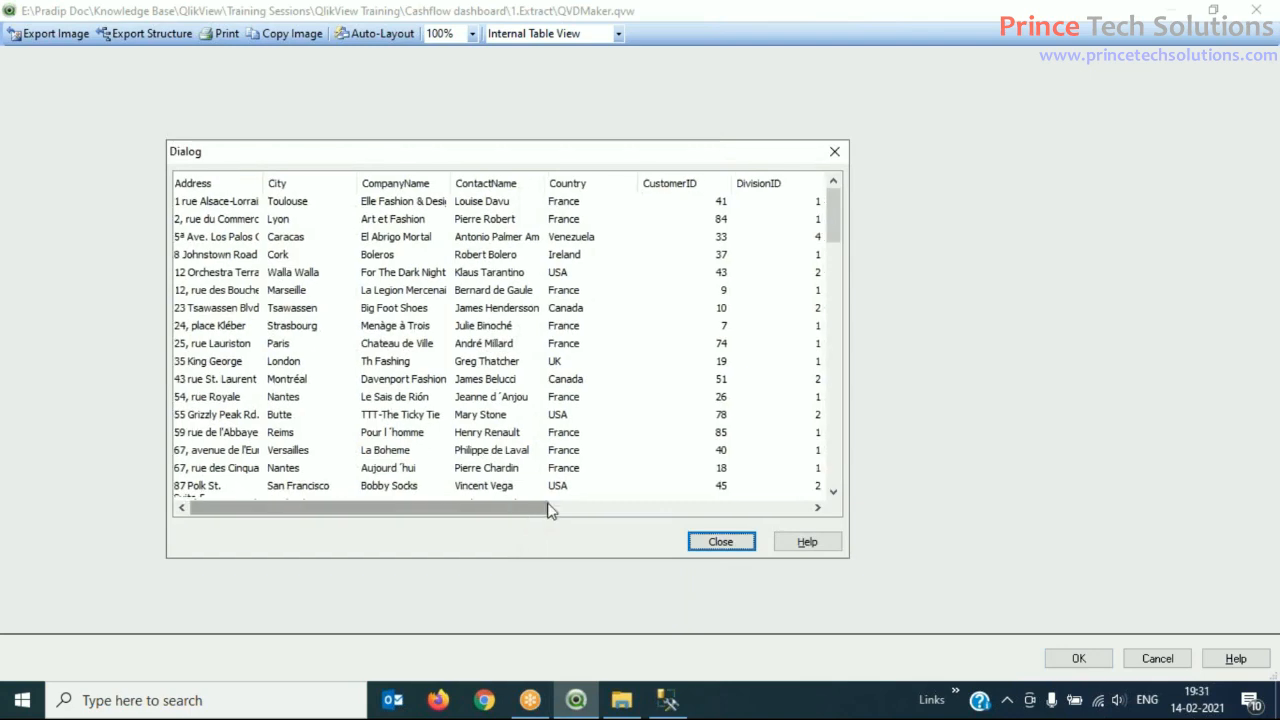
{"action": "scroll", "scroll_direction": "right", "scroll_amount": 3}
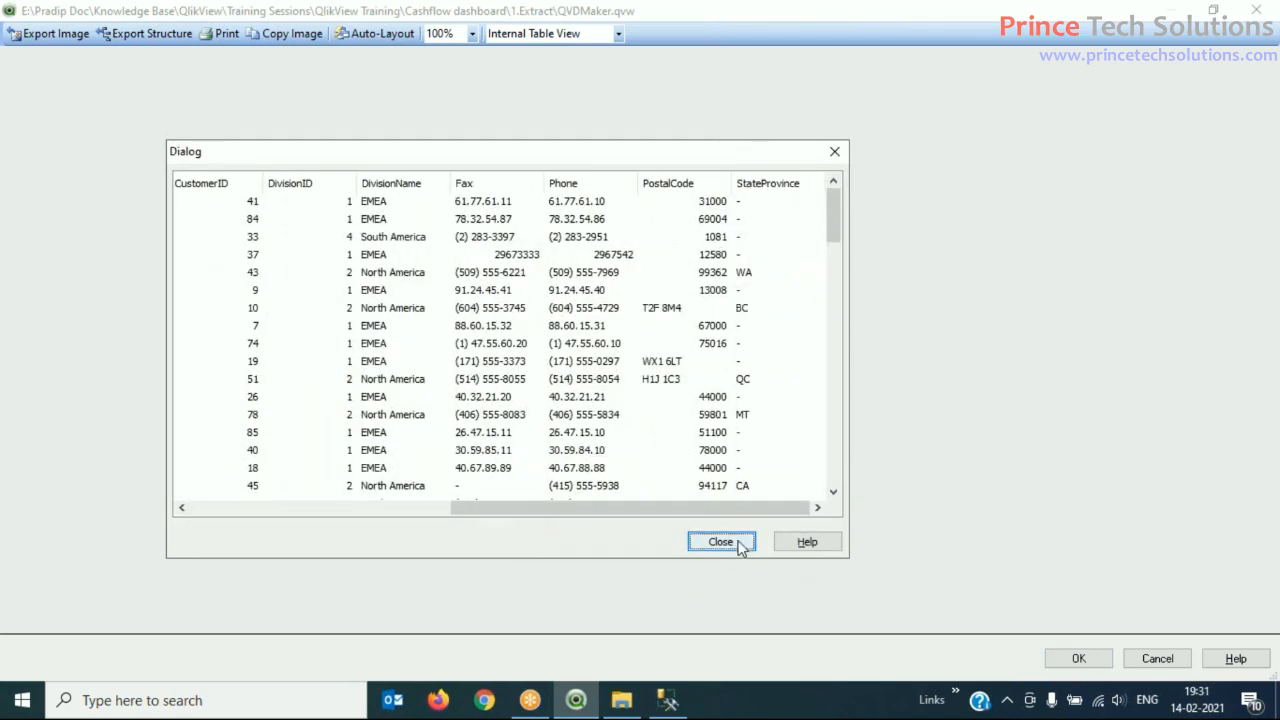
{"action": "left_click", "coordinate": [721, 541]}
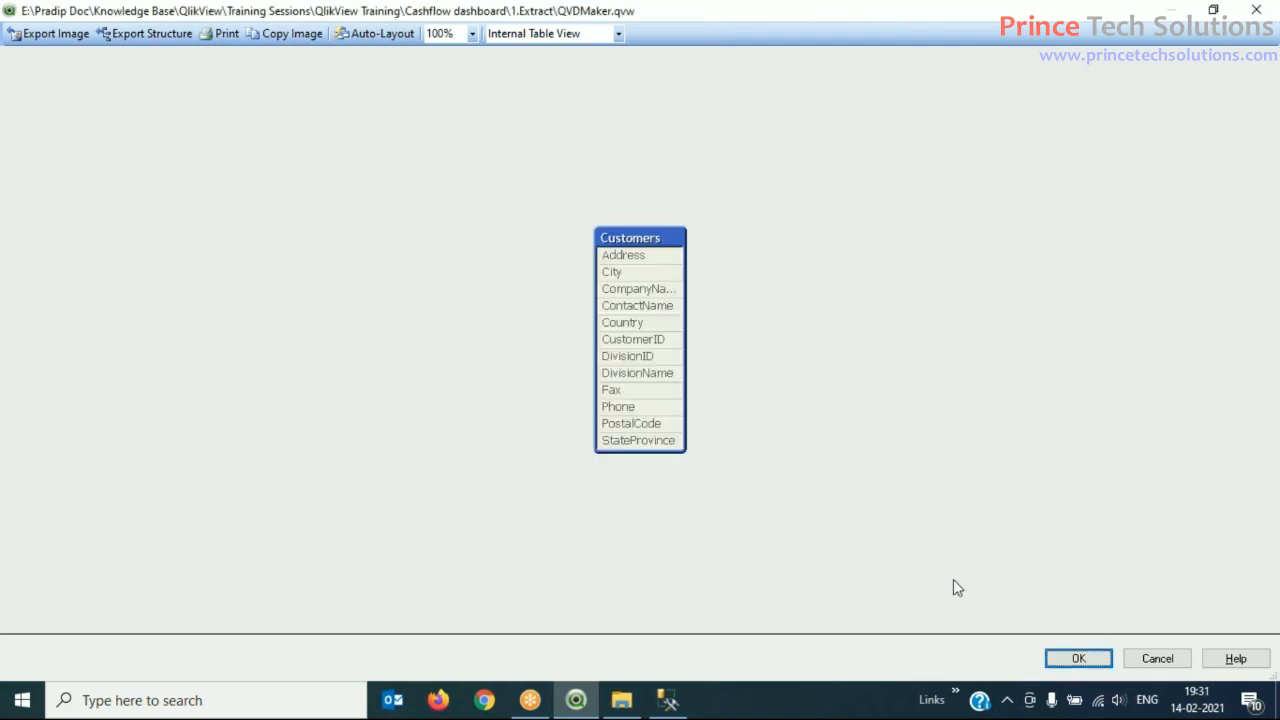
{"action": "left_click", "coordinate": [1078, 658]}
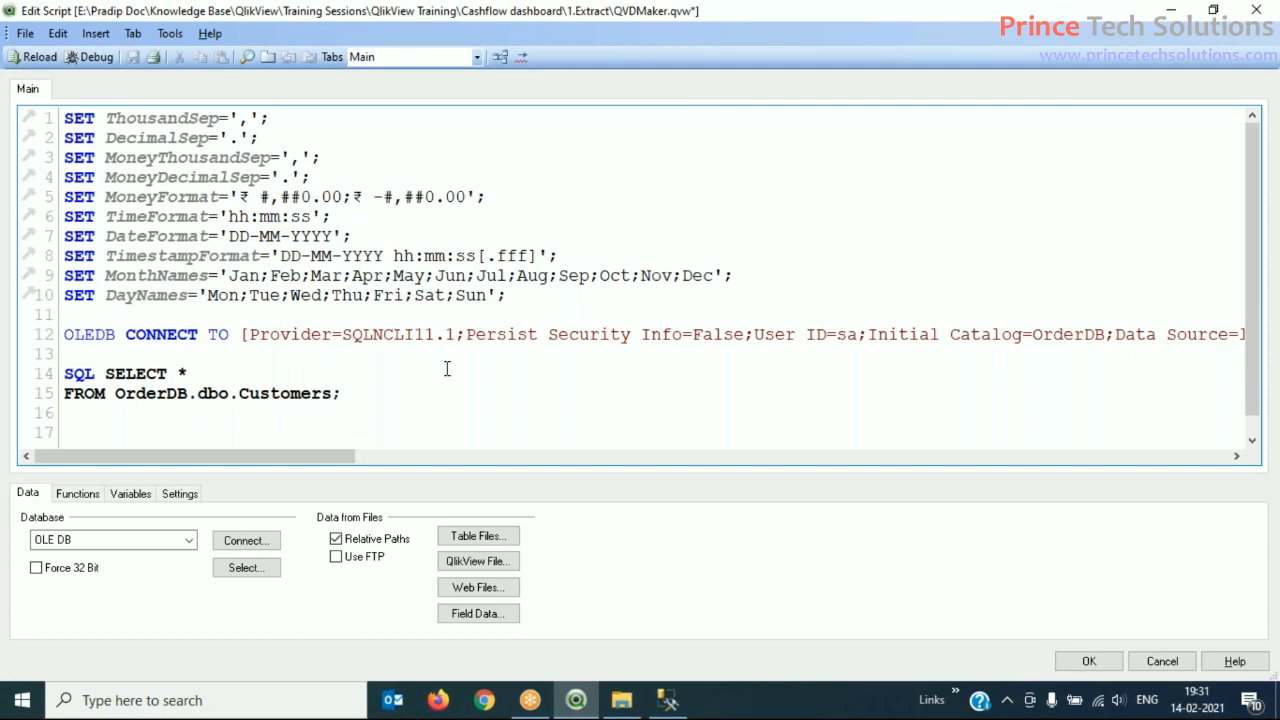
Step: Comment out the OLEDB line with //, reload, acknowledge the ODBC failure, and reopen the script
{"action": "type", "text": "//"}
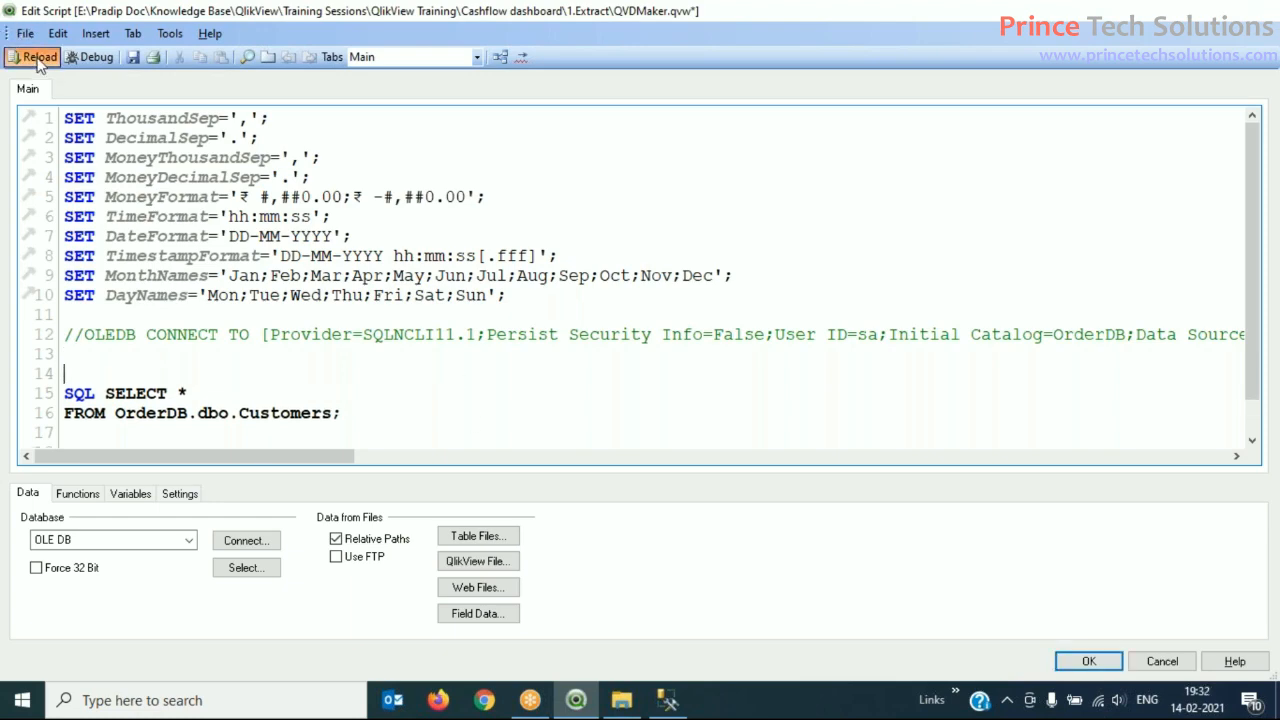
{"action": "left_click", "coordinate": [40, 56]}
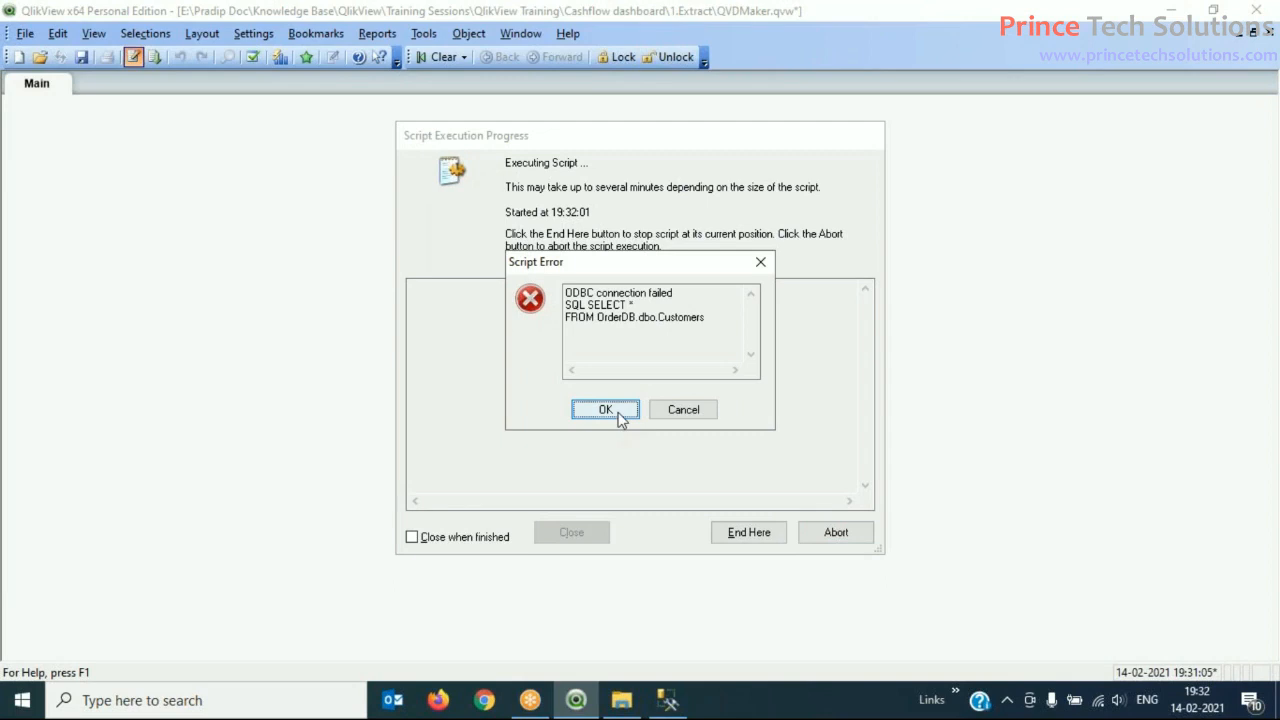
{"action": "left_click", "coordinate": [605, 409]}
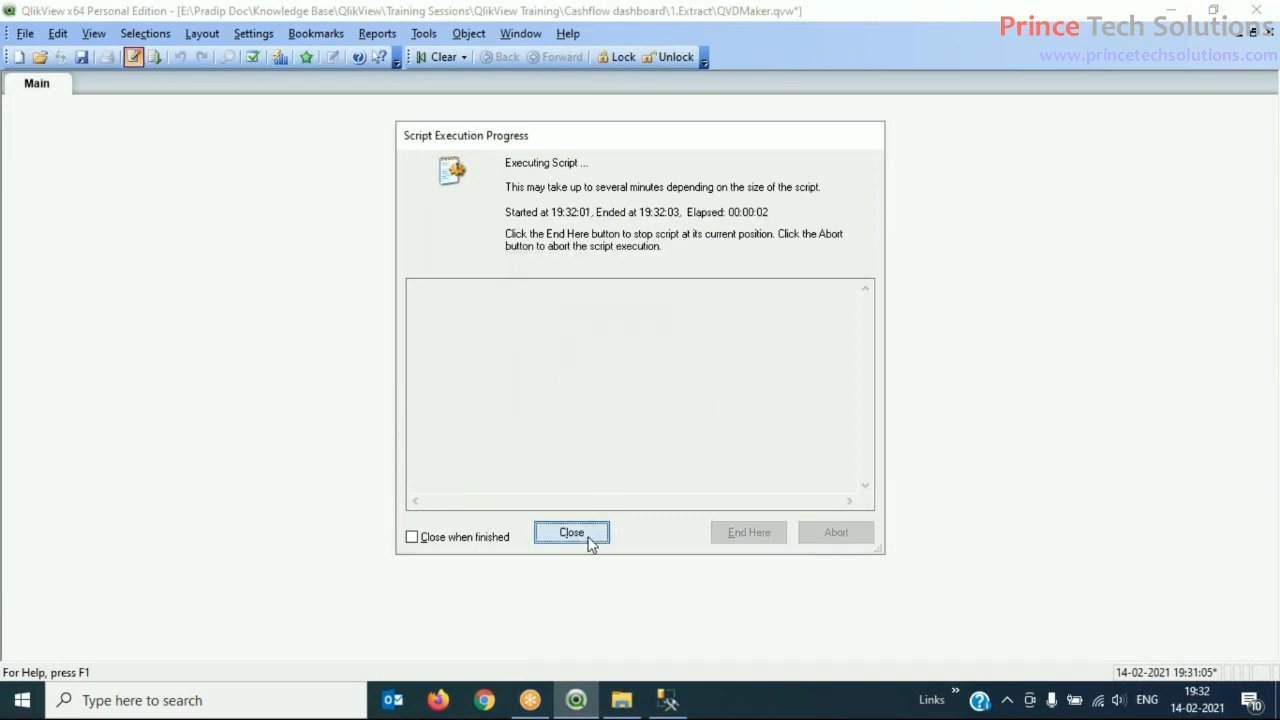
{"action": "left_click", "coordinate": [571, 532]}
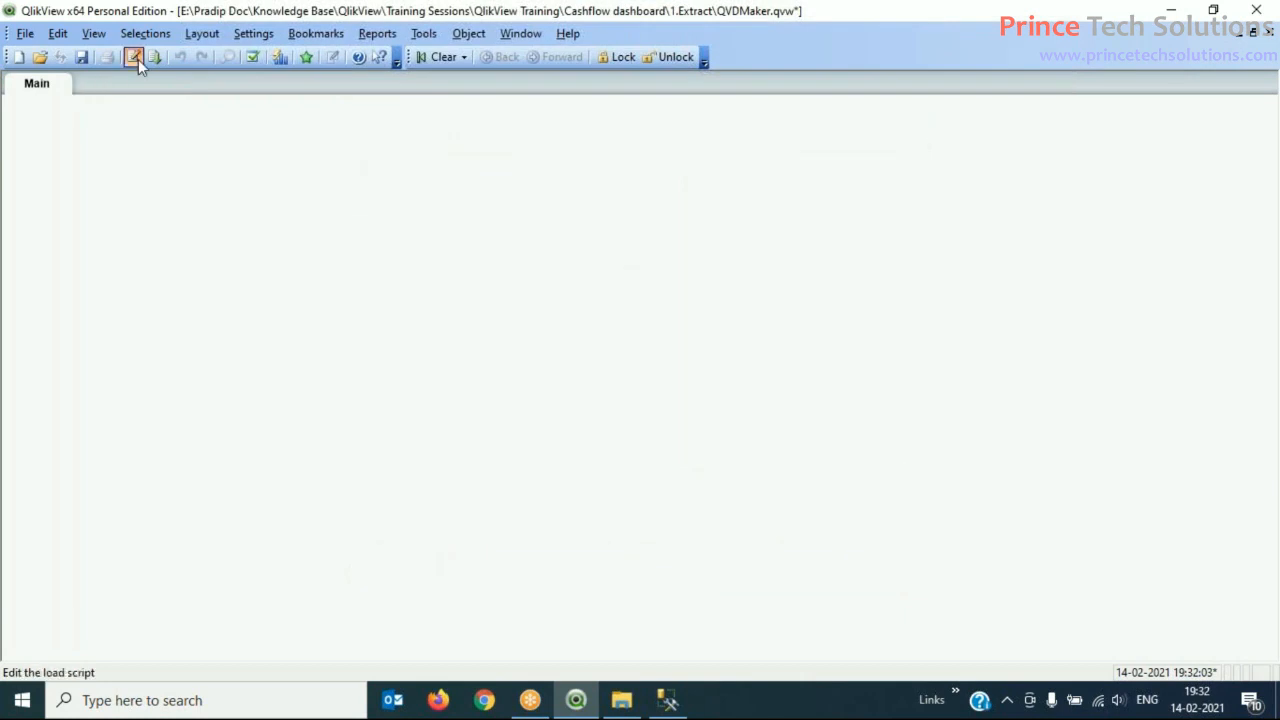
{"action": "left_click", "coordinate": [134, 57]}
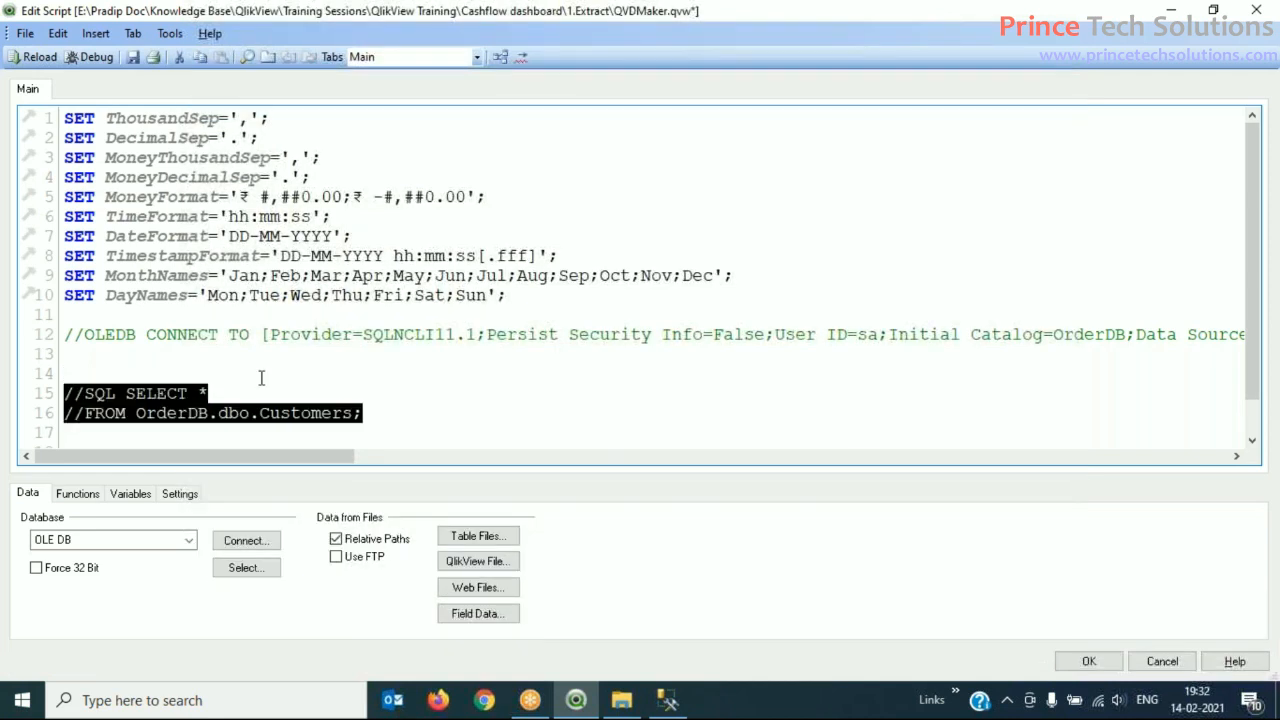
Step: Switch the database type to ODBC and cancel the data source dialog without connecting
{"action": "left_click", "coordinate": [228, 363]}
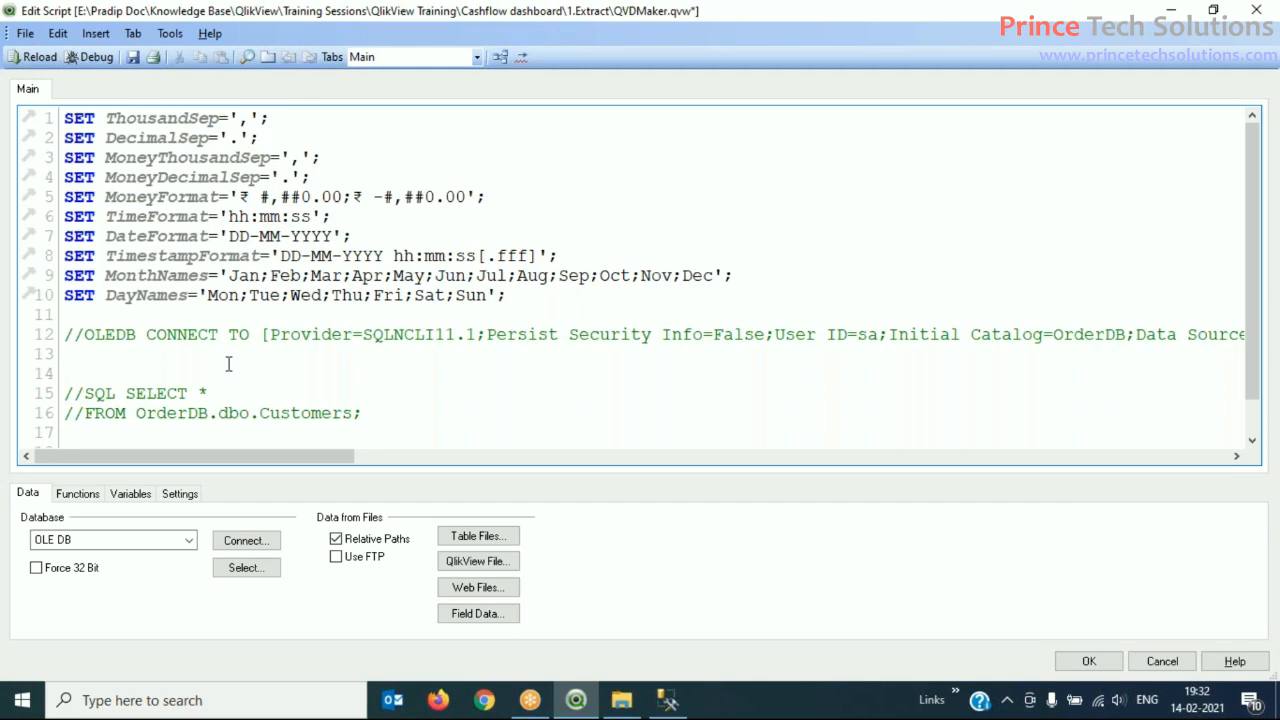
{"action": "left_click", "coordinate": [189, 540]}
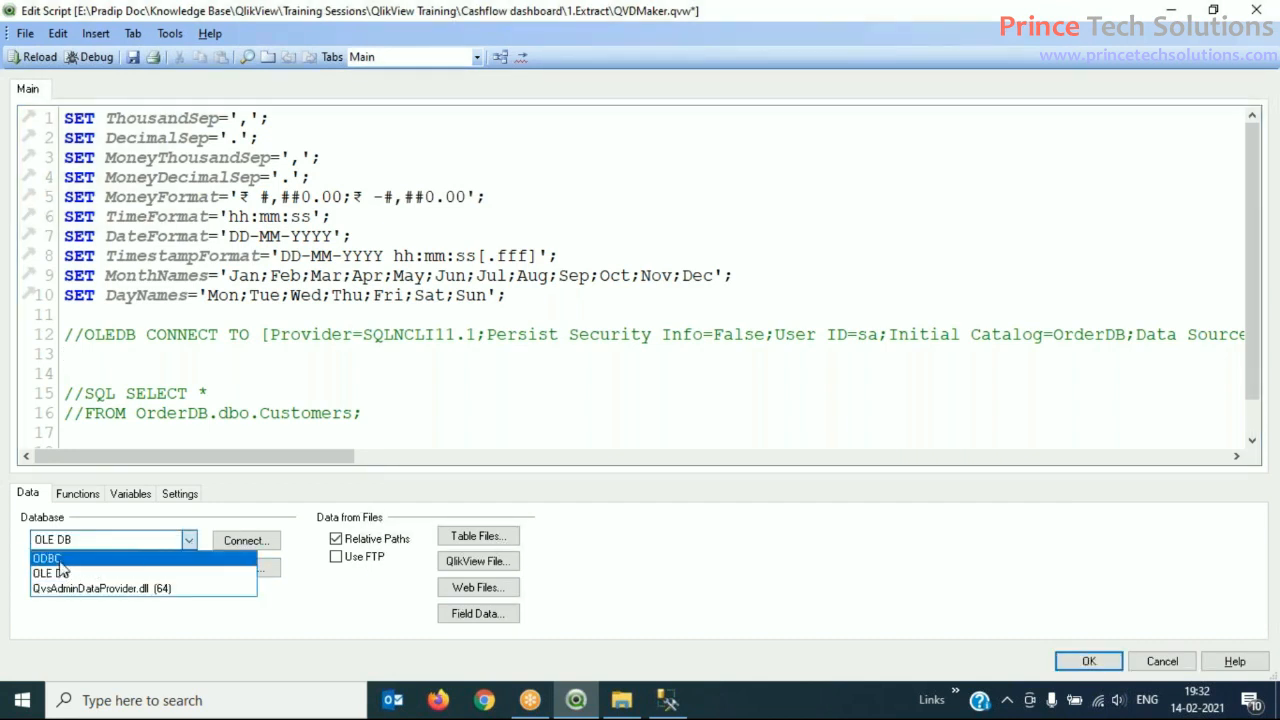
{"action": "left_click", "coordinate": [47, 557]}
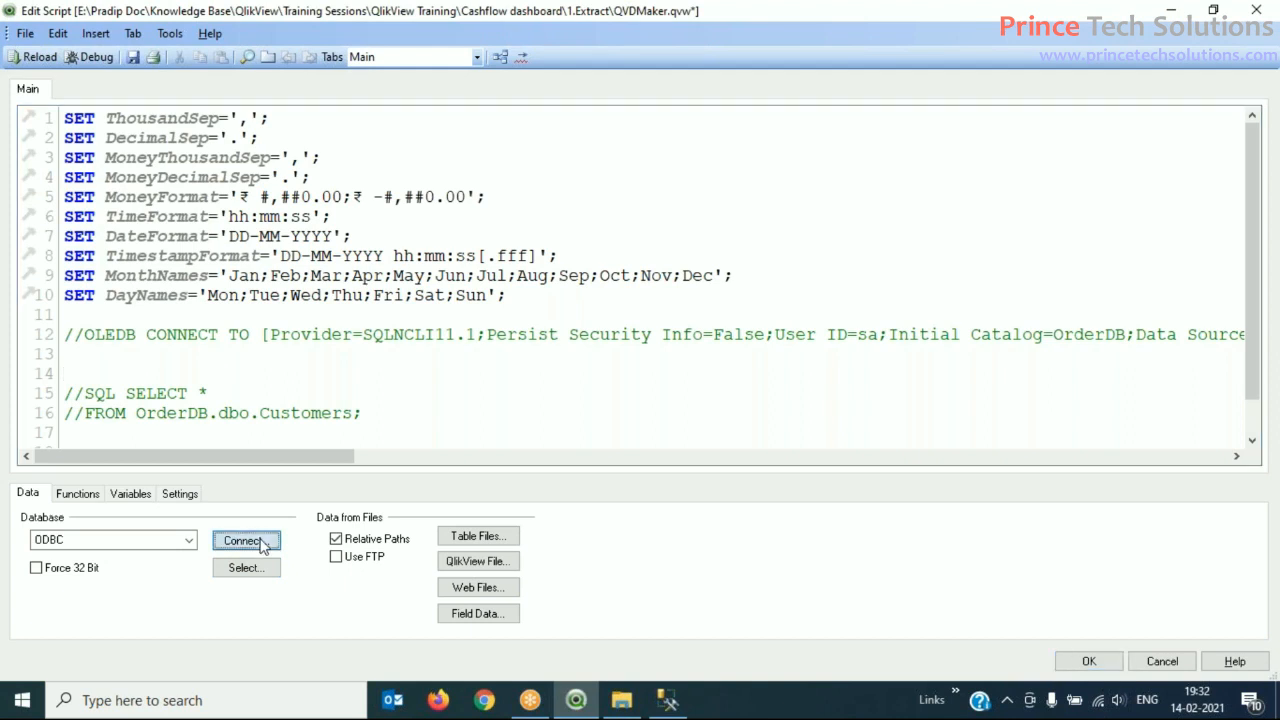
{"action": "left_click", "coordinate": [242, 540]}
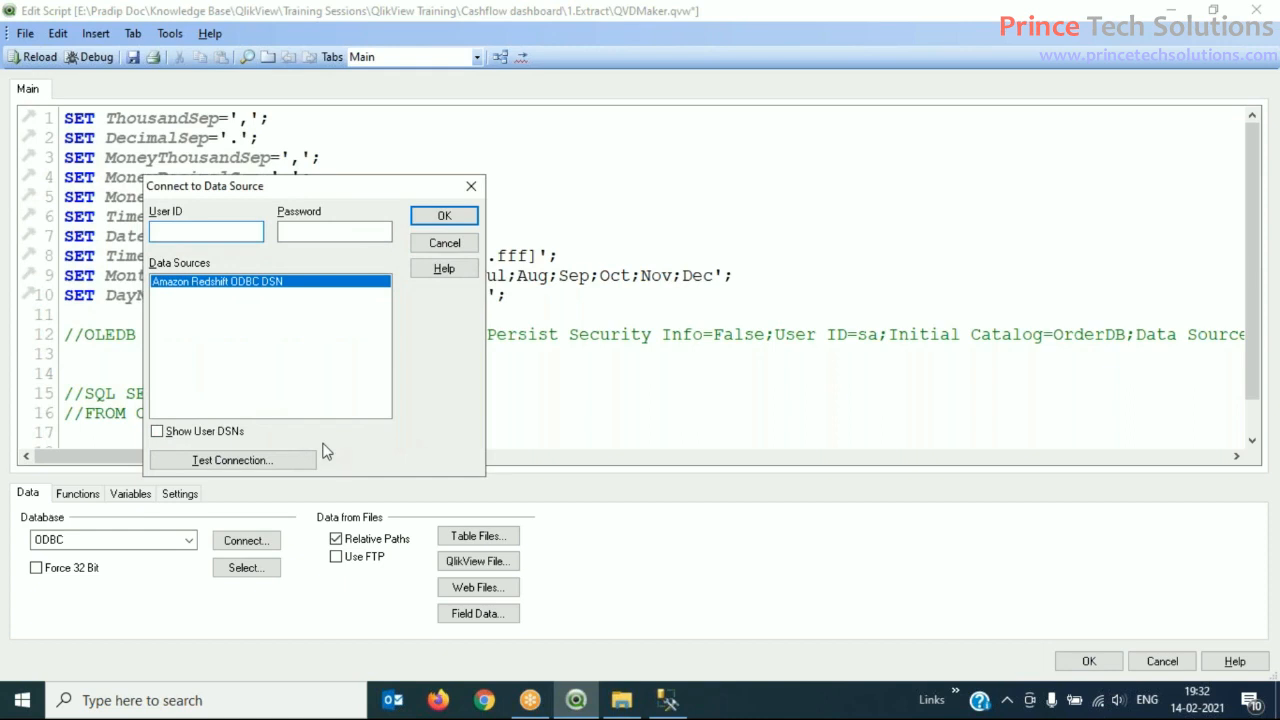
{"action": "left_click", "coordinate": [444, 242]}
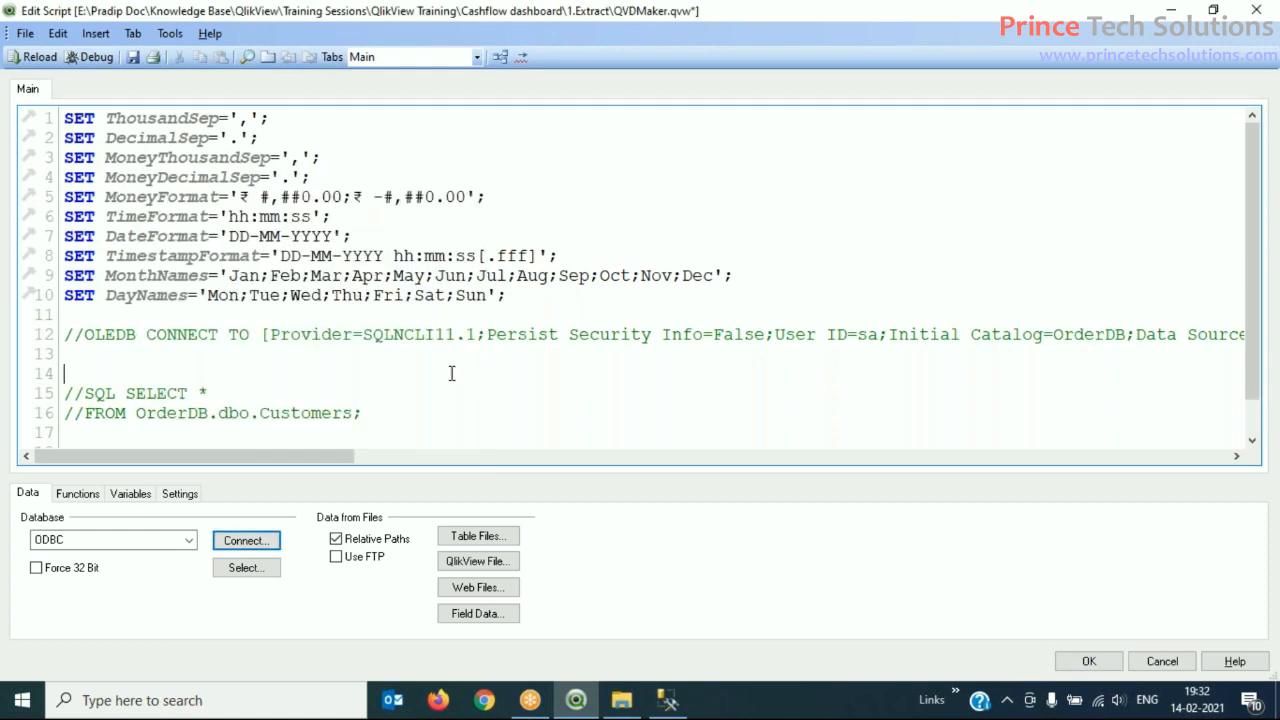
{"action": "mouse_move", "coordinate": [420, 465]}
{"action": "type", "text": "control"}
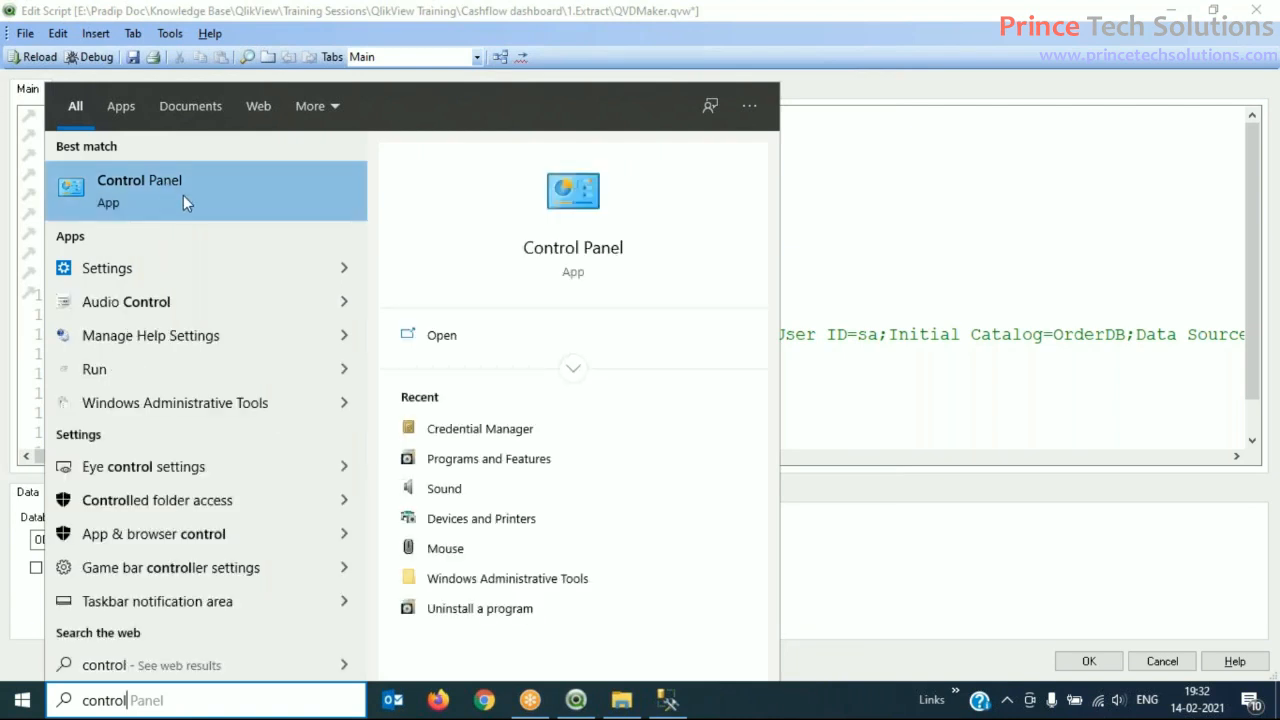
{"action": "mouse_move", "coordinate": [168, 230]}
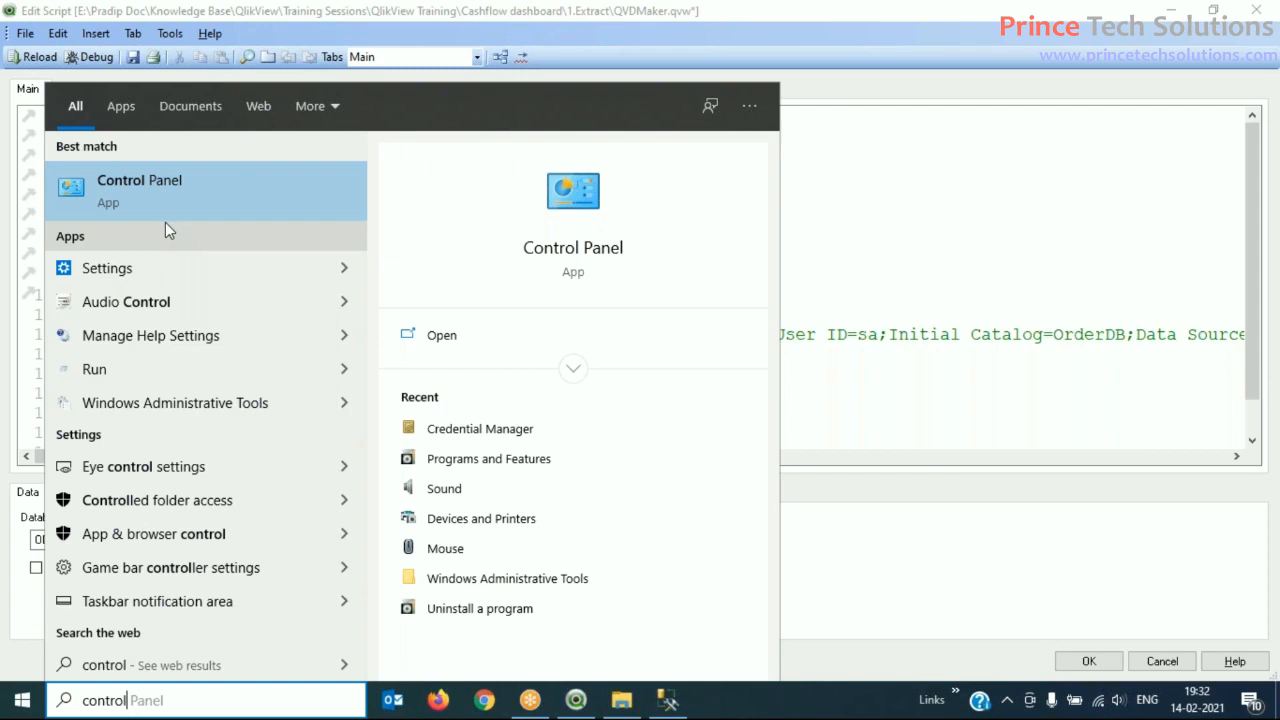
{"action": "mouse_move", "coordinate": [555, 428]}
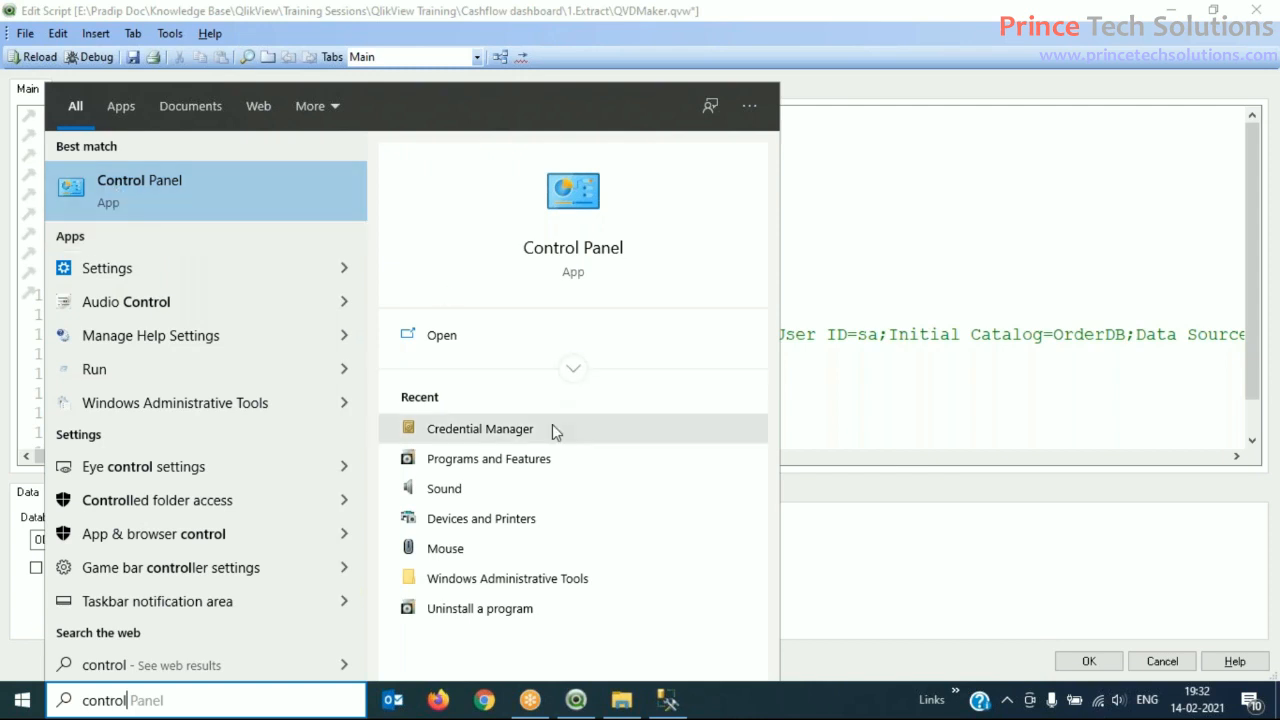
{"action": "mouse_move", "coordinate": [538, 608]}
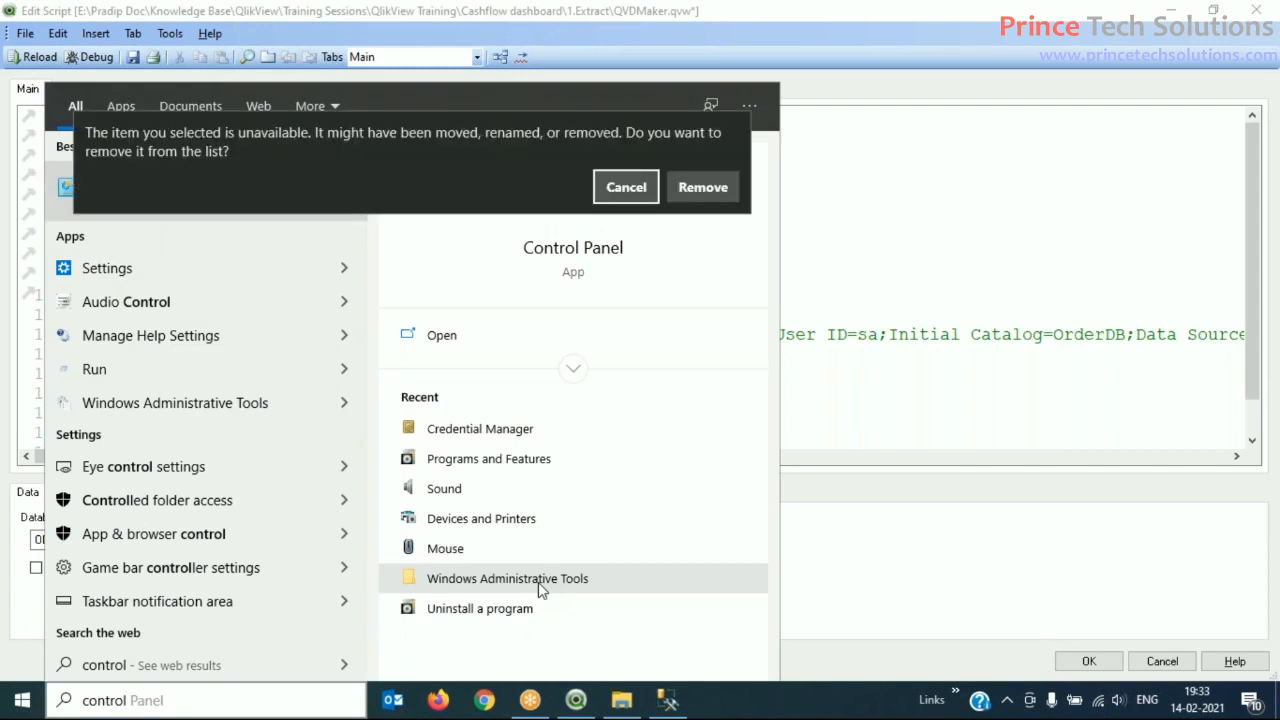
{"action": "mouse_move", "coordinate": [626, 187]}
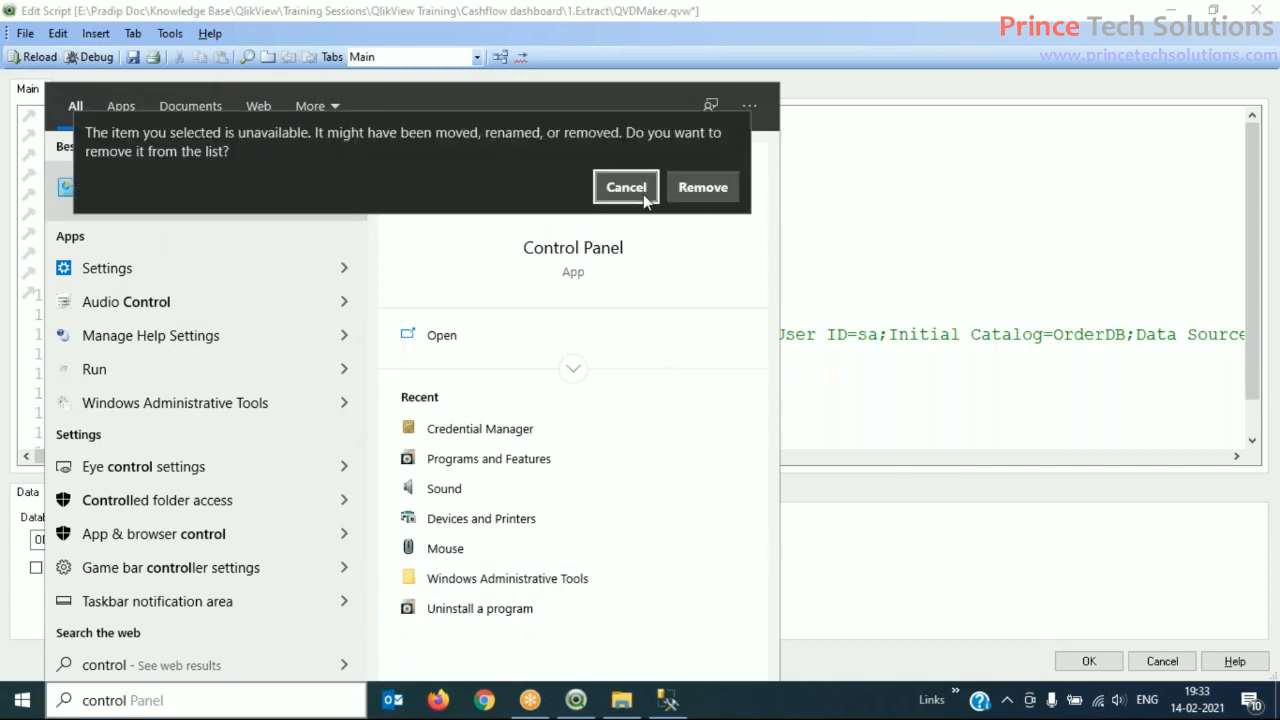
Step: Dismiss the unavailable Start menu item warning without removing the item
{"action": "left_click", "coordinate": [625, 187]}
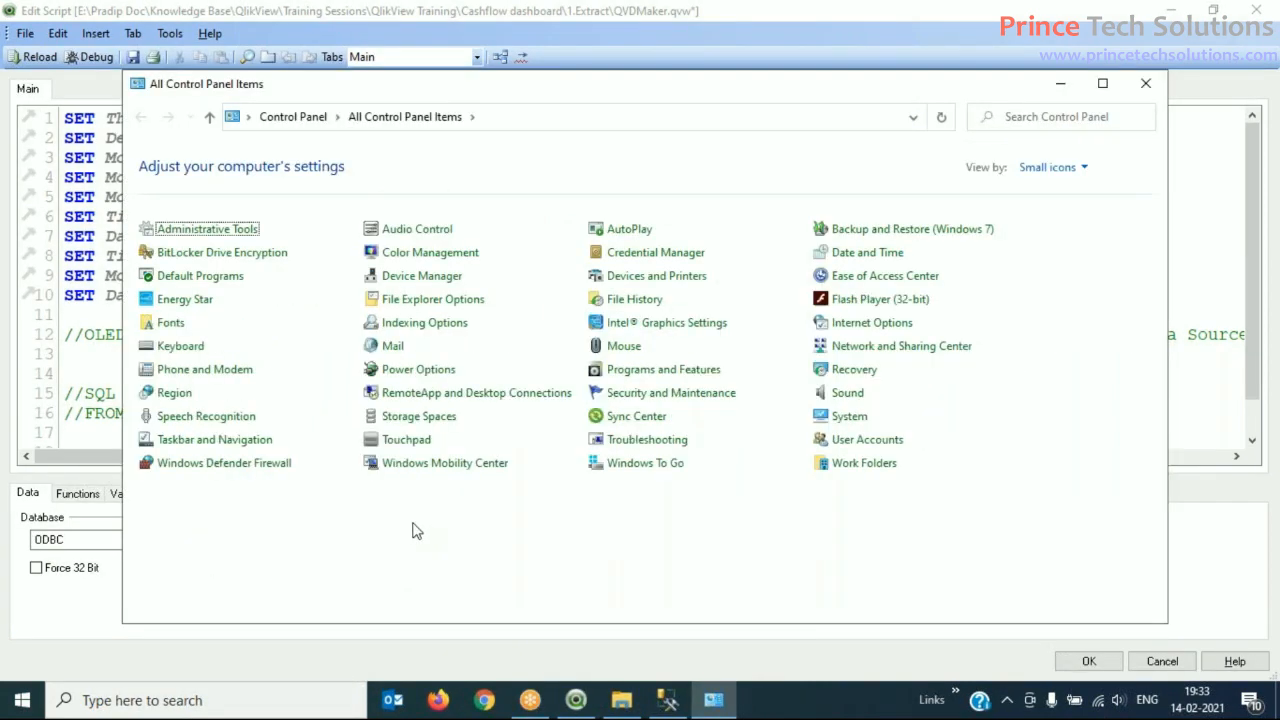
{"action": "mouse_move", "coordinate": [199, 275]}
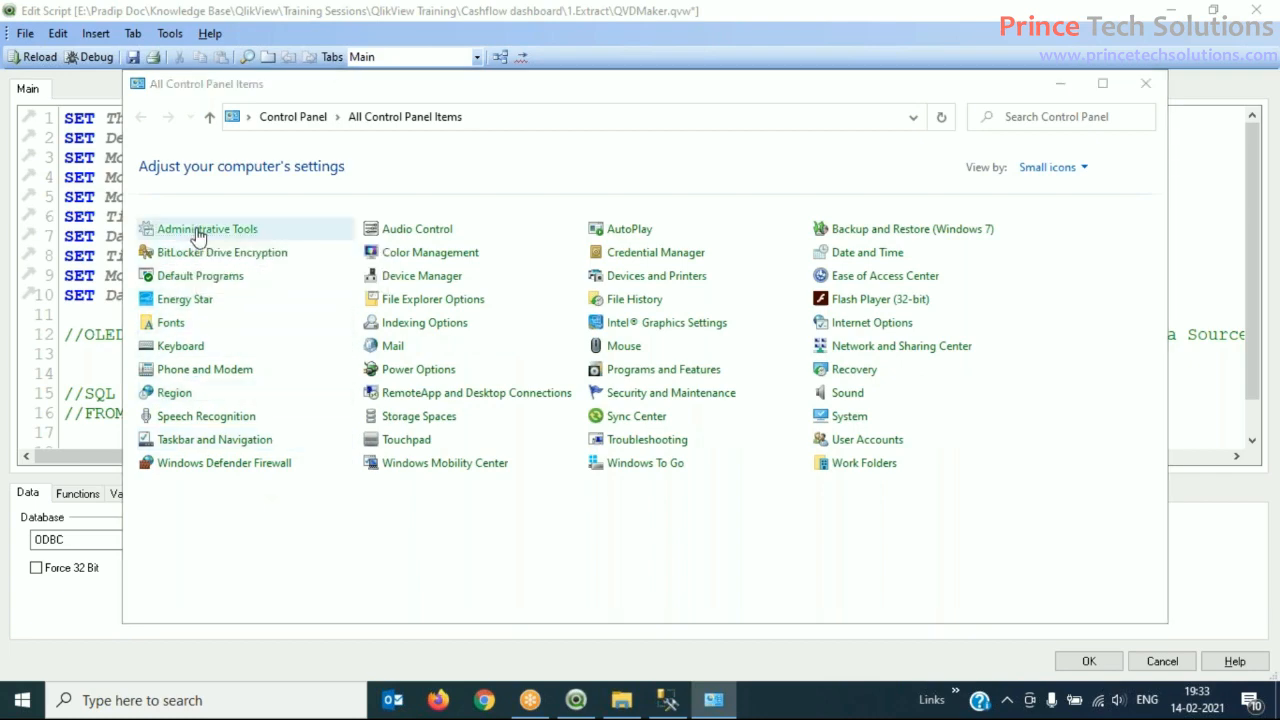
Step: Launch the 64-bit ODBC Data Sources tool from Control Panel's Administrative Tools
{"action": "double_click", "coordinate": [206, 228]}
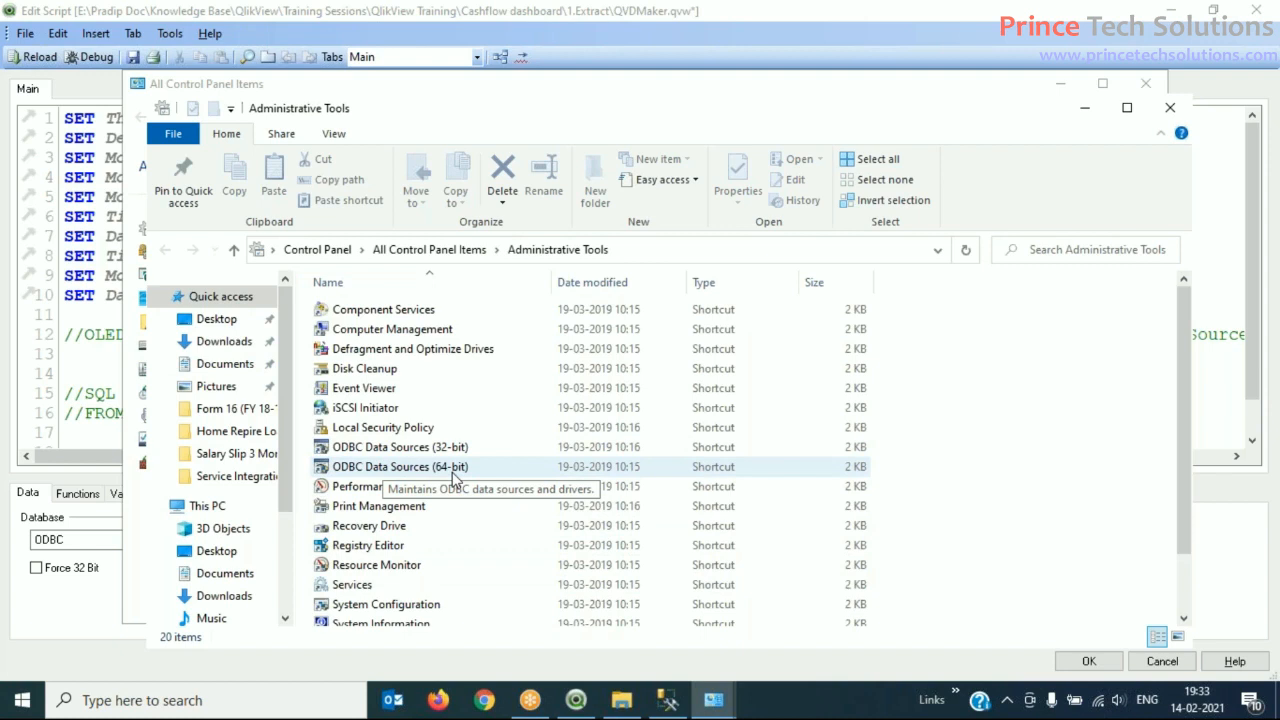
{"action": "left_click", "coordinate": [400, 467]}
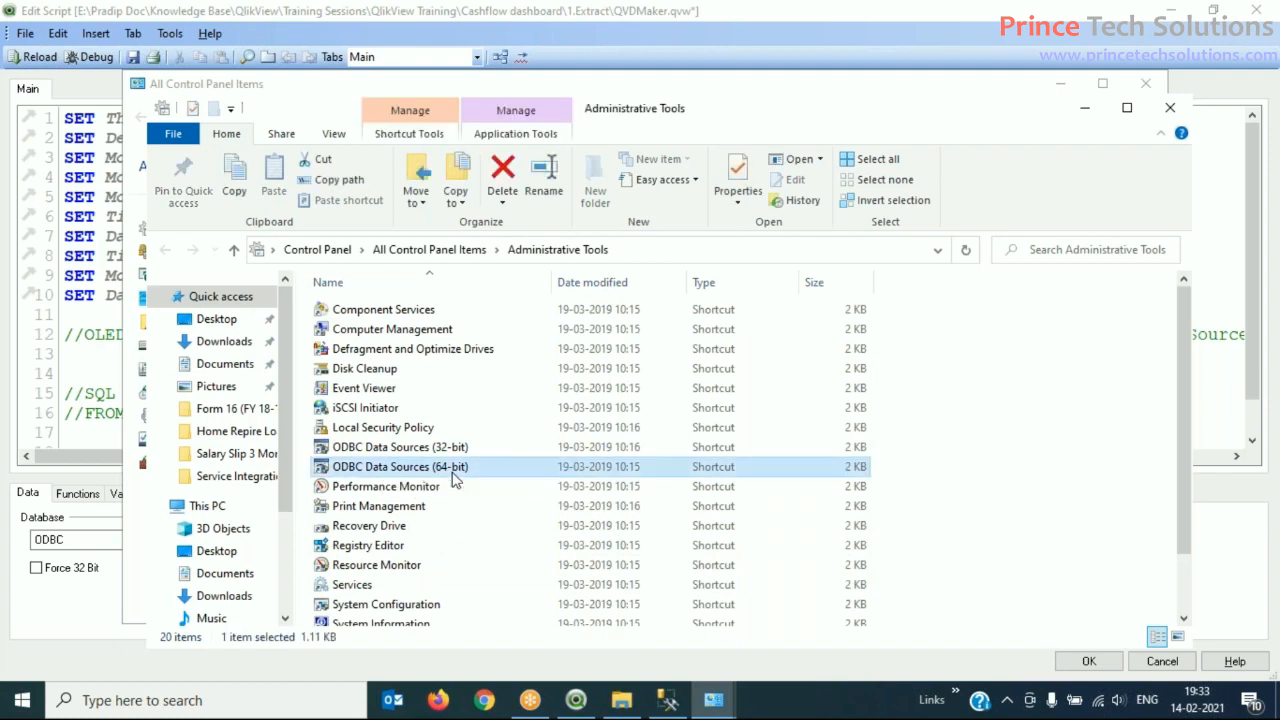
{"action": "mouse_move", "coordinate": [421, 476]}
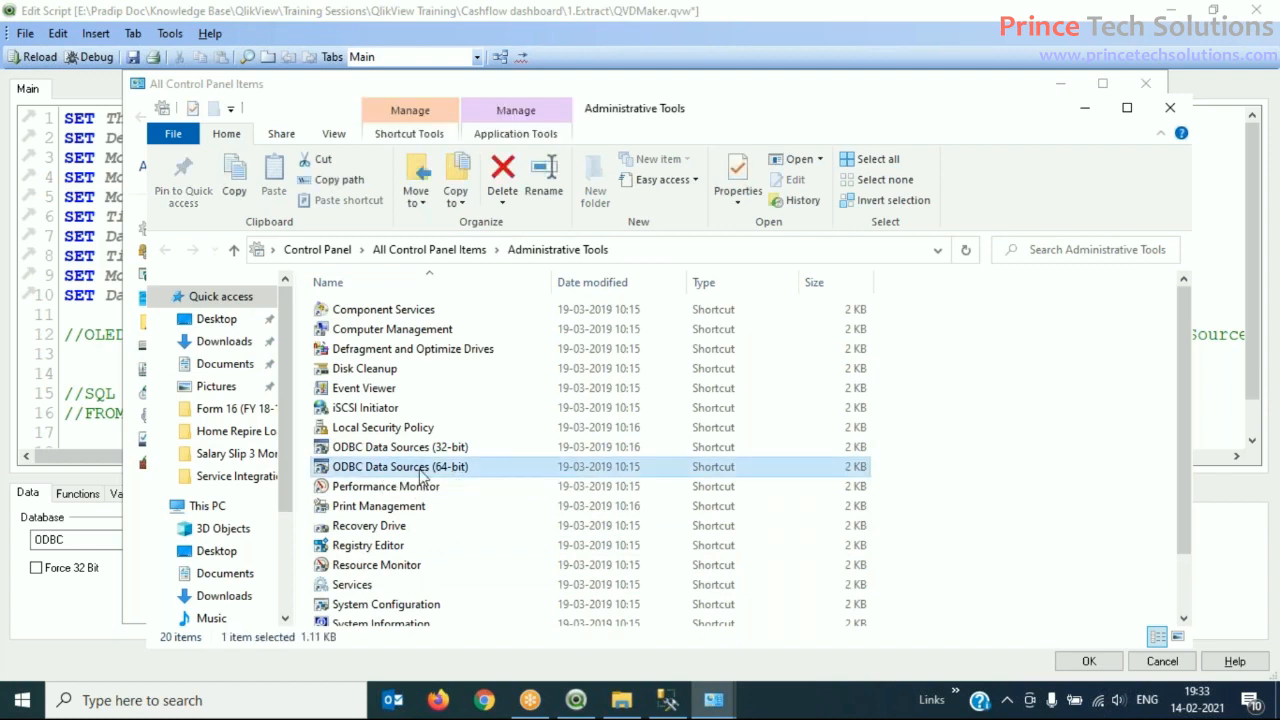
{"action": "double_click", "coordinate": [399, 466]}
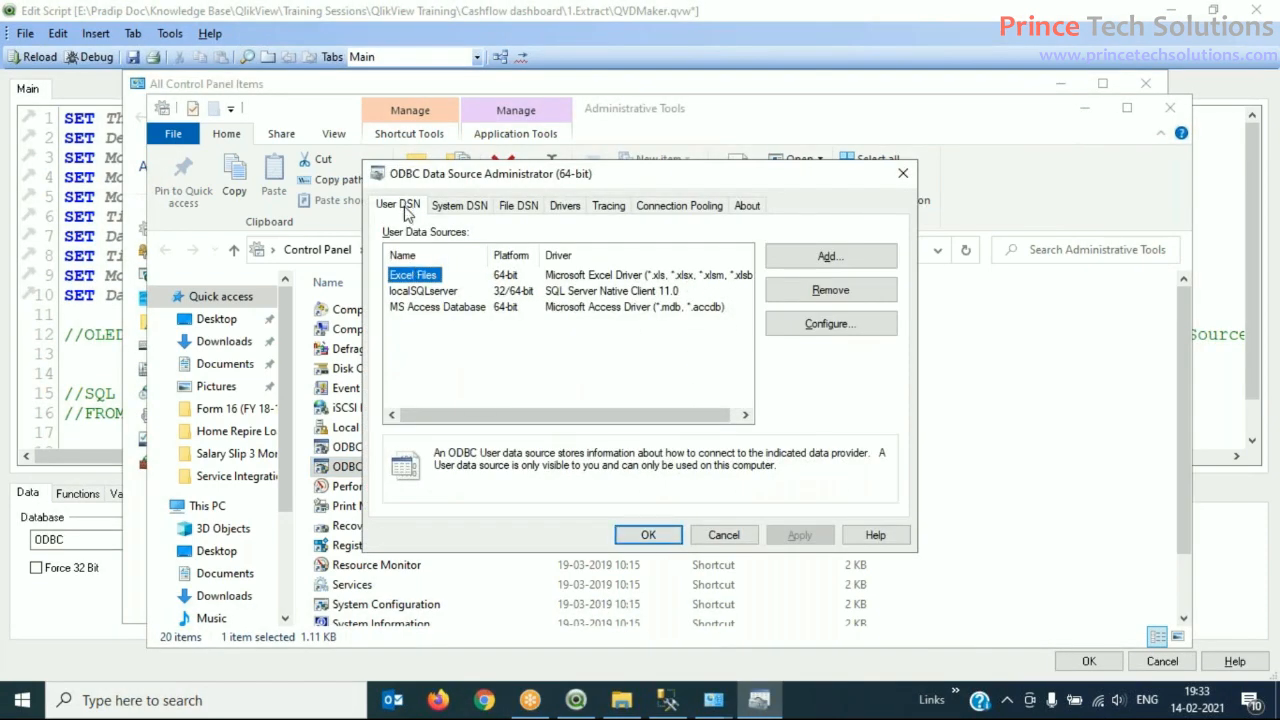
{"action": "mouse_move", "coordinate": [422, 213]}
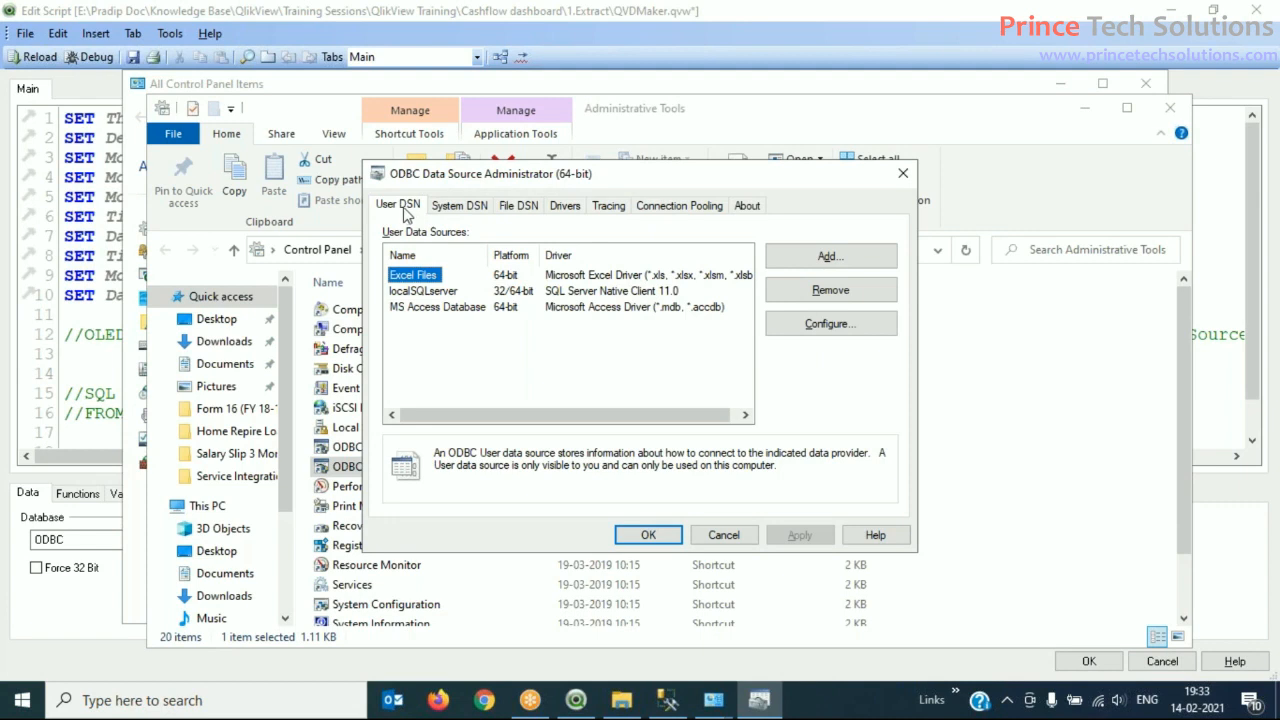
{"action": "mouse_move", "coordinate": [423, 236]}
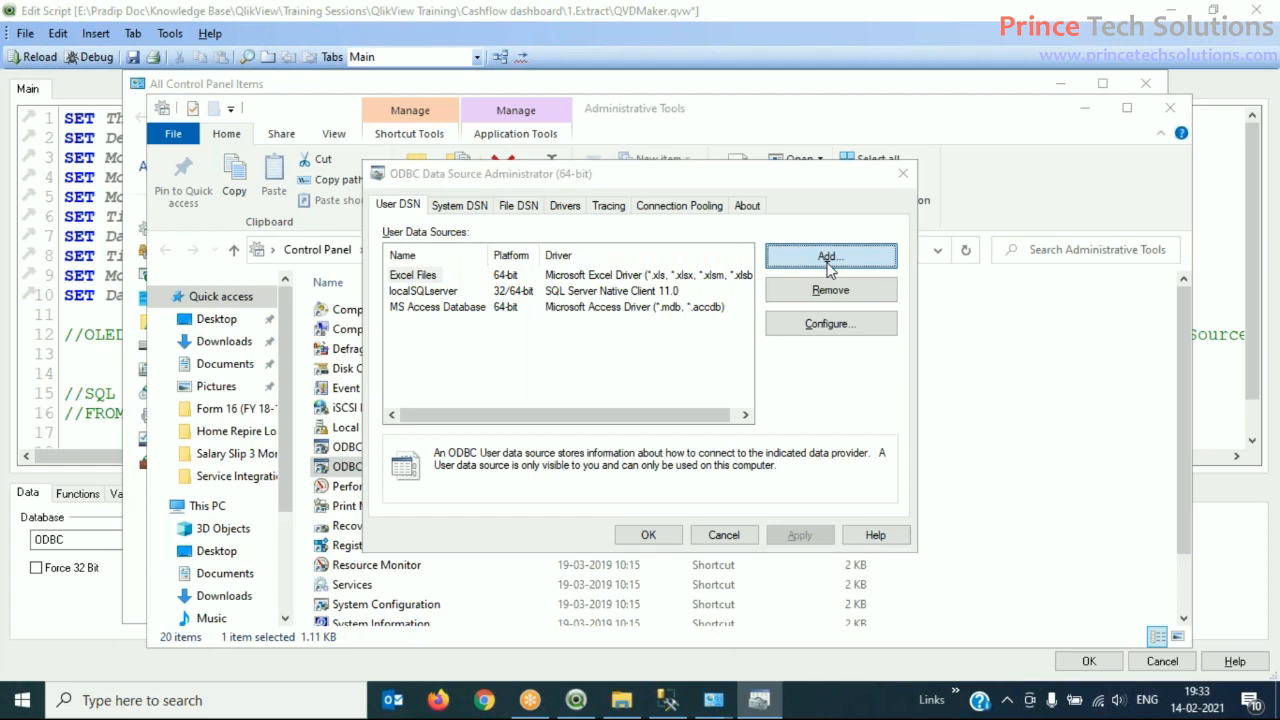
{"action": "mouse_move", "coordinate": [735, 508]}
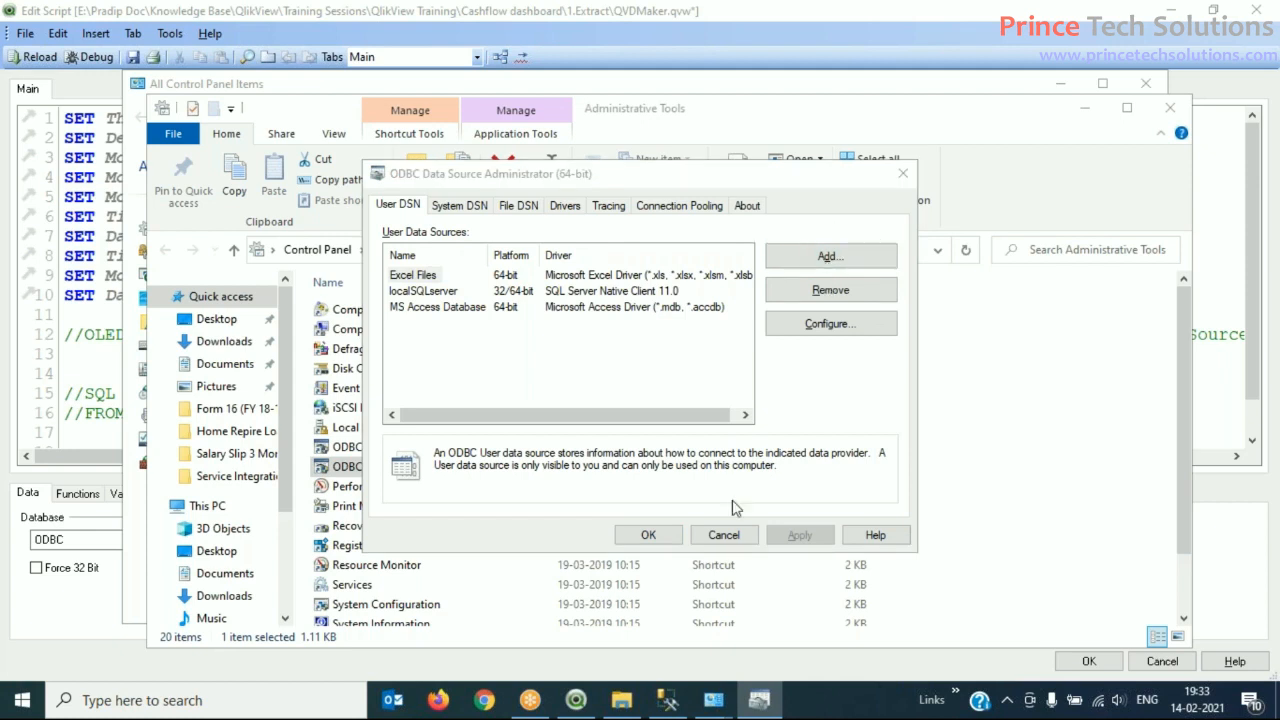
Step: Add a new user data source using the SQL Server Native Client 11.0 driver
{"action": "left_click", "coordinate": [829, 256]}
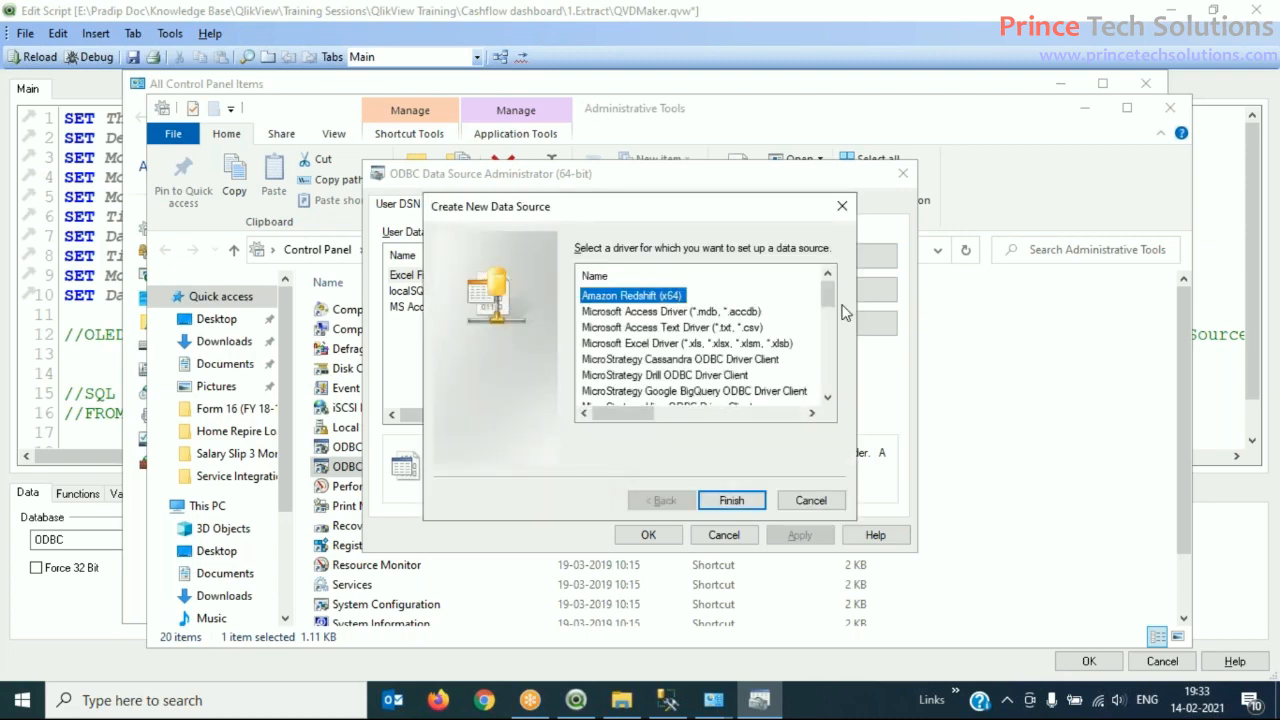
{"action": "mouse_move", "coordinate": [830, 300]}
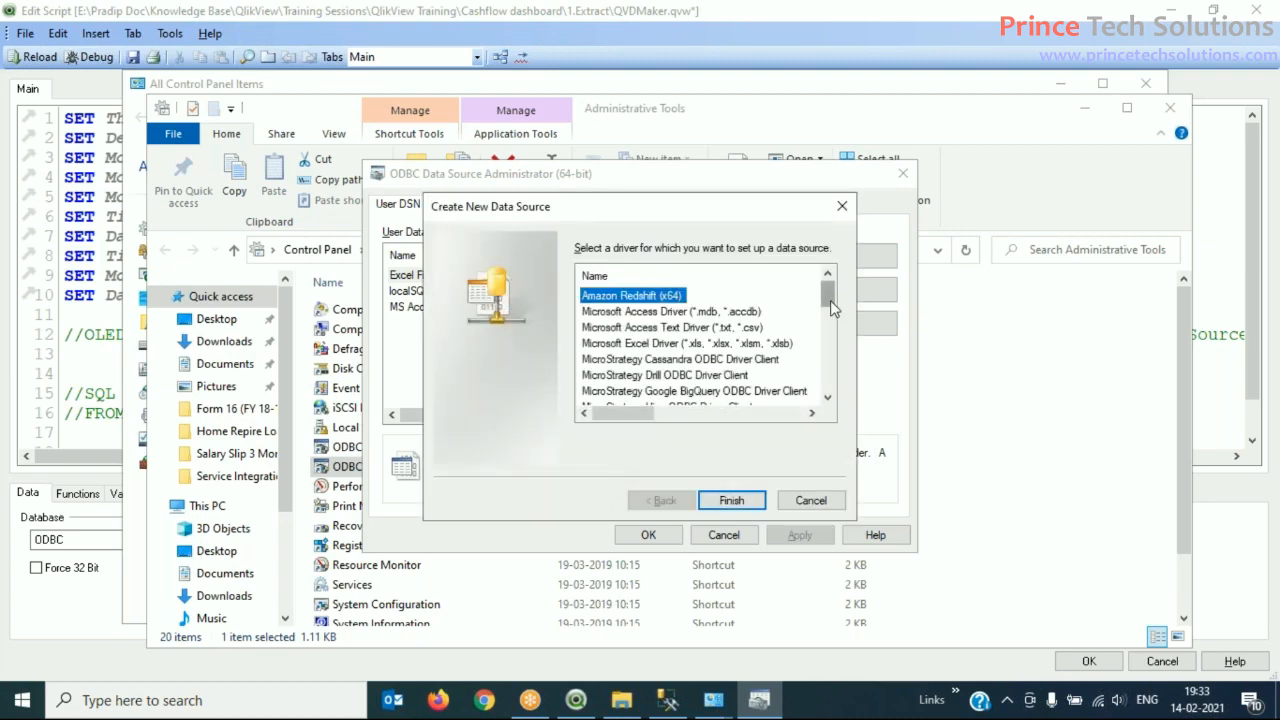
{"action": "scroll", "scroll_direction": "down", "scroll_amount": 3}
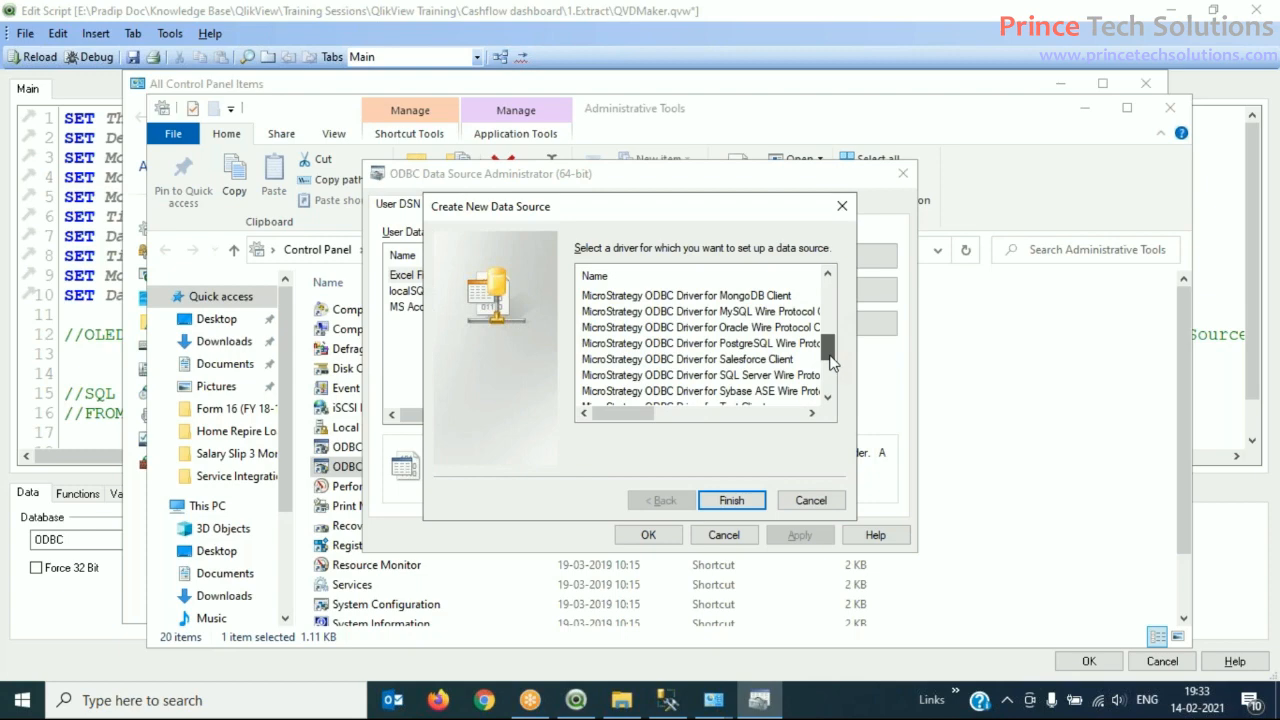
{"action": "scroll", "scroll_direction": "down", "scroll_amount": 3}
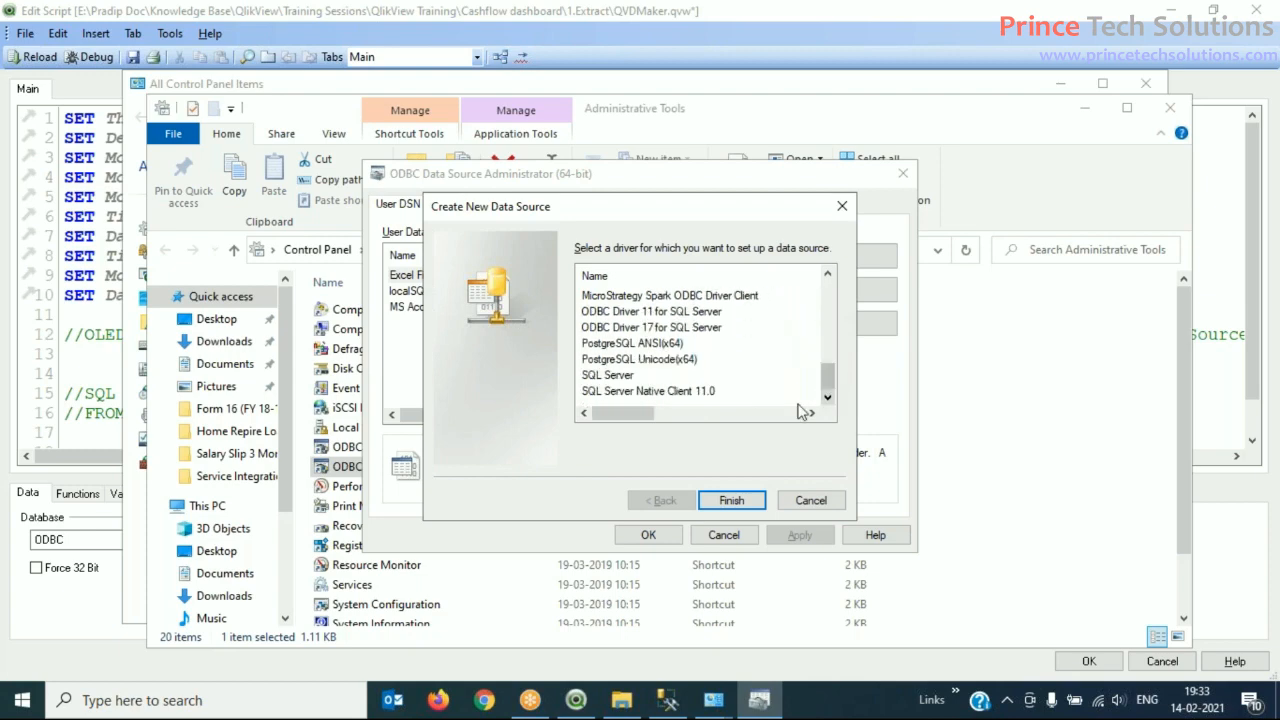
{"action": "left_click", "coordinate": [649, 391]}
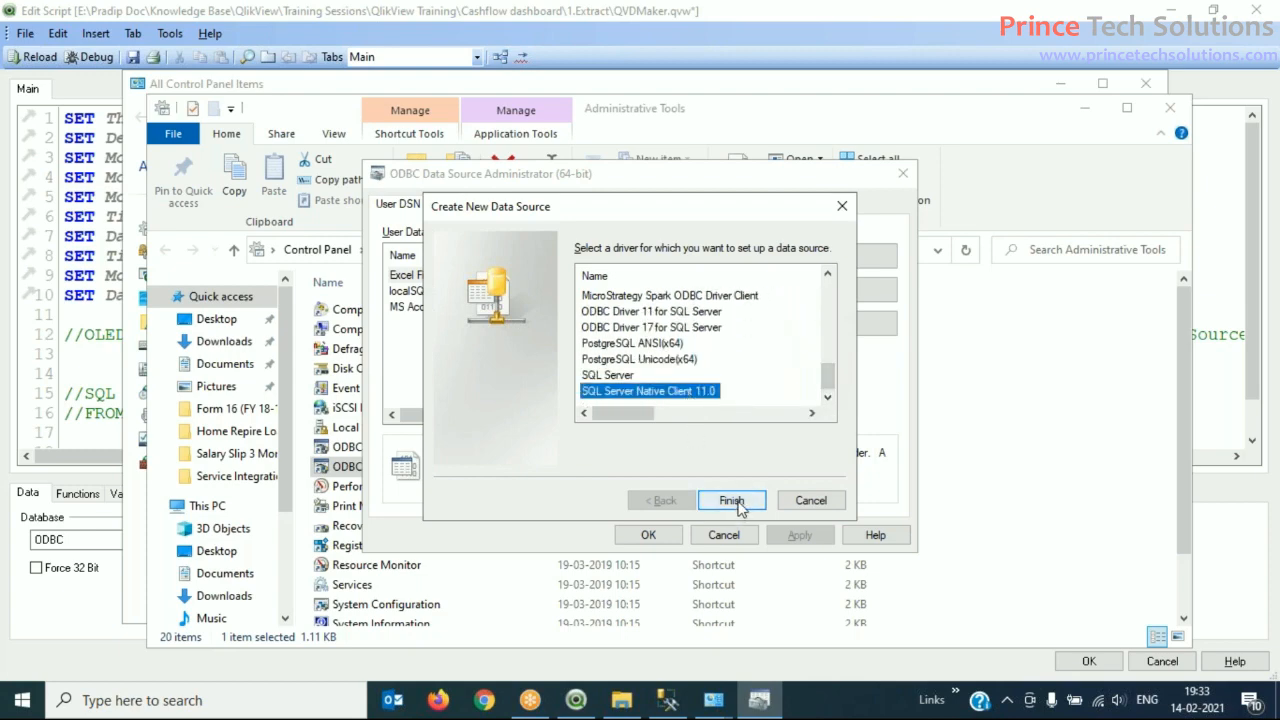
{"action": "left_click", "coordinate": [731, 500]}
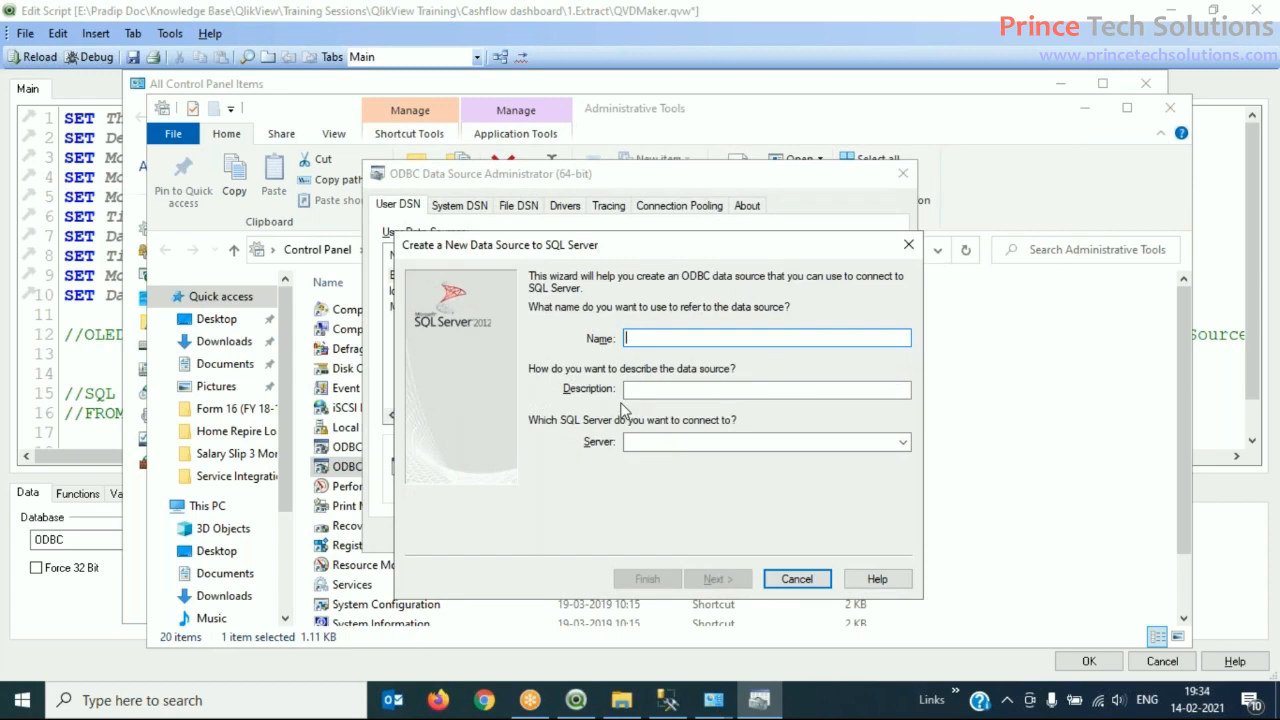
Step: Name the new data source MySQLCon and set its server to localhost
{"action": "type", "text": "My"}
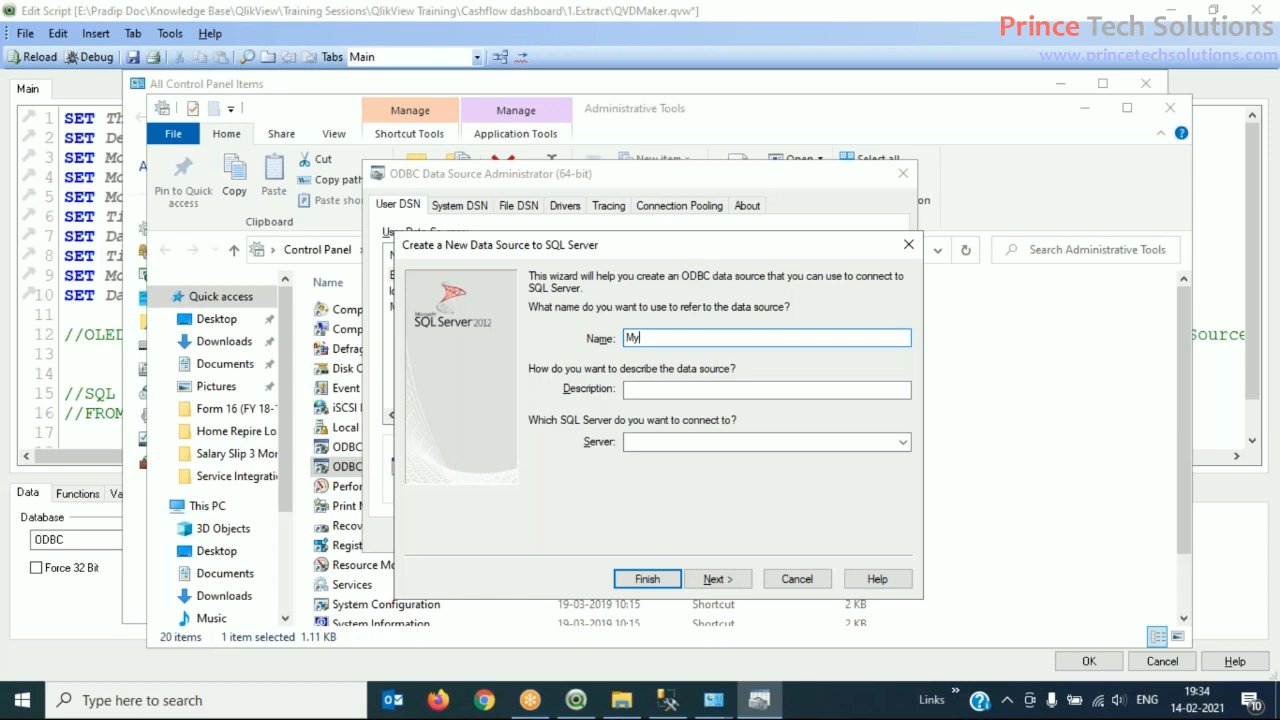
{"action": "type", "text": "S"}
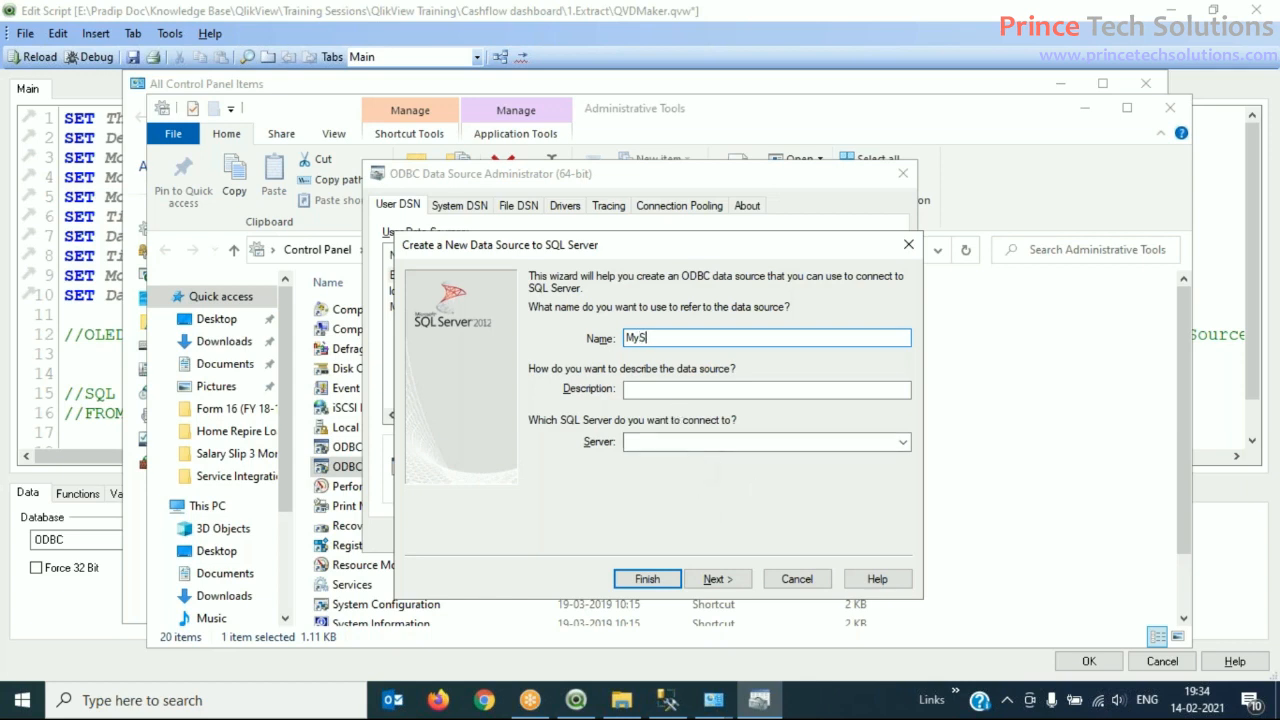
{"action": "type", "text": "QLCon"}
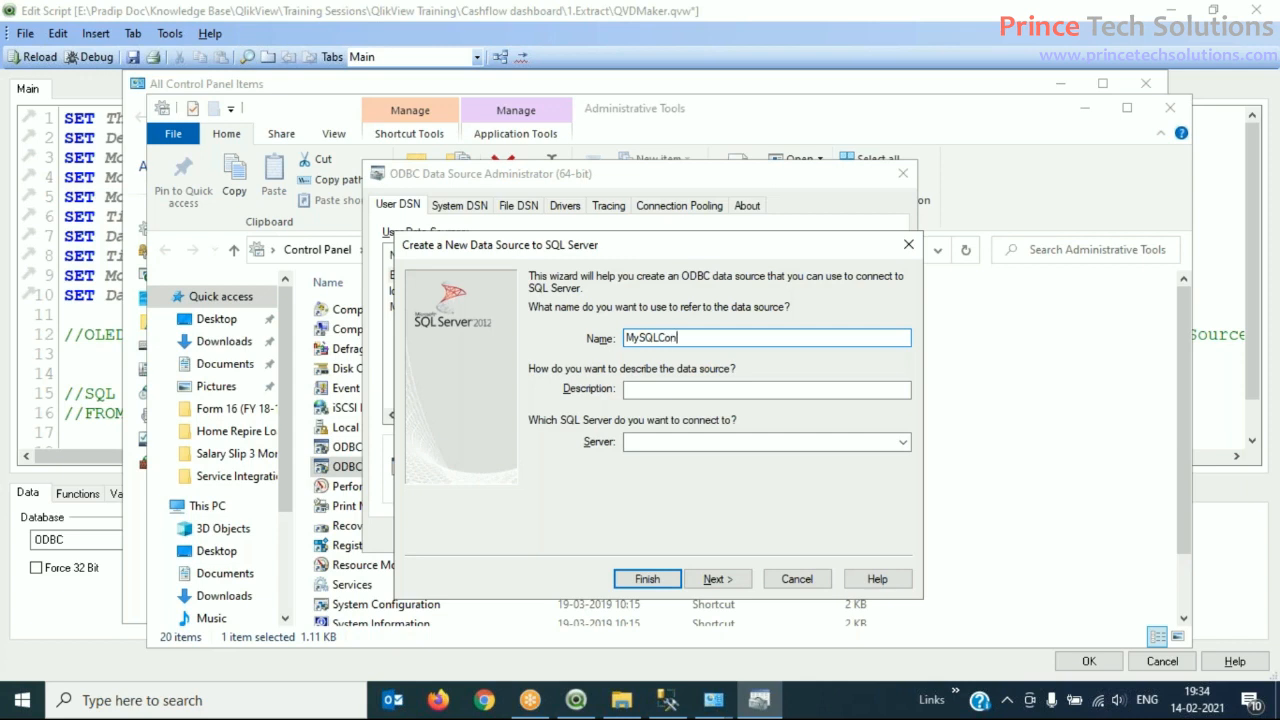
{"action": "left_click", "coordinate": [760, 441]}
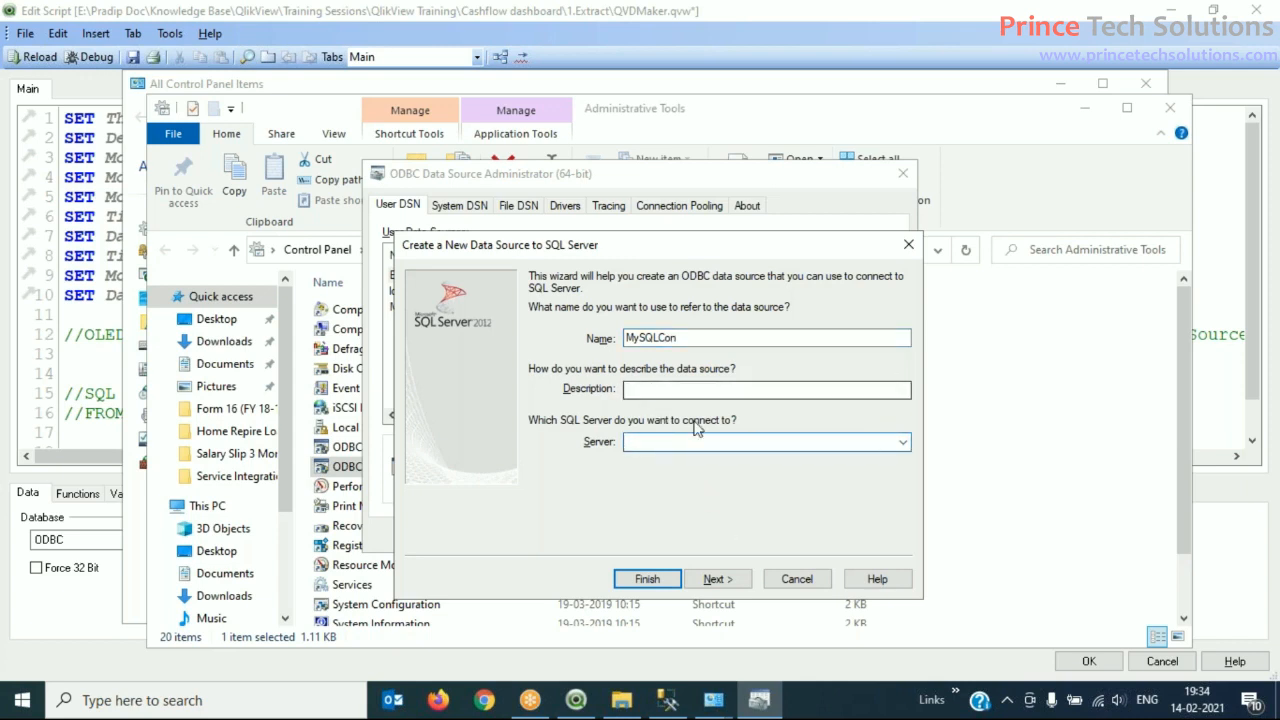
{"action": "left_click", "coordinate": [760, 441]}
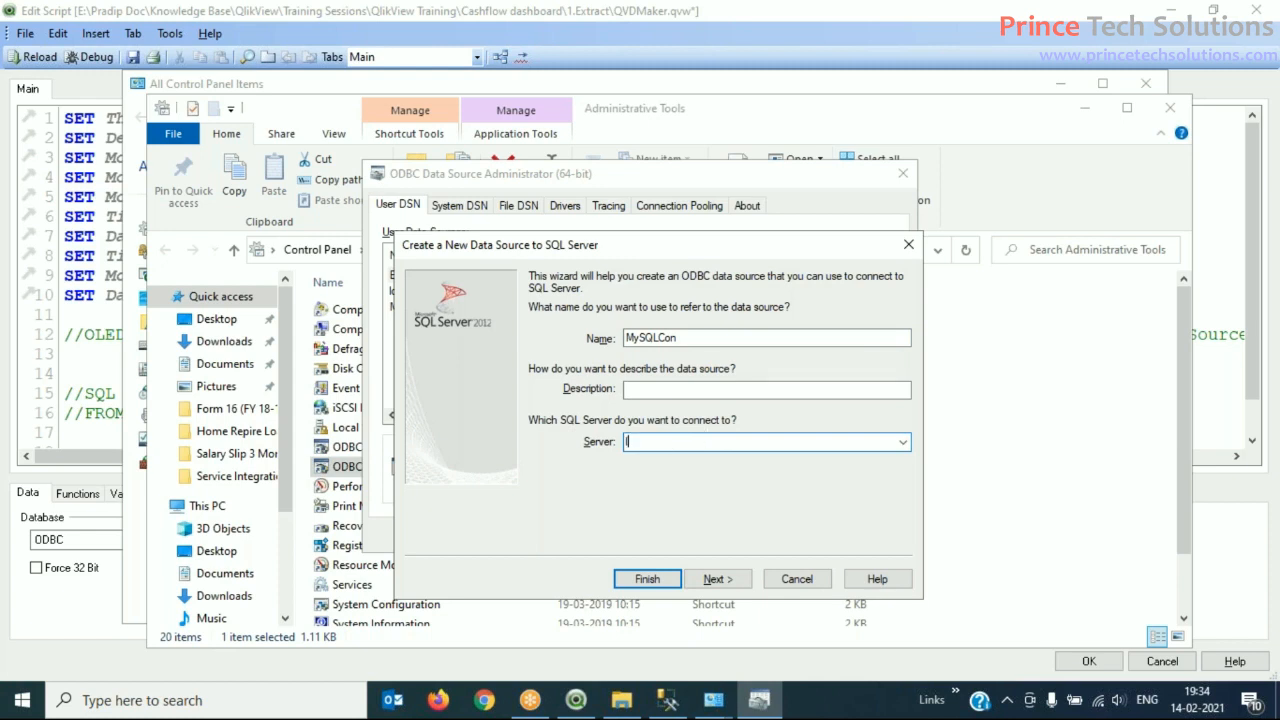
{"action": "type", "text": "localhost"}
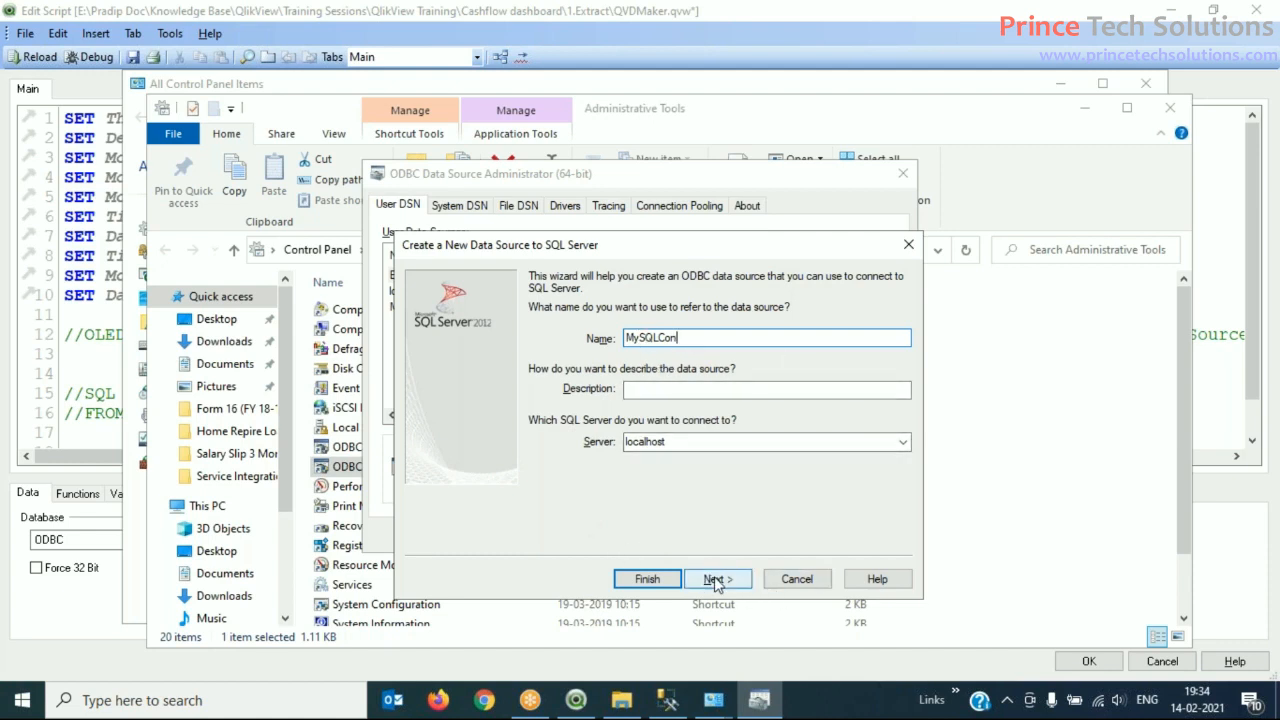
Step: On the authentication page, briefly try SQL Server login, then proceed with Integrated Windows authentication
{"action": "left_click", "coordinate": [717, 579]}
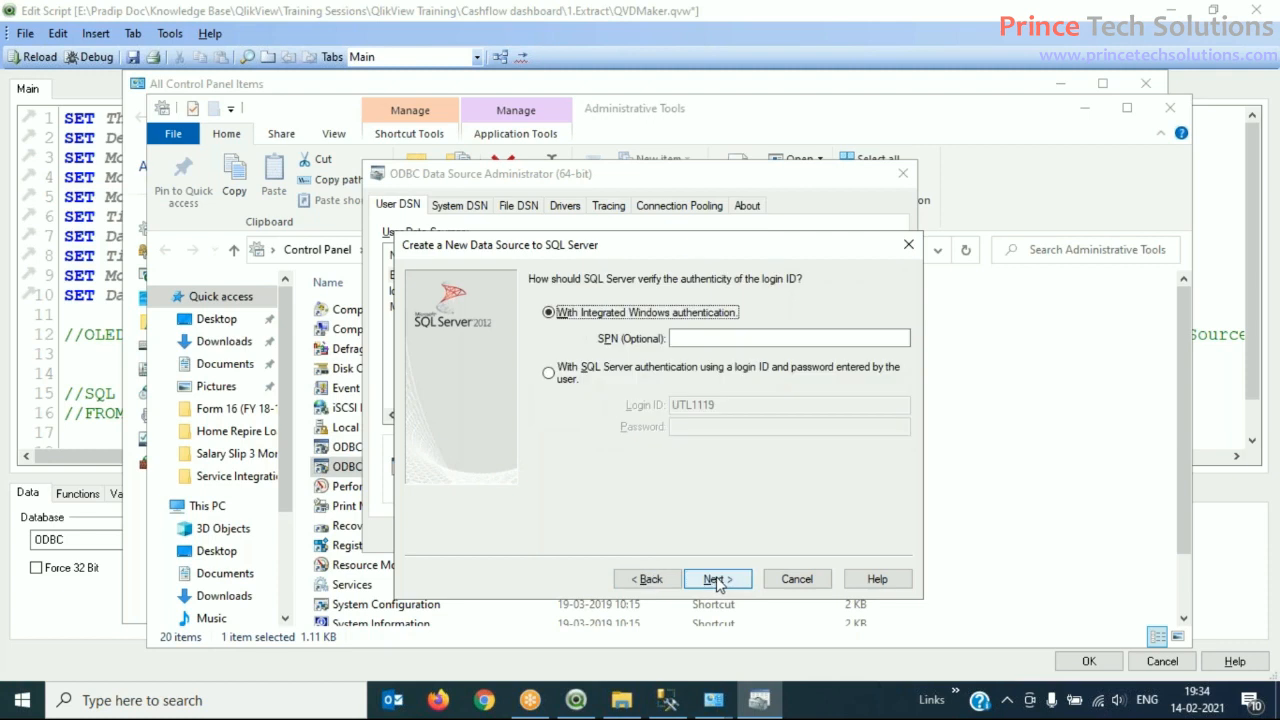
{"action": "mouse_move", "coordinate": [675, 330]}
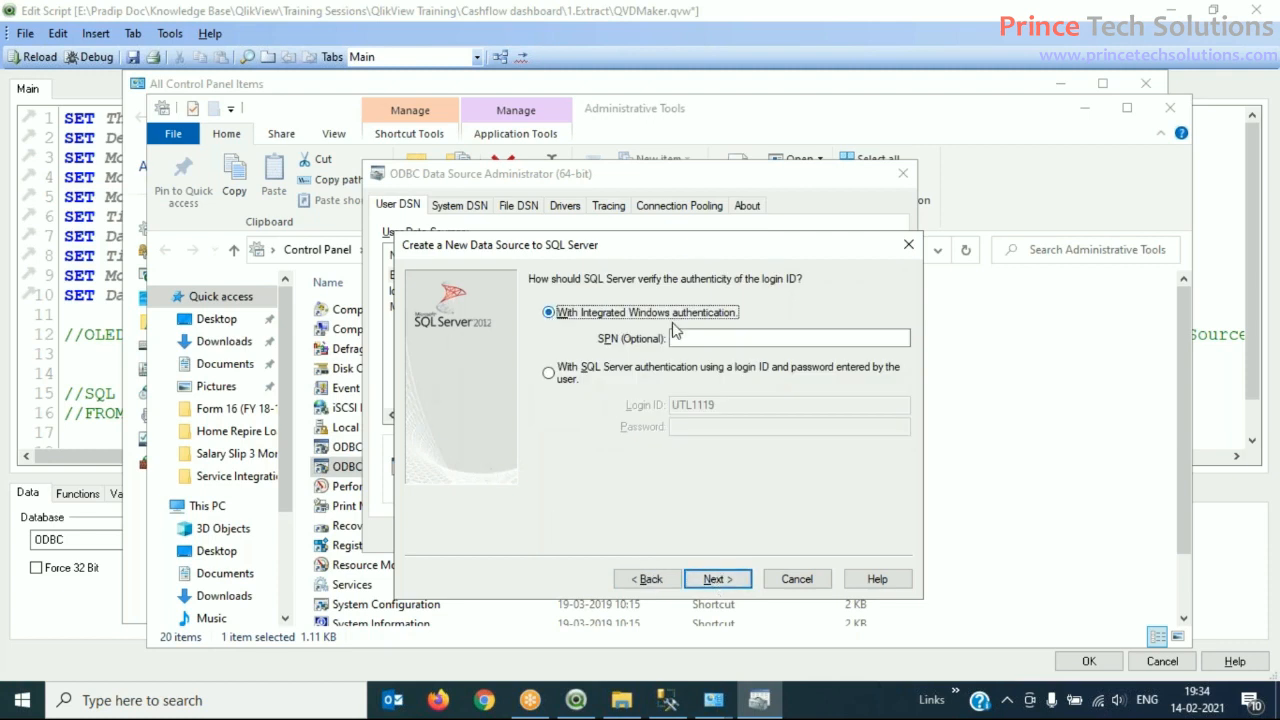
{"action": "mouse_move", "coordinate": [556, 320]}
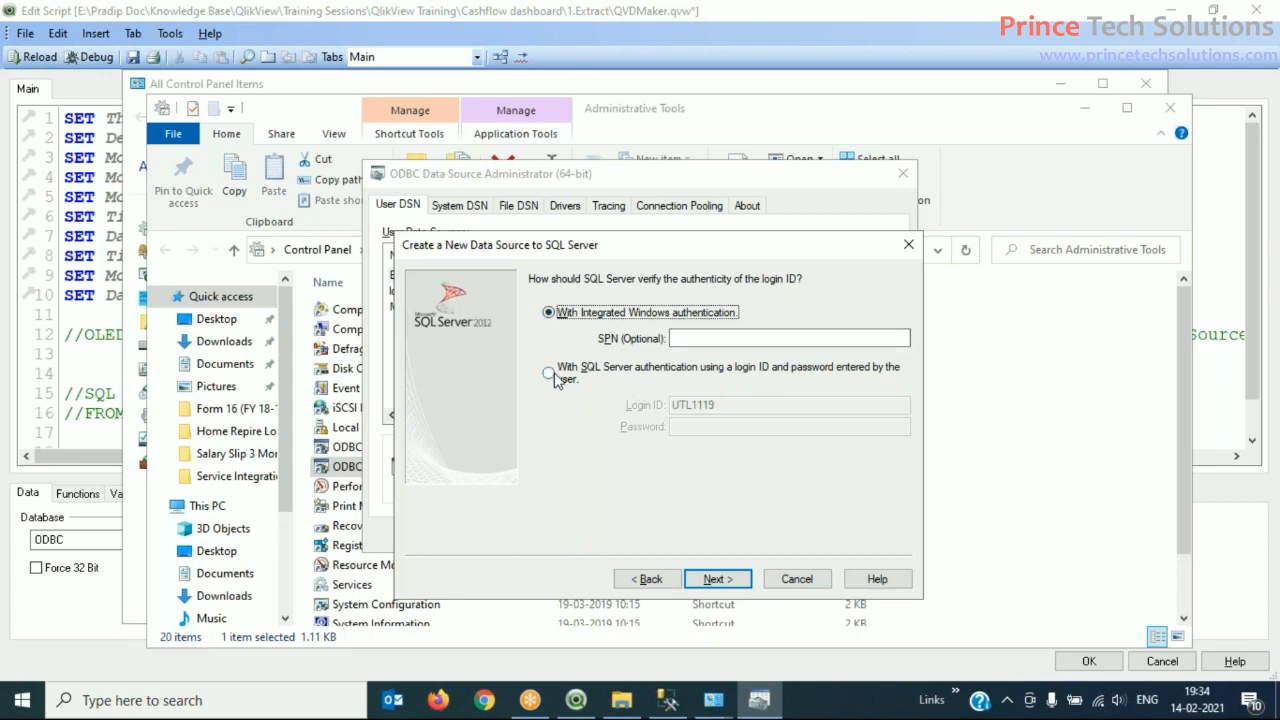
{"action": "left_click", "coordinate": [548, 373]}
{"action": "type", "text": "sa"}
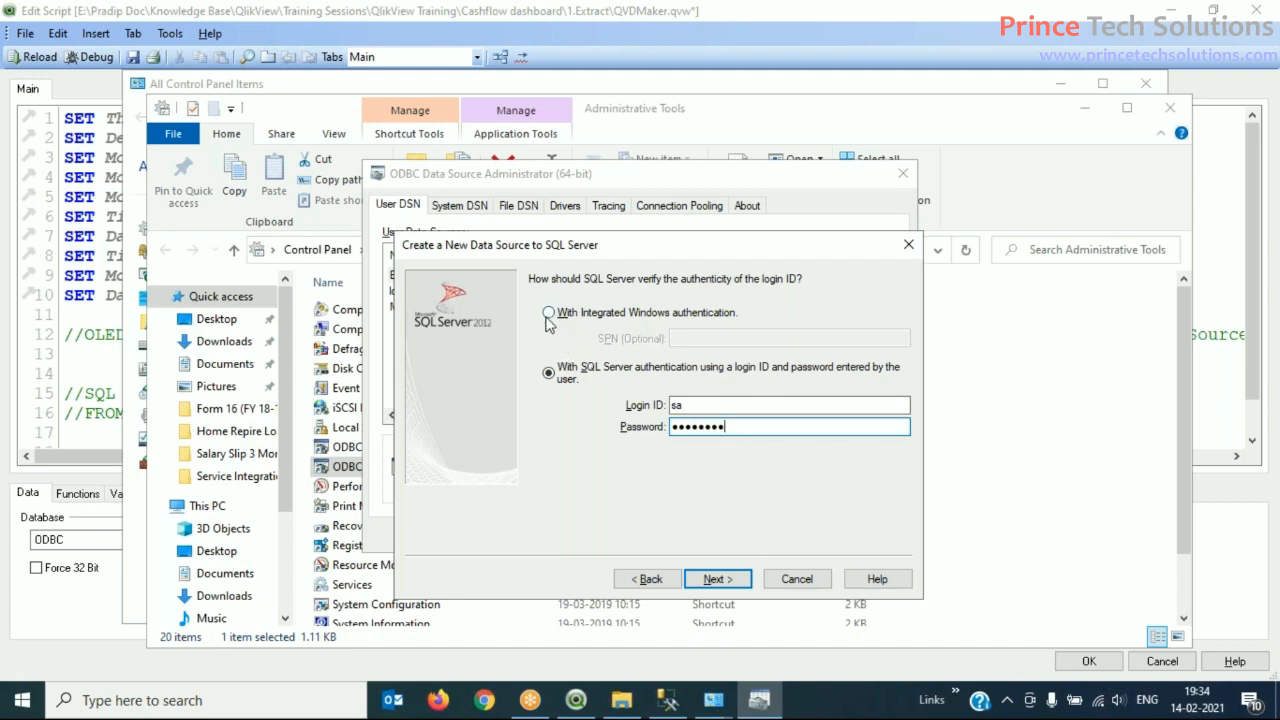
{"action": "left_click", "coordinate": [549, 312]}
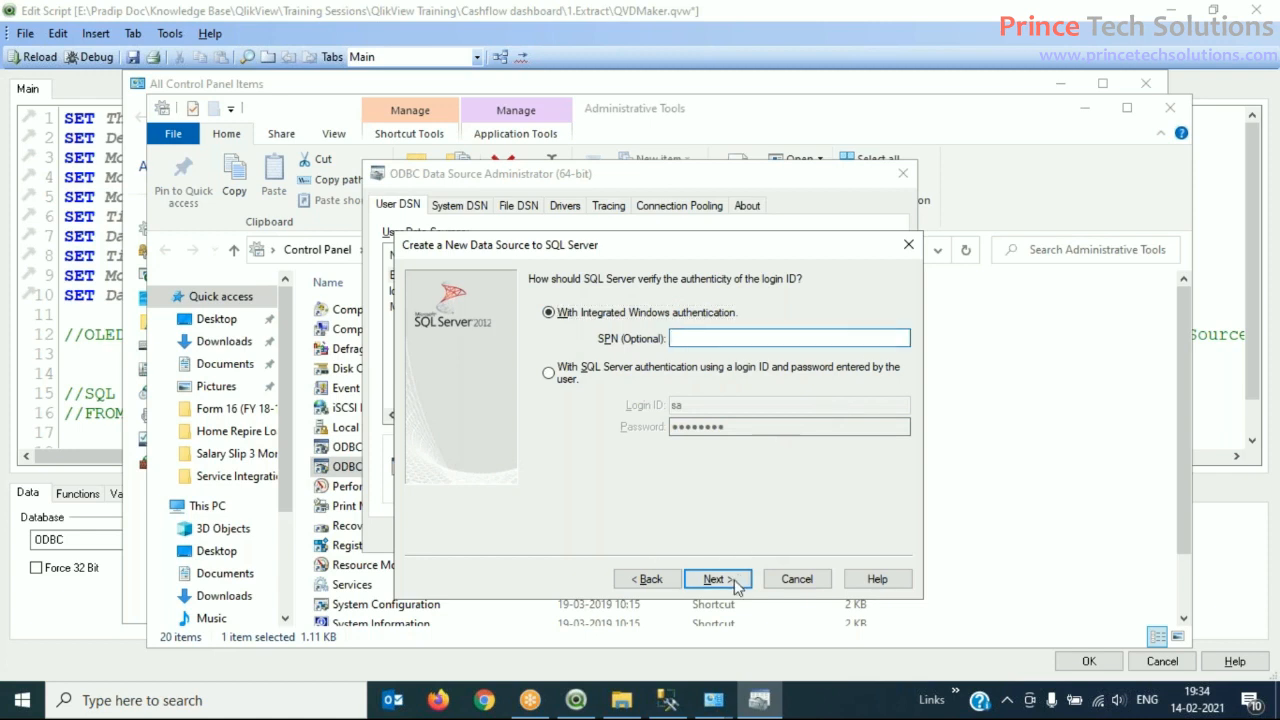
{"action": "left_click", "coordinate": [713, 578]}
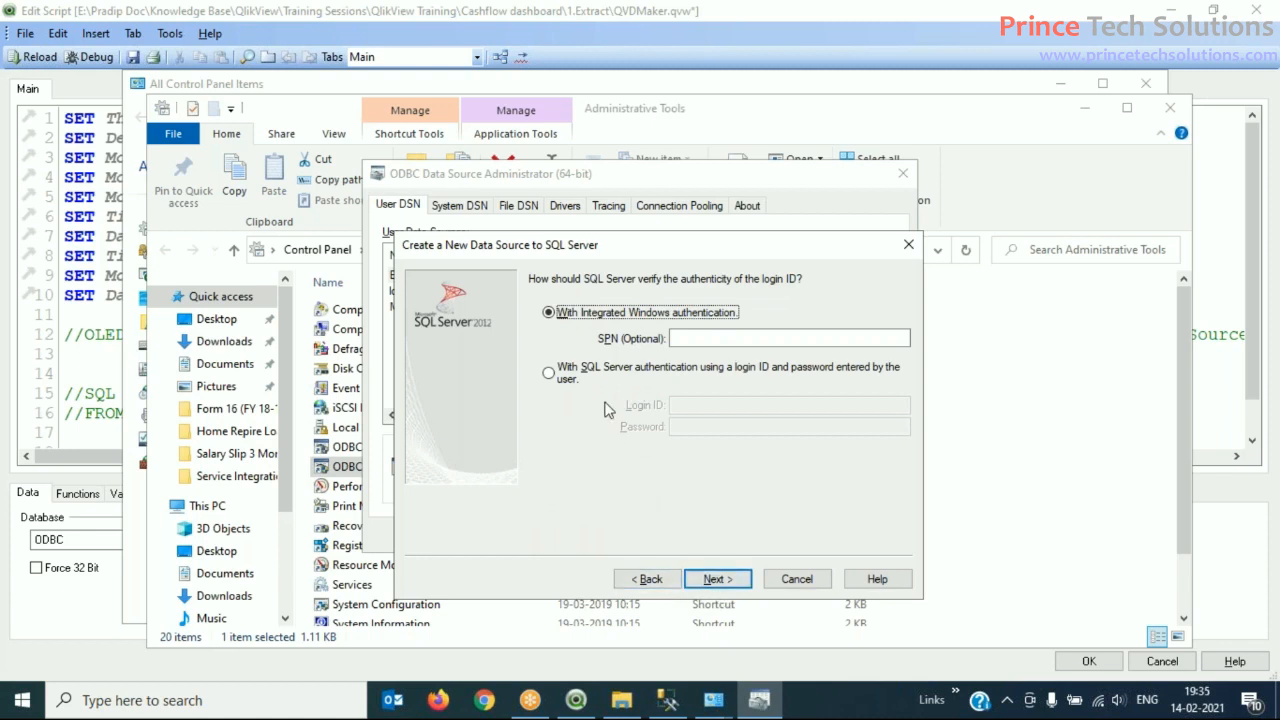
{"action": "mouse_move", "coordinate": [575, 390]}
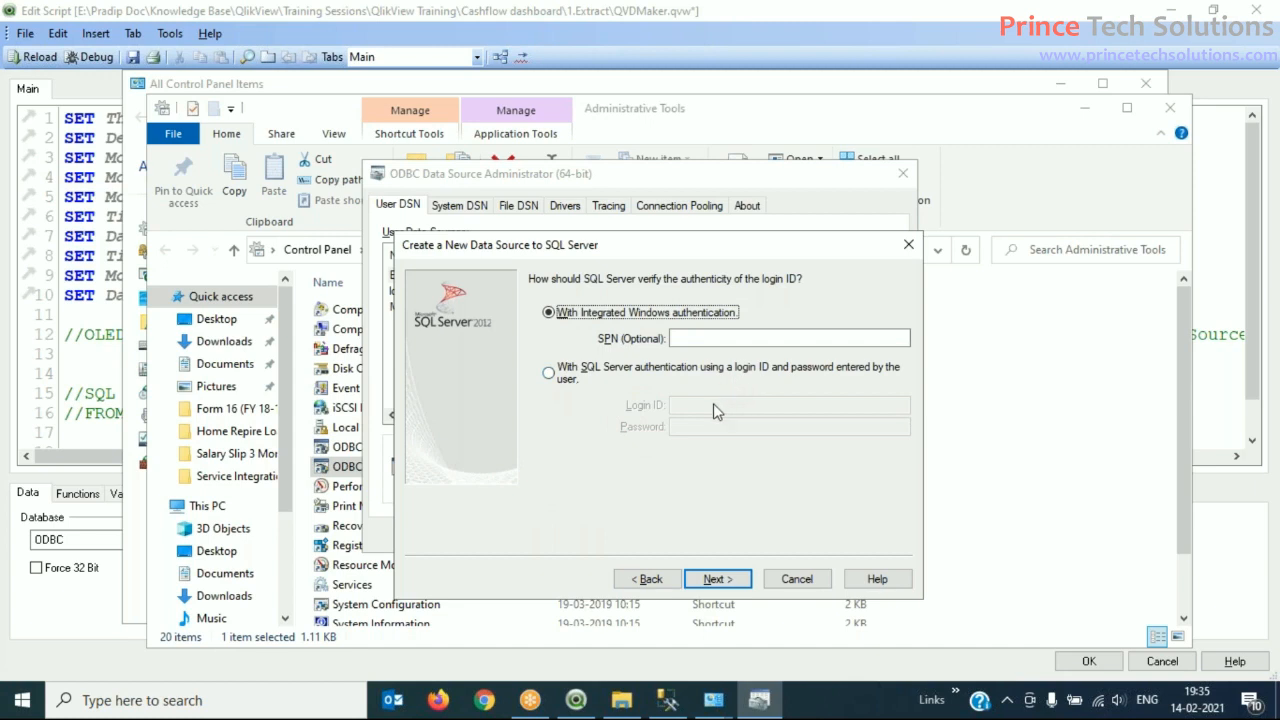
{"action": "mouse_move", "coordinate": [717, 578]}
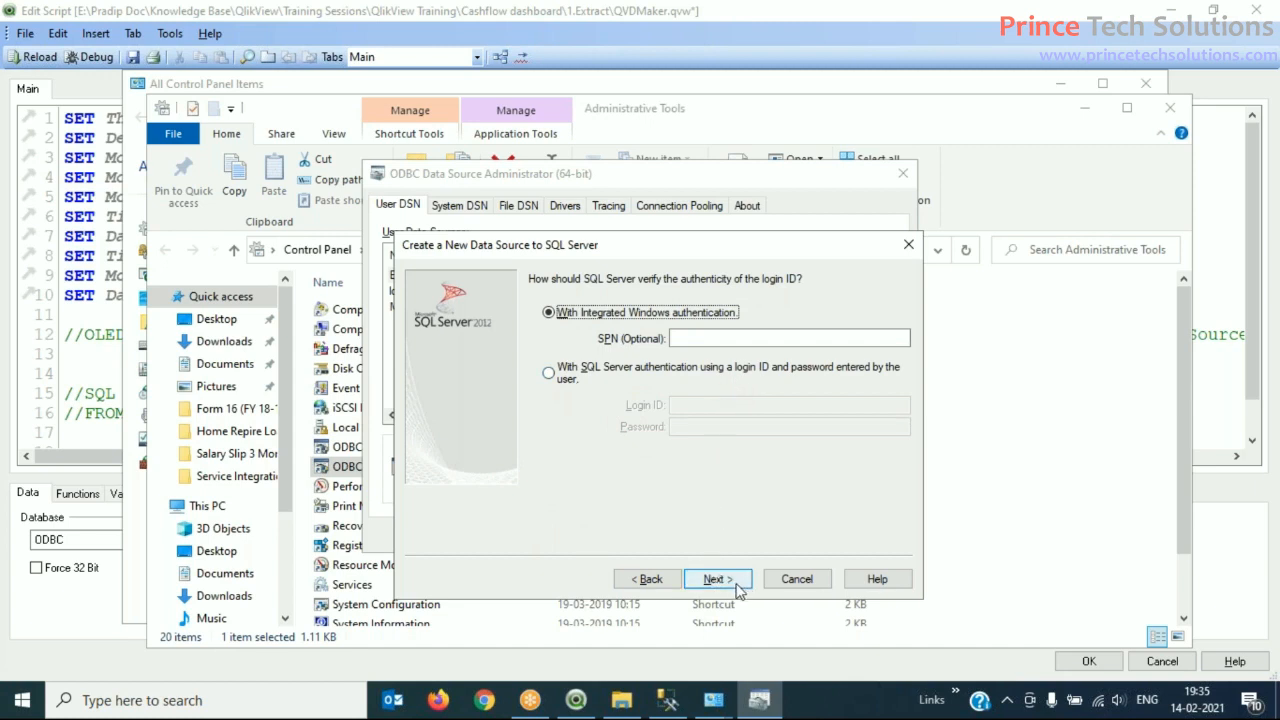
{"action": "mouse_move", "coordinate": [732, 585]}
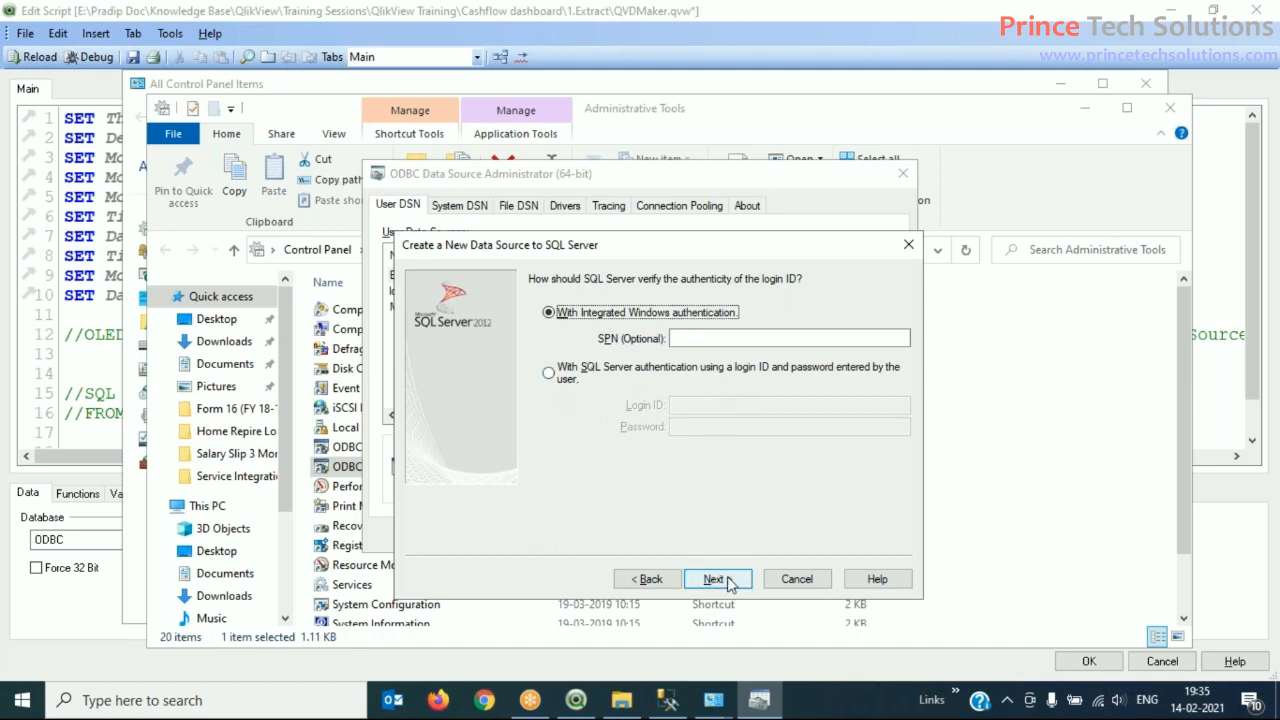
Step: Change the default database to OrderDB and reach the final options page
{"action": "left_click", "coordinate": [714, 578]}
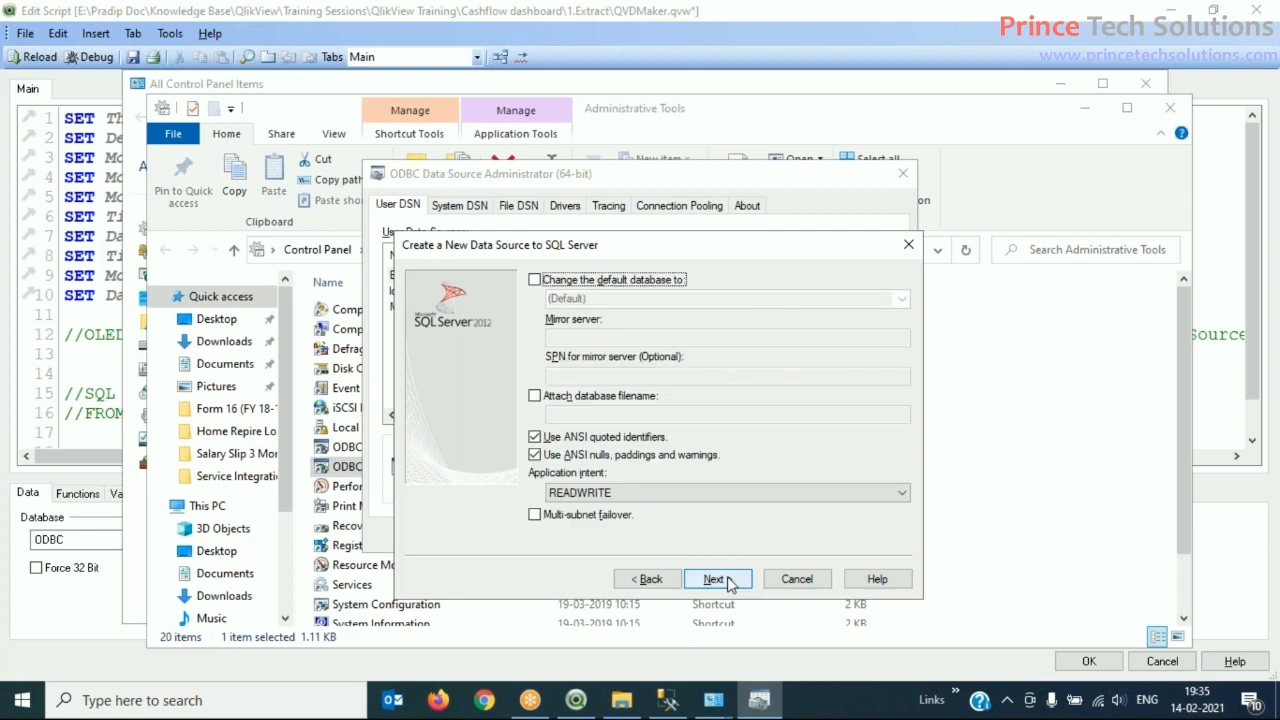
{"action": "left_click", "coordinate": [534, 279]}
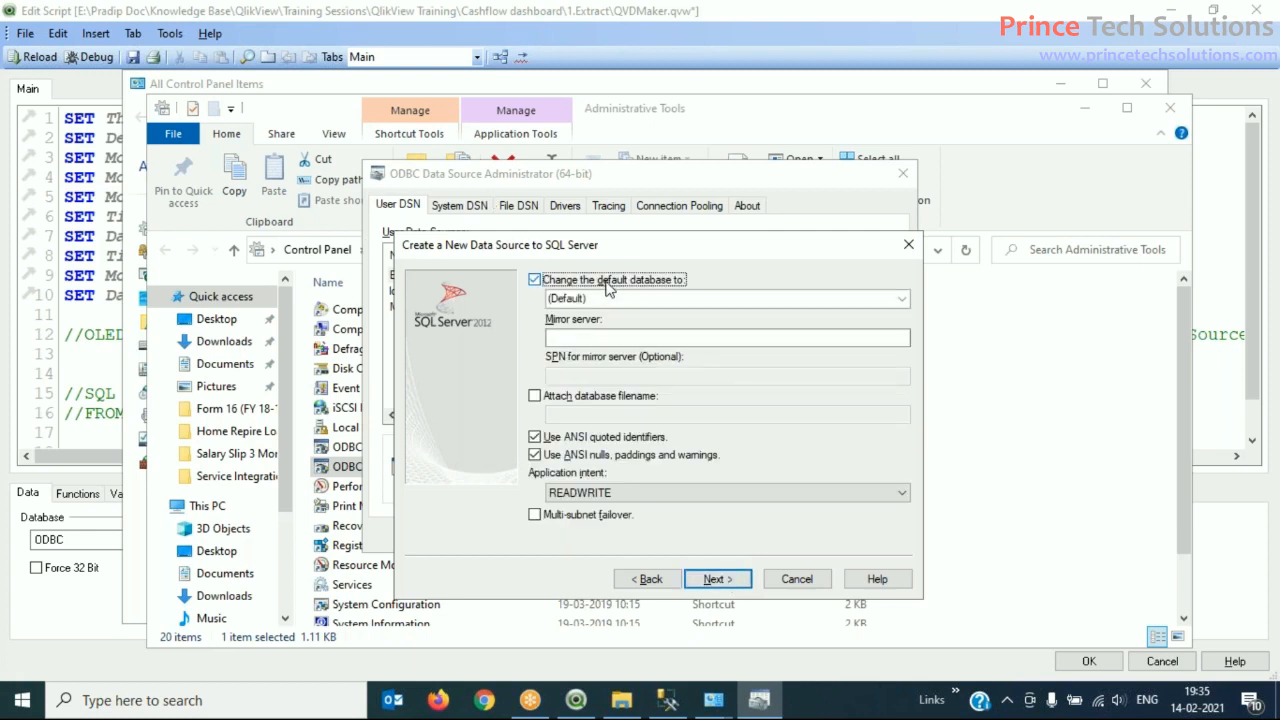
{"action": "left_click", "coordinate": [900, 298]}
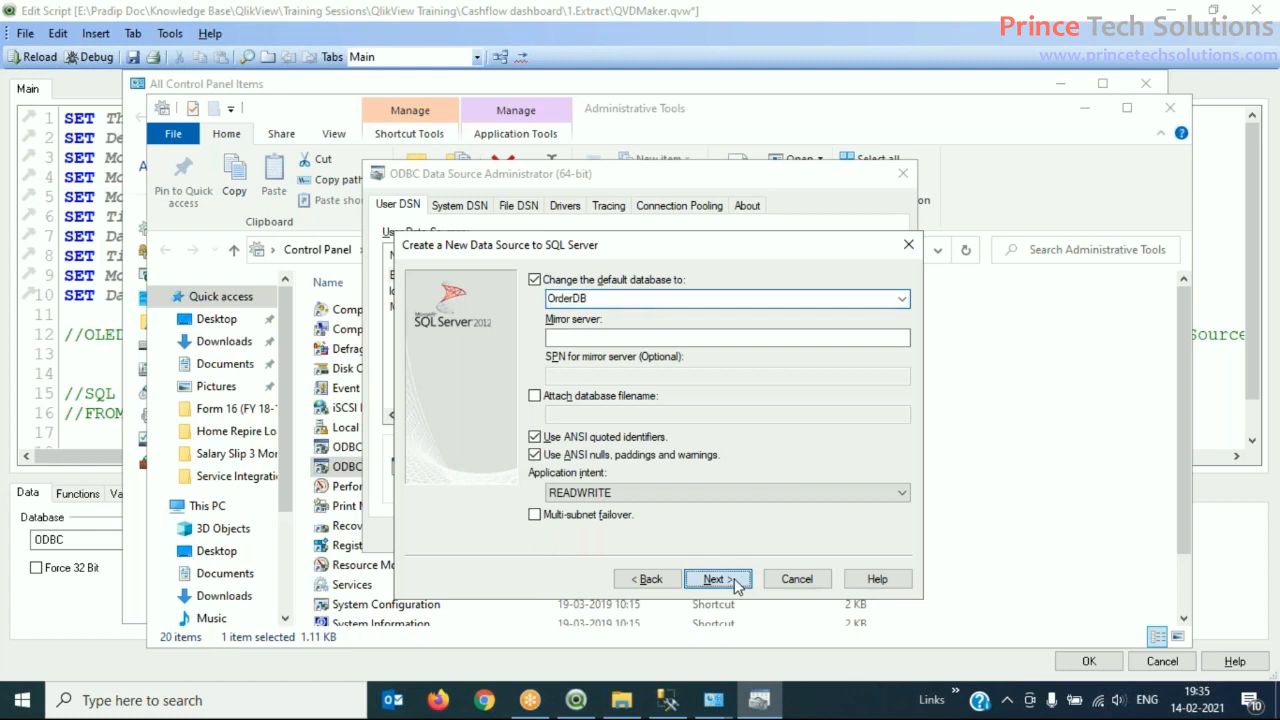
{"action": "left_click", "coordinate": [716, 578]}
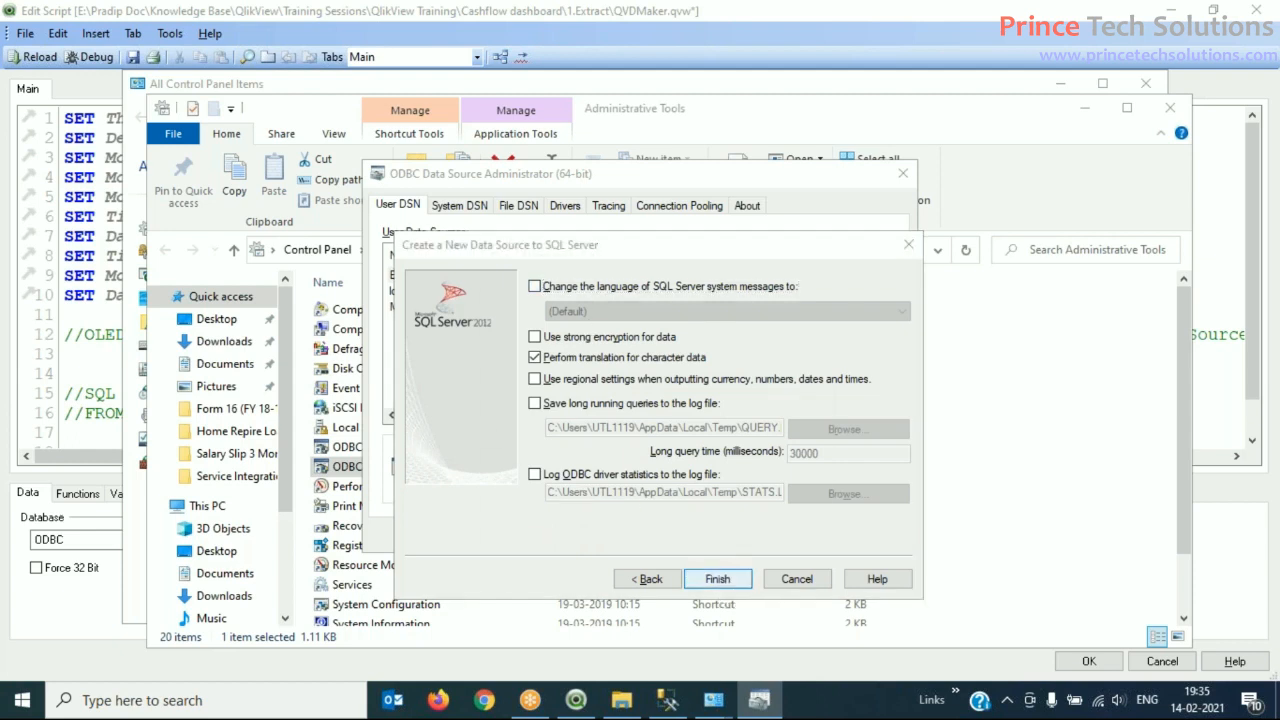
Step: Finish and test the MySQLCon data source, then save and close the administrator
{"action": "left_click", "coordinate": [717, 578]}
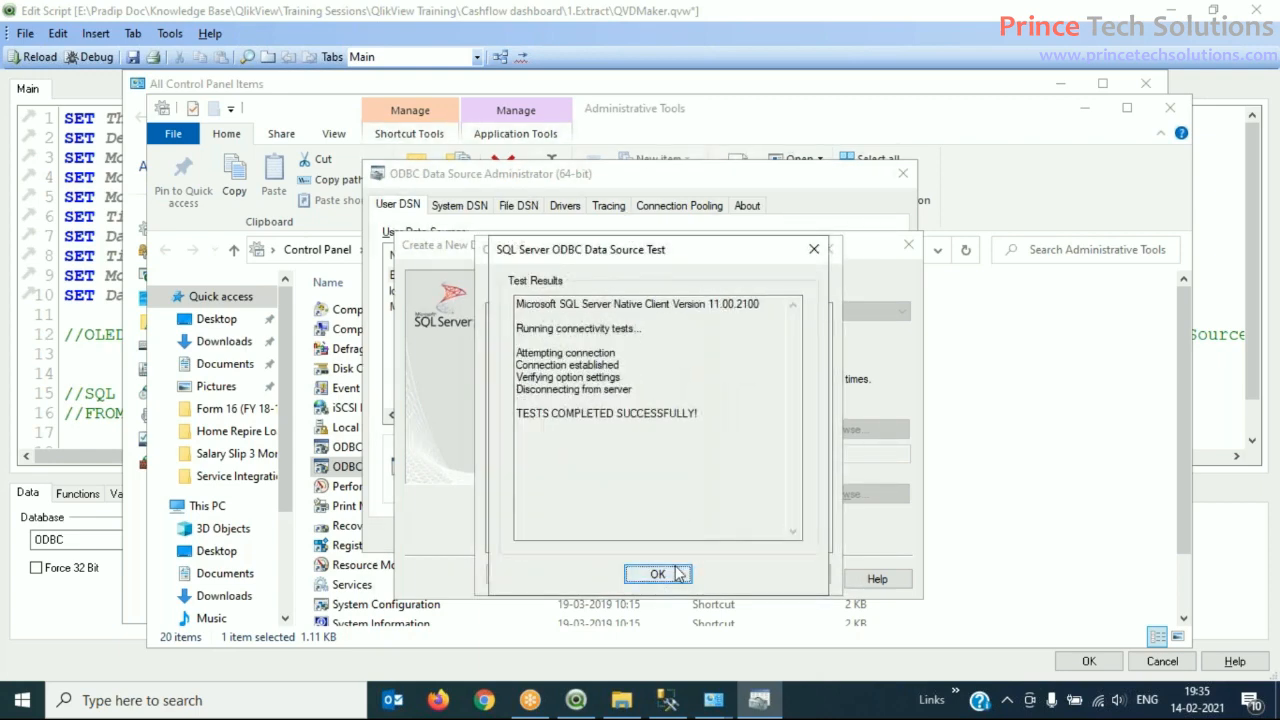
{"action": "left_click", "coordinate": [657, 573]}
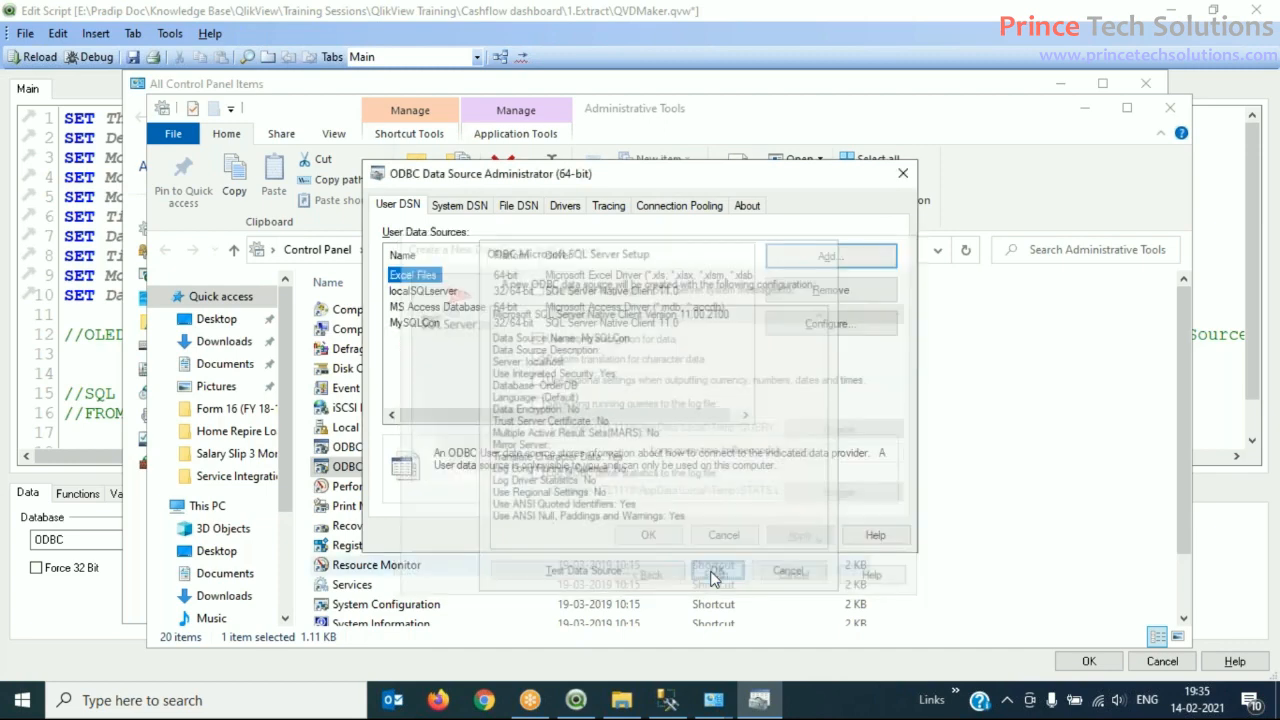
{"action": "left_click", "coordinate": [717, 570]}
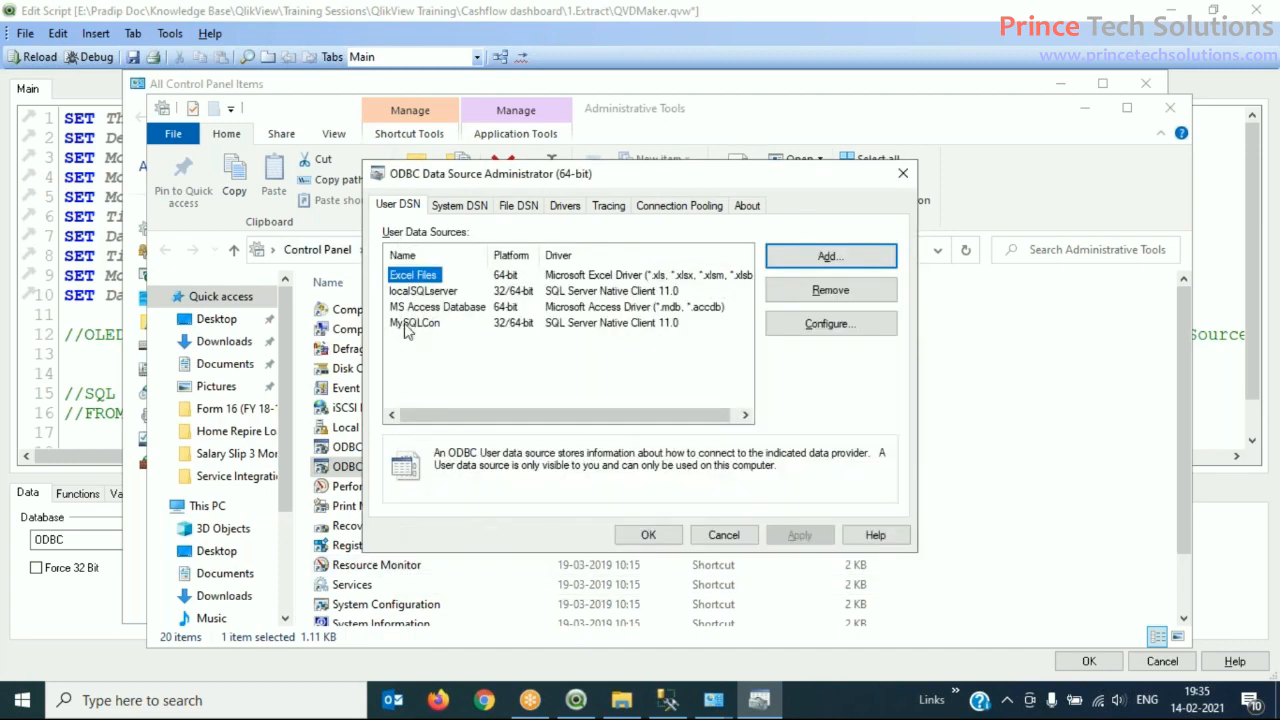
{"action": "mouse_move", "coordinate": [402, 330]}
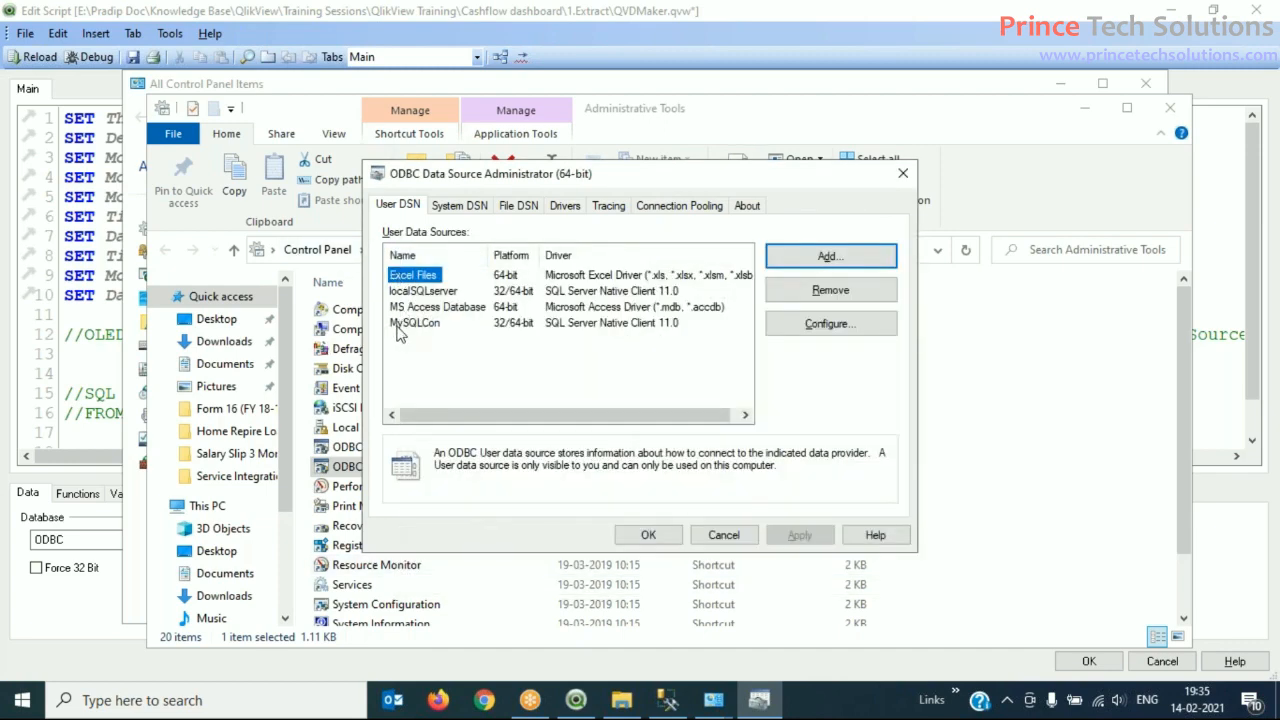
{"action": "left_click", "coordinate": [415, 322]}
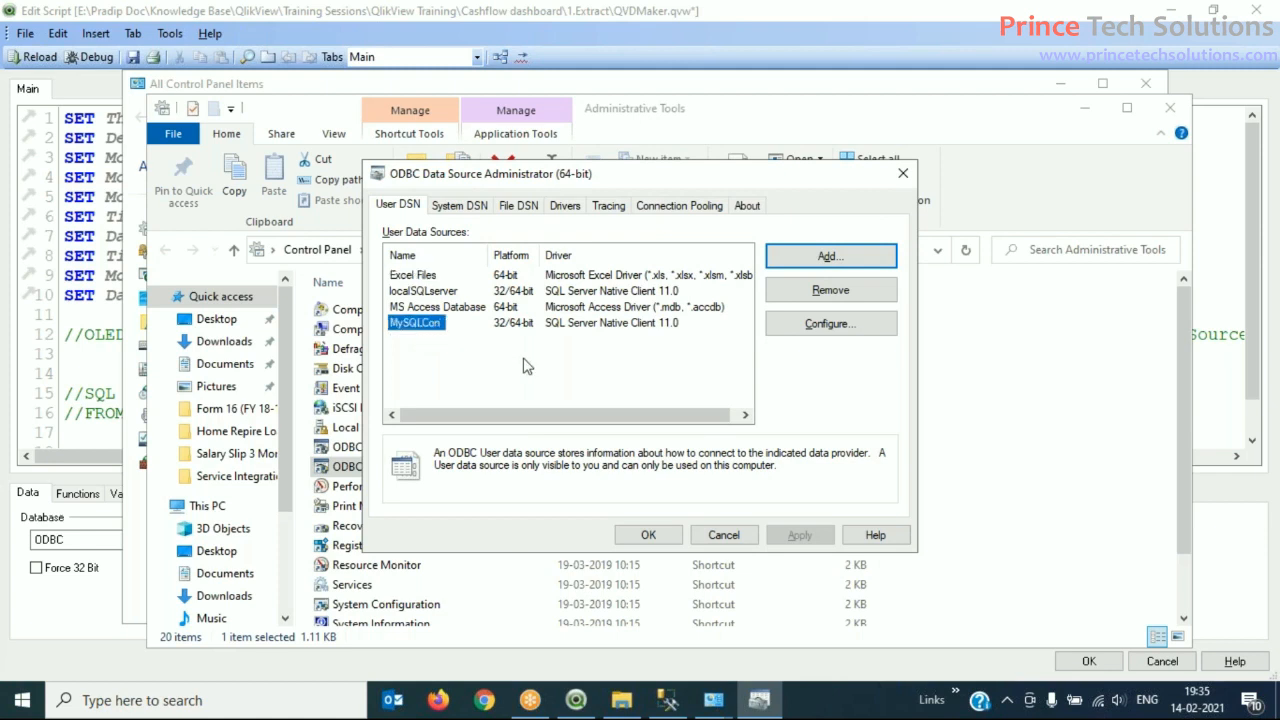
{"action": "mouse_move", "coordinate": [680, 533]}
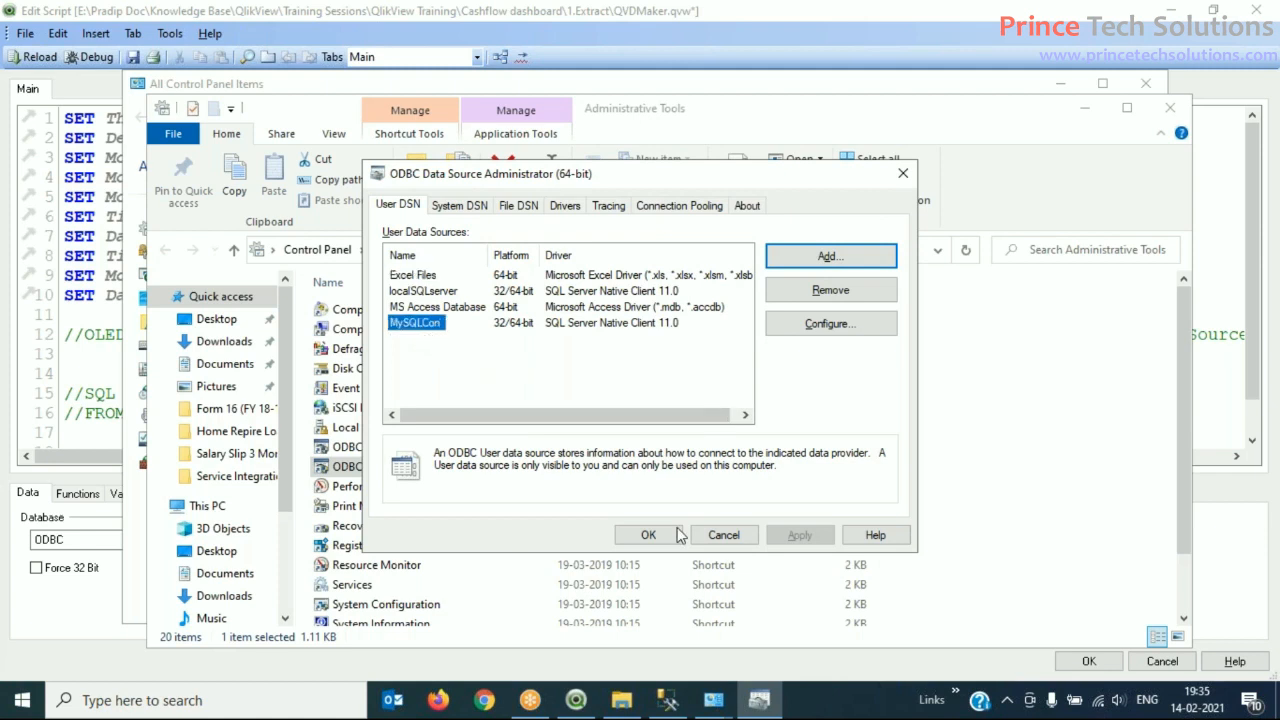
{"action": "mouse_move", "coordinate": [697, 182]}
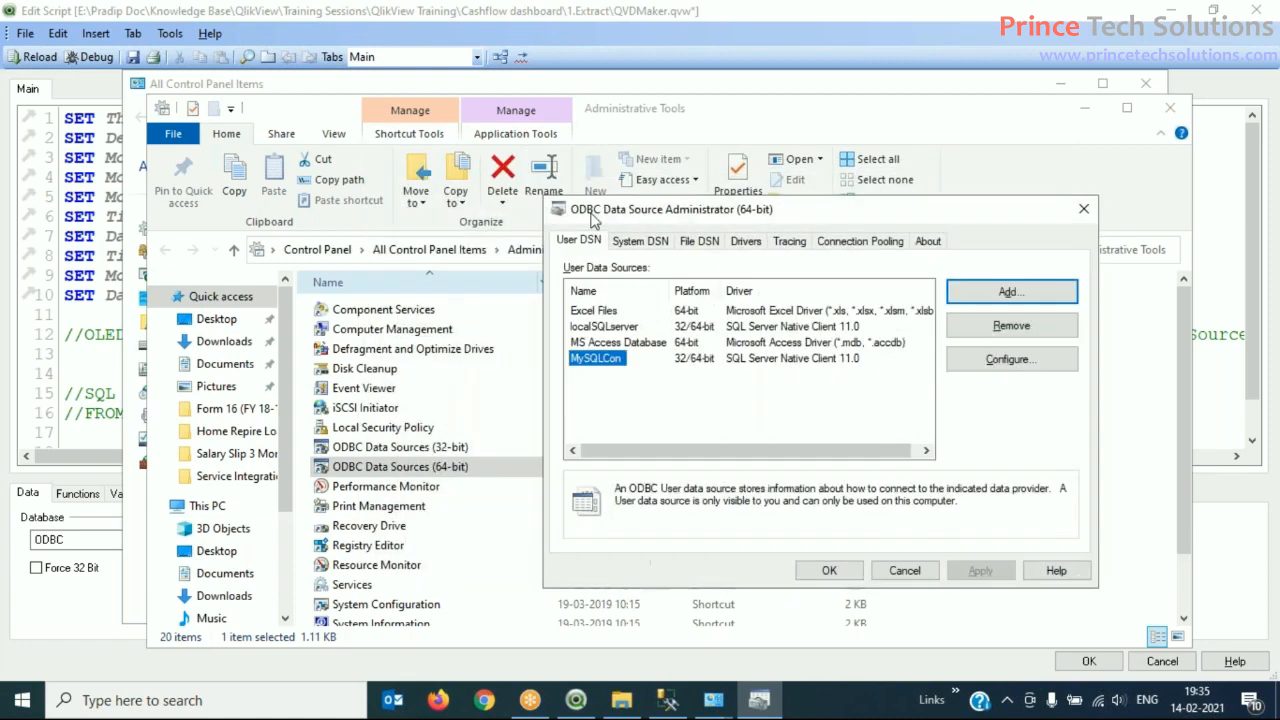
{"action": "mouse_move", "coordinate": [420, 410]}
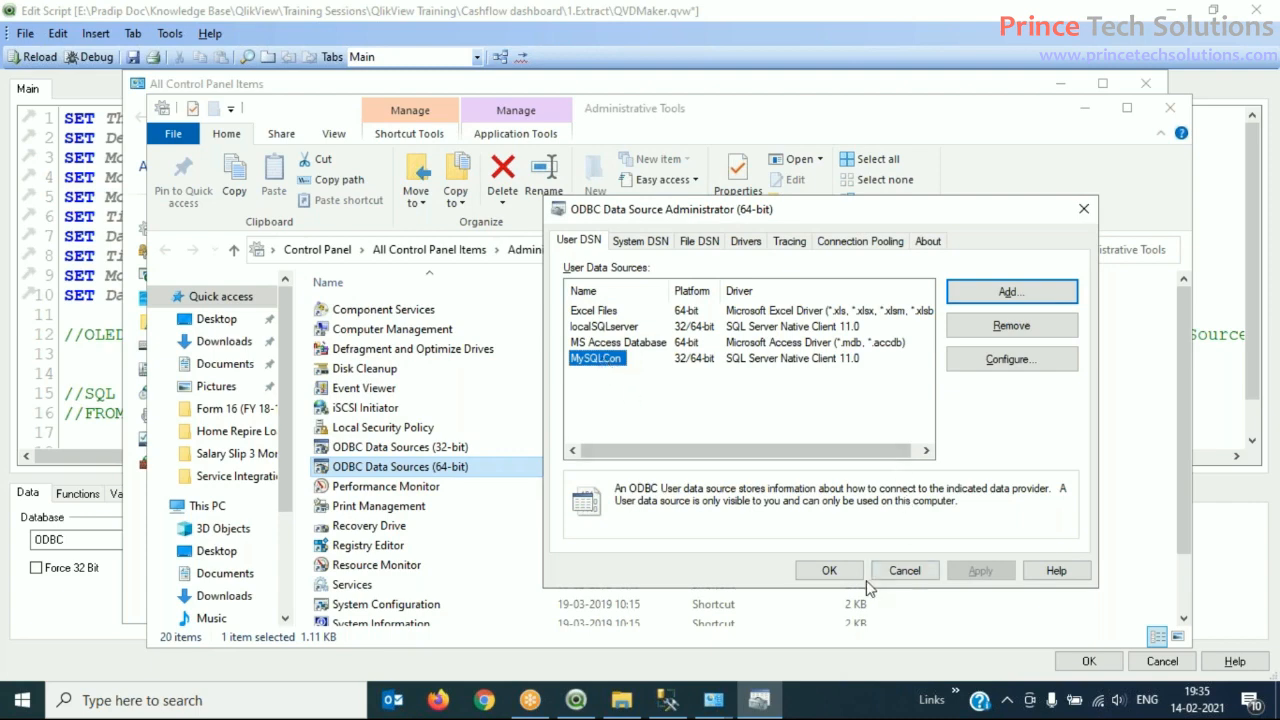
{"action": "left_click", "coordinate": [904, 570]}
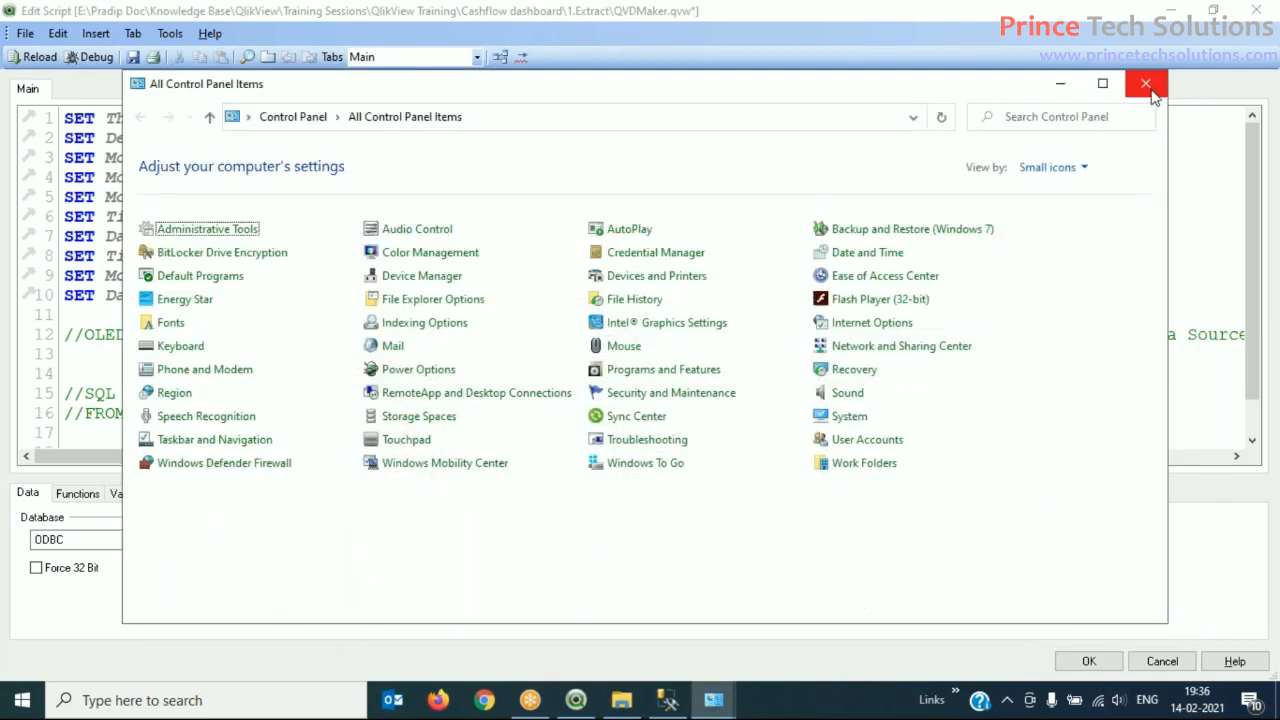
Step: Close Control Panel and insert ODBC CONNECT TO MySQLCon from the user DSN list
{"action": "left_click", "coordinate": [1146, 83]}
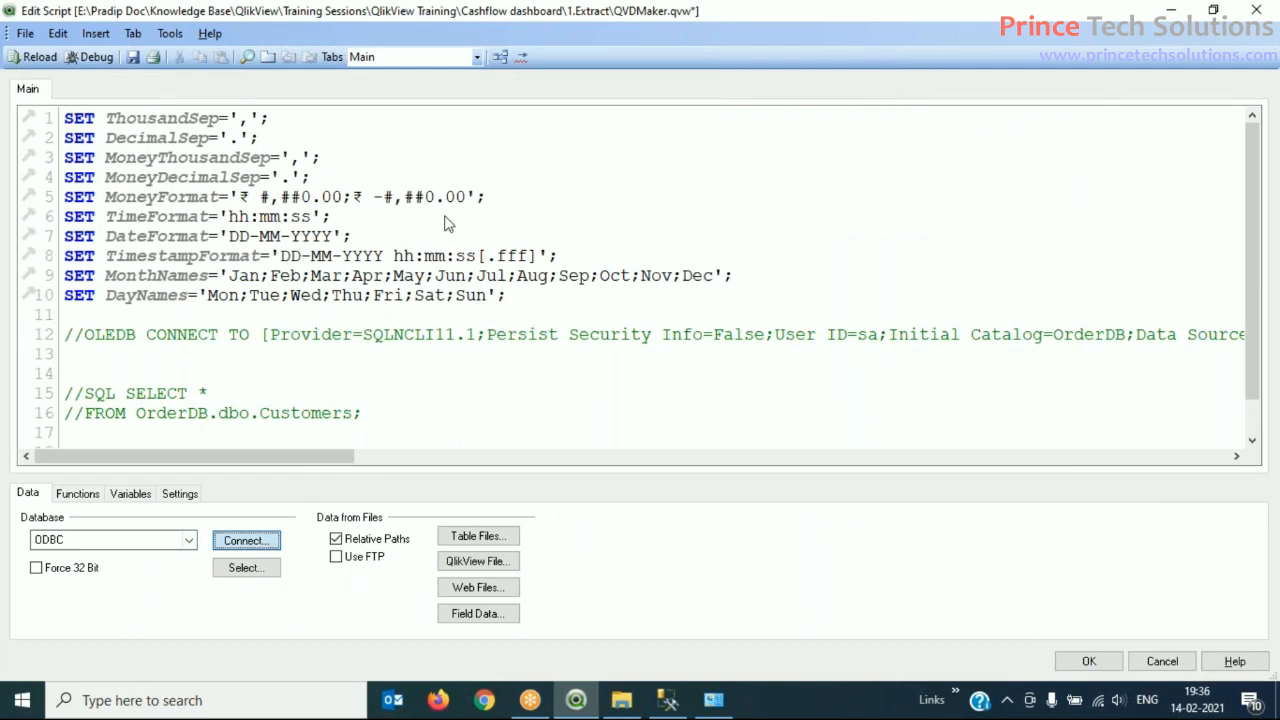
{"action": "left_click", "coordinate": [245, 540]}
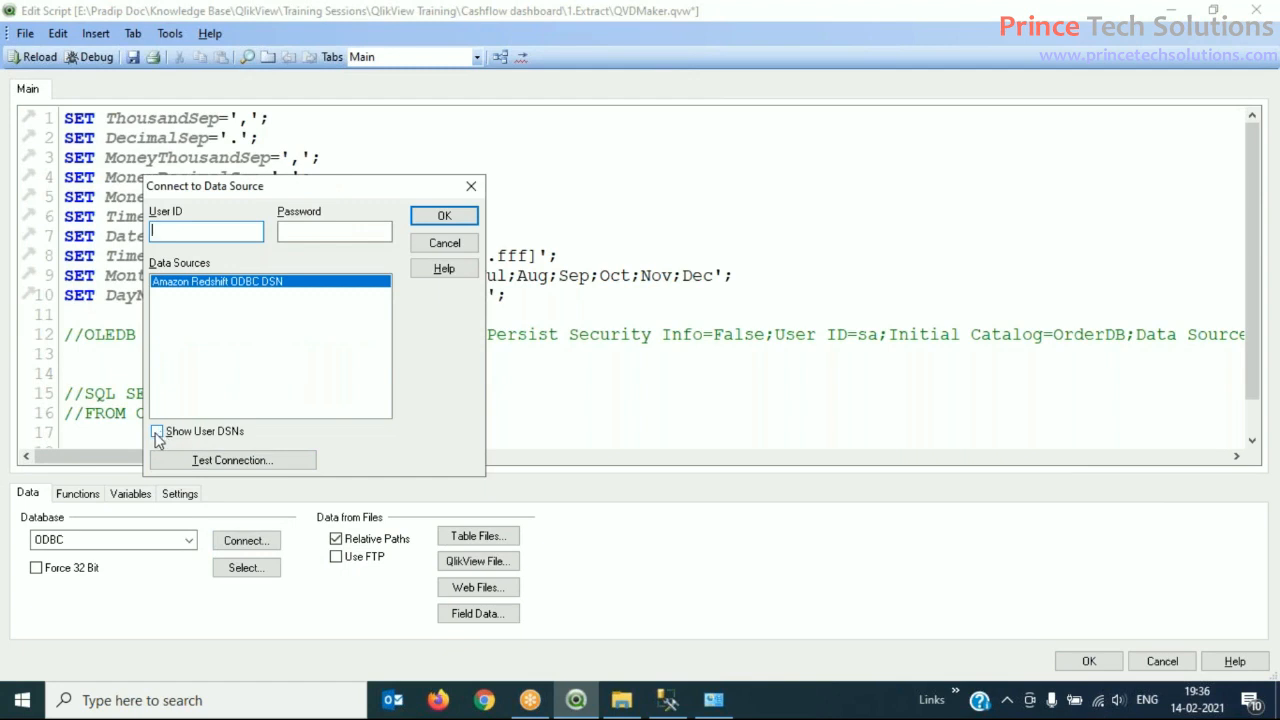
{"action": "left_click", "coordinate": [157, 431]}
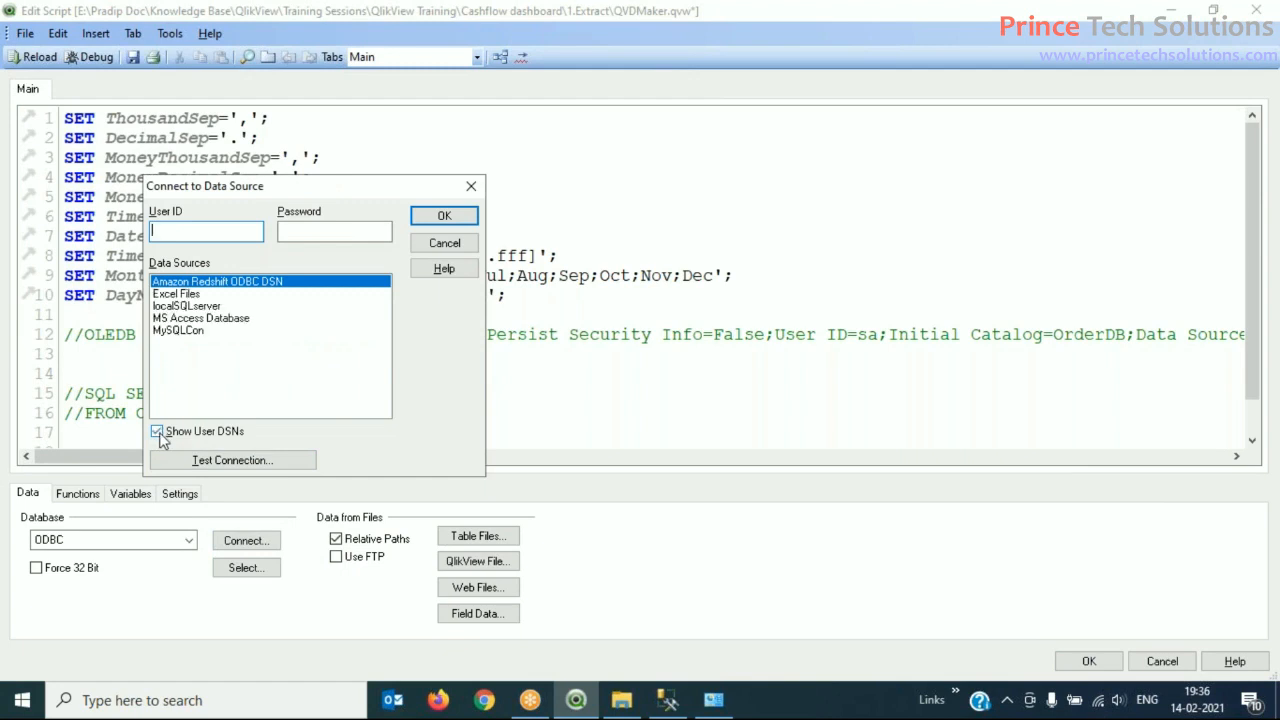
{"action": "left_click", "coordinate": [178, 330]}
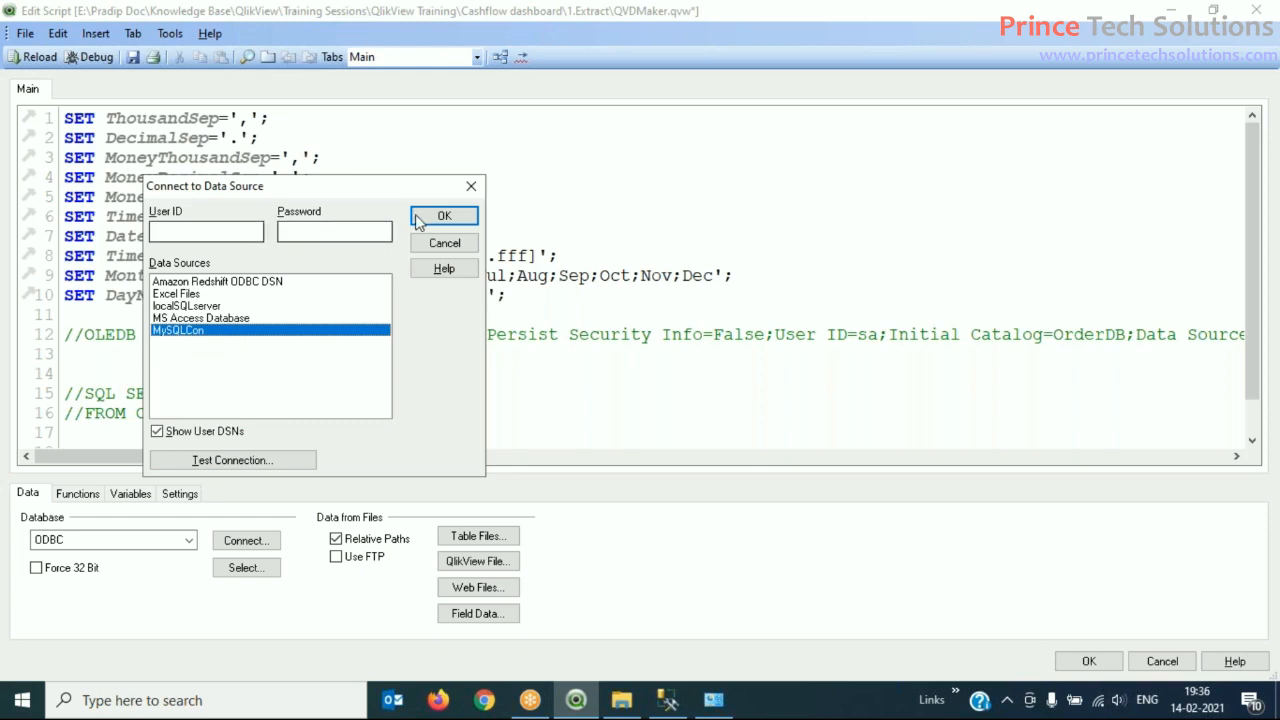
{"action": "left_click", "coordinate": [444, 216]}
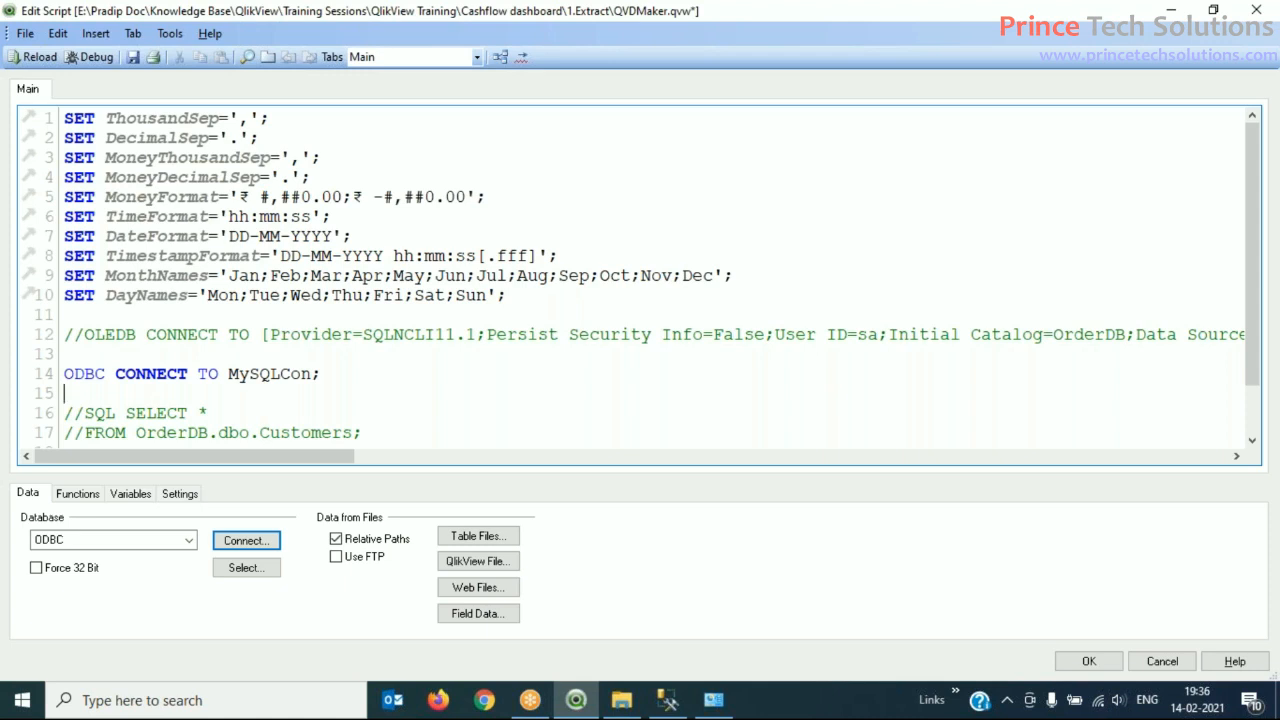
{"action": "mouse_move", "coordinate": [230, 588]}
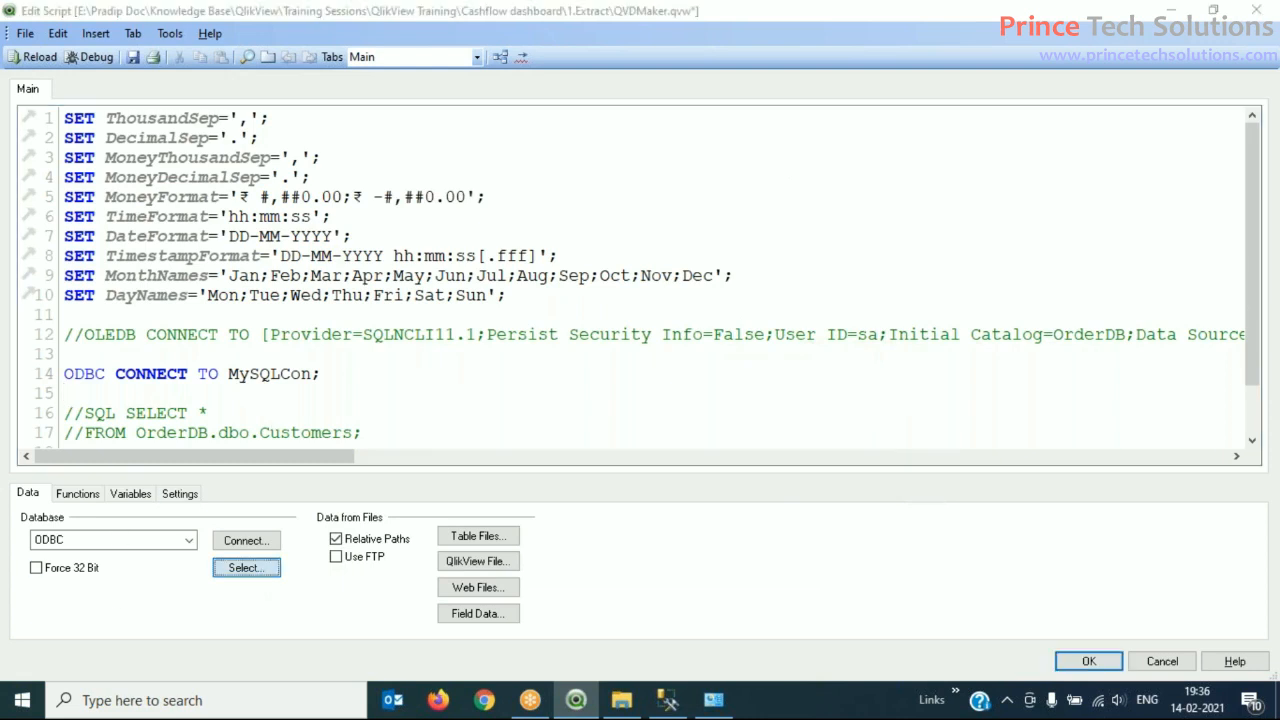
{"action": "left_click", "coordinate": [246, 567]}
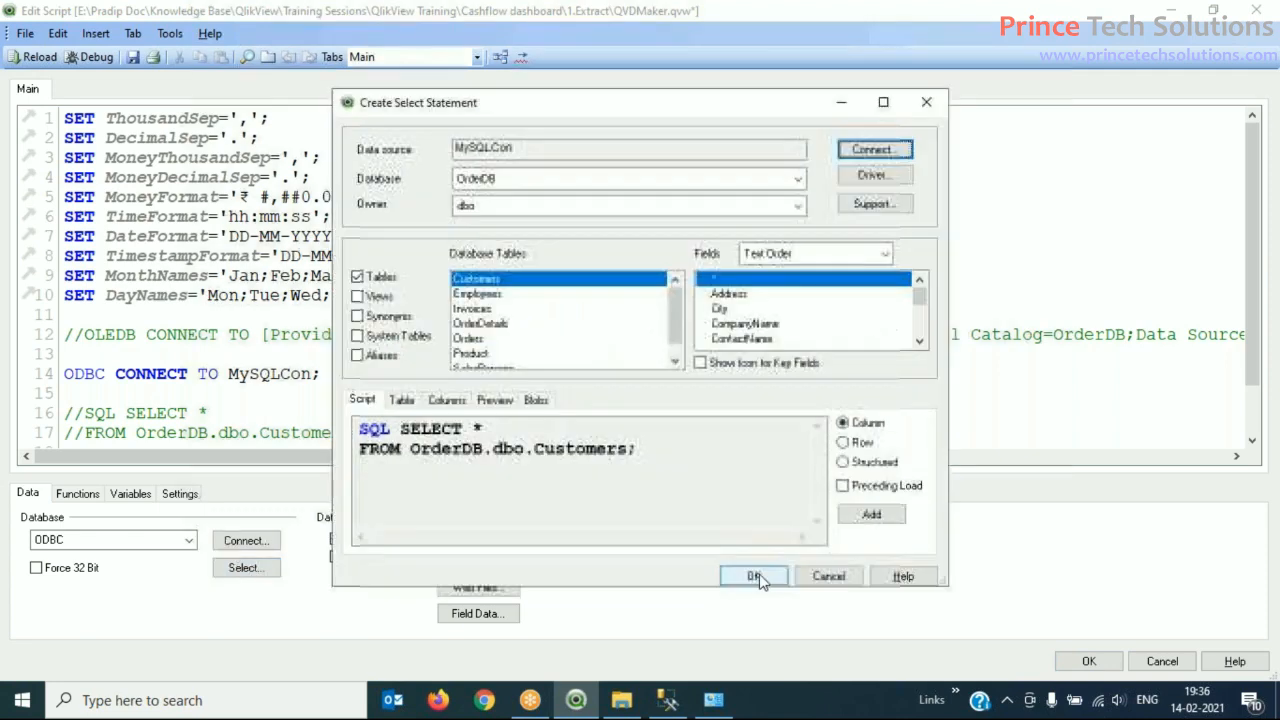
{"action": "left_click", "coordinate": [753, 576]}
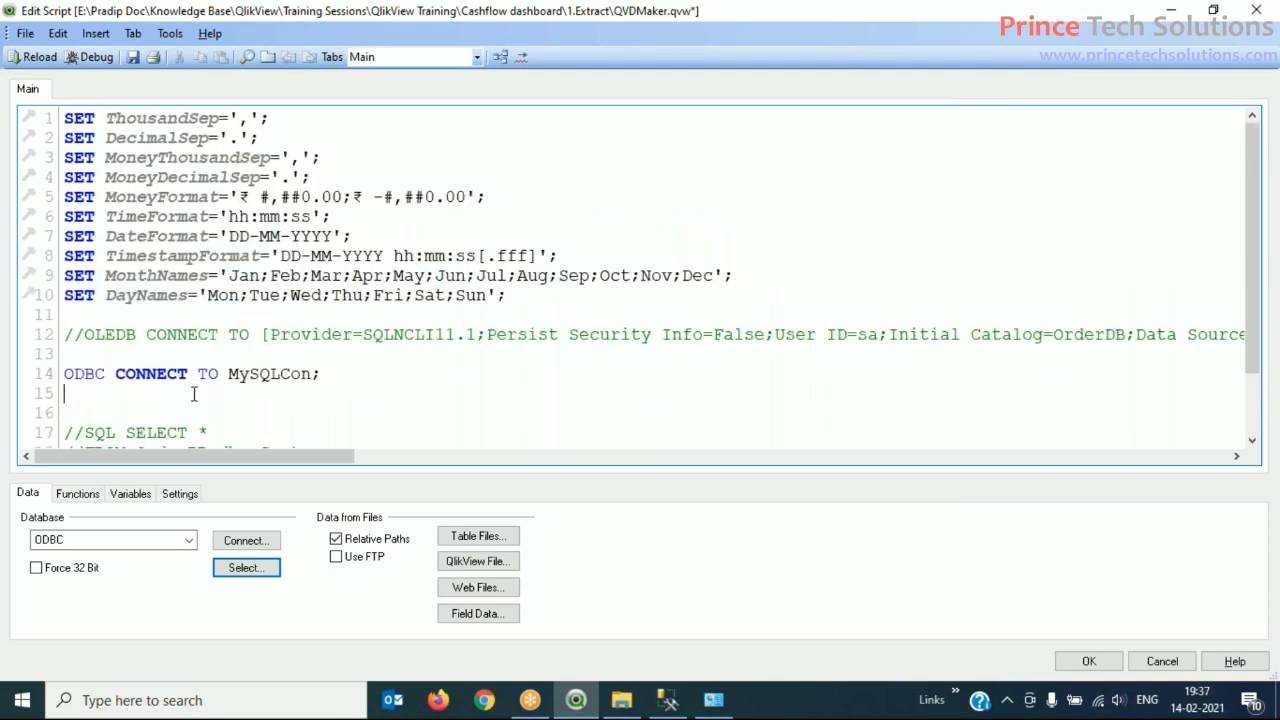
{"action": "mouse_move", "coordinate": [391, 418]}
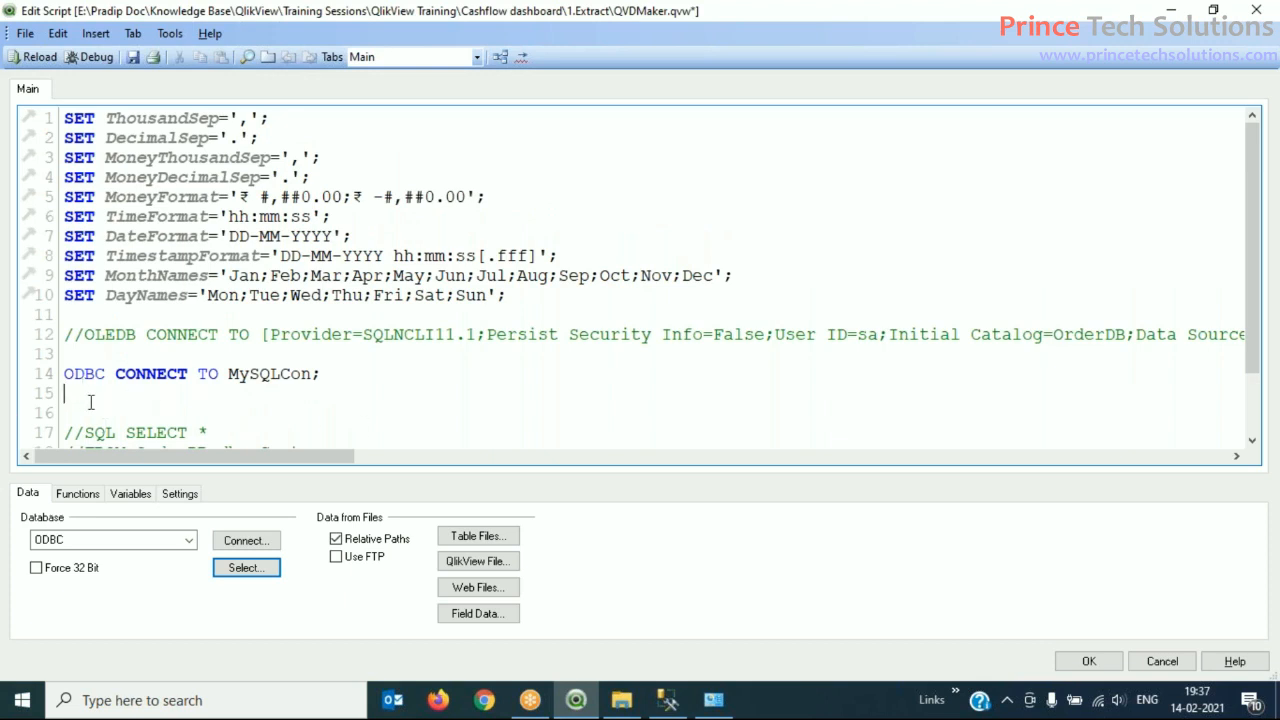
{"action": "mouse_move", "coordinate": [334, 407]}
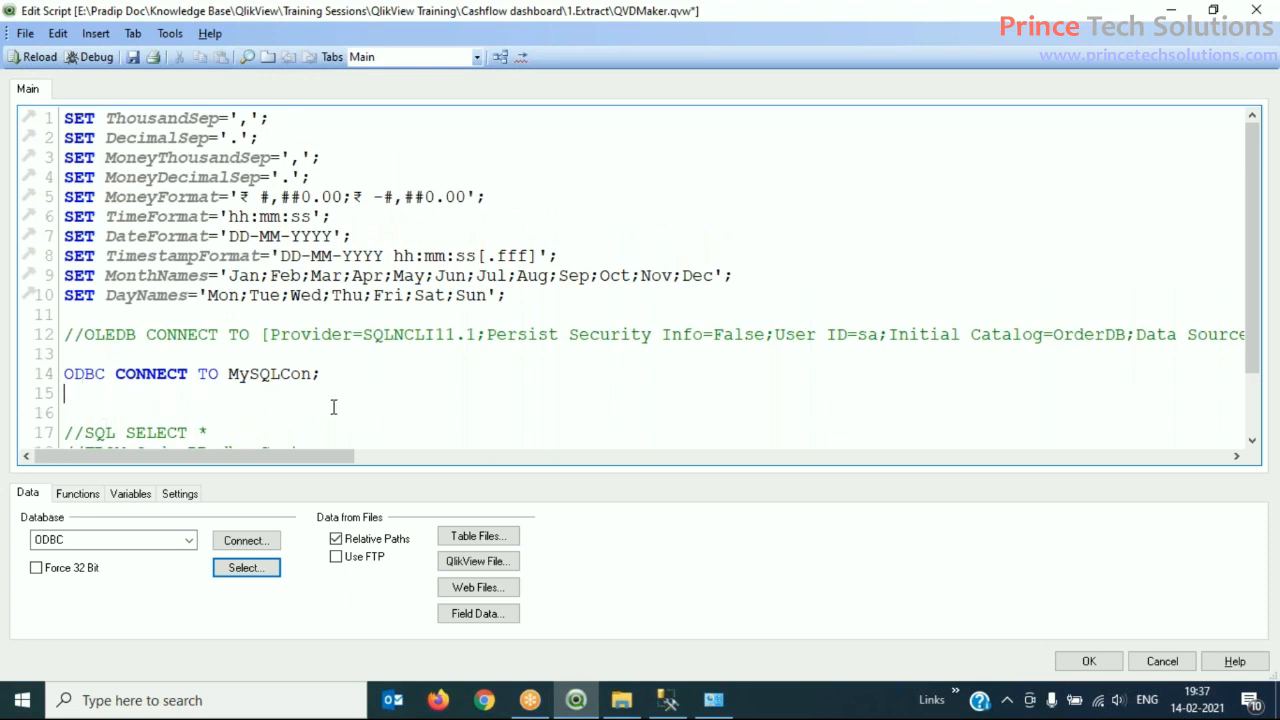
{"action": "double_click", "coordinate": [269, 373]}
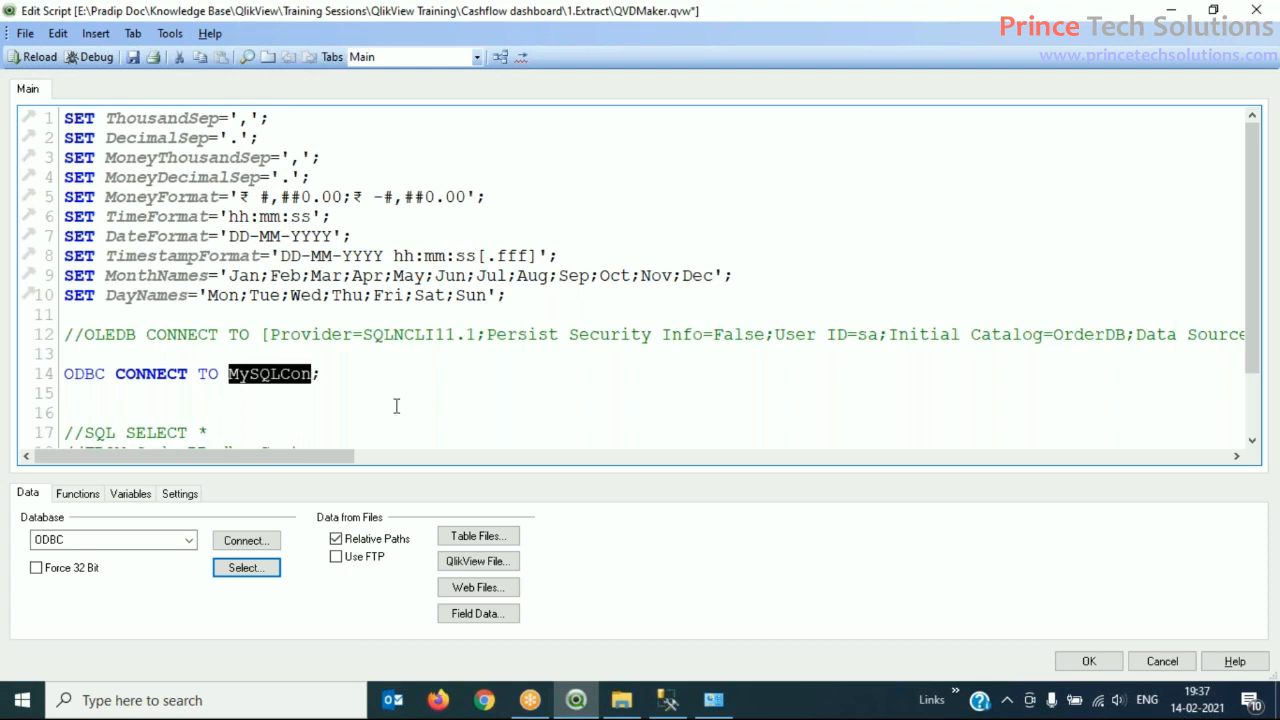
{"action": "left_click", "coordinate": [344, 402]}
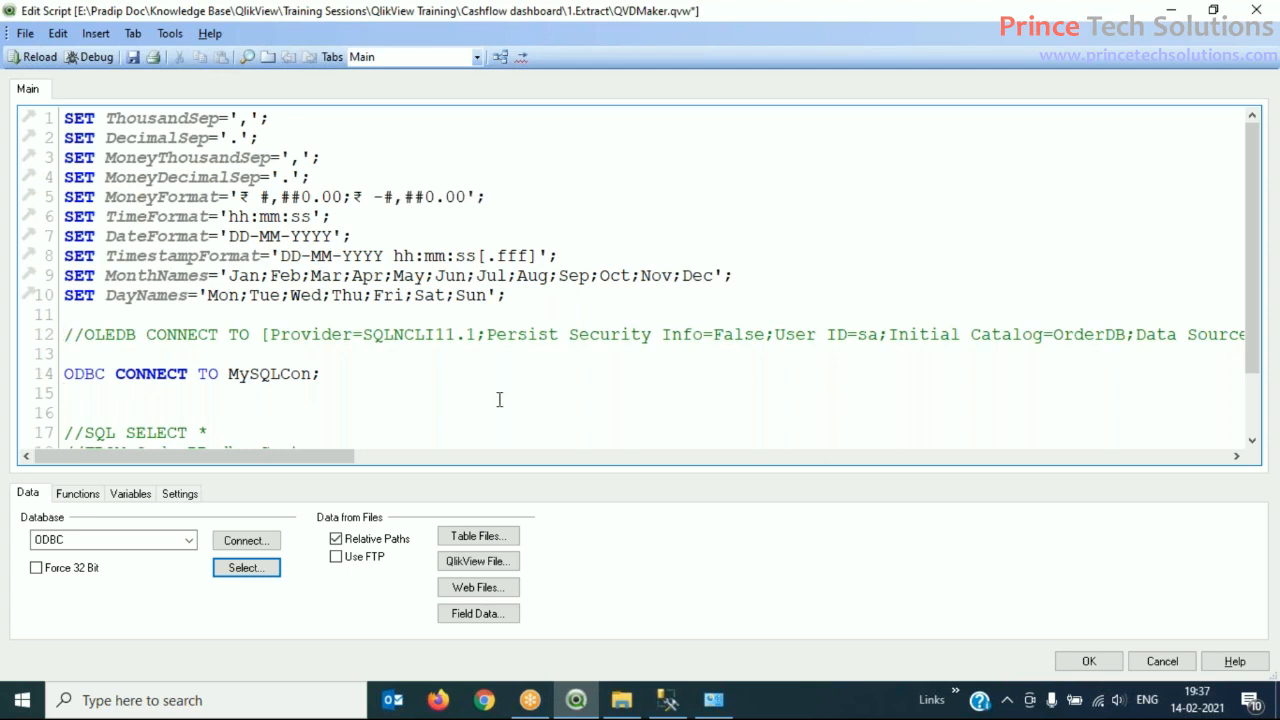
{"action": "mouse_move", "coordinate": [1100, 382]}
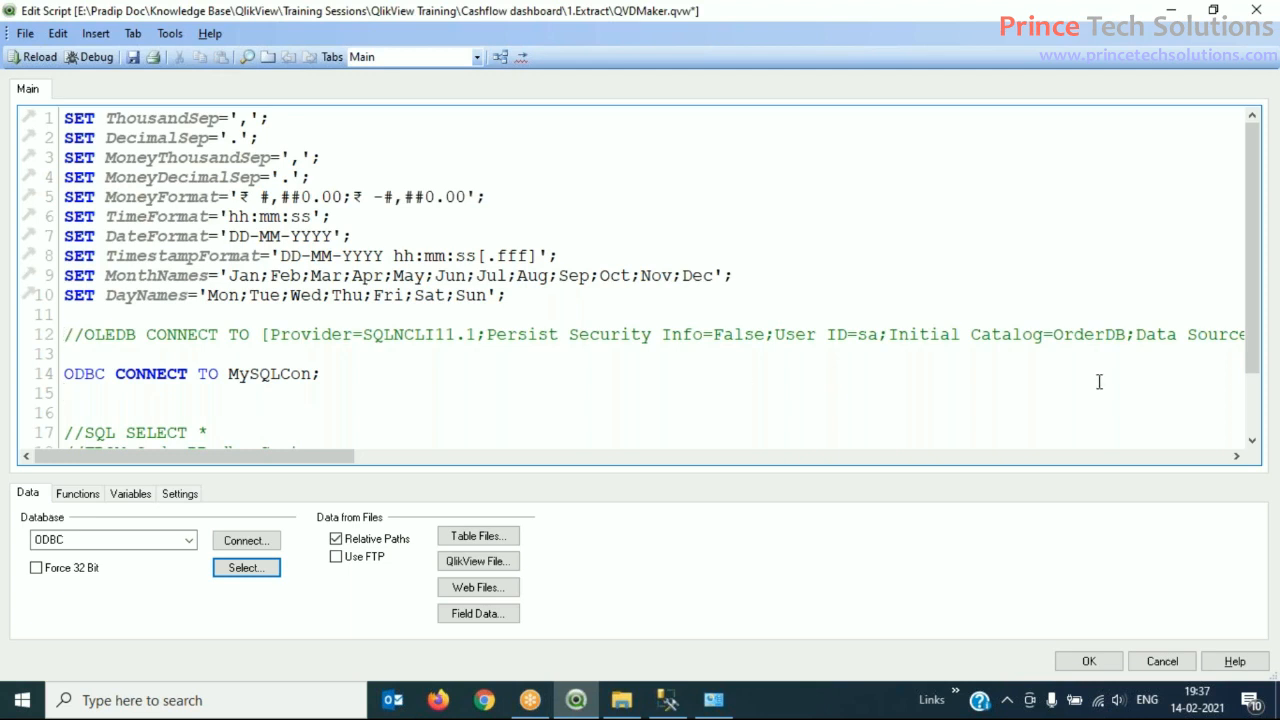